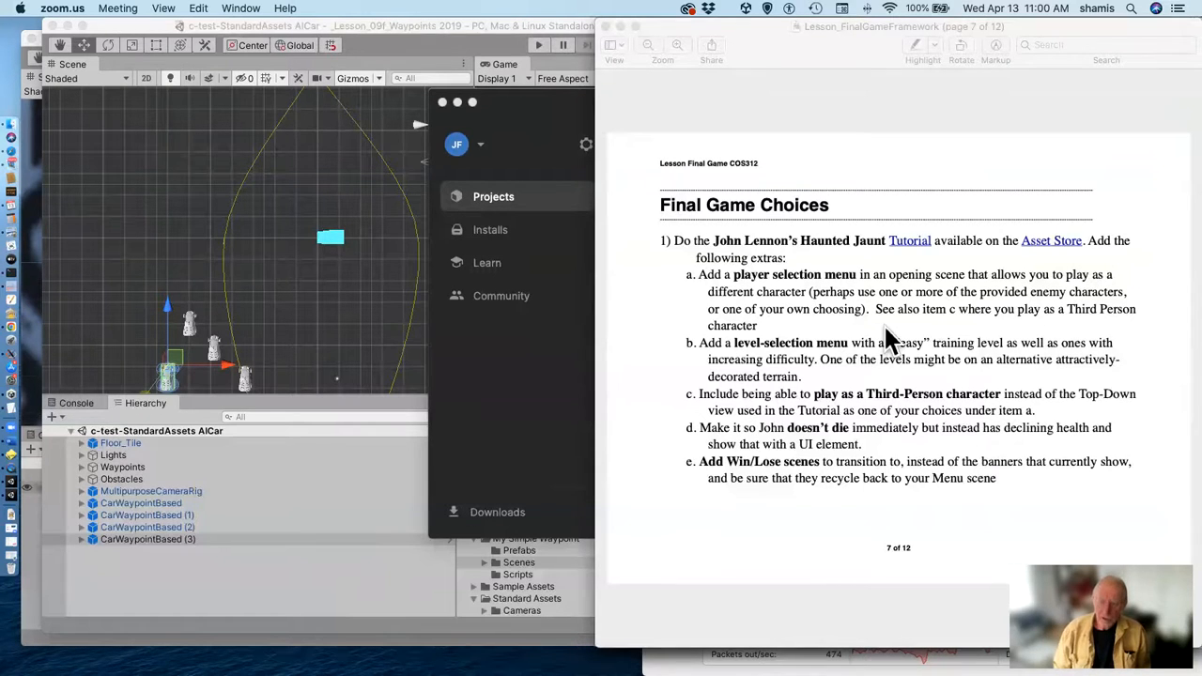
Scroll the final game PDF, then switch to Lesson 12 and Lesson 13 Environmental Mechanics.
scroll("down", 3)
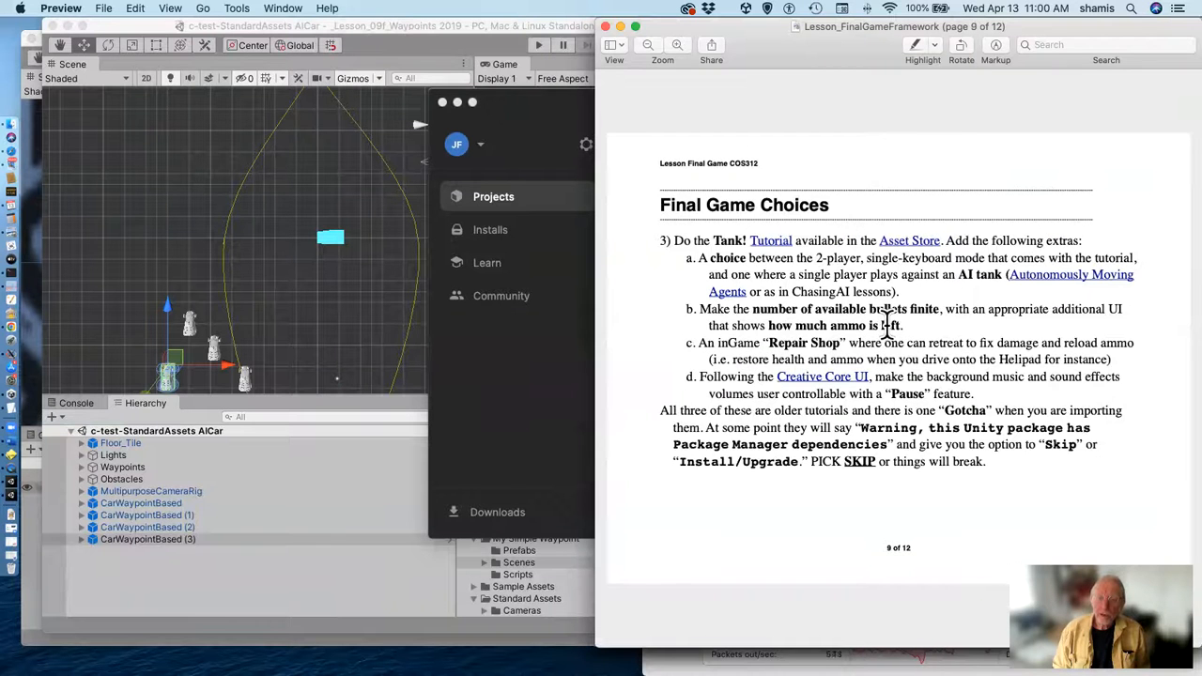
scroll("down", 3)
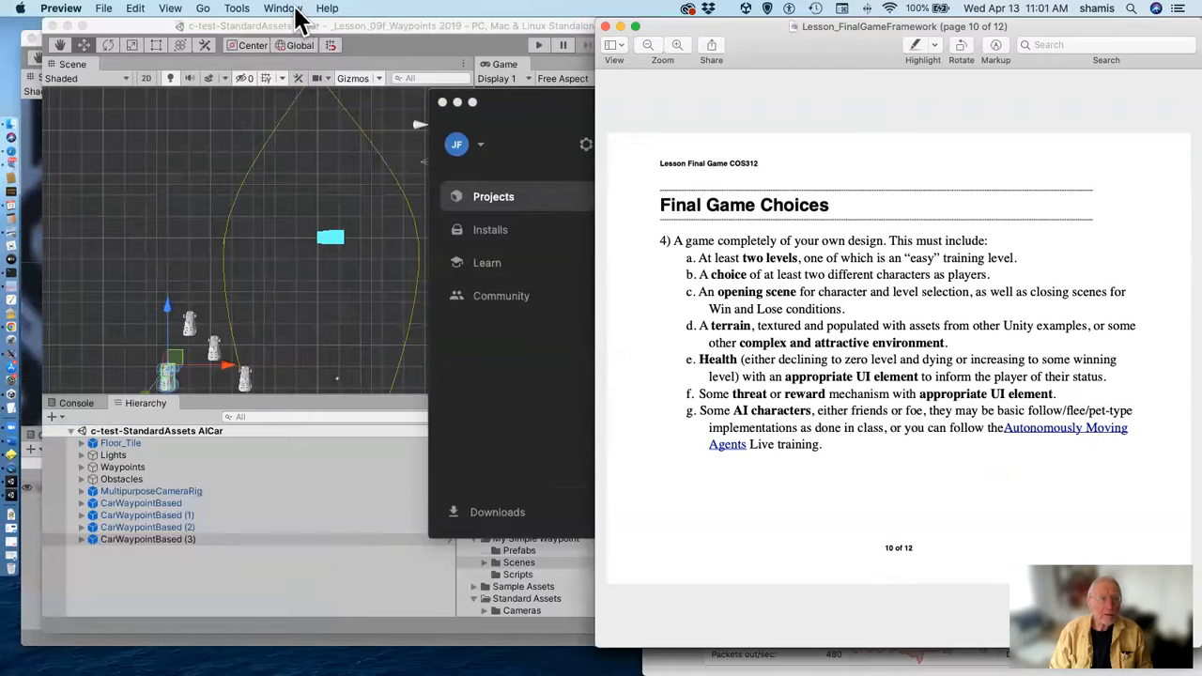
left_click(282, 7)
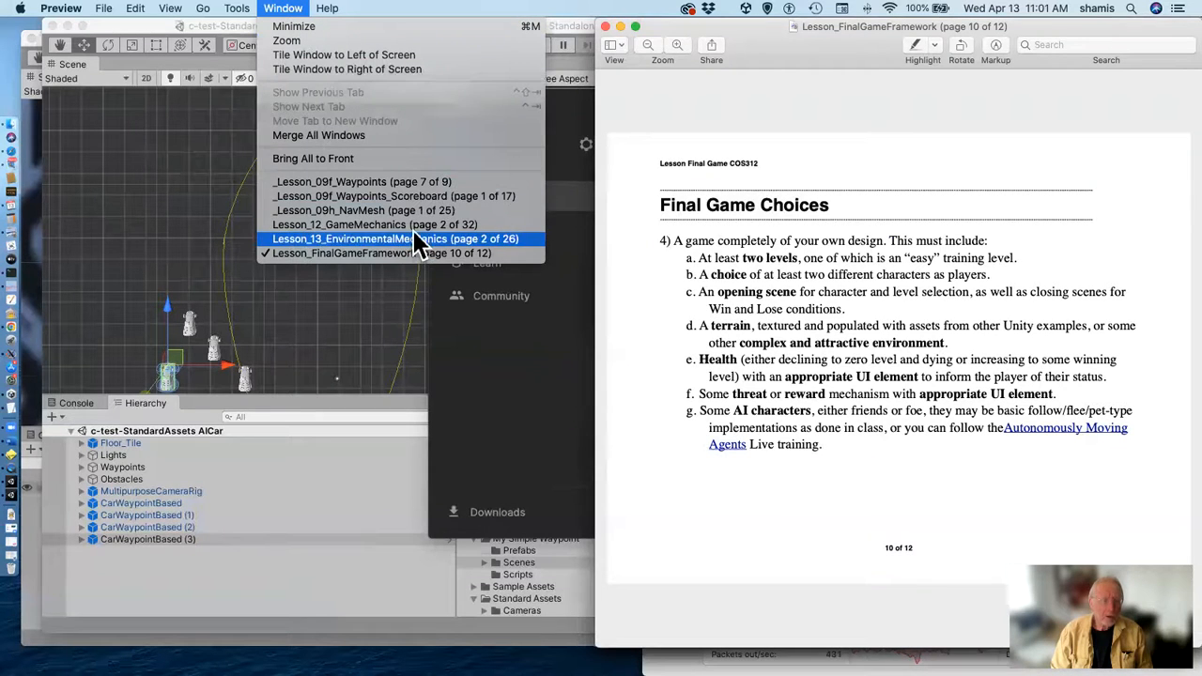
left_click(375, 224)
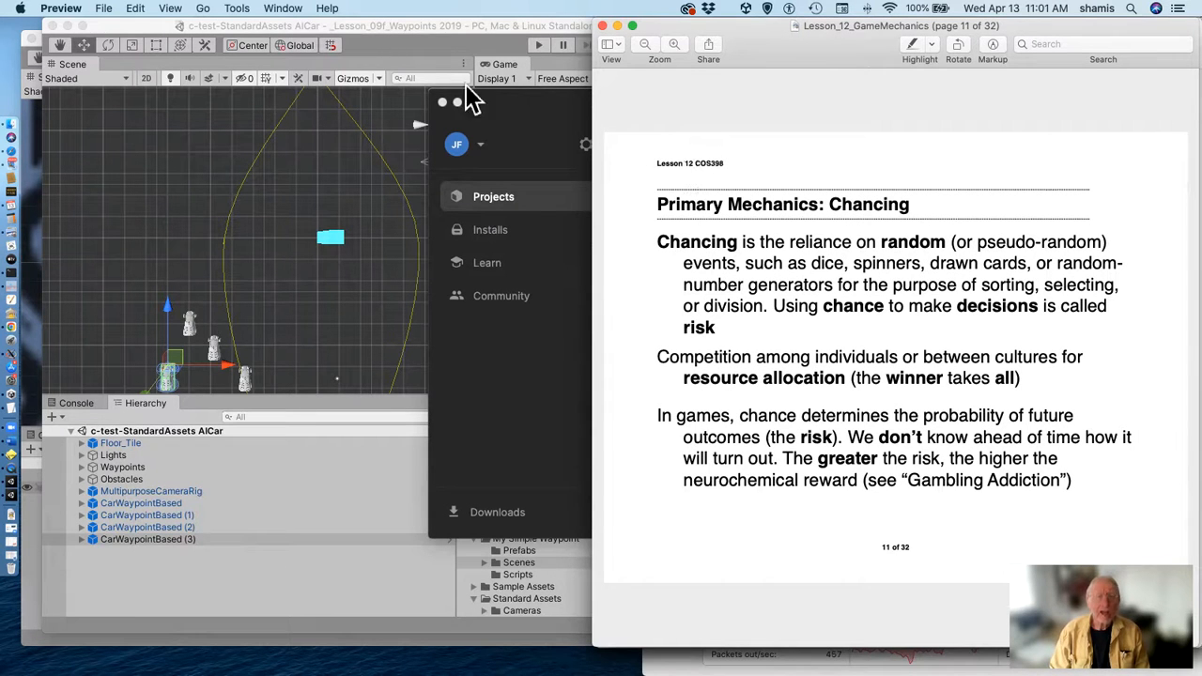
left_click(282, 8)
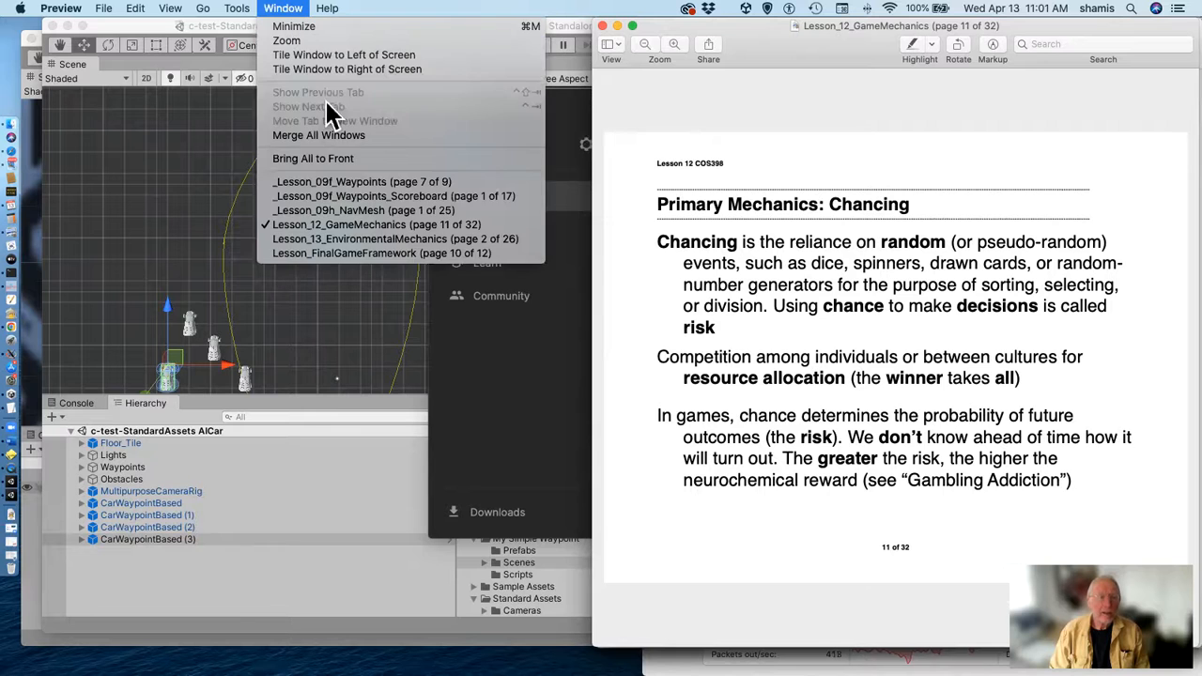
left_click(396, 239)
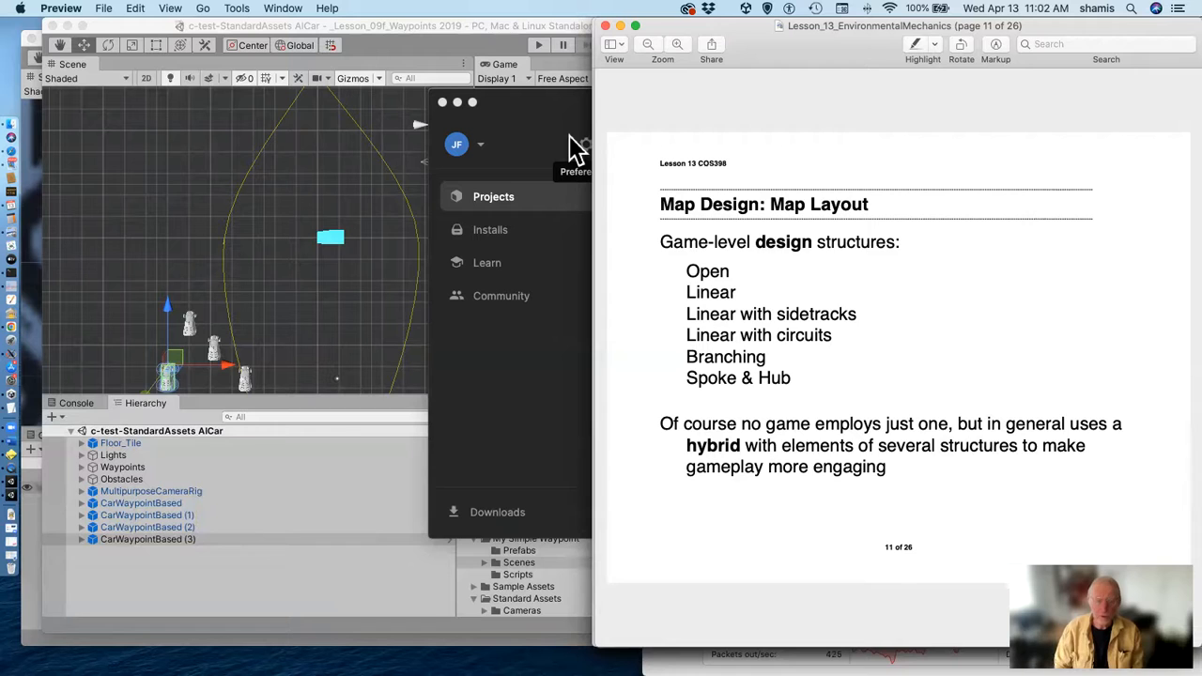
mouse_move(611, 37)
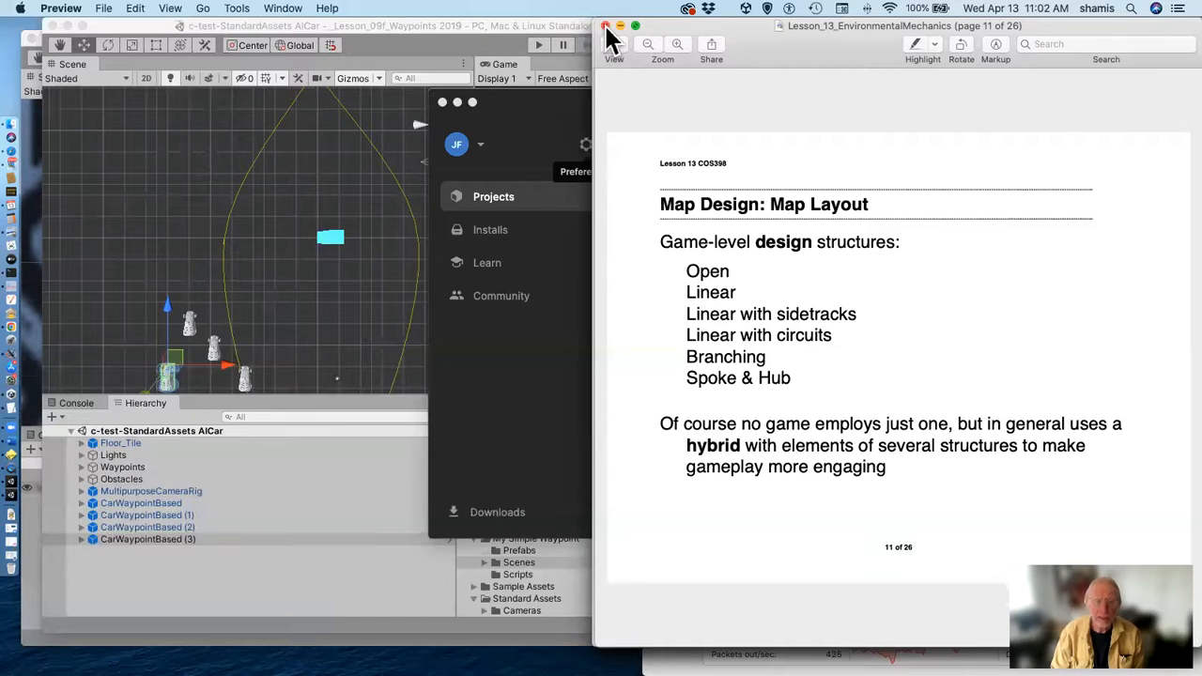
mouse_move(629, 146)
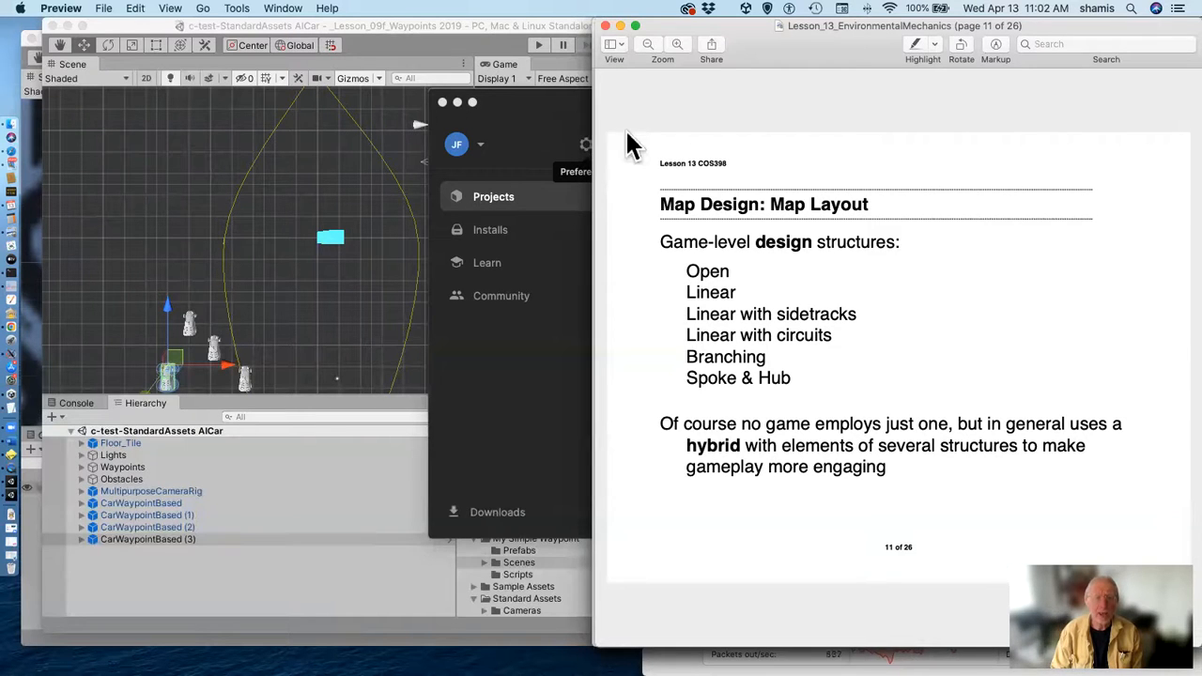
mouse_move(273, 18)
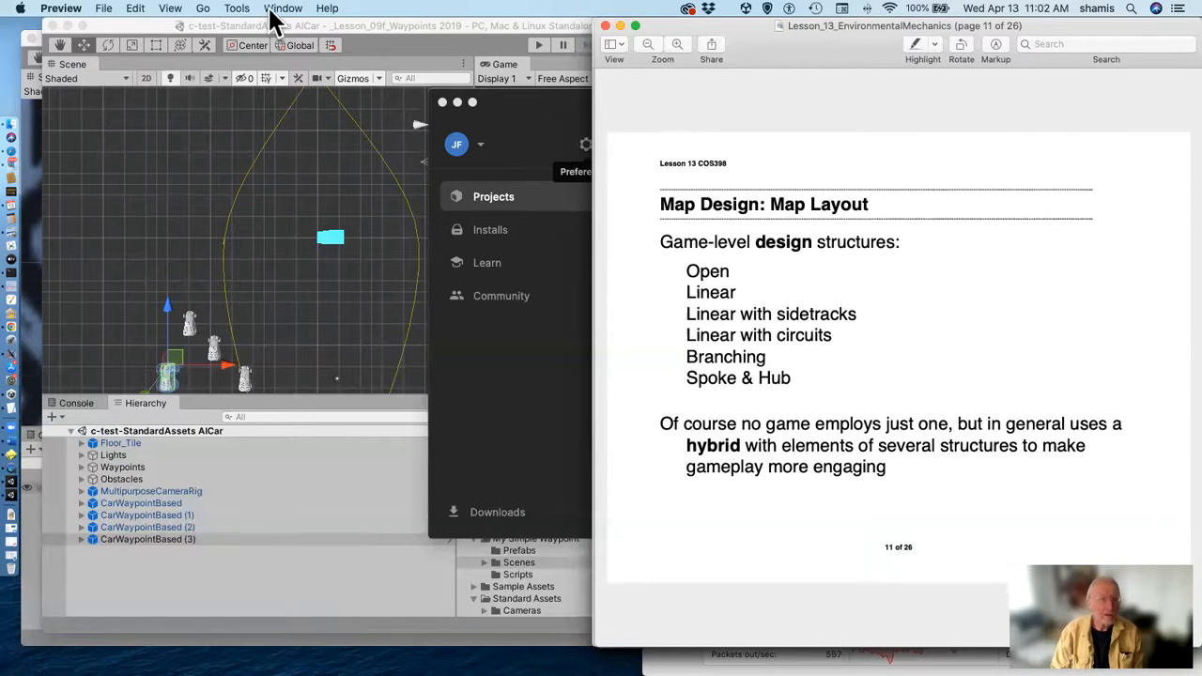
Switch Preview to the Lesson 09f Waypoints document via the Window menu.
left_click(282, 8)
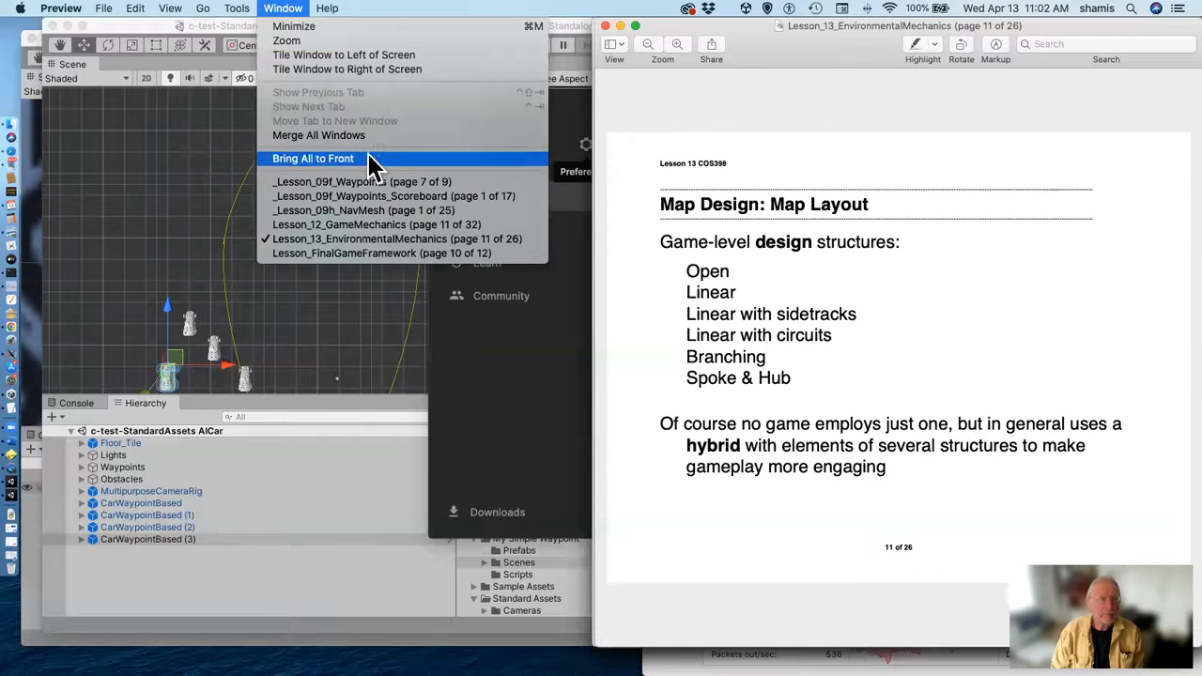
mouse_move(394, 195)
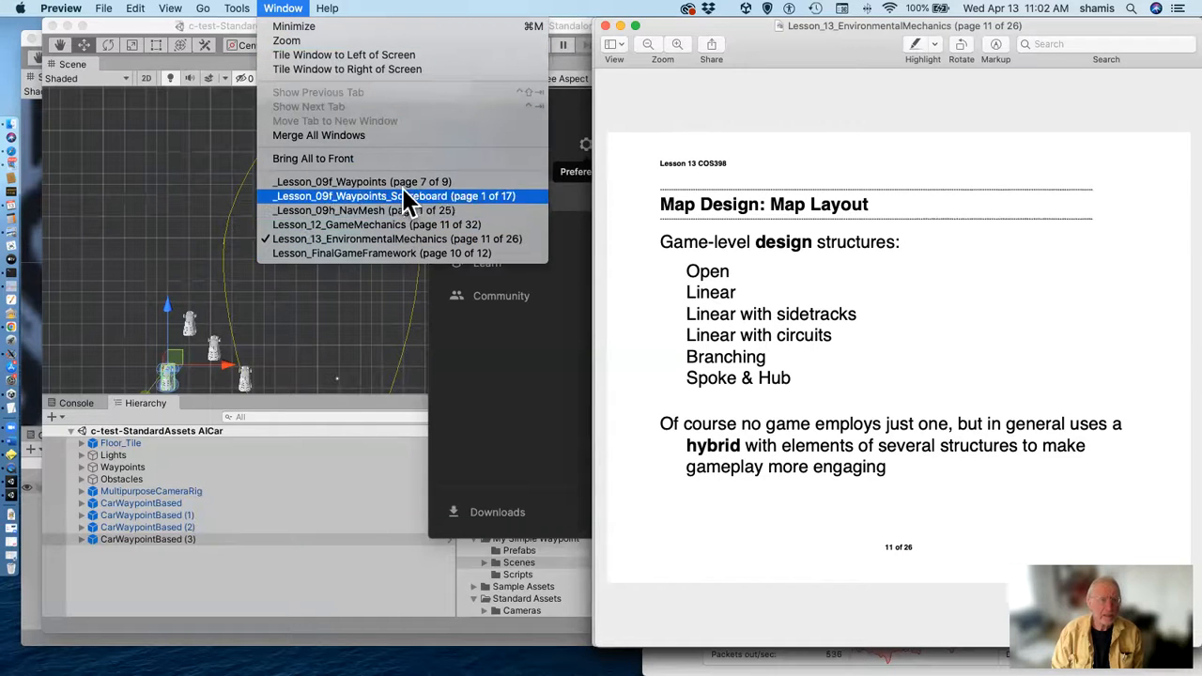
left_click(394, 195)
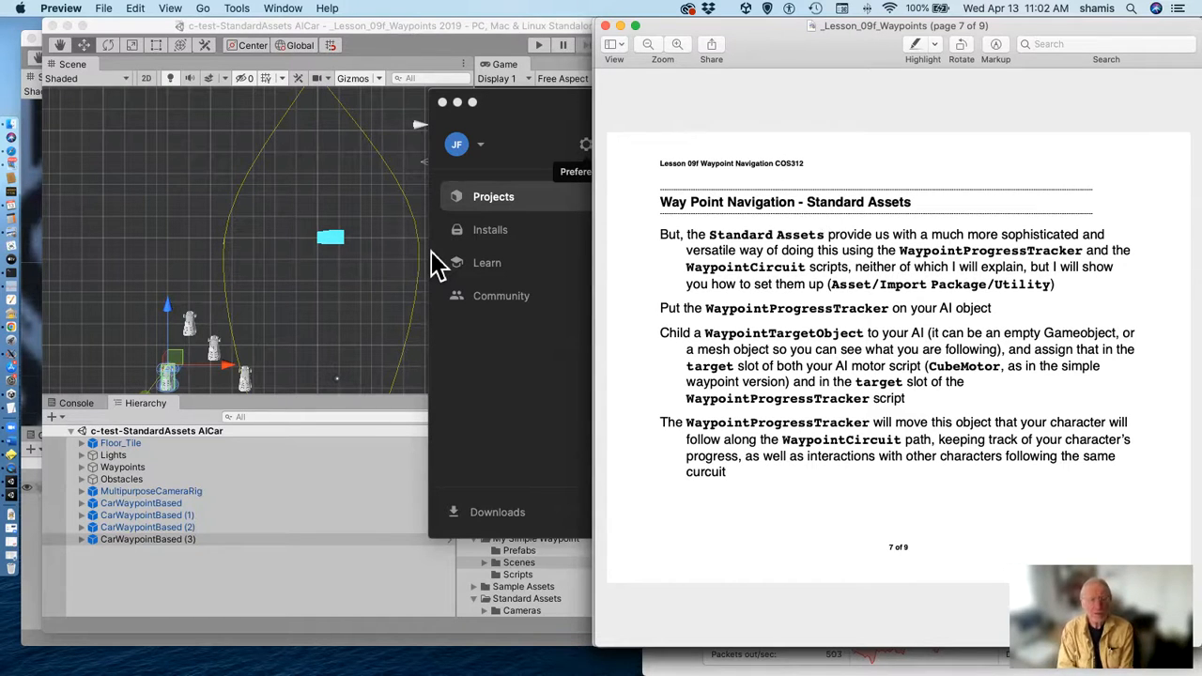
mouse_move(367, 291)
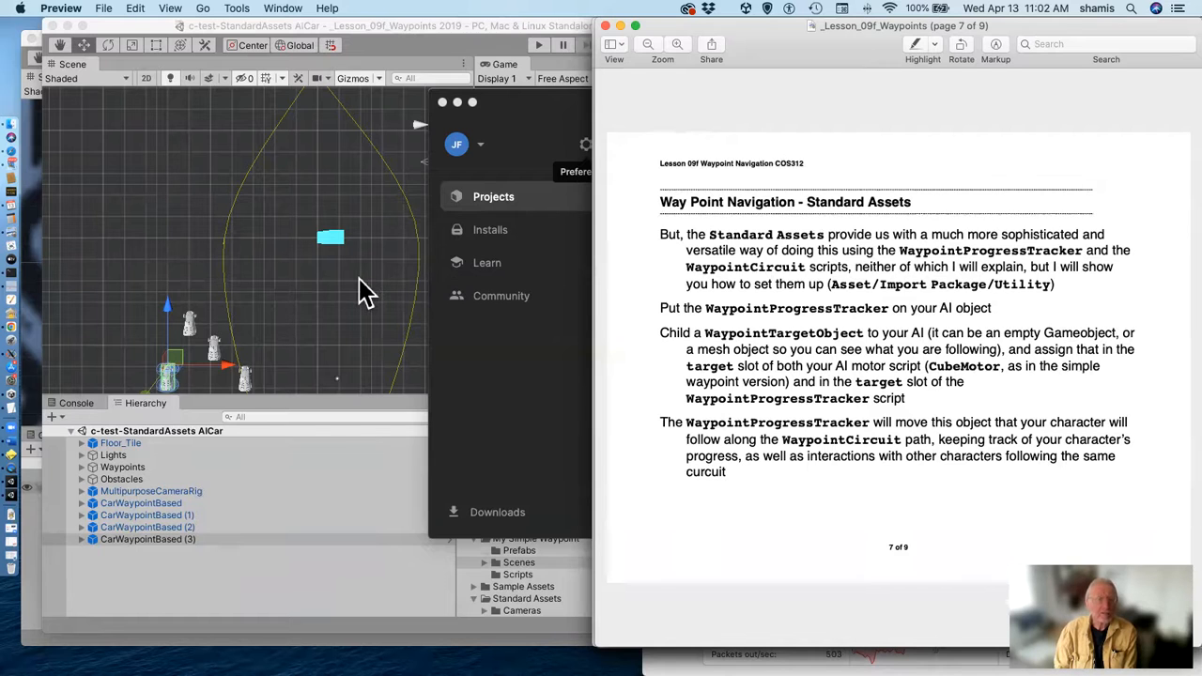
mouse_move(284, 329)
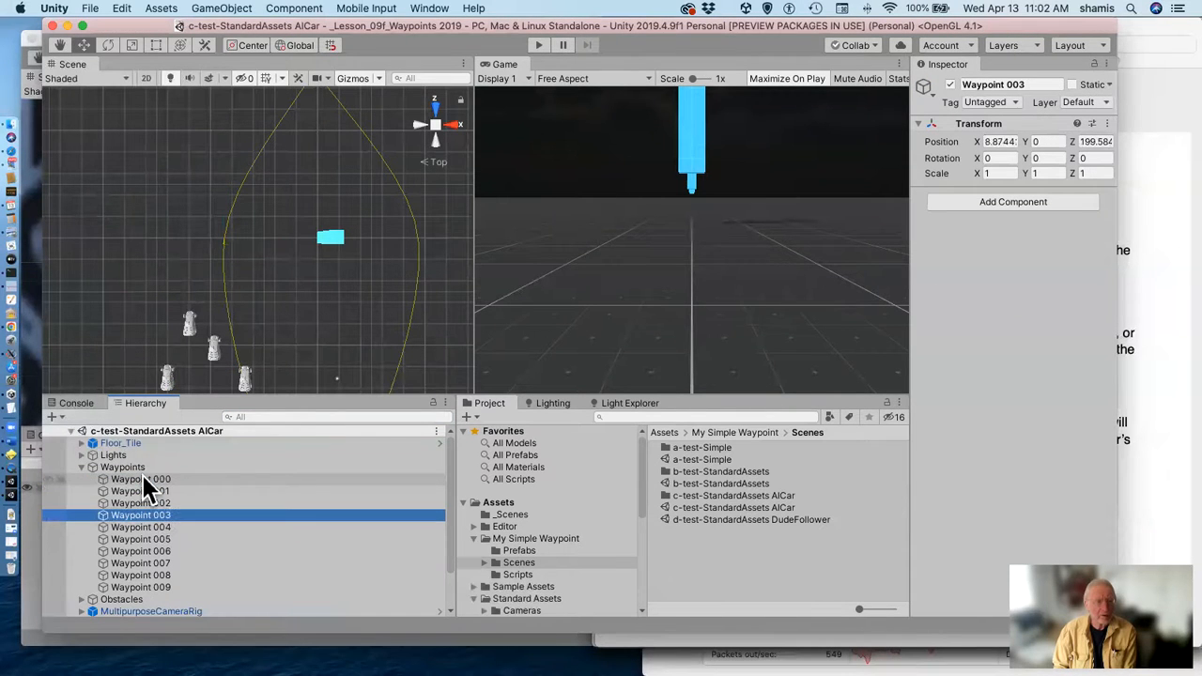
Expand Waypoints, select Waypoint 000 and drag it slightly left in the Scene view.
left_click(123, 467)
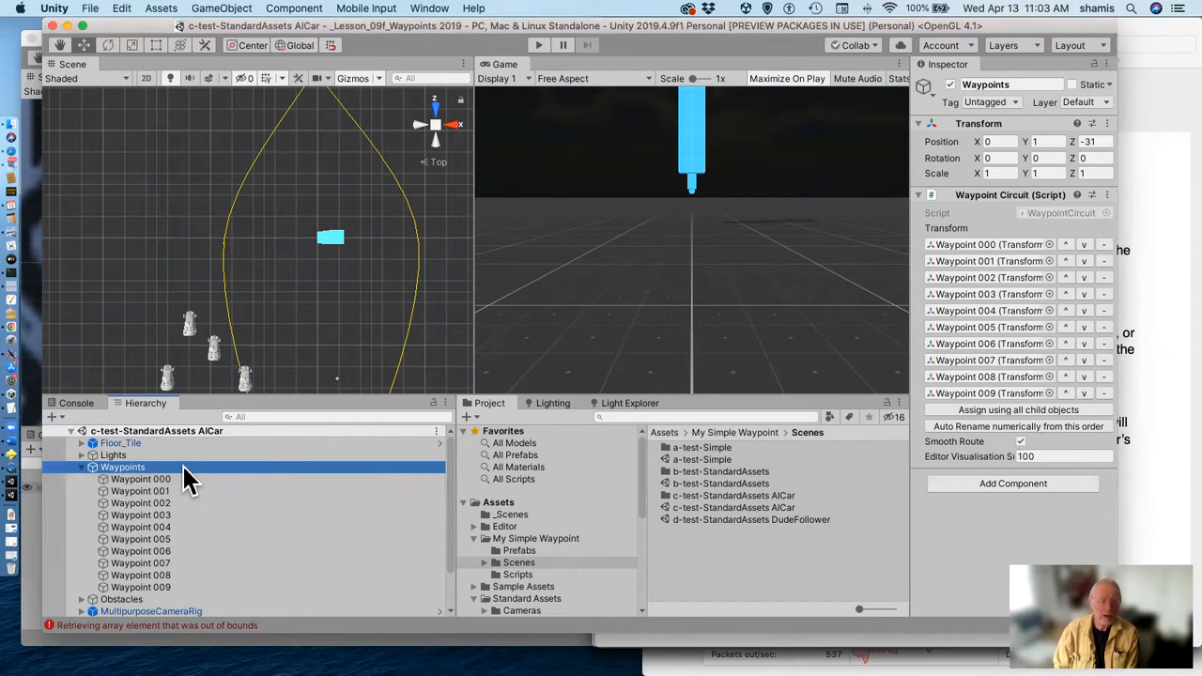
mouse_move(507, 423)
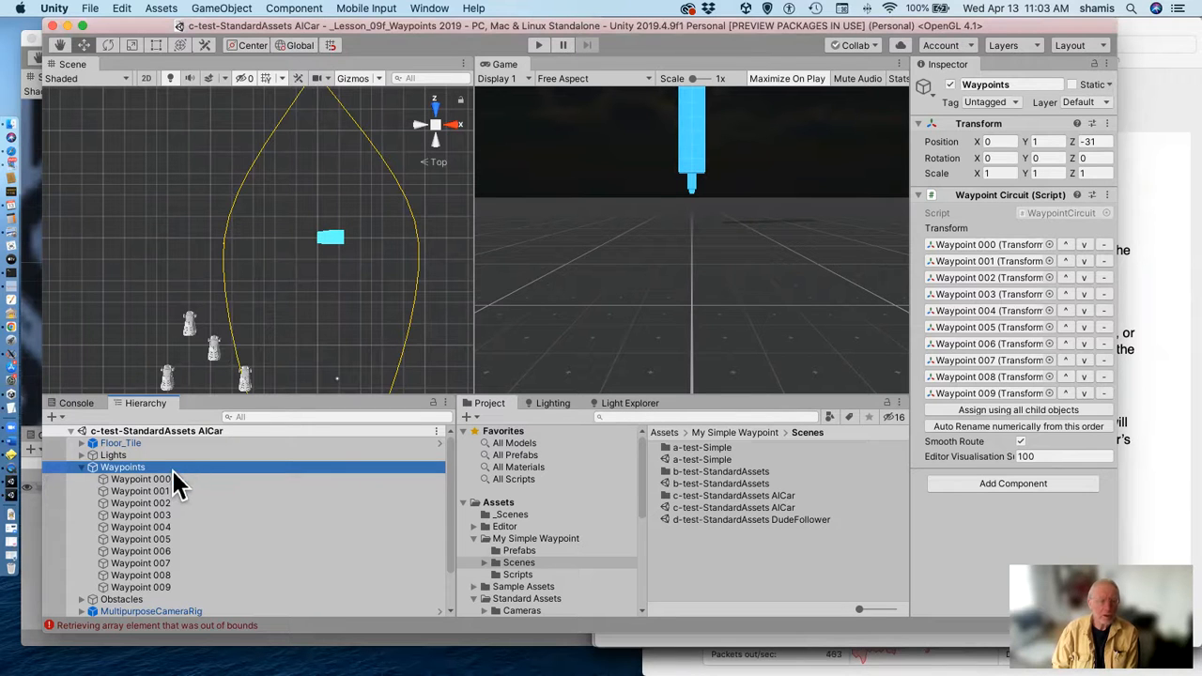
left_click(141, 479)
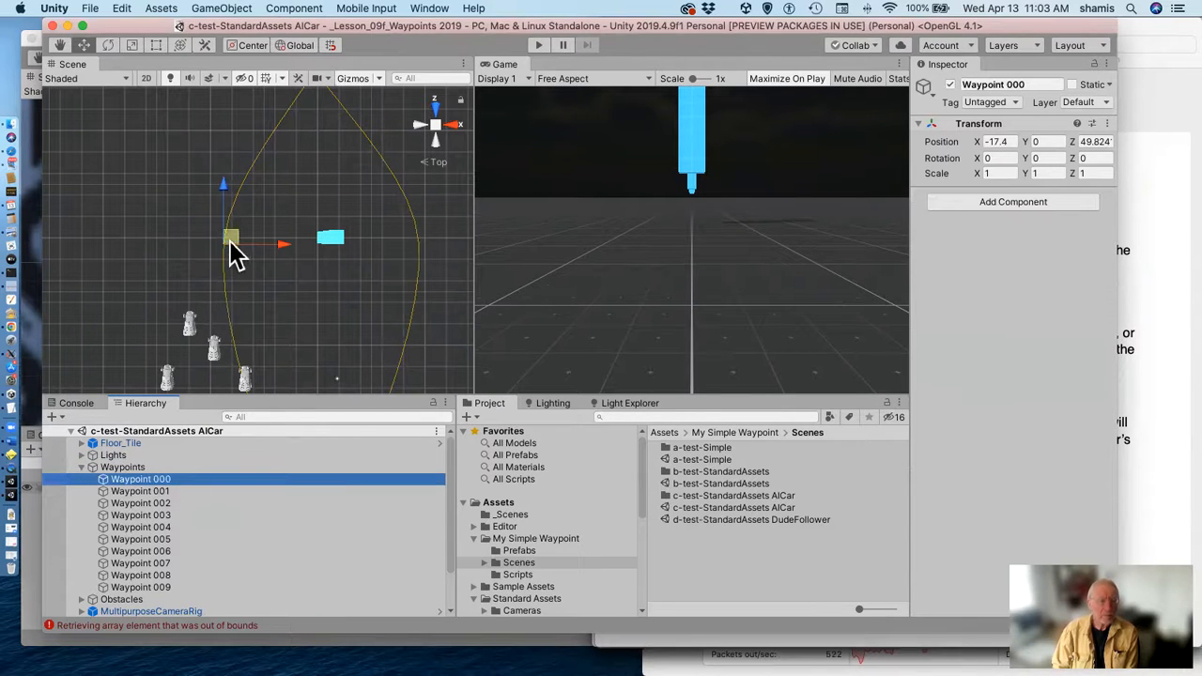
left_click_drag(232, 237, 225, 239)
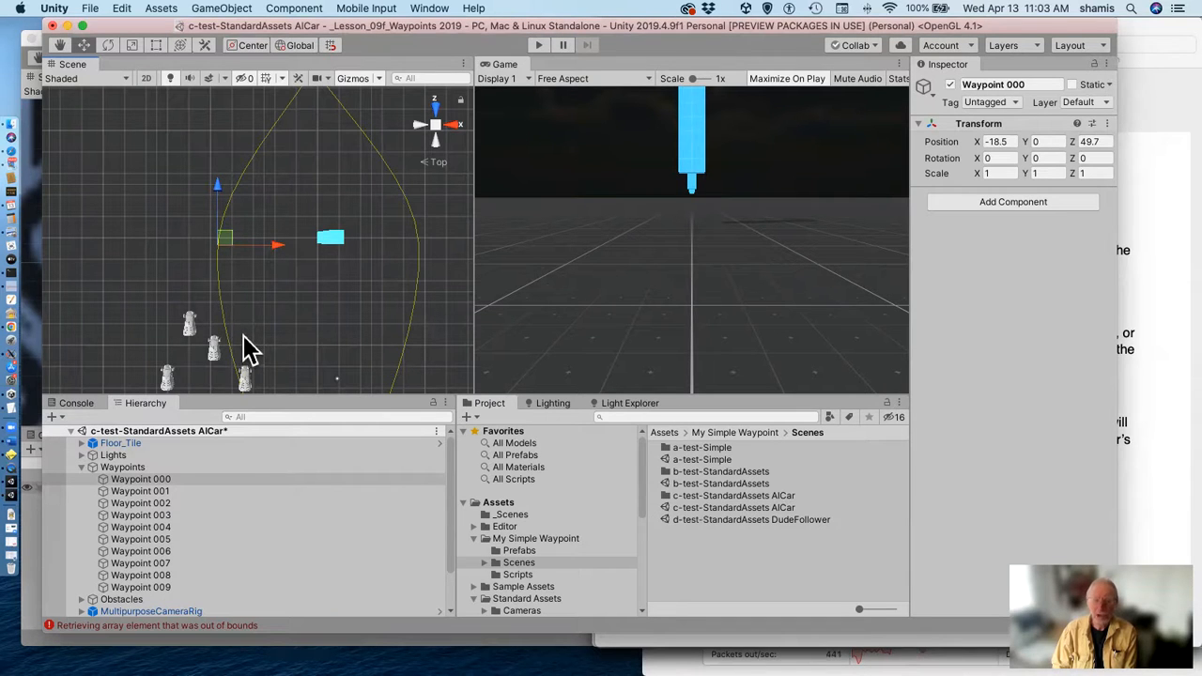
mouse_move(582, 103)
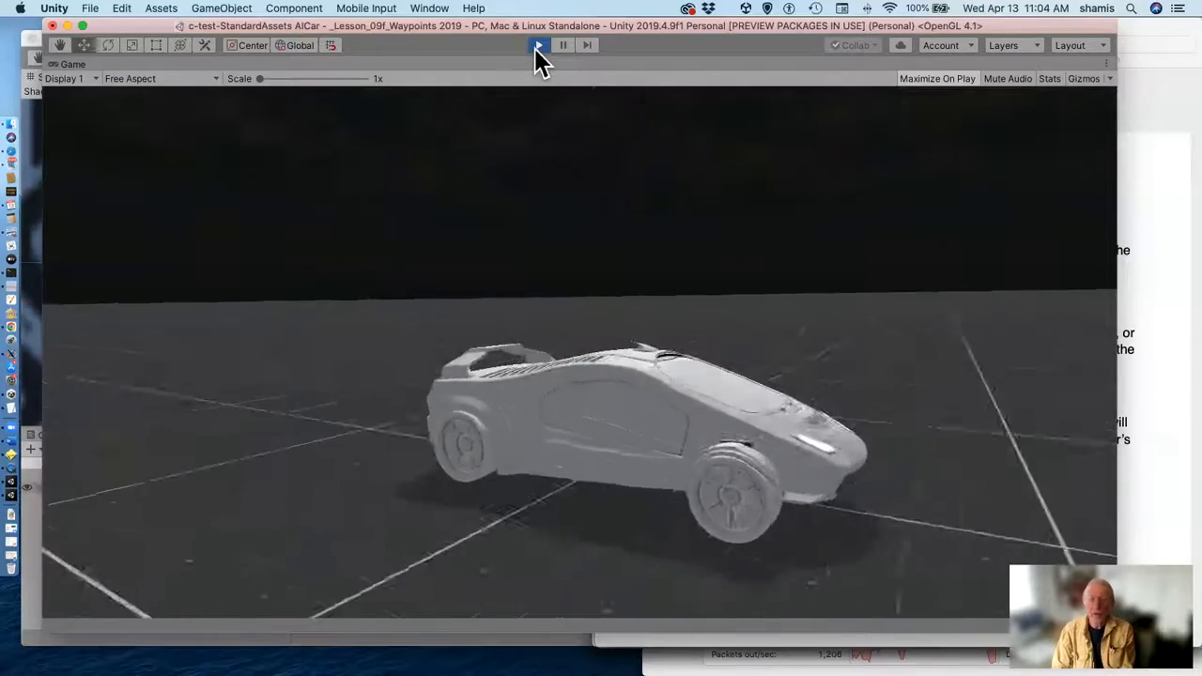
Exit Play mode on the AI Car circuit demo.
left_click(538, 45)
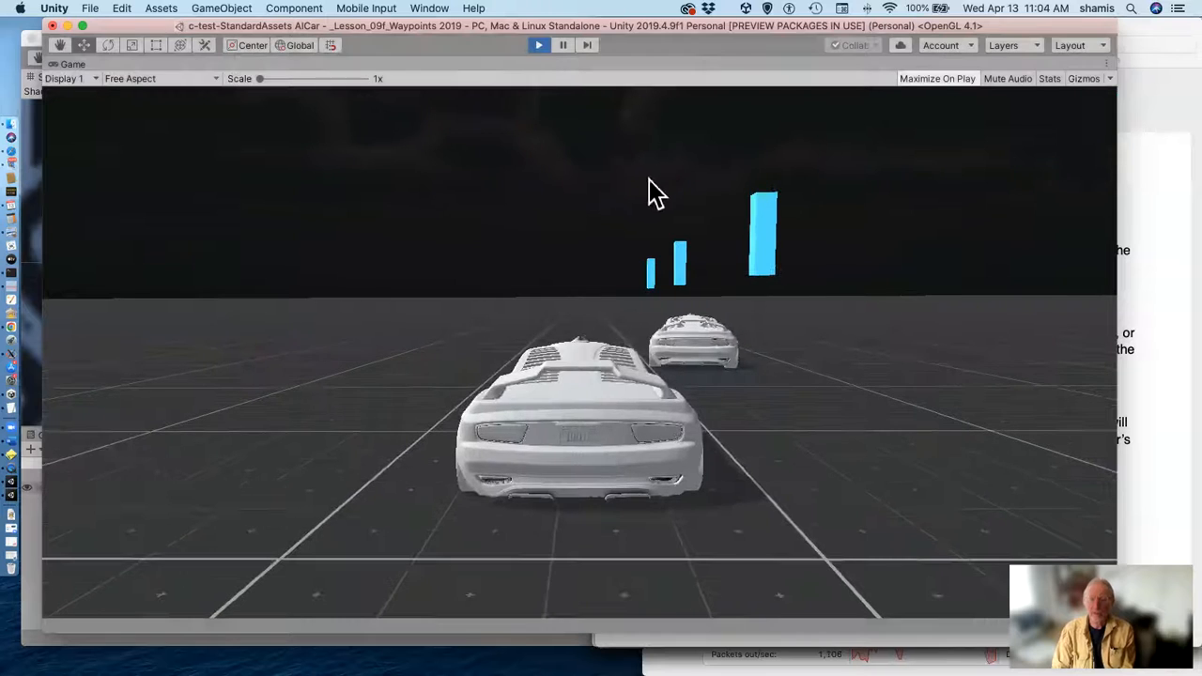
left_click(538, 44)
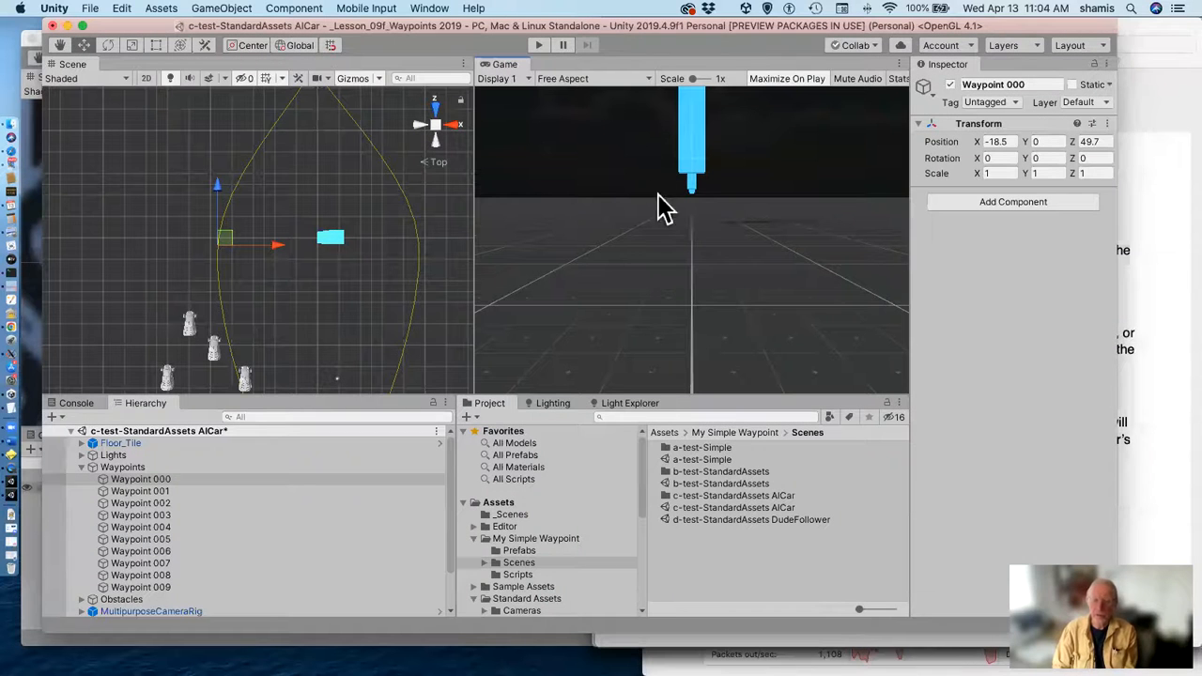
mouse_move(751, 535)
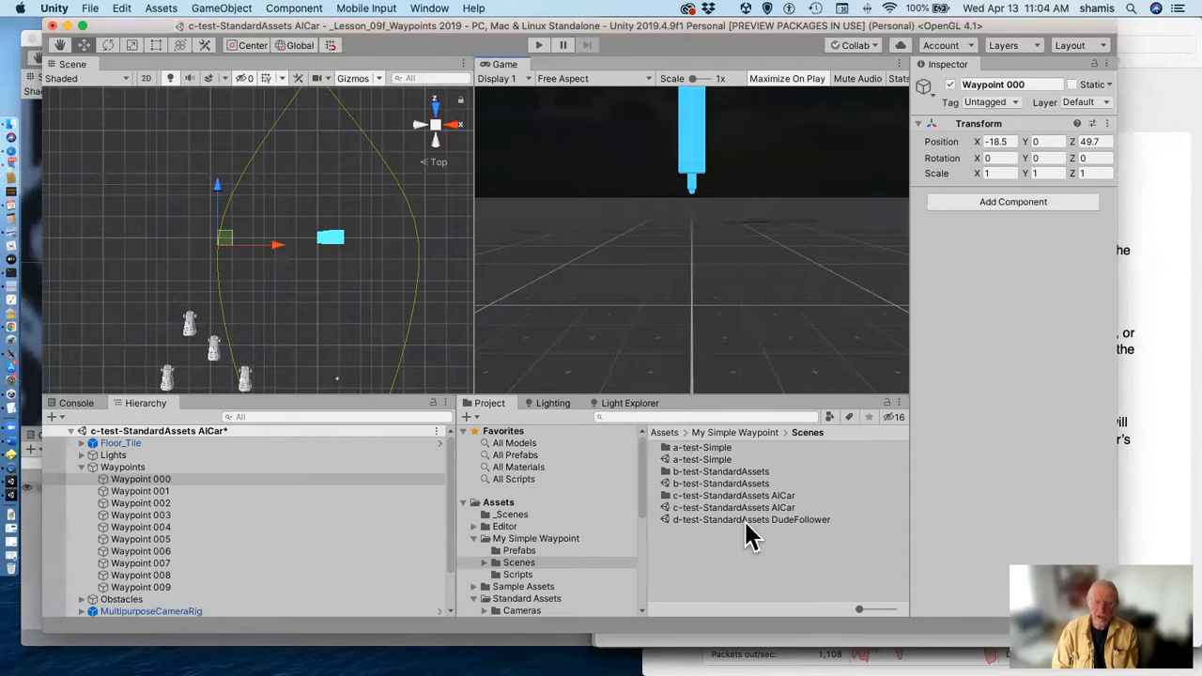
Open the DudeFollower scene without saving the waypoint change, then play and stop it.
double_click(751, 520)
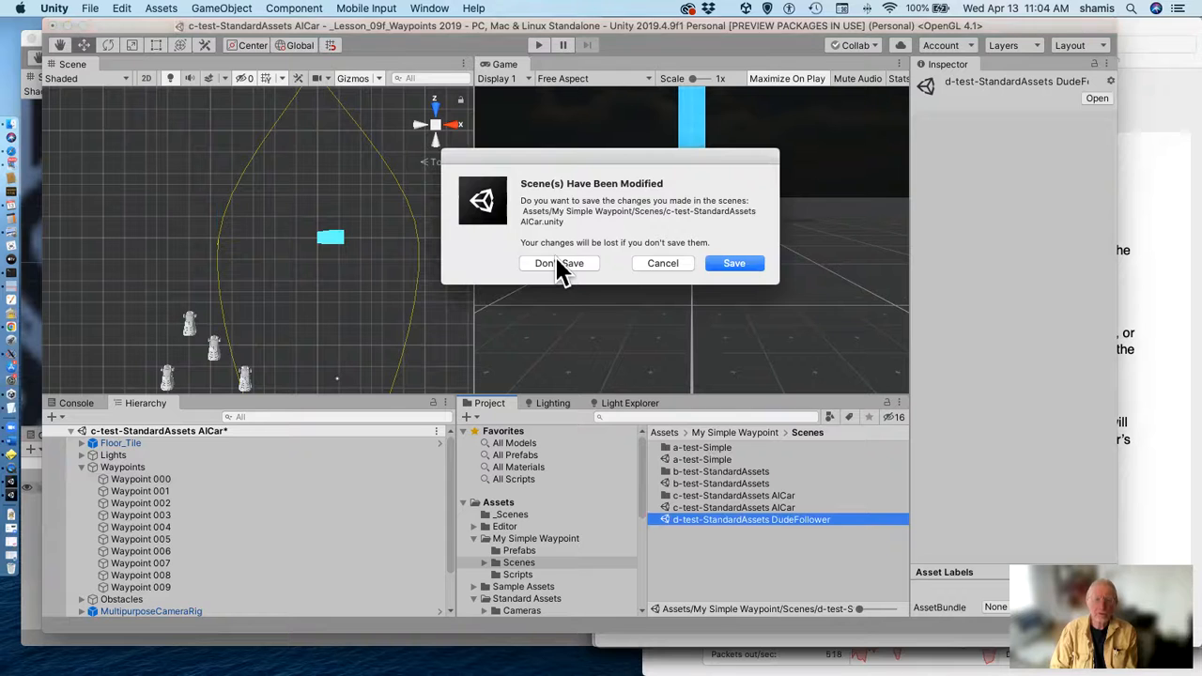
left_click(558, 263)
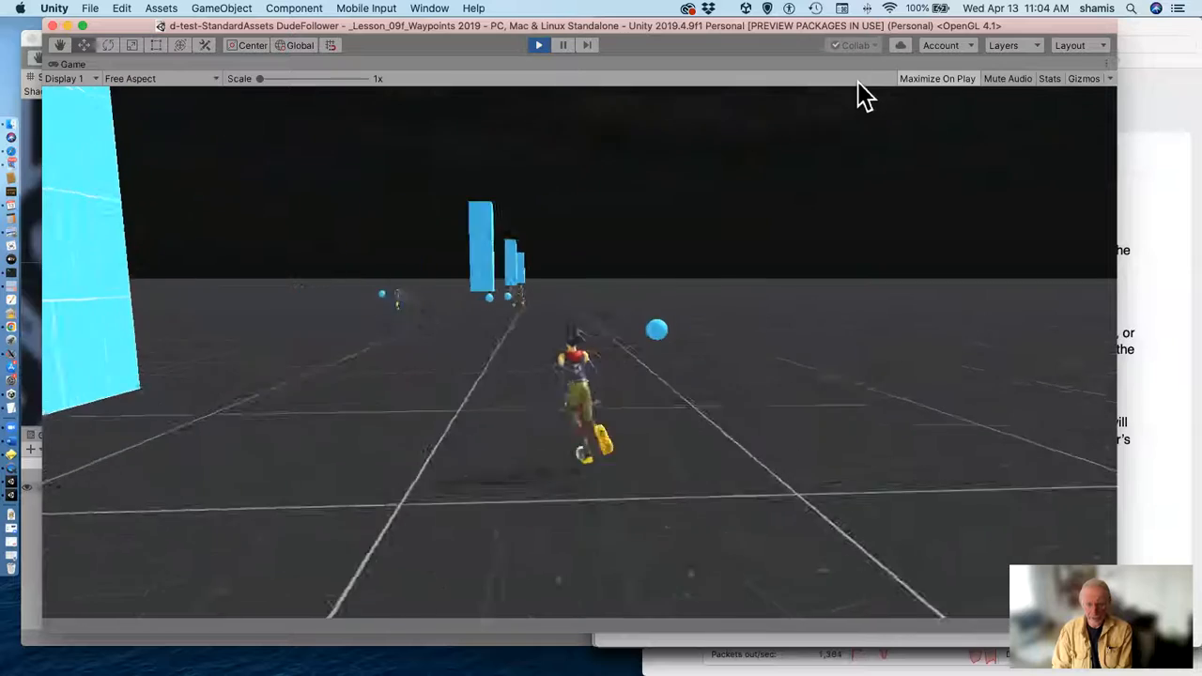
left_click(538, 44)
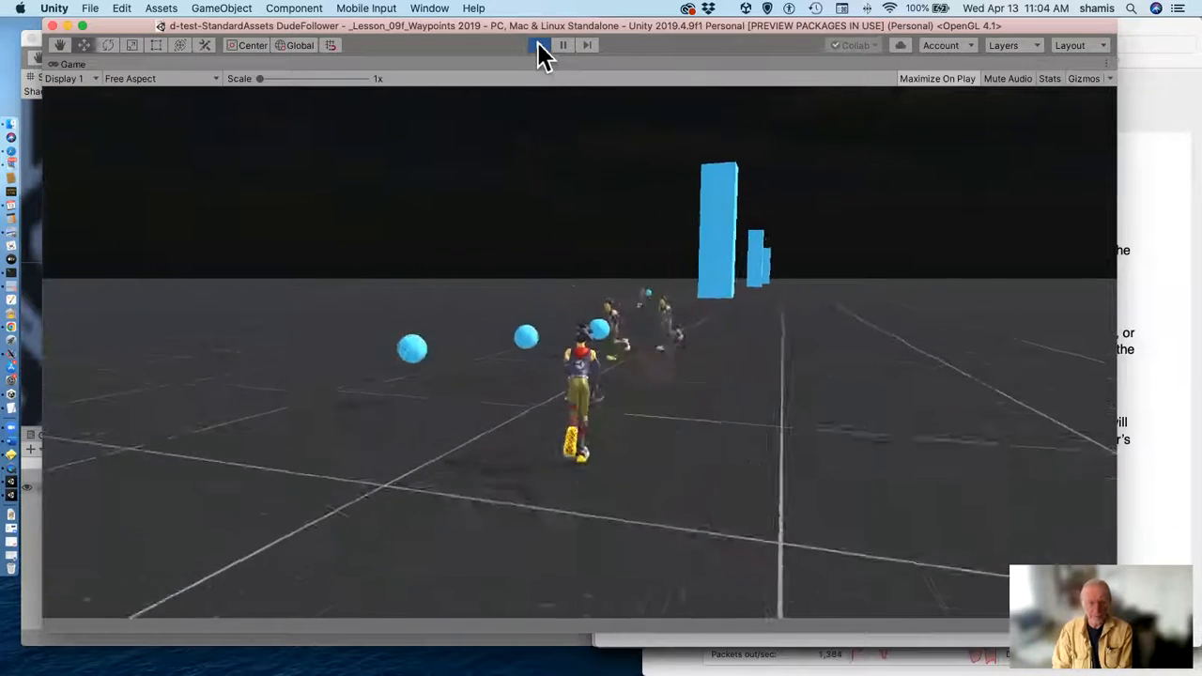
left_click(539, 44)
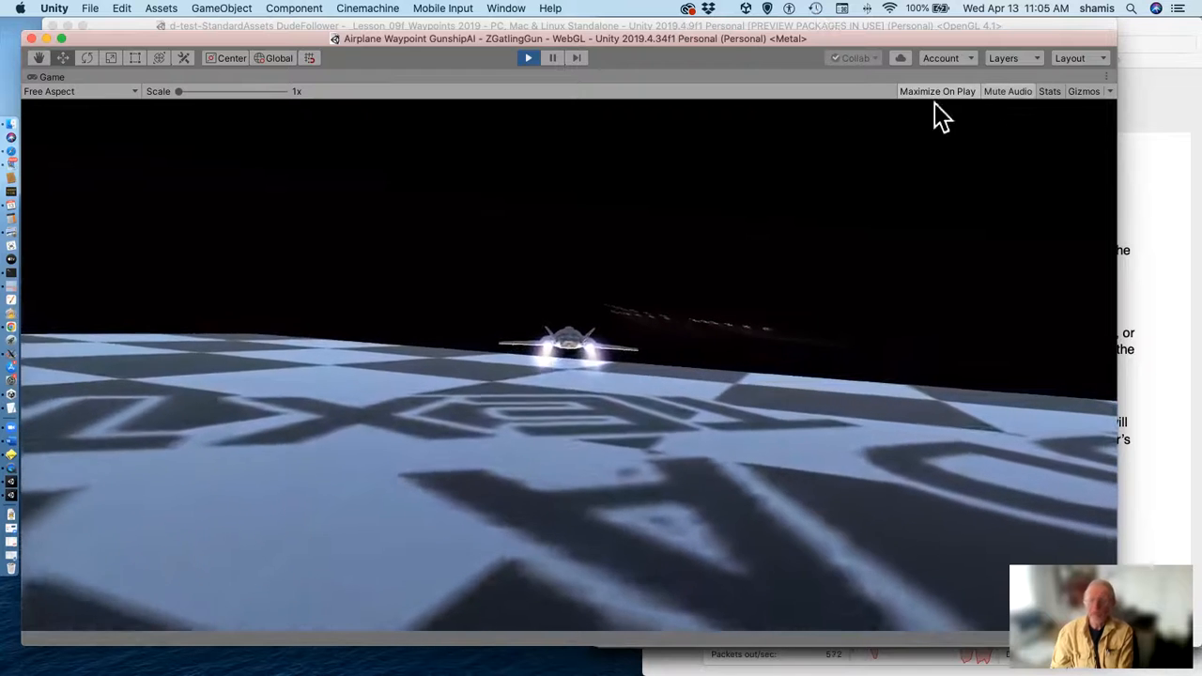
mouse_move(733, 158)
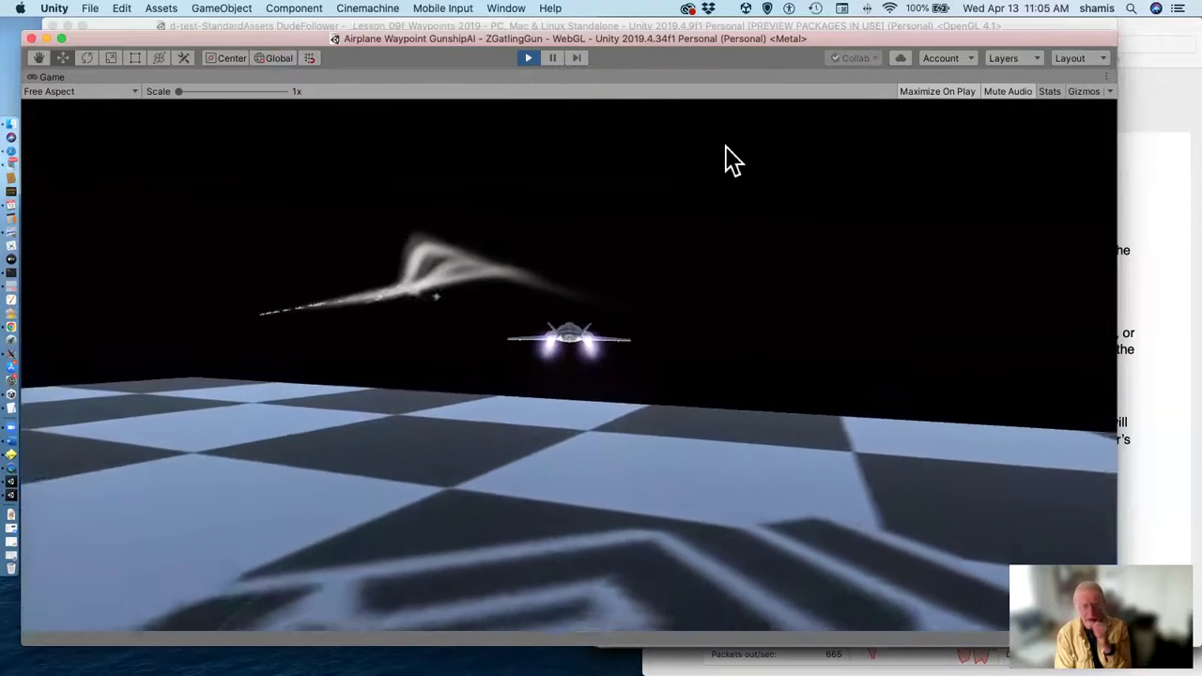
mouse_move(983, 159)
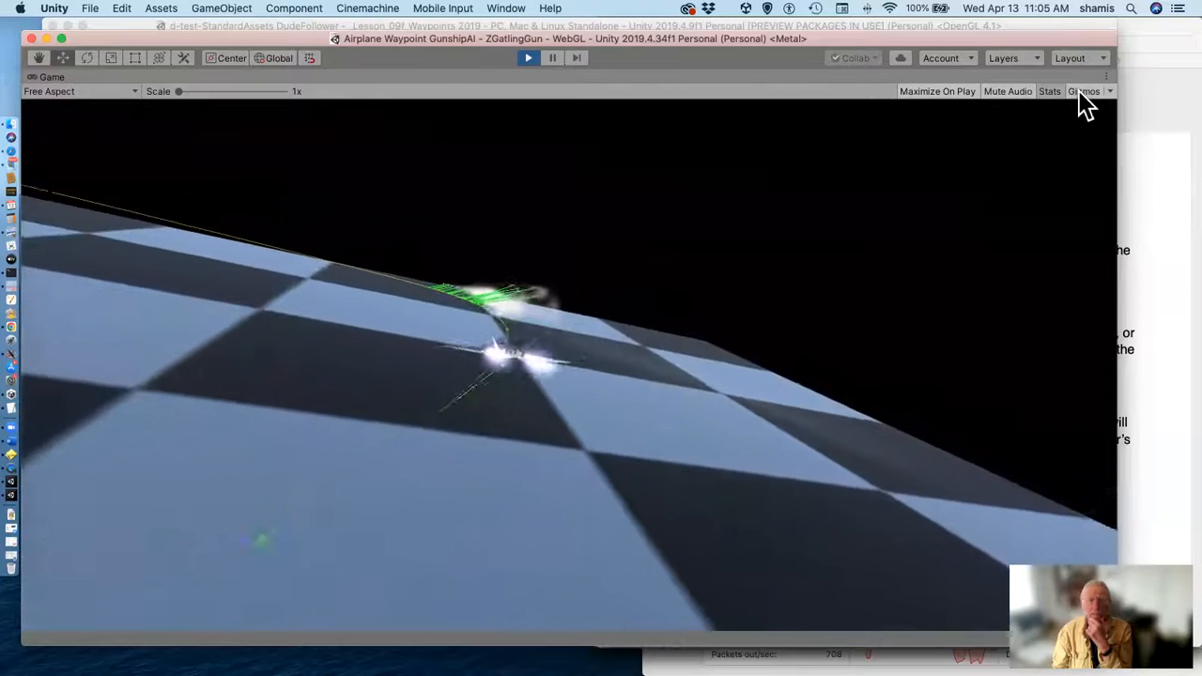
mouse_move(991, 151)
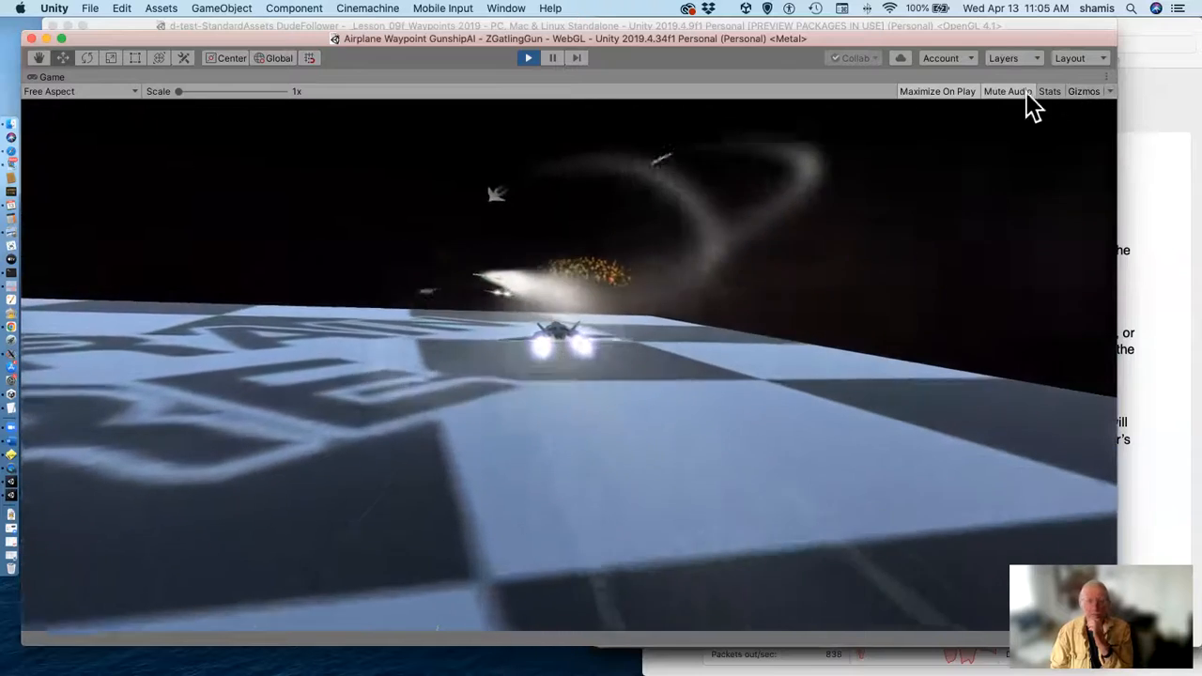
mouse_move(930, 127)
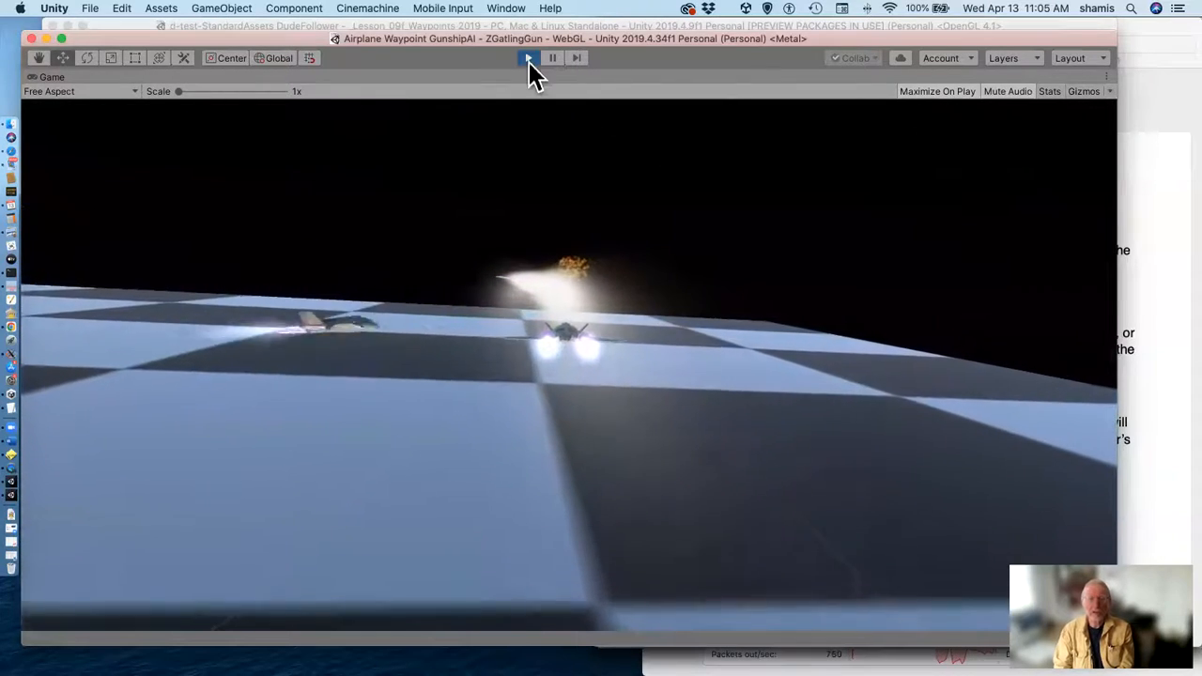
Stop the airplane gunship demo and bring the Waypoints lesson PDF to the front.
left_click(528, 57)
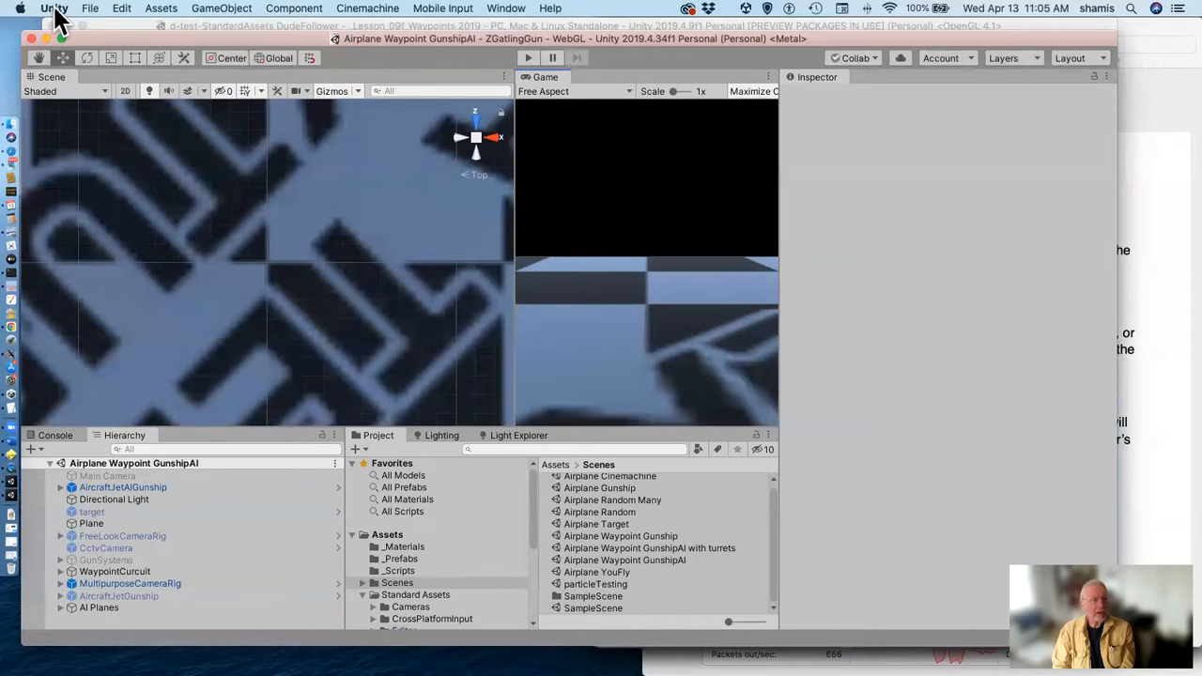
left_click(53, 9)
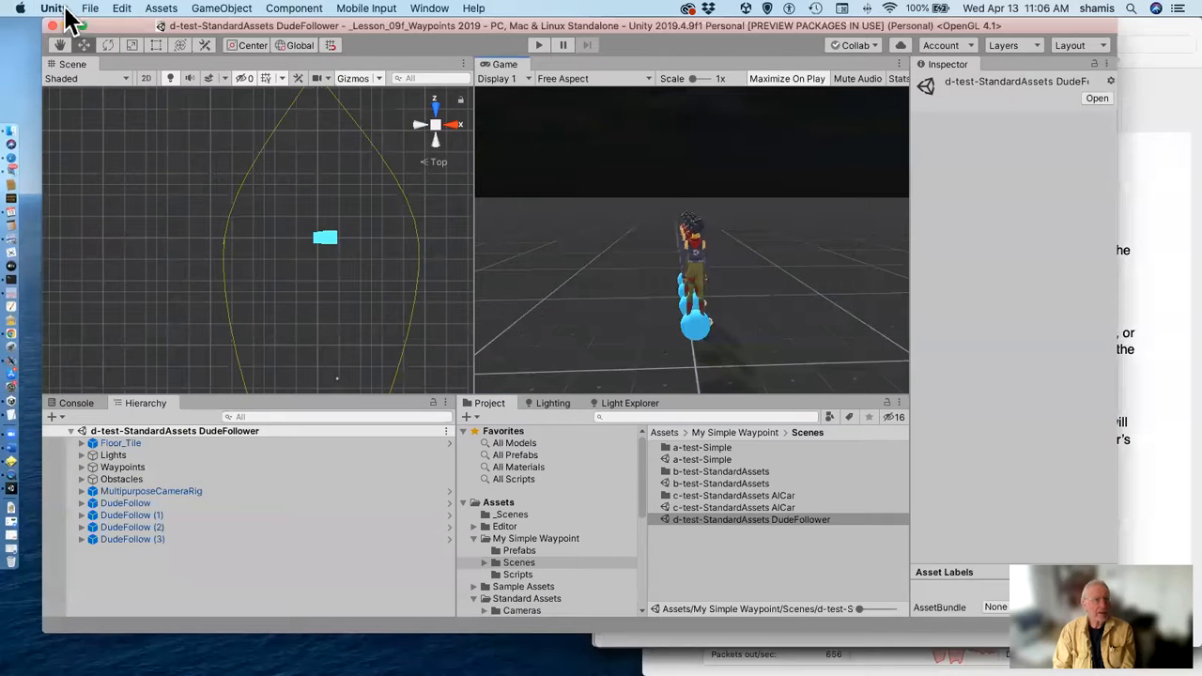
left_click(53, 7)
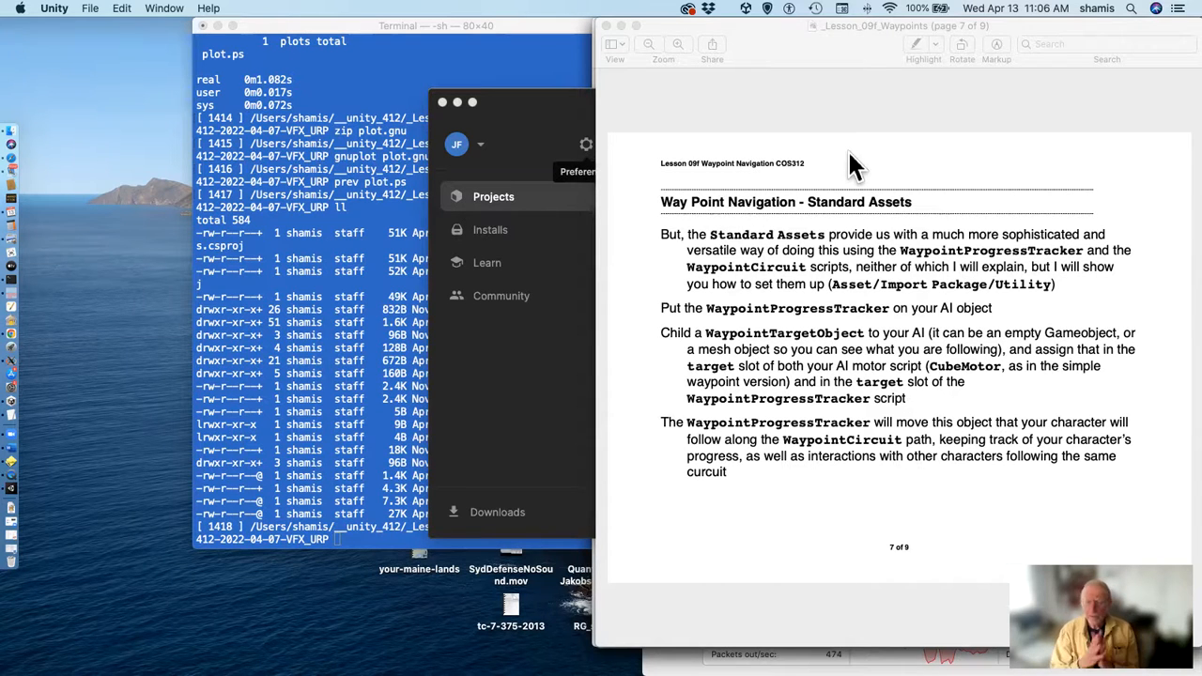
mouse_move(751, 108)
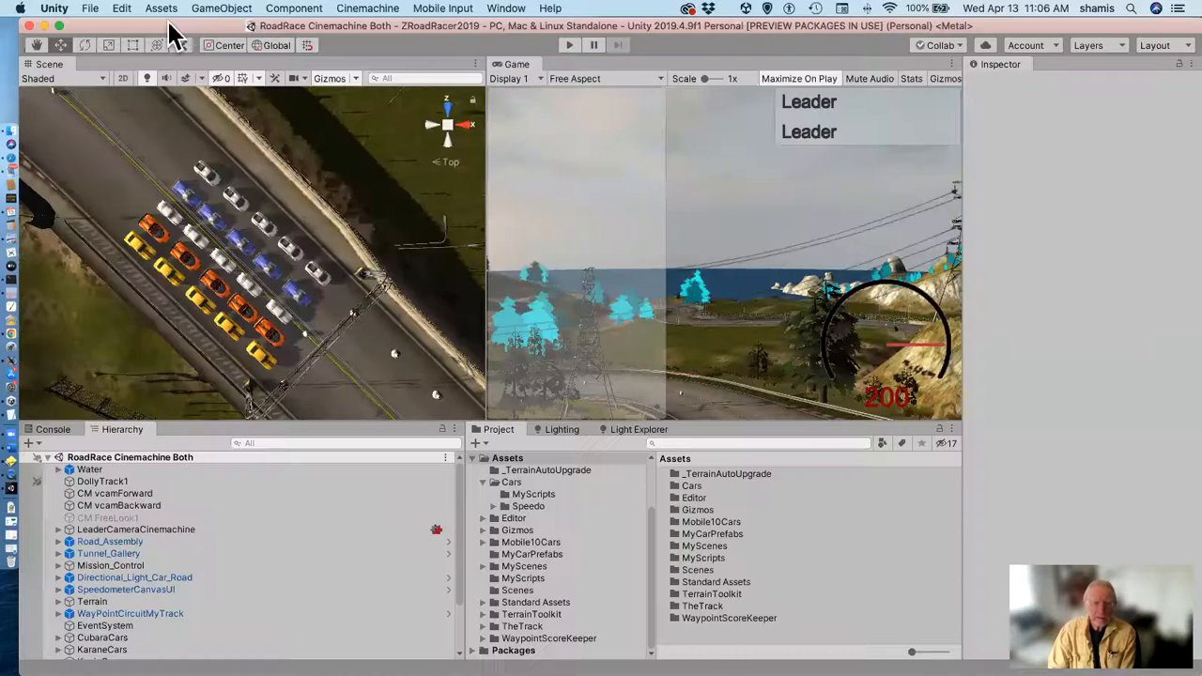
mouse_move(216, 569)
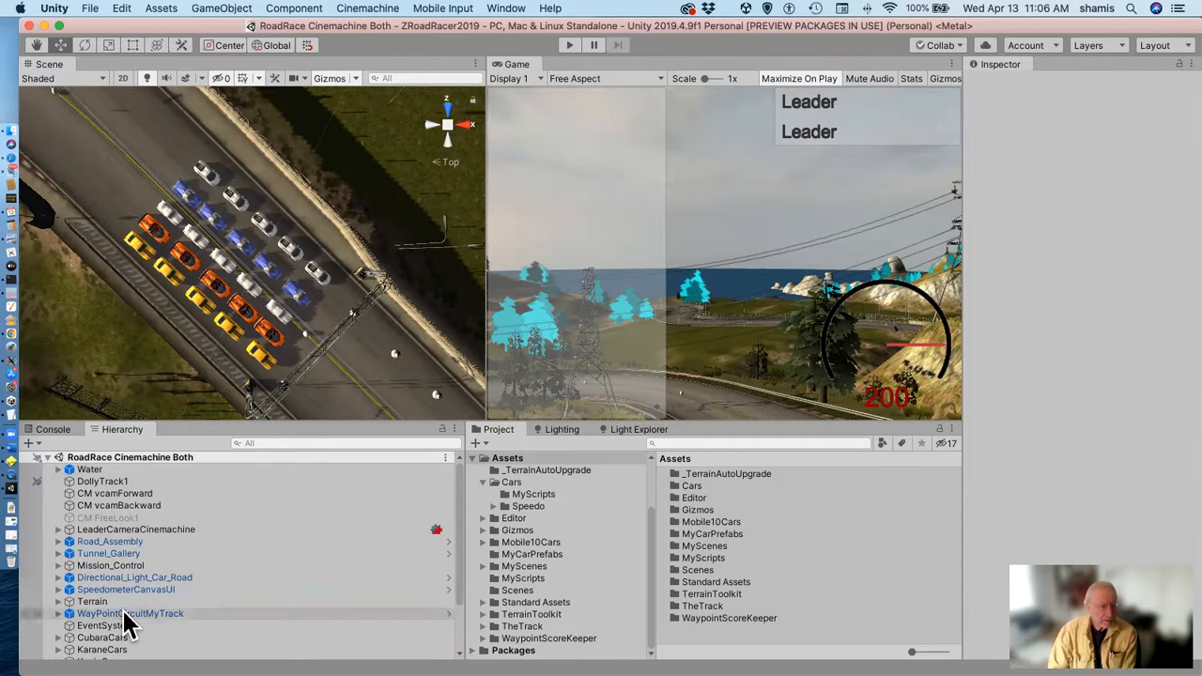
Select WayPointCircuitMyTrack in the RoadRace Hierarchy to inspect its waypoint list.
left_click(130, 614)
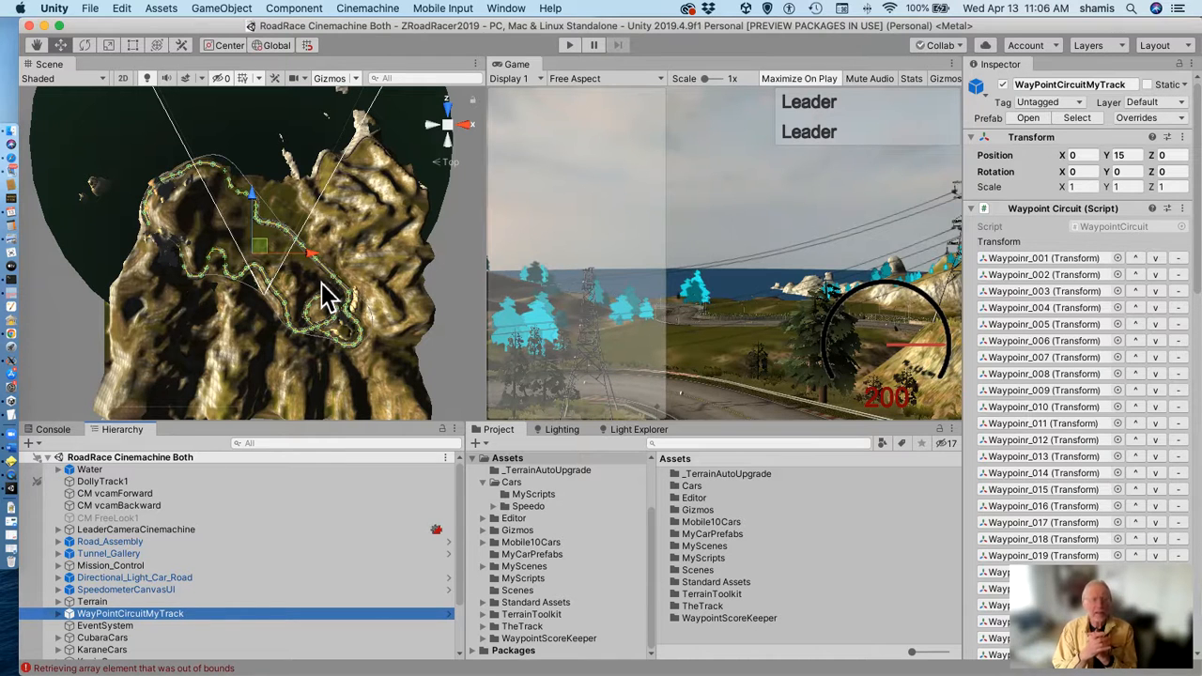
mouse_move(331, 218)
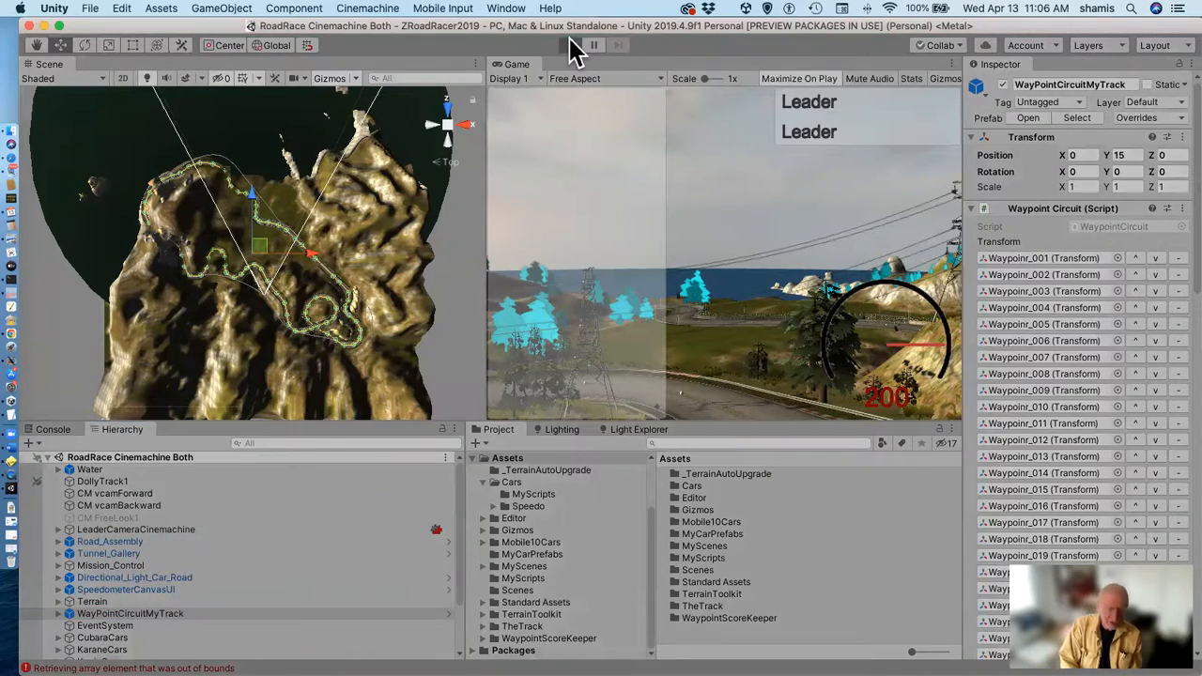
Run the RoadRace Cinemachine Both scene in Play mode.
left_click(562, 45)
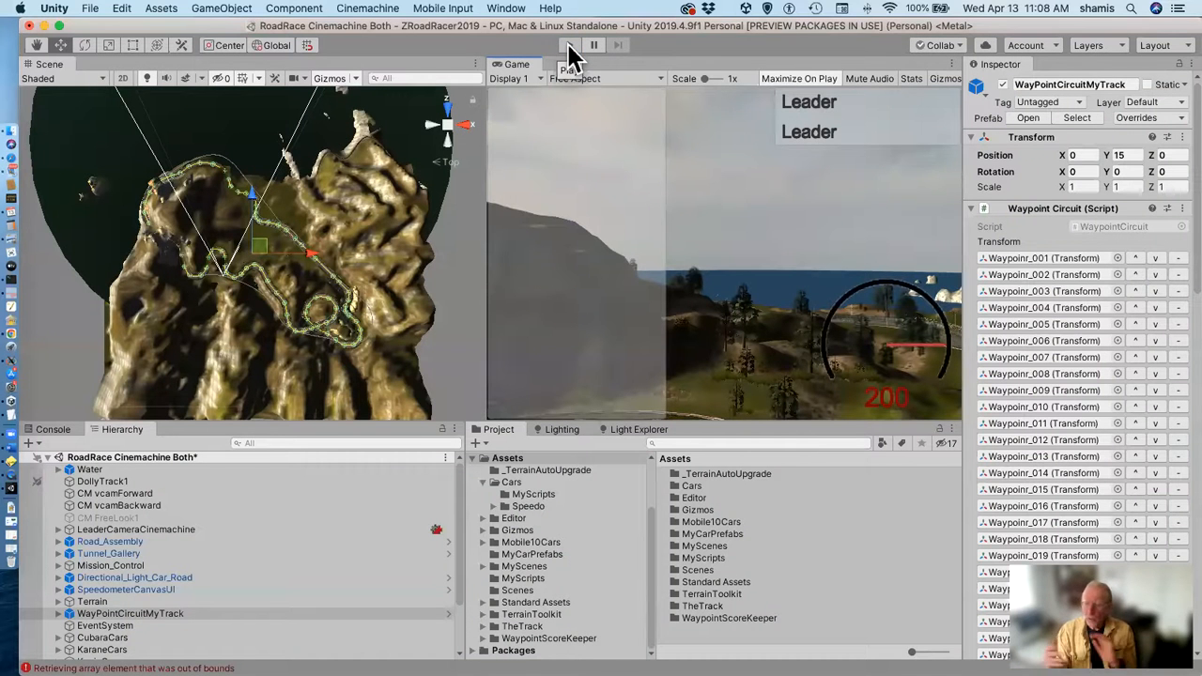
mouse_move(548, 299)
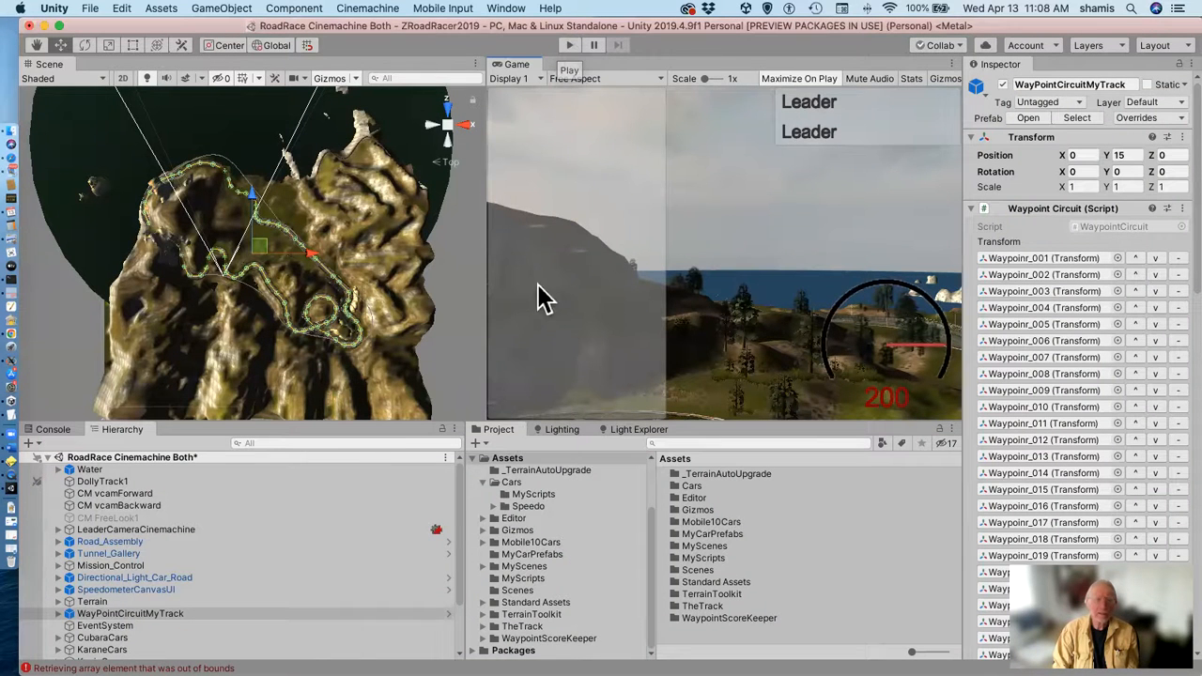
mouse_move(118, 413)
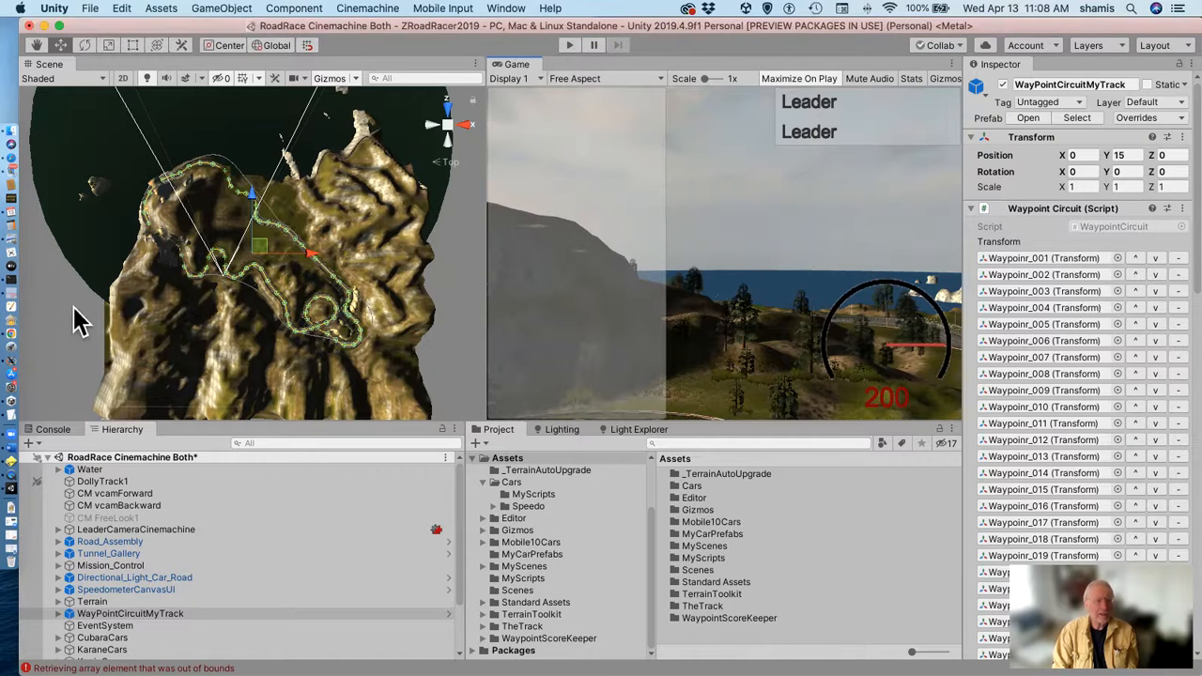
mouse_move(38, 273)
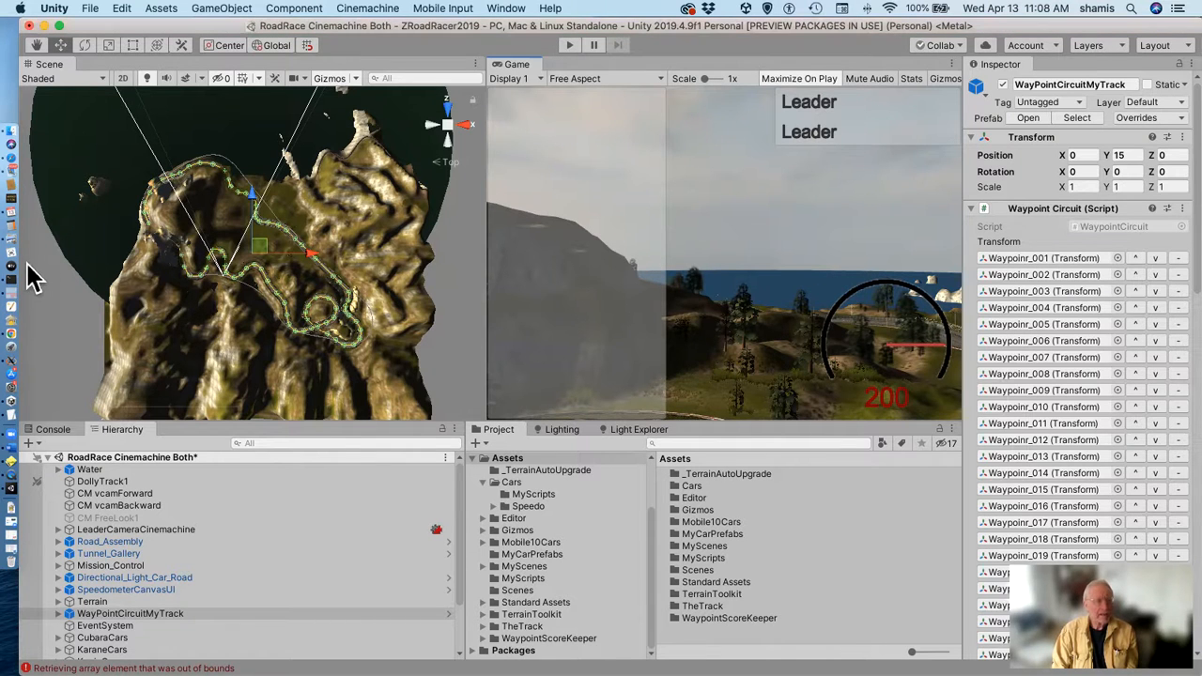
mouse_move(108, 226)
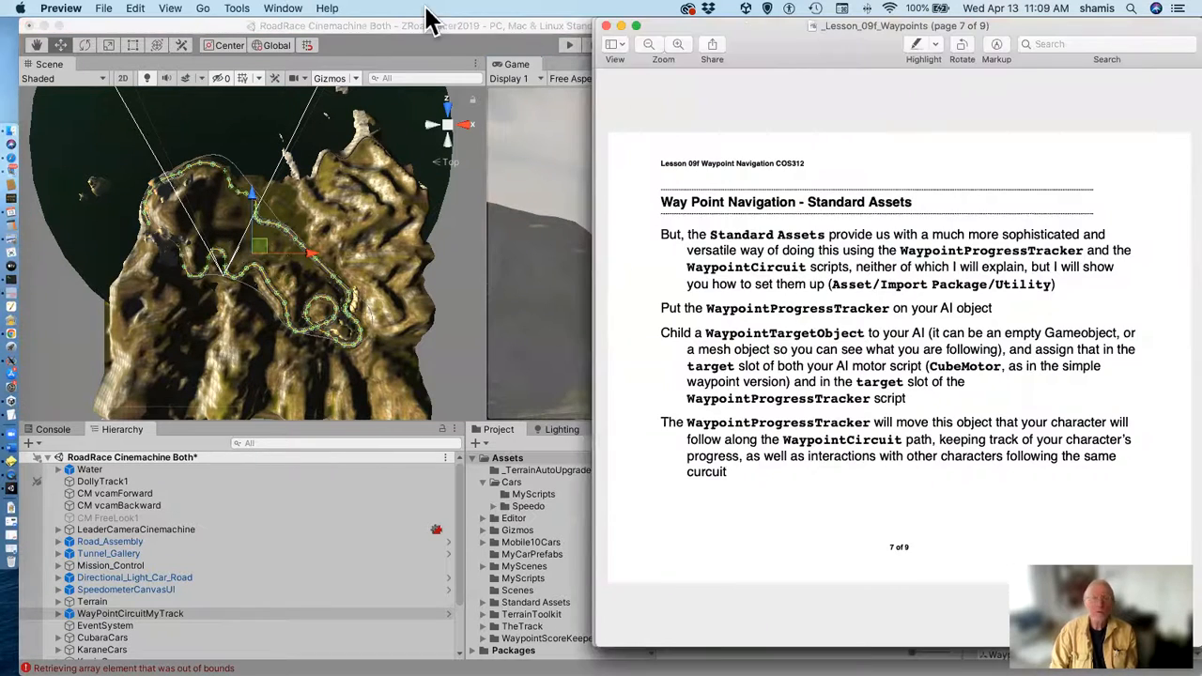
Switch Preview to the _Lesson_09f_Waypoints_Scoreboard document.
left_click(282, 8)
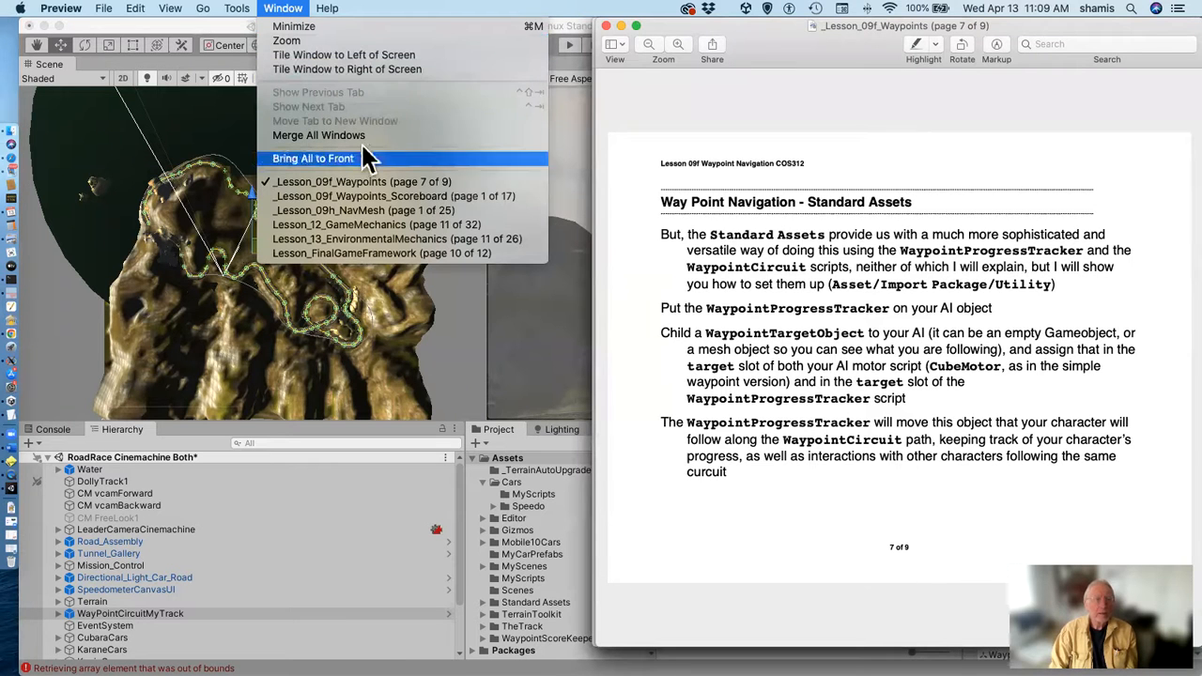
left_click(361, 195)
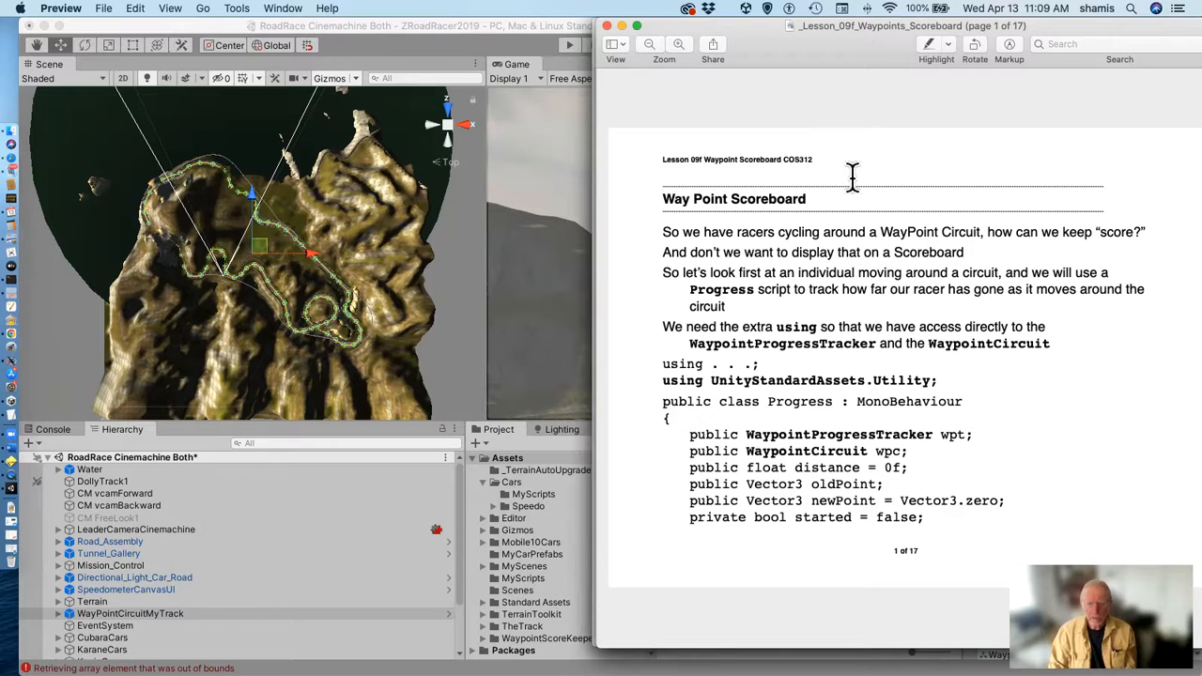
mouse_move(852, 434)
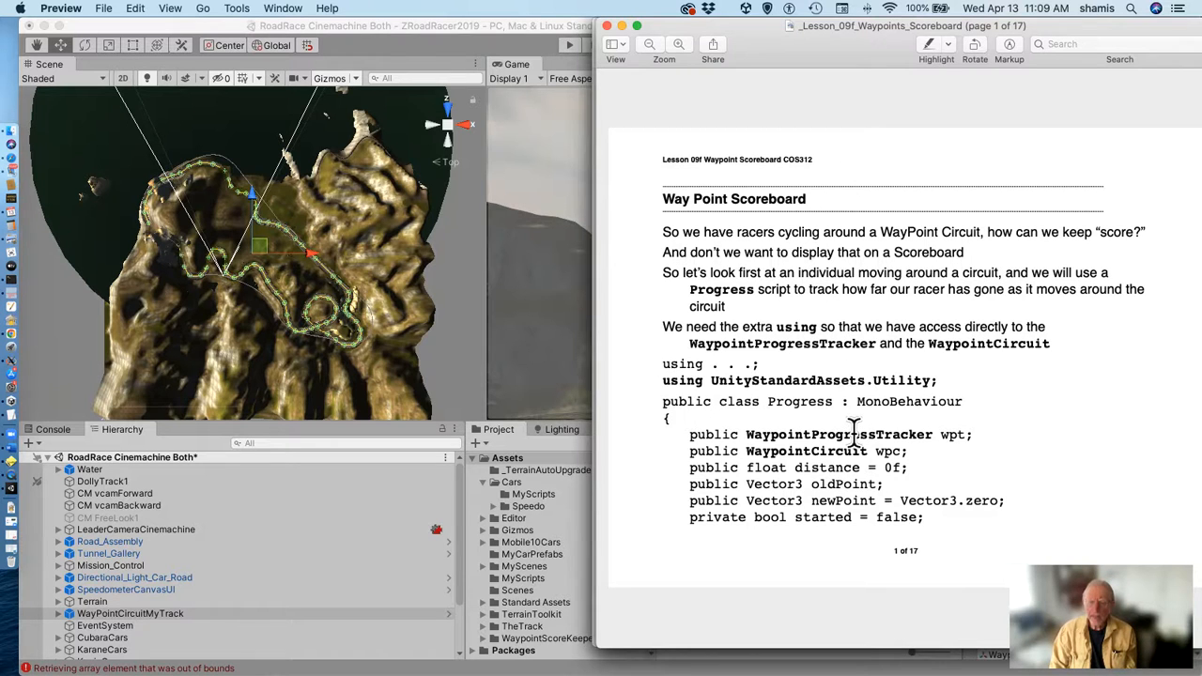
mouse_move(822, 465)
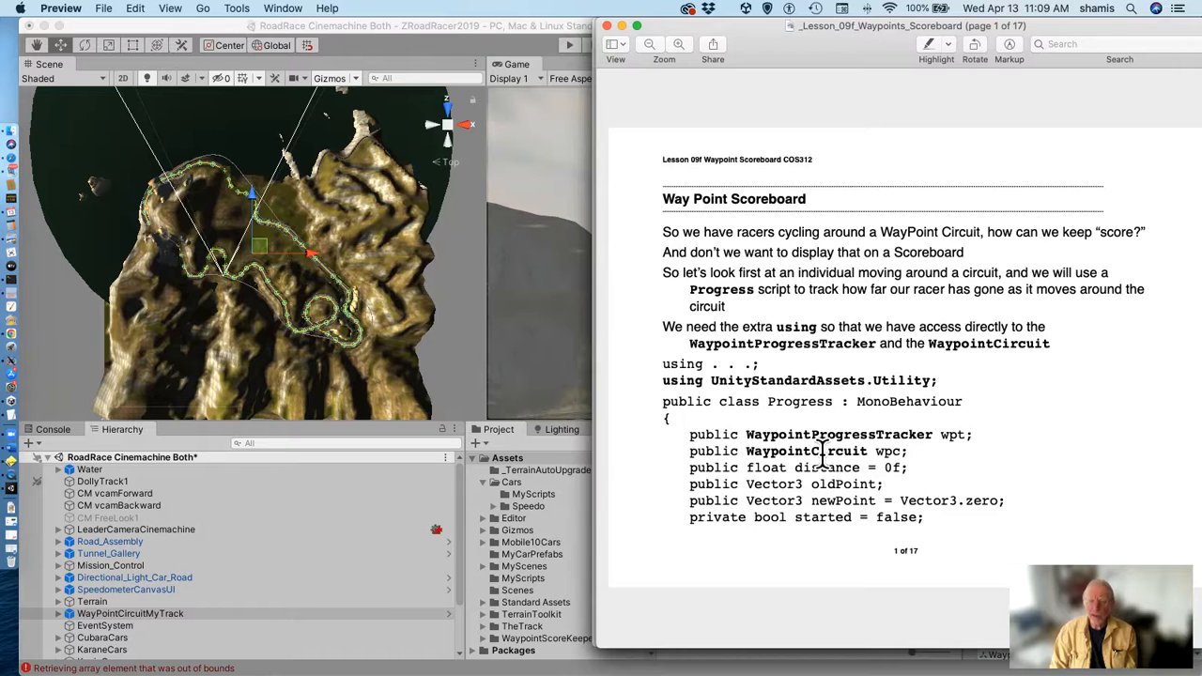
mouse_move(916, 381)
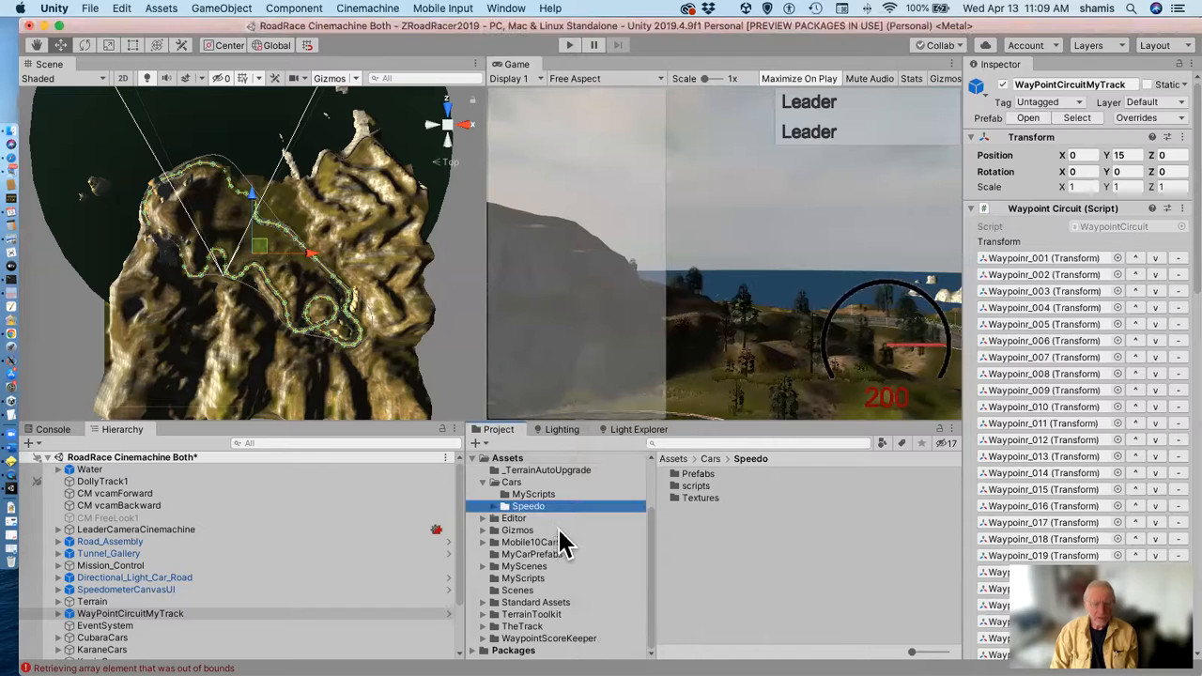
mouse_move(489, 611)
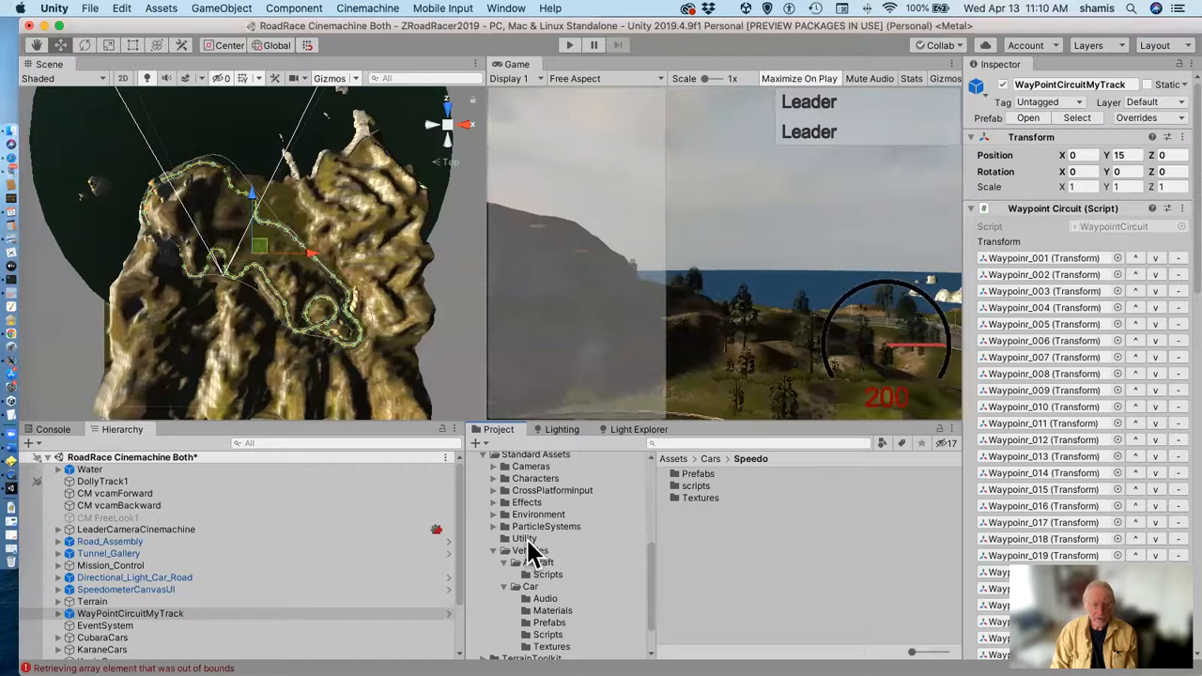
Open Standard Assets > Utility to list WaypointCircuit and WaypointProgressTracker scripts.
left_click(524, 538)
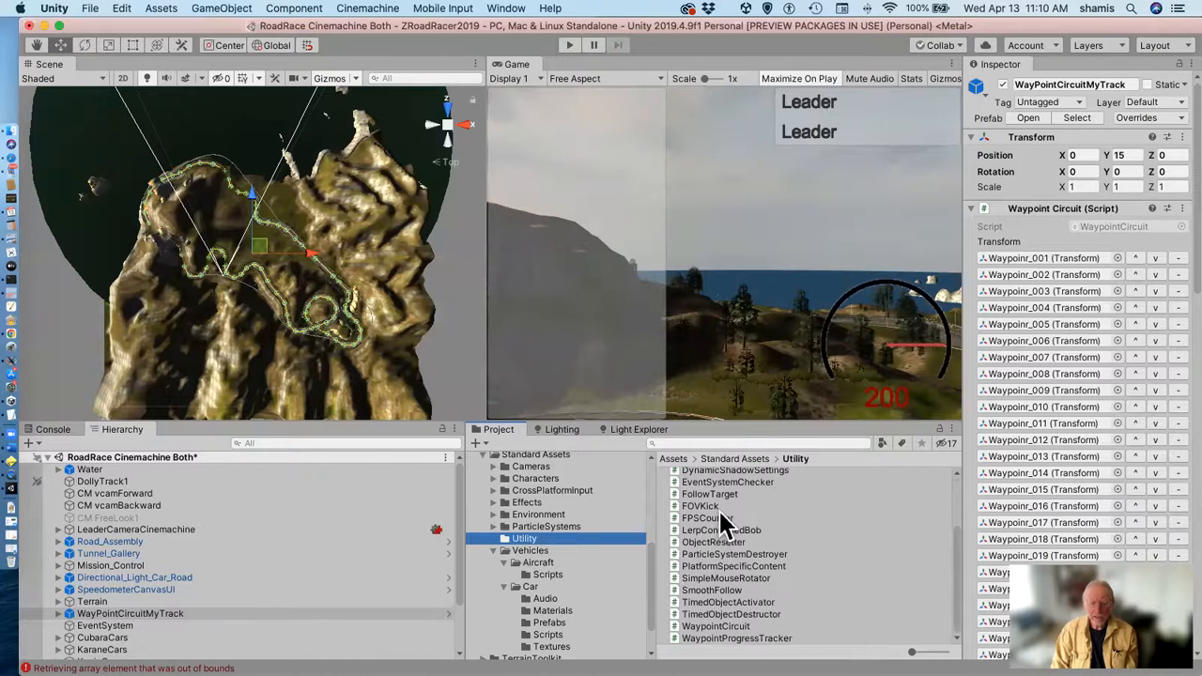
mouse_move(766, 319)
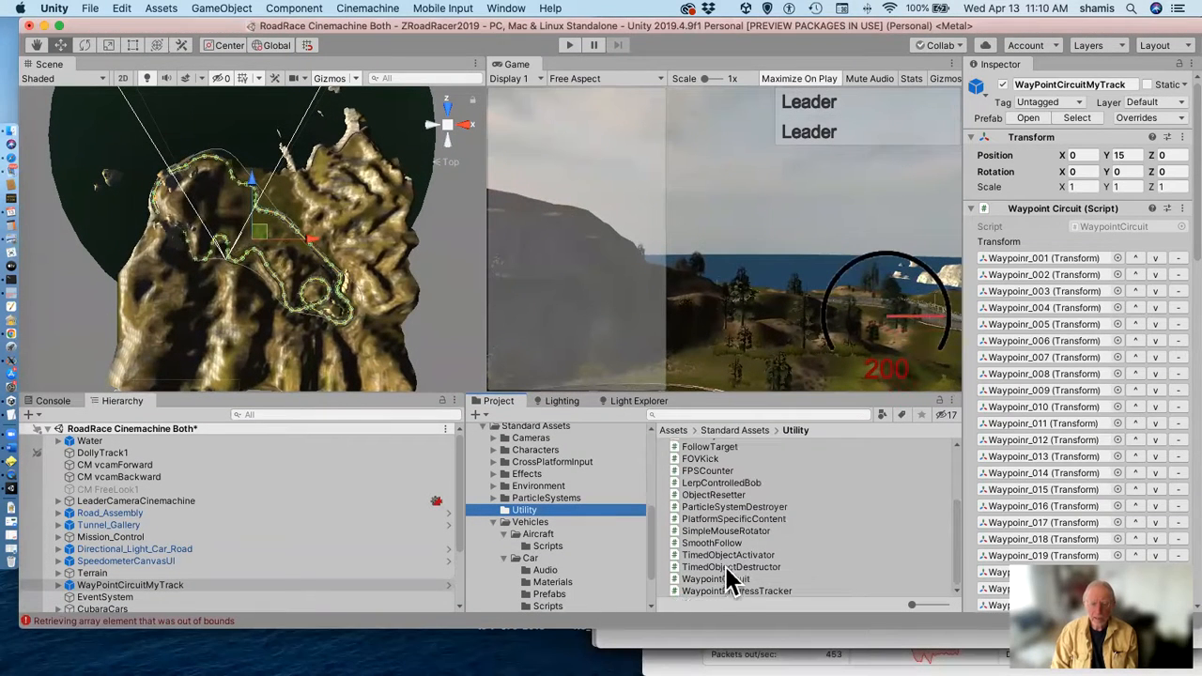
left_click(716, 579)
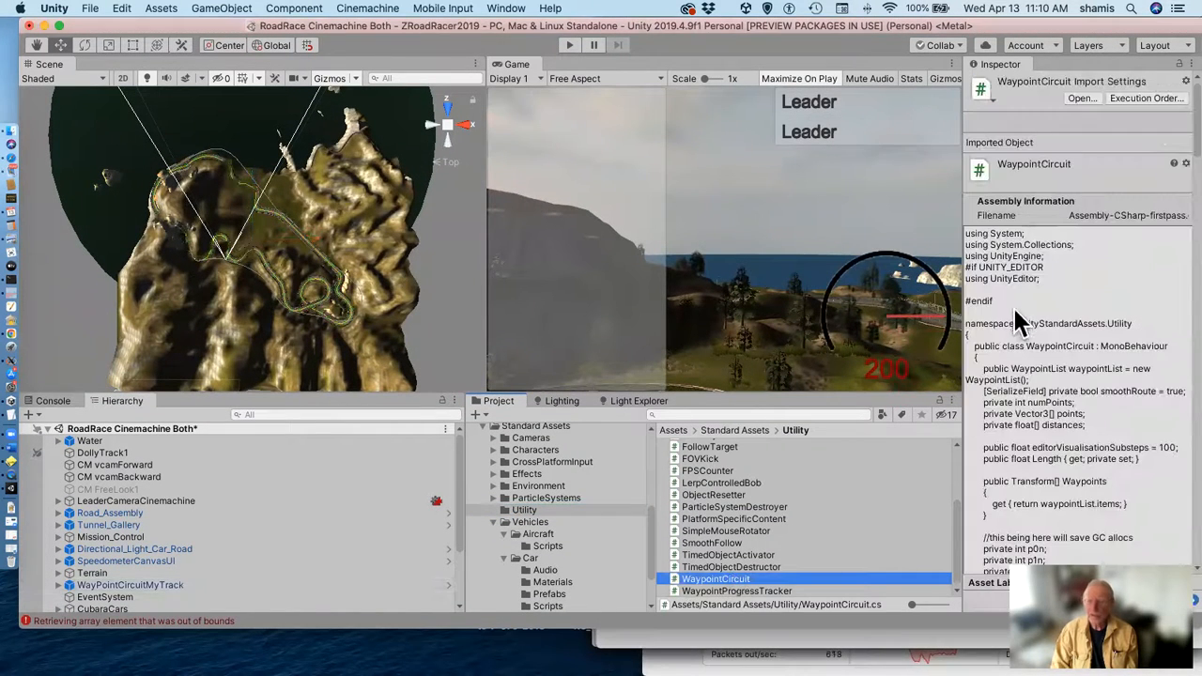
mouse_move(1005, 338)
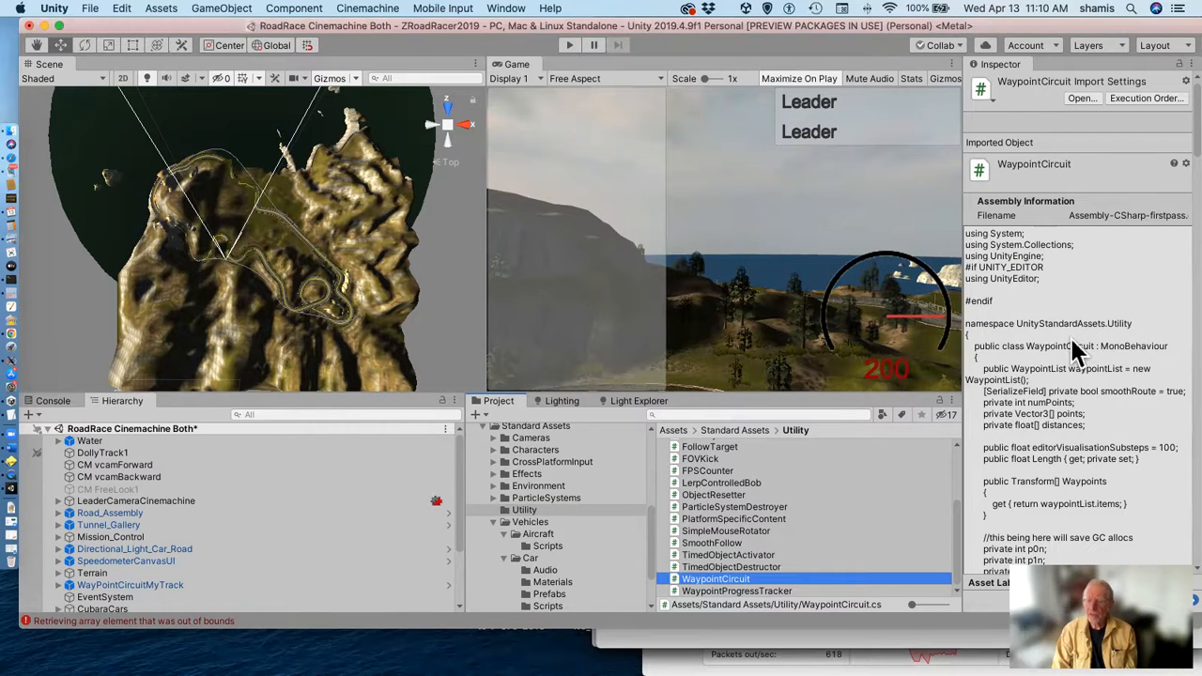
mouse_move(973, 357)
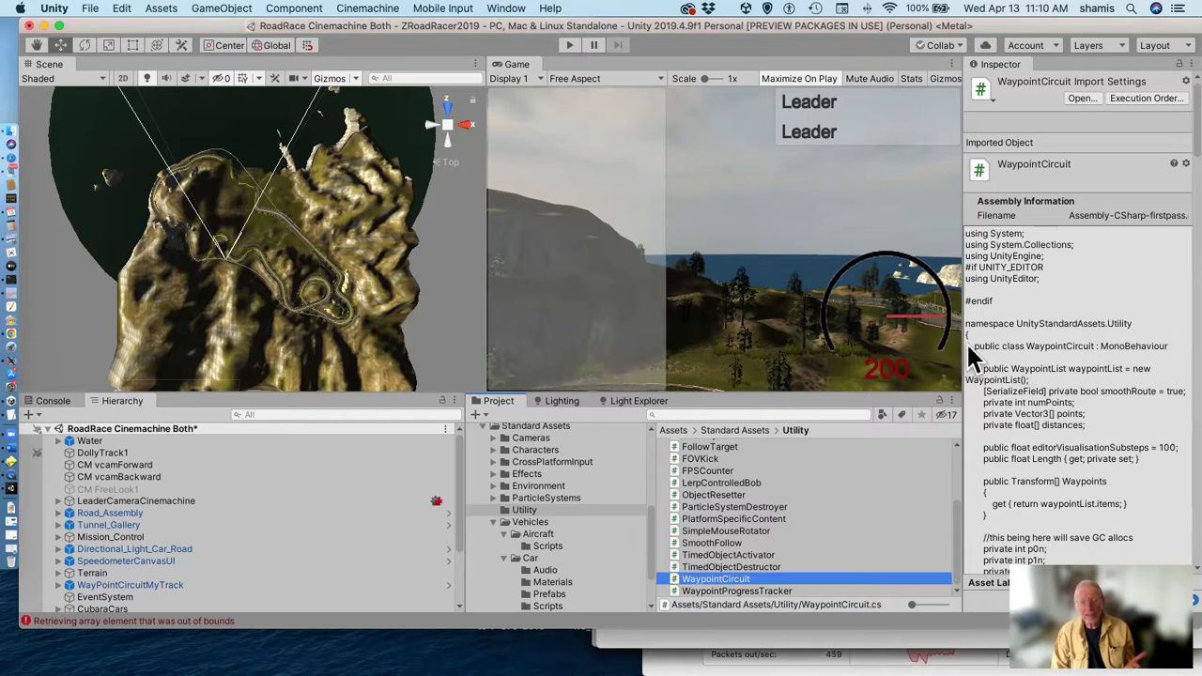
mouse_move(1050, 365)
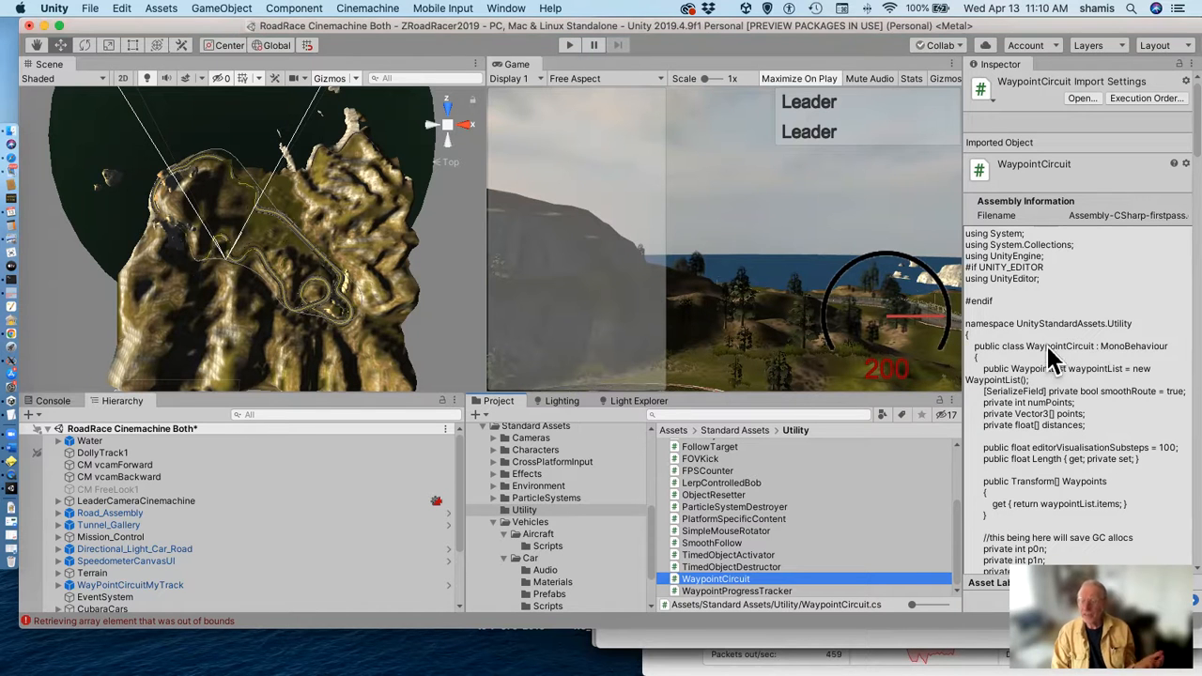
mouse_move(1066, 334)
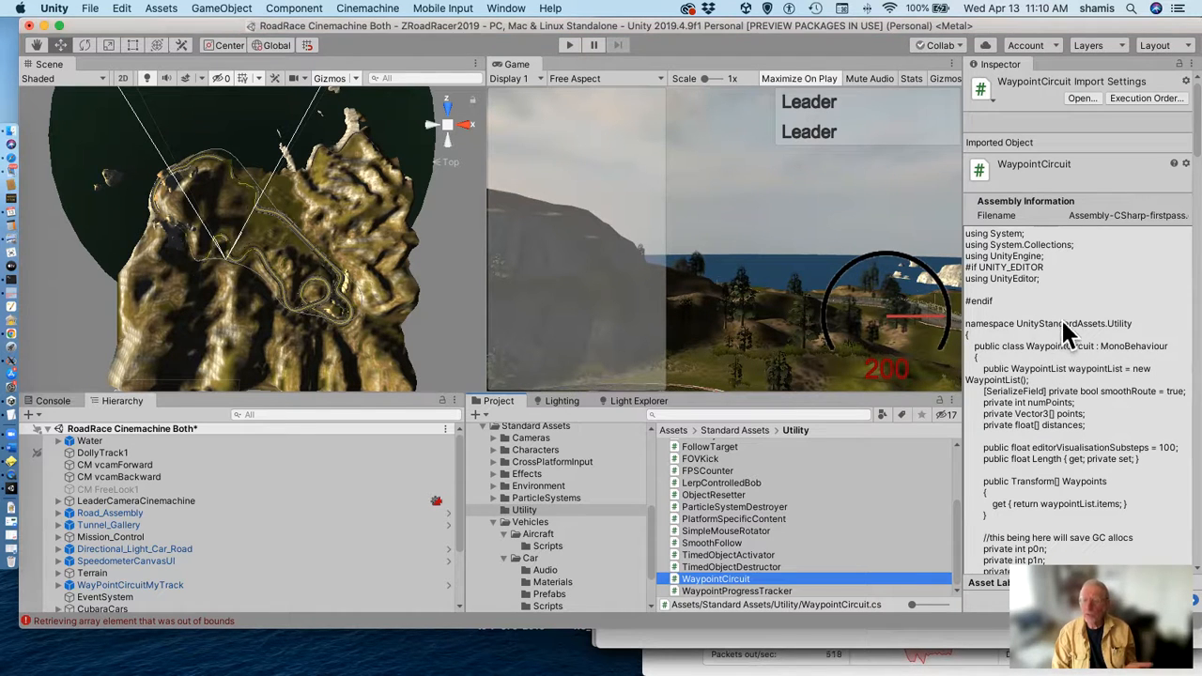
mouse_move(1078, 367)
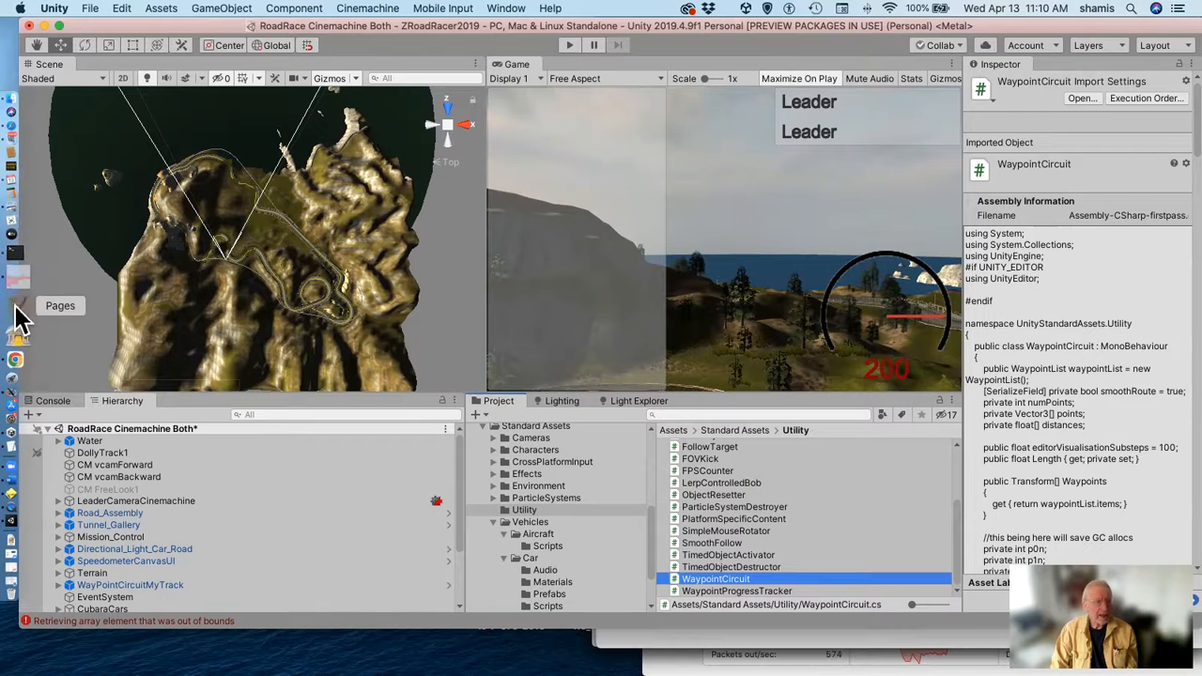
mouse_move(17, 338)
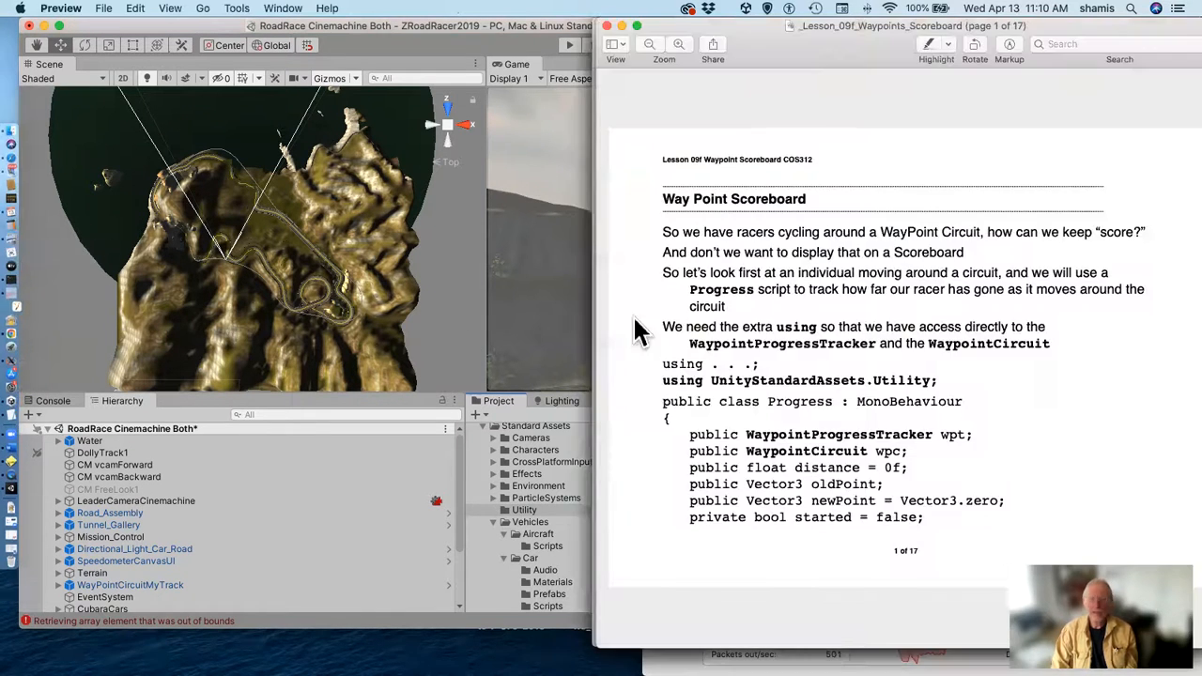
mouse_move(859, 437)
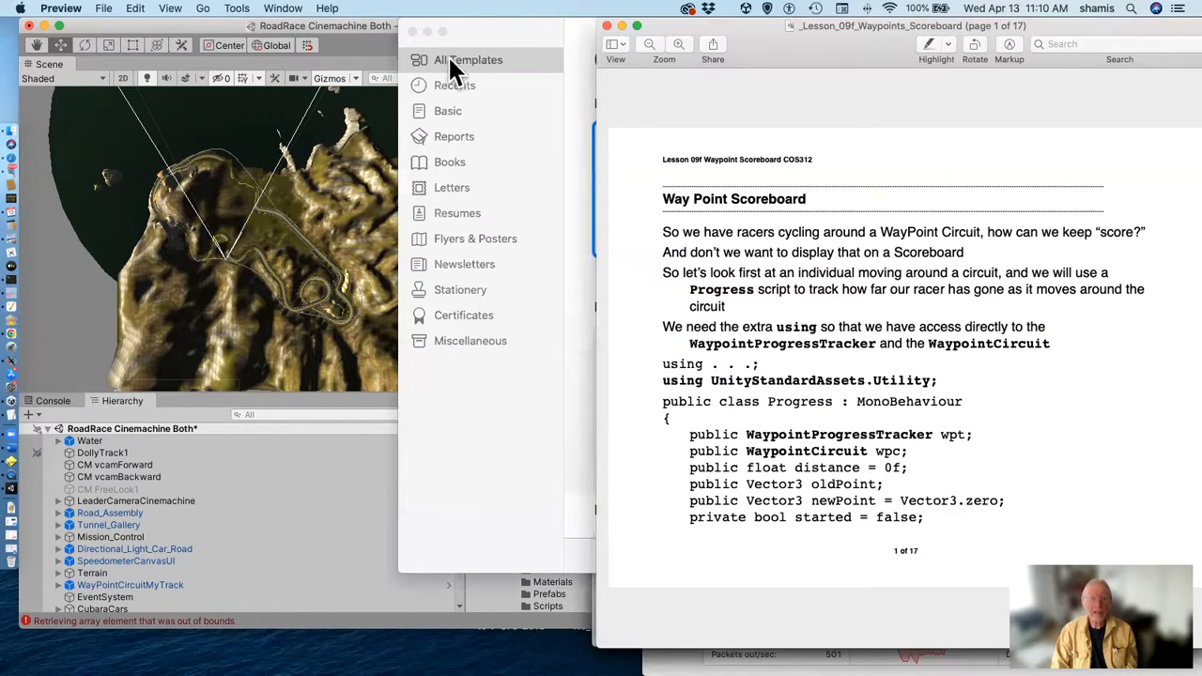
mouse_move(418, 42)
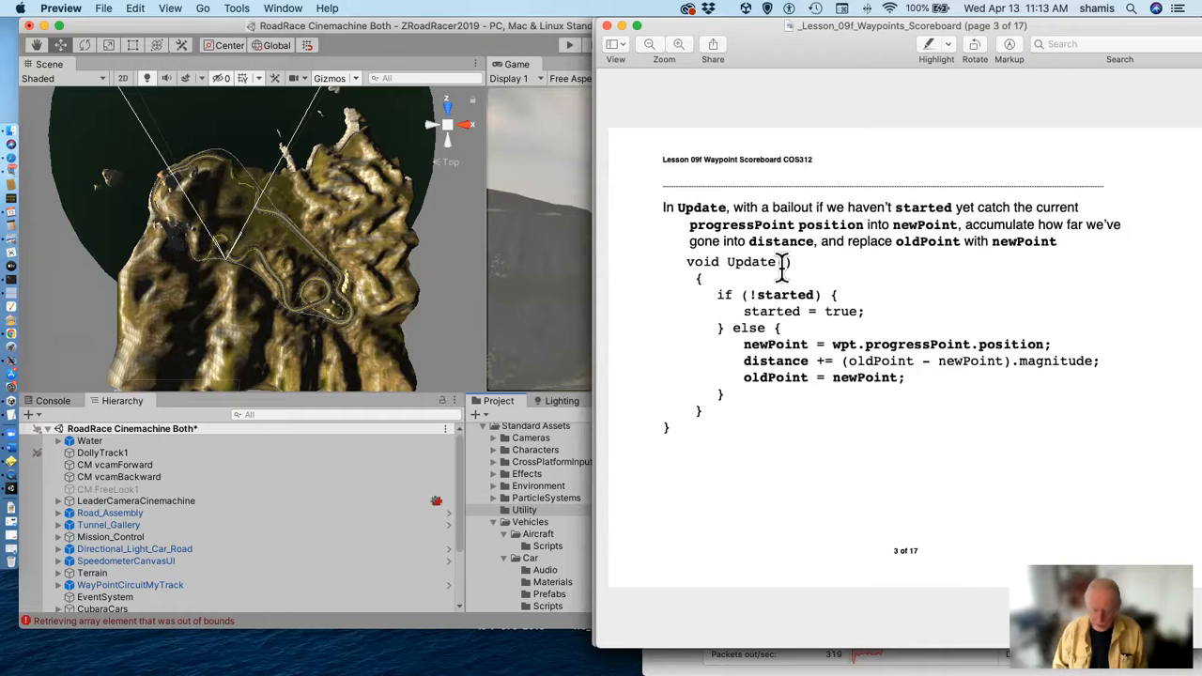
Scroll the Waypoints Scoreboard PDF to page 4, where ScoreKeeper updates a textMesh score.
scroll("down", 3)
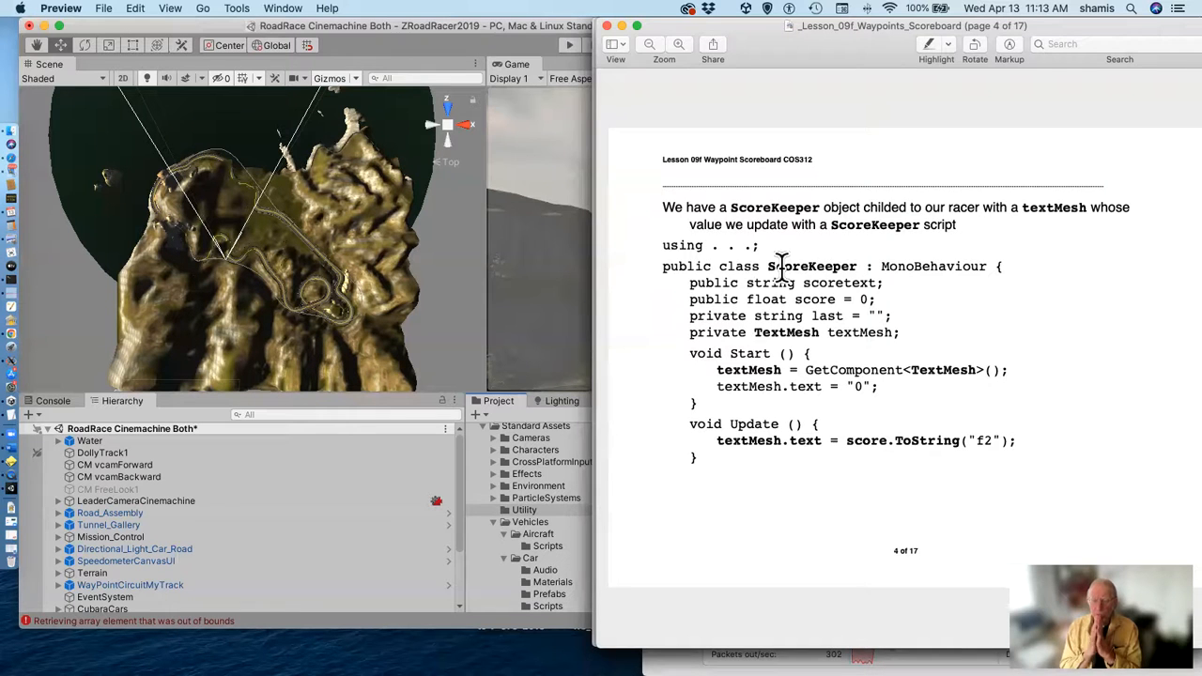
mouse_move(839, 395)
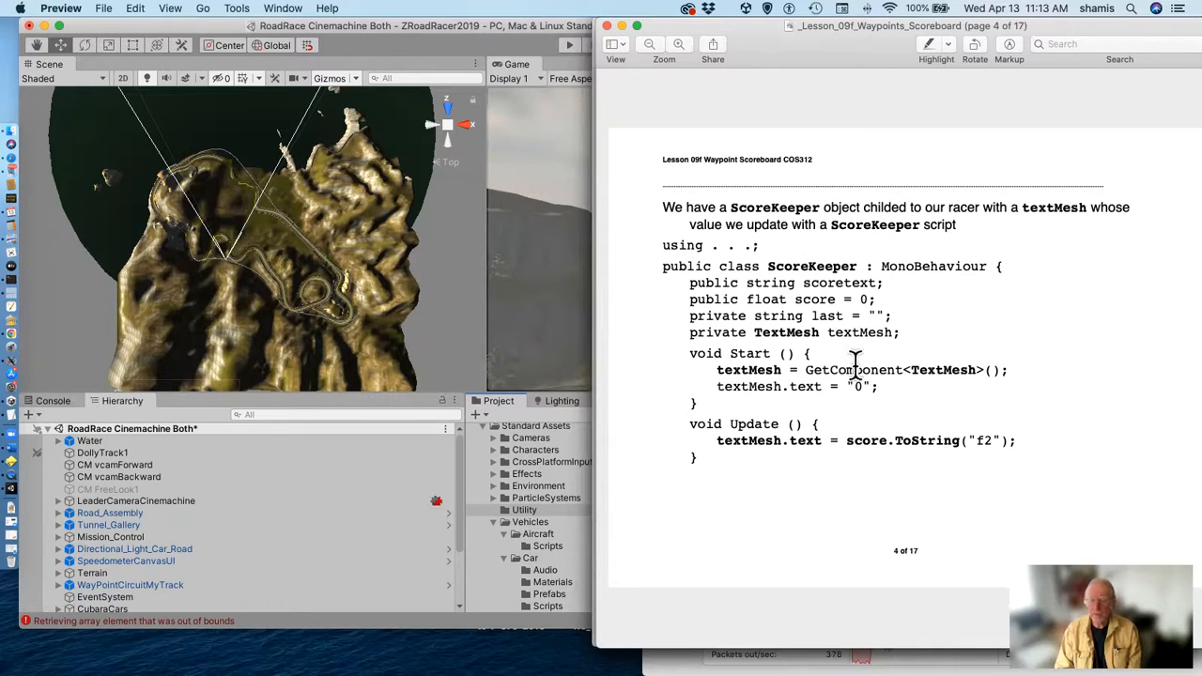
mouse_move(850, 408)
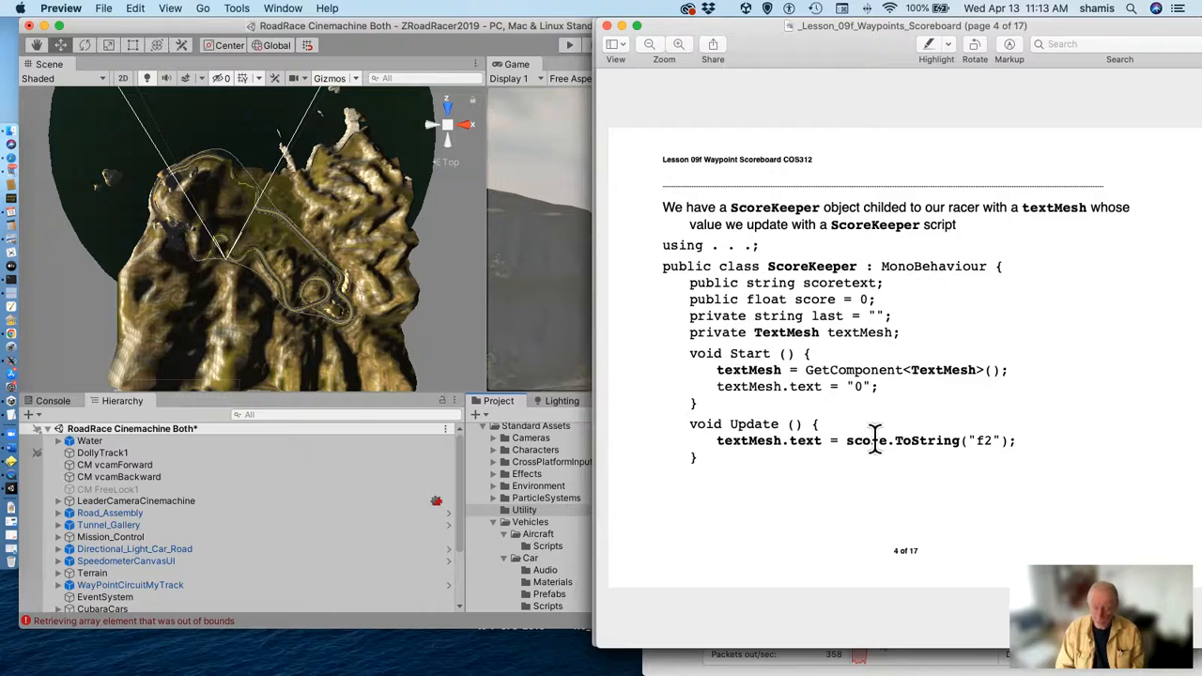
Scroll the lesson PDF to page 6 on CentralScoreKeeper, then scroll the Unity Hierarchy.
scroll("down", 3)
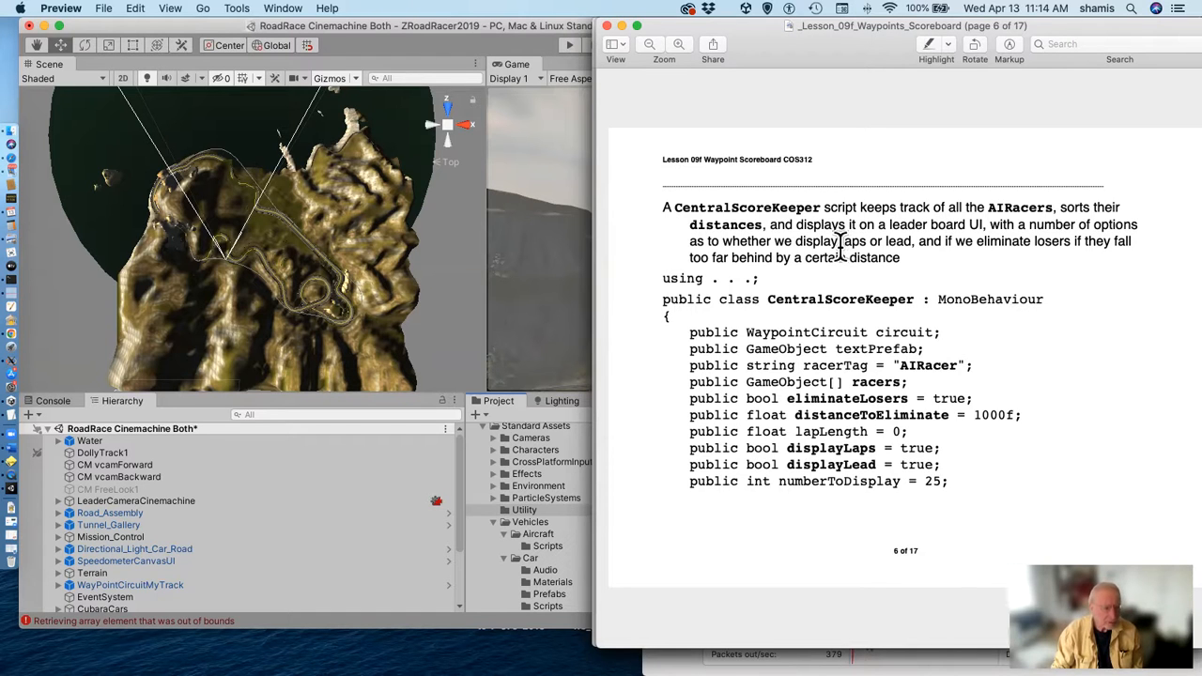
mouse_move(355, 524)
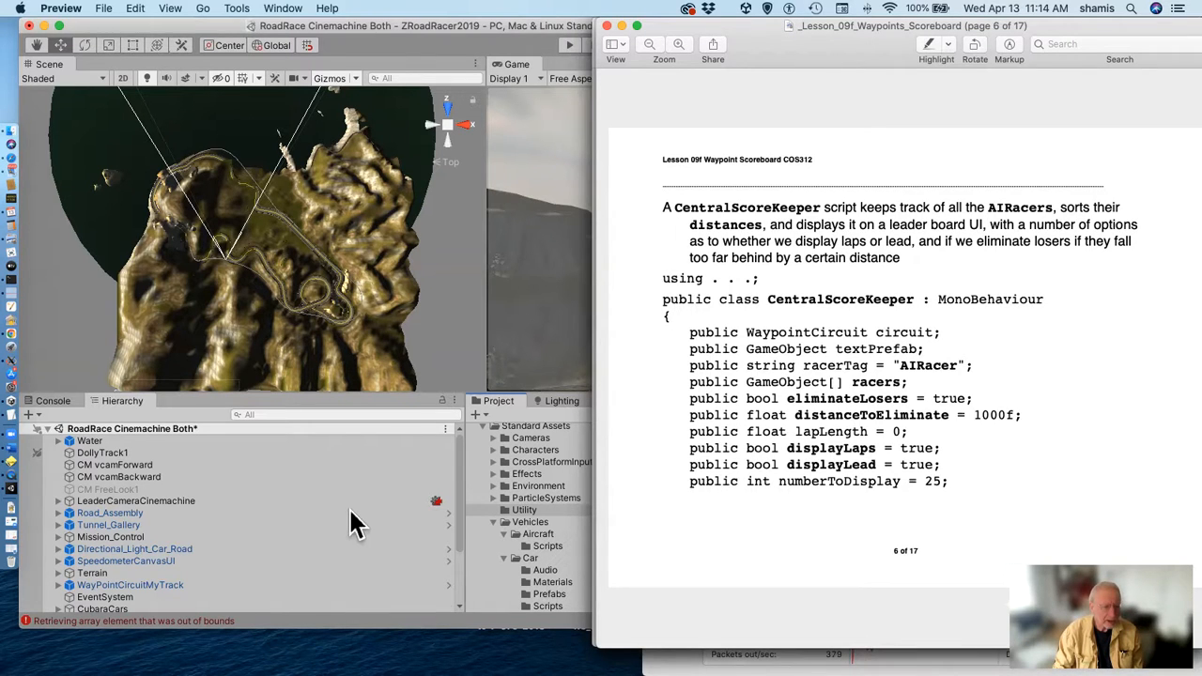
scroll("down", 3)
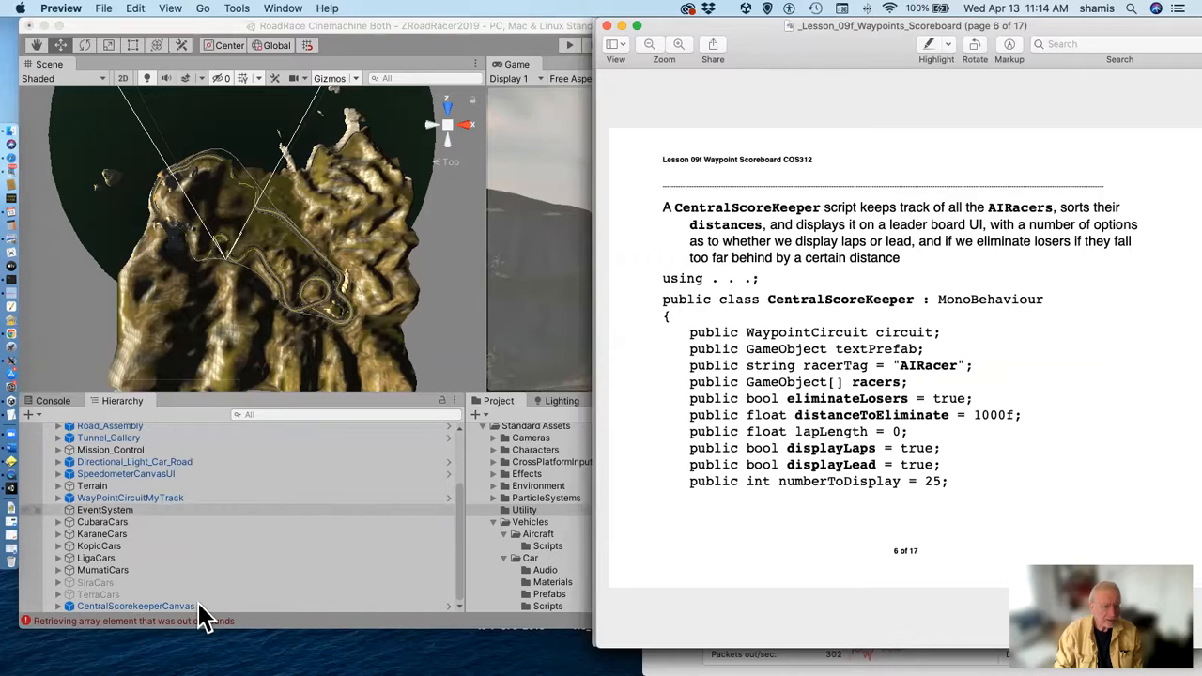
Select CentralScorekeeperCanvas to view its Central Score Keeper component, then scroll.
left_click(136, 606)
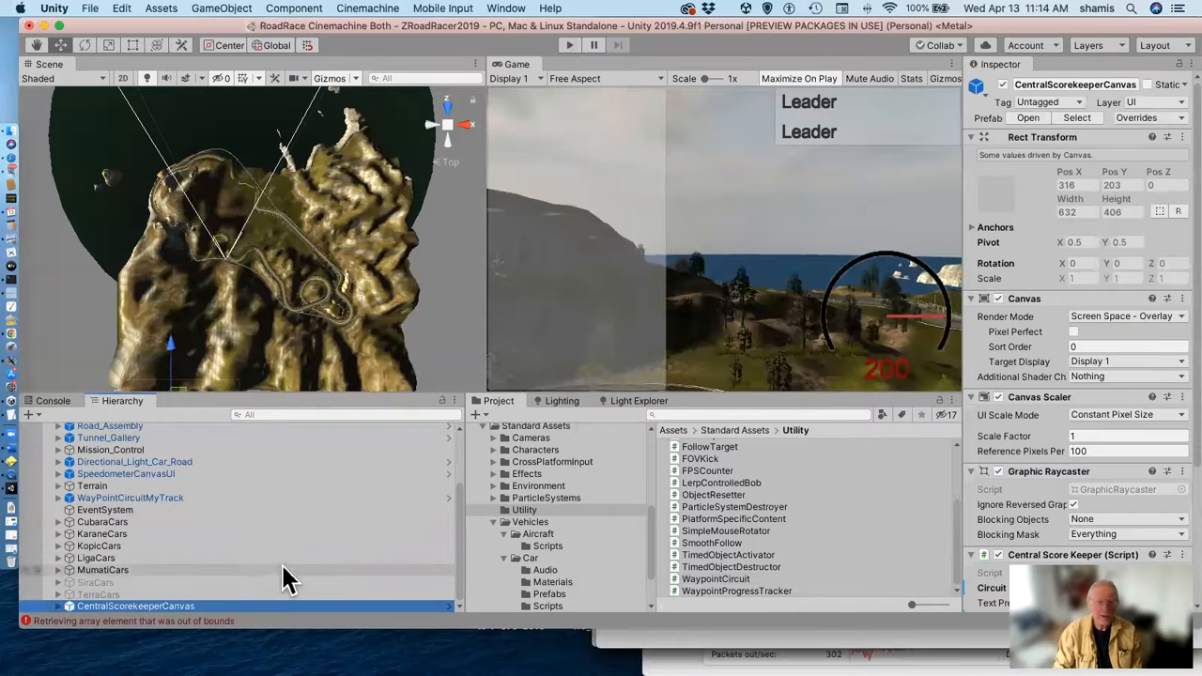
scroll("down", 3)
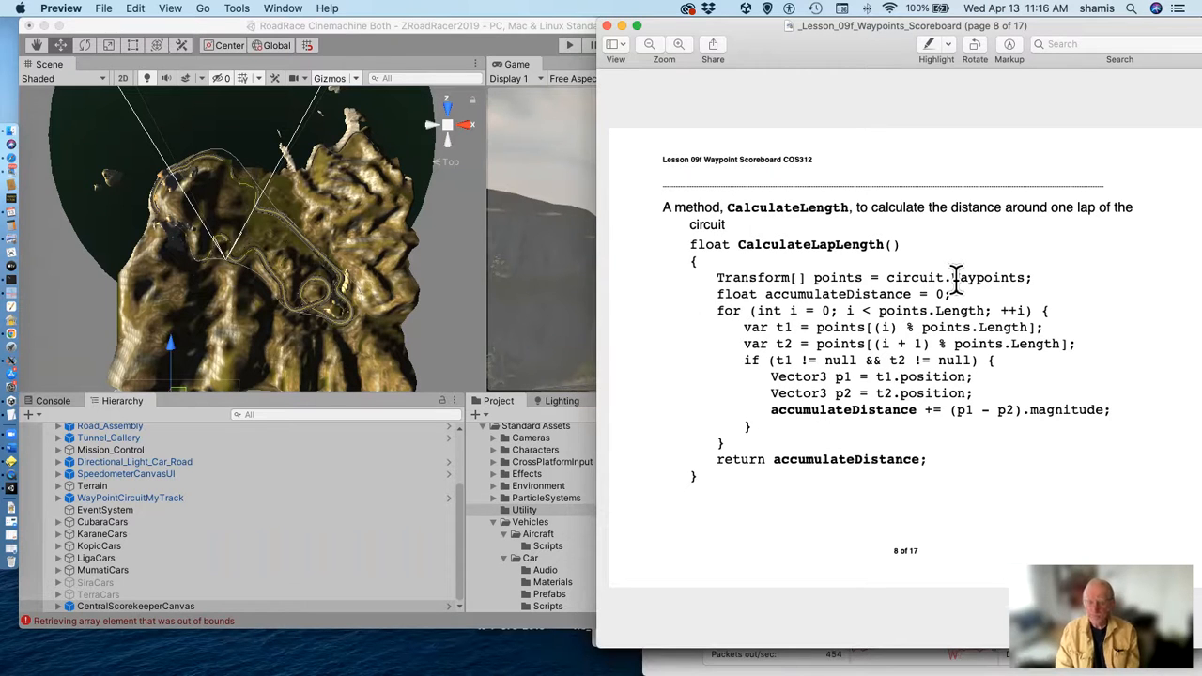
mouse_move(946, 294)
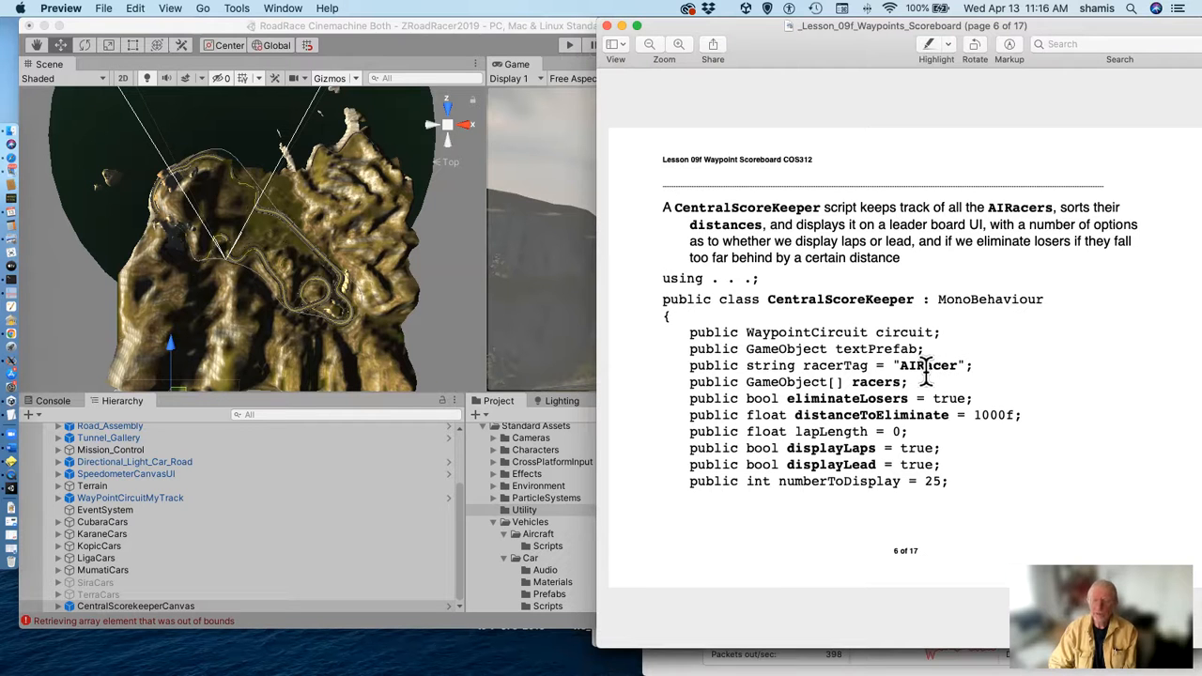
Scroll the lesson to page 9, where Awake finds all racers and declares the order array.
scroll("down", 3)
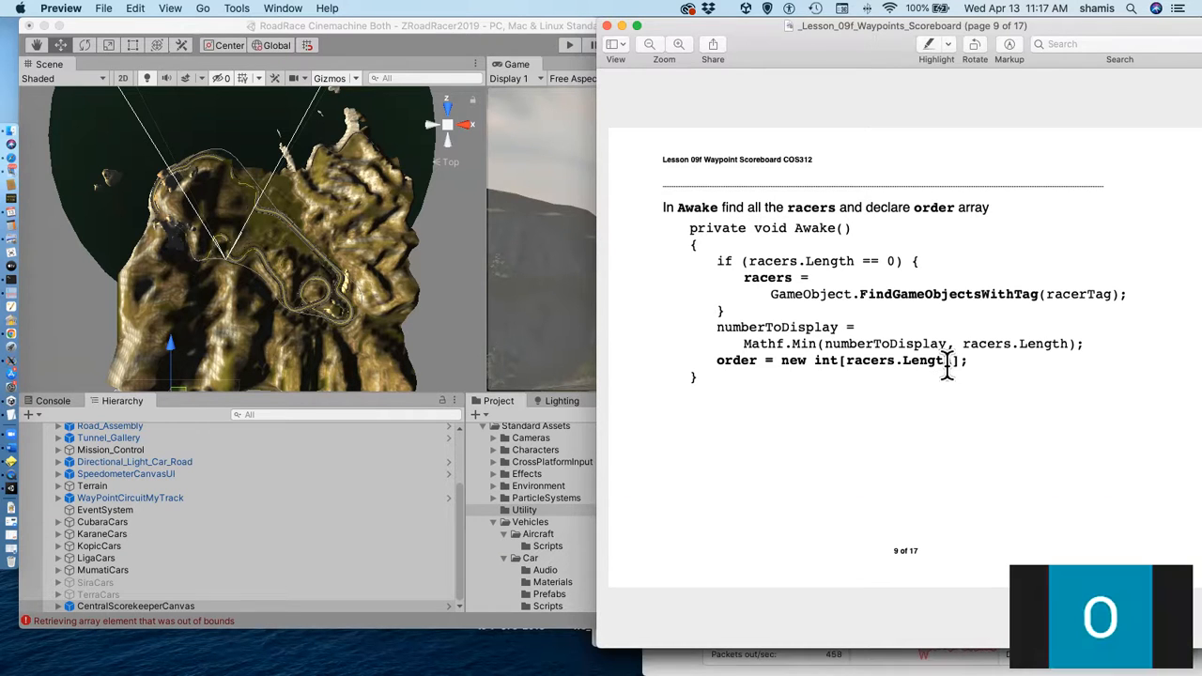
Scroll the lesson to page 10, covering Start, lapLength and caching racers' Progress scripts.
scroll("down", 3)
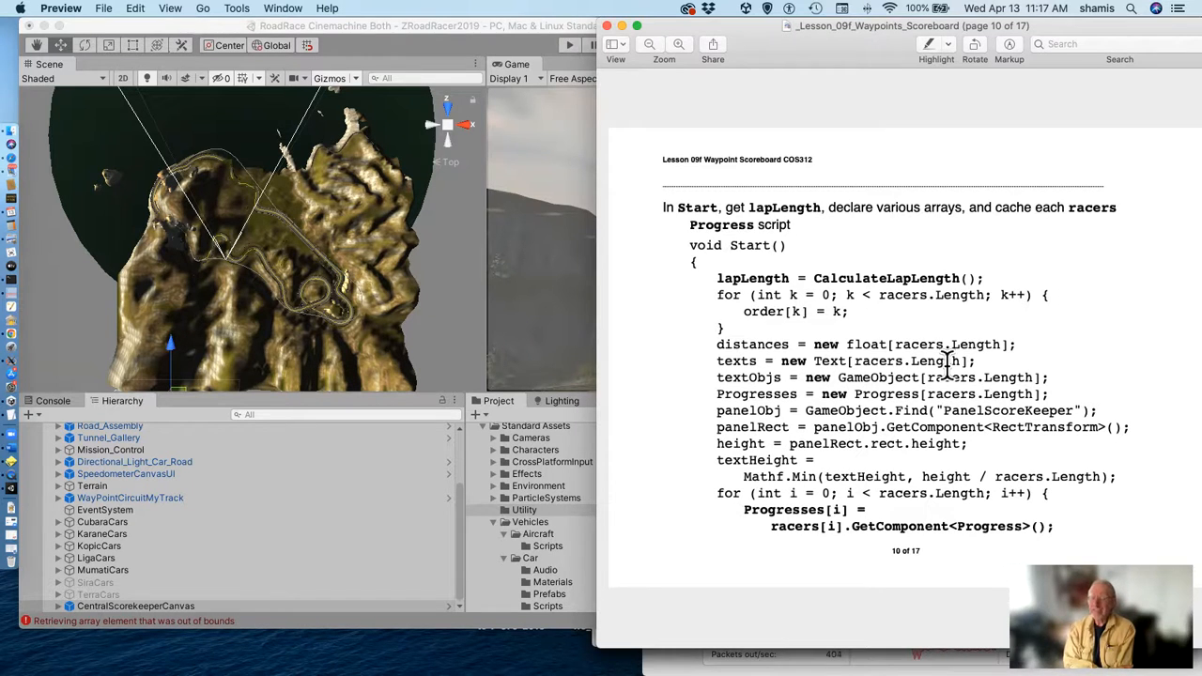
mouse_move(893, 334)
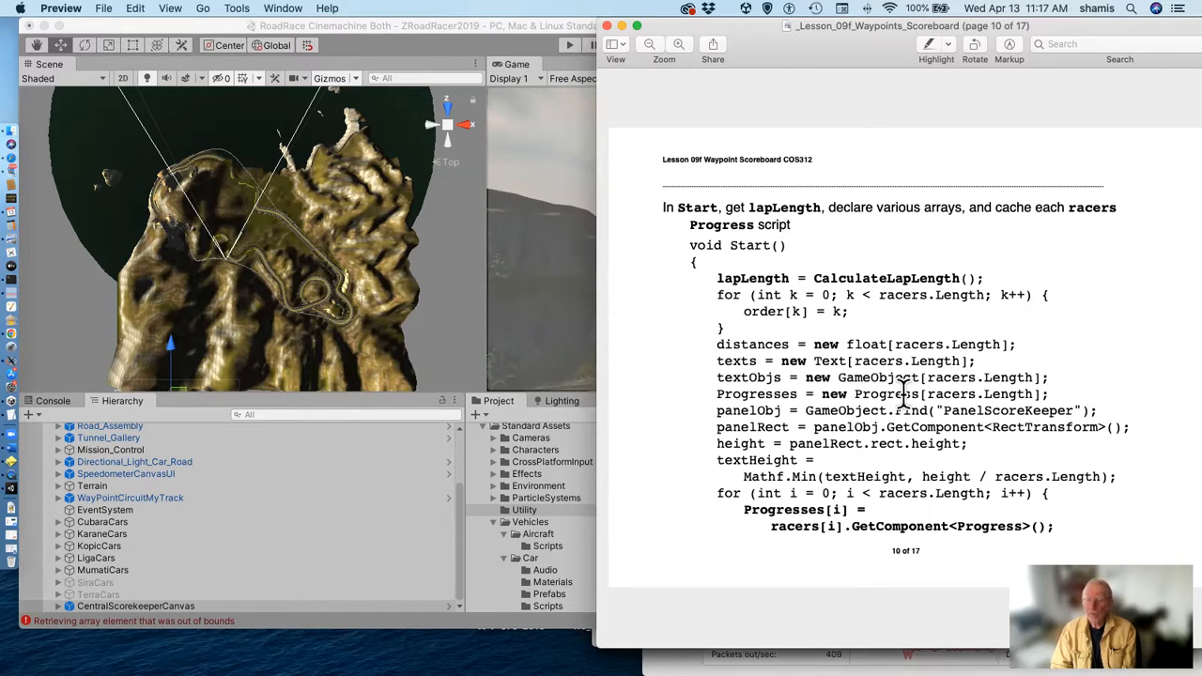
mouse_move(751, 404)
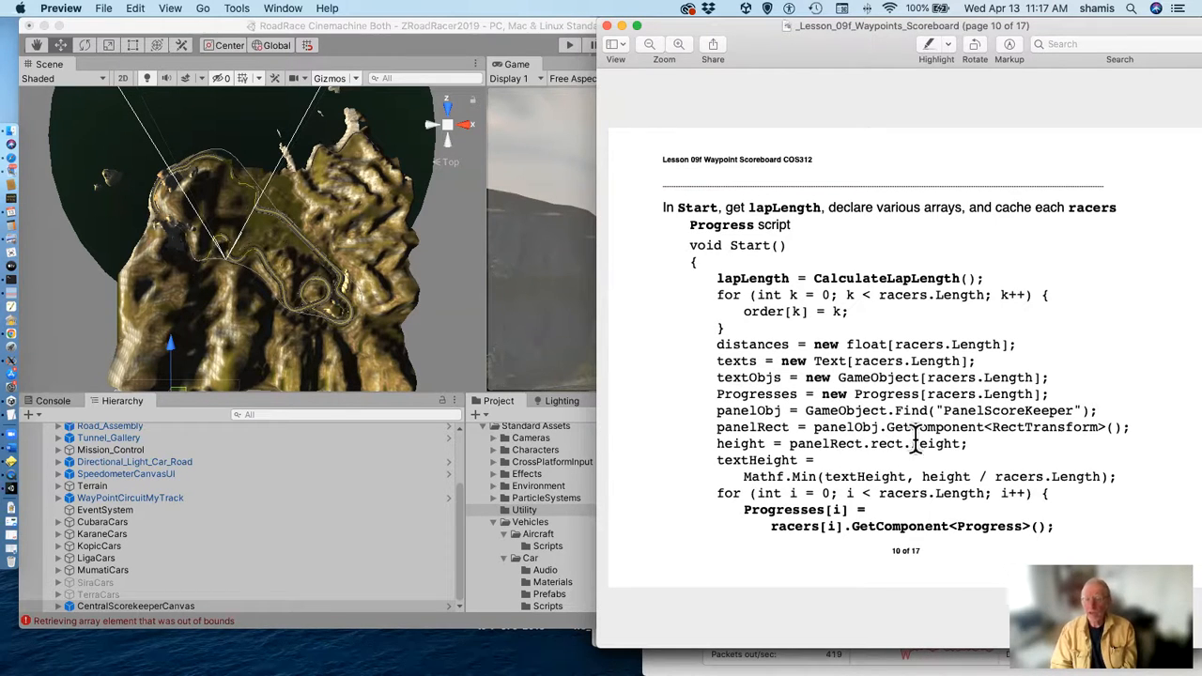
mouse_move(901, 460)
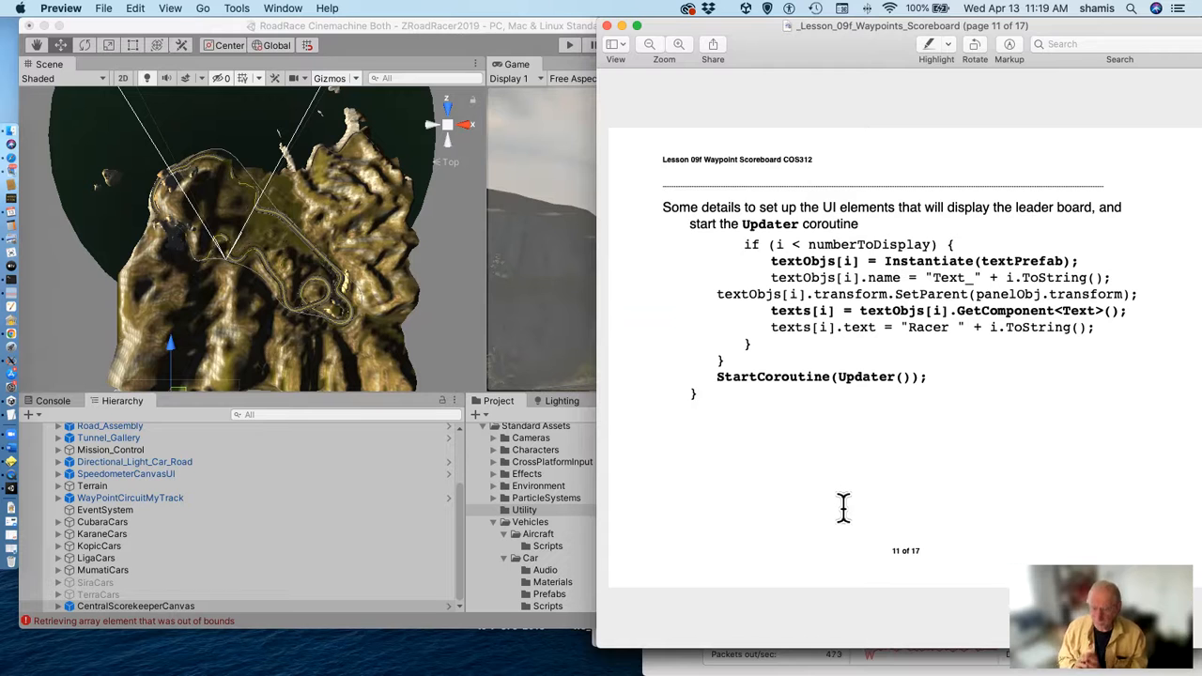
scroll("up", 3)
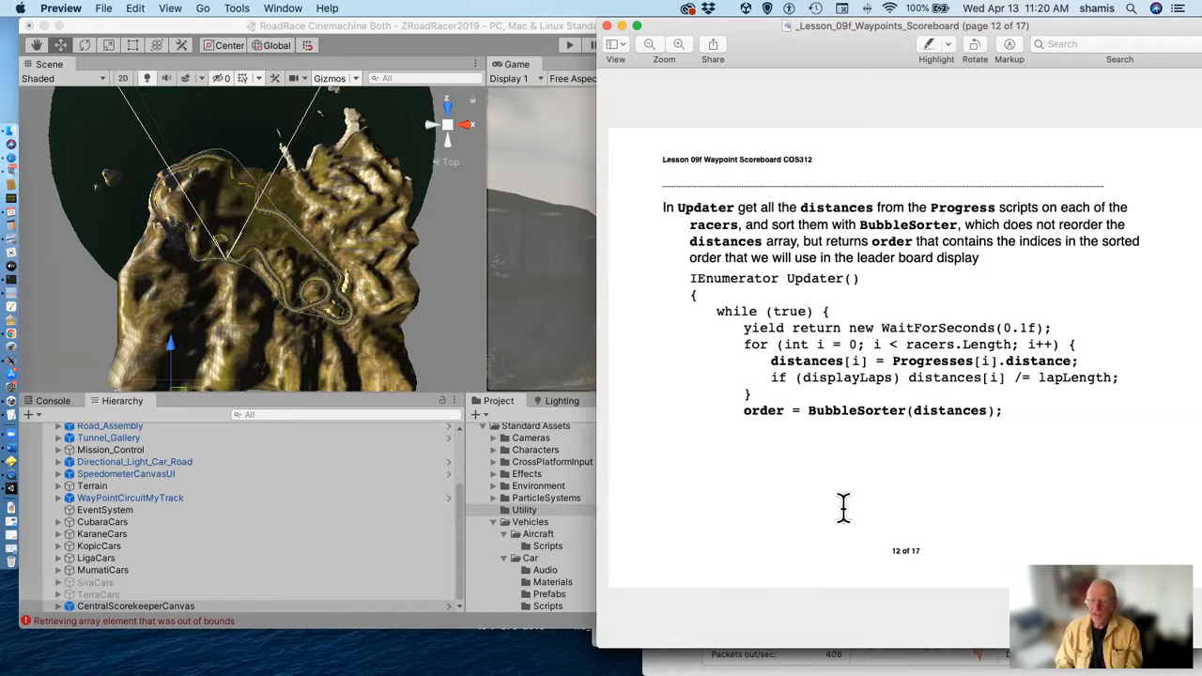
mouse_move(937, 385)
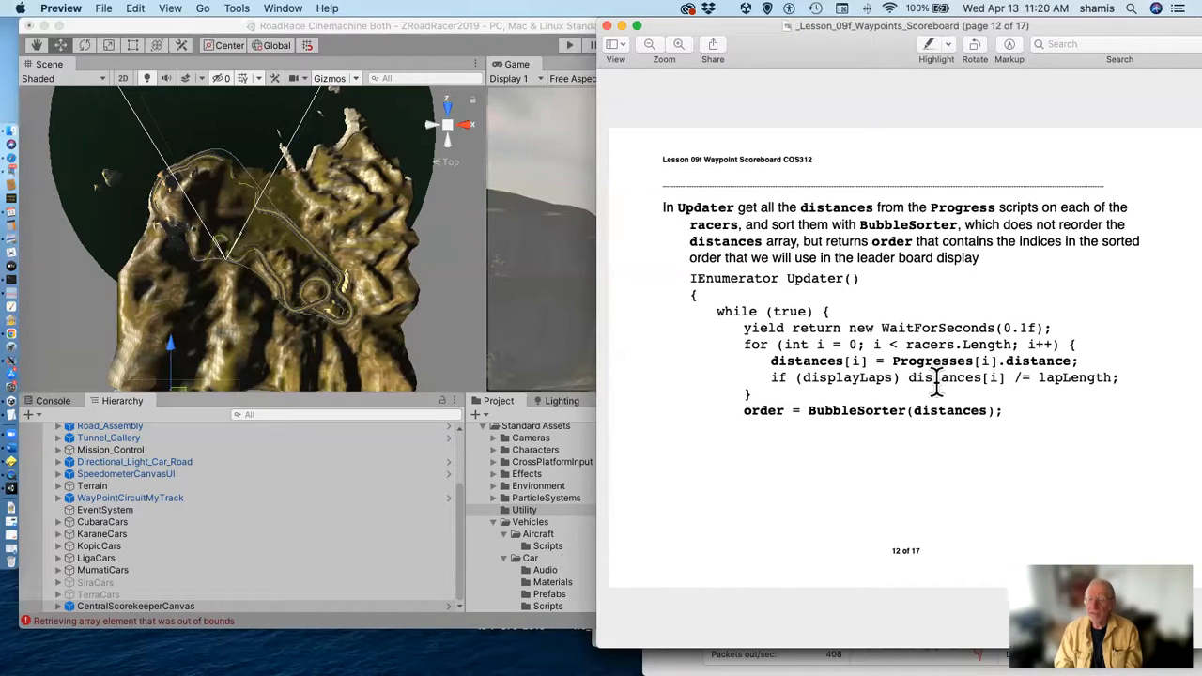
mouse_move(1015, 470)
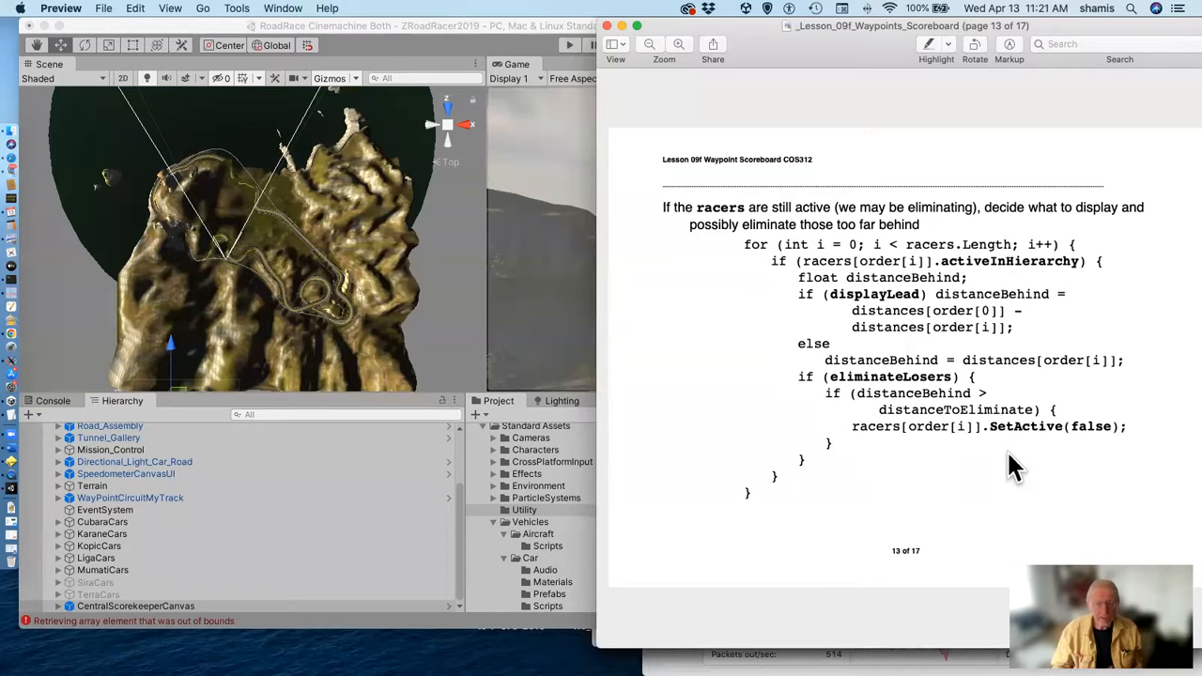
mouse_move(899, 376)
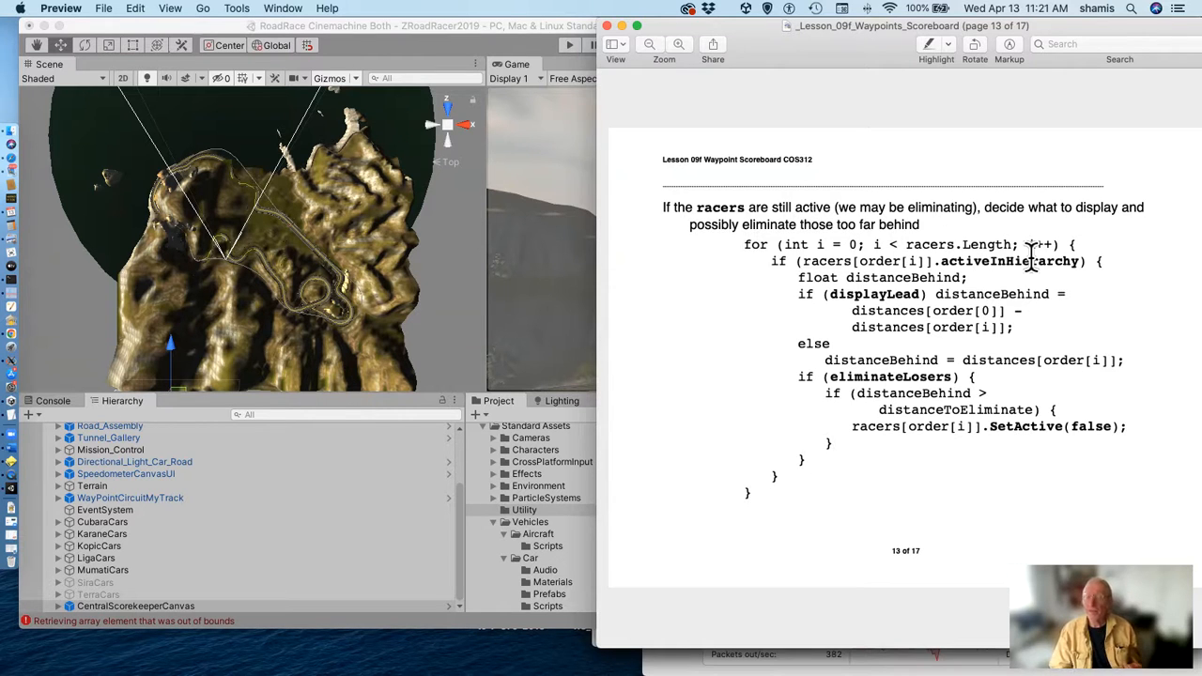
mouse_move(839, 386)
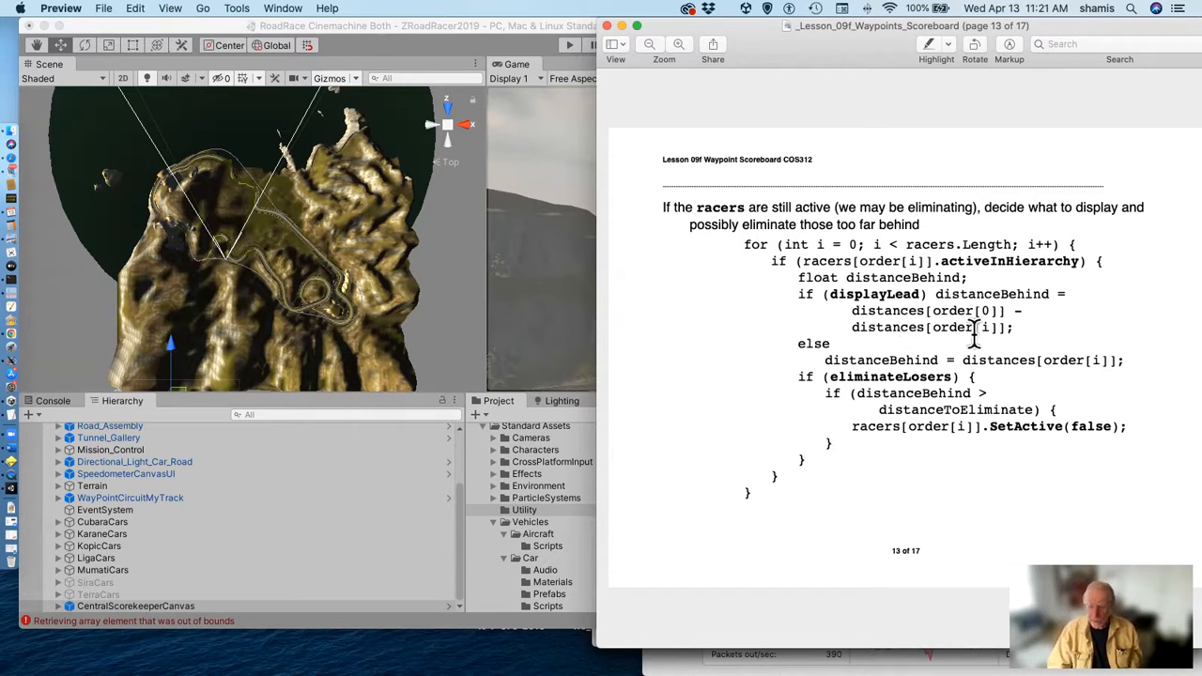
mouse_move(958, 314)
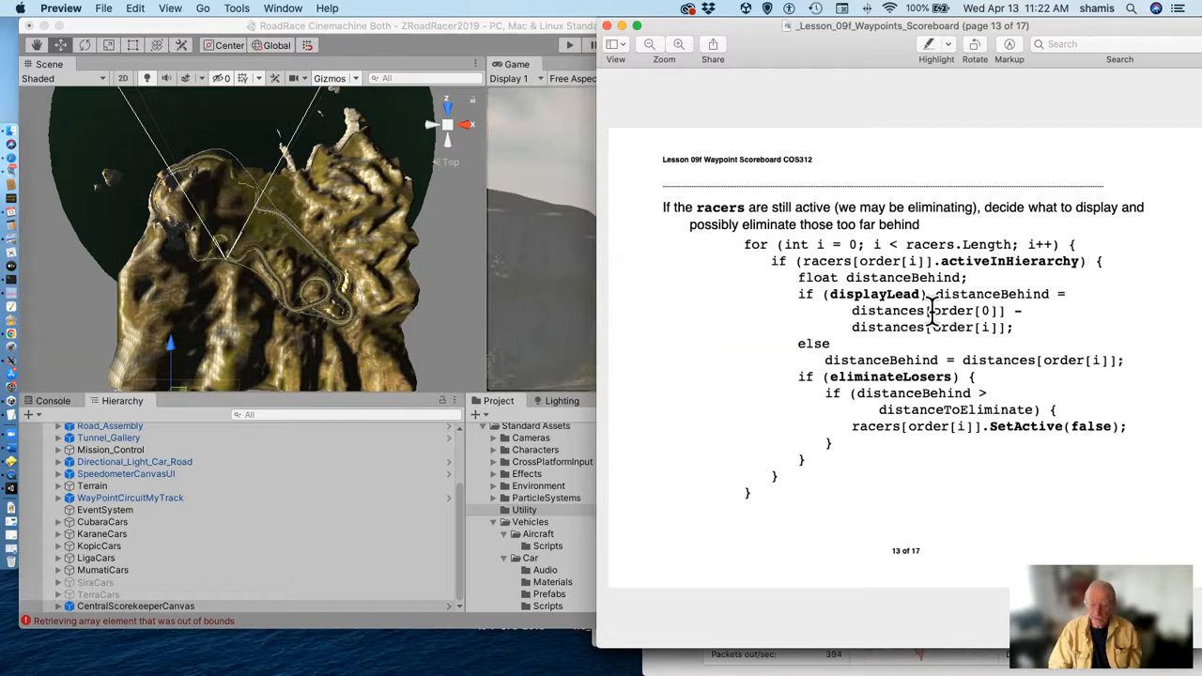
Scroll to page 14, formatting each racer's name, distance behind, or OUT status.
scroll("down", 3)
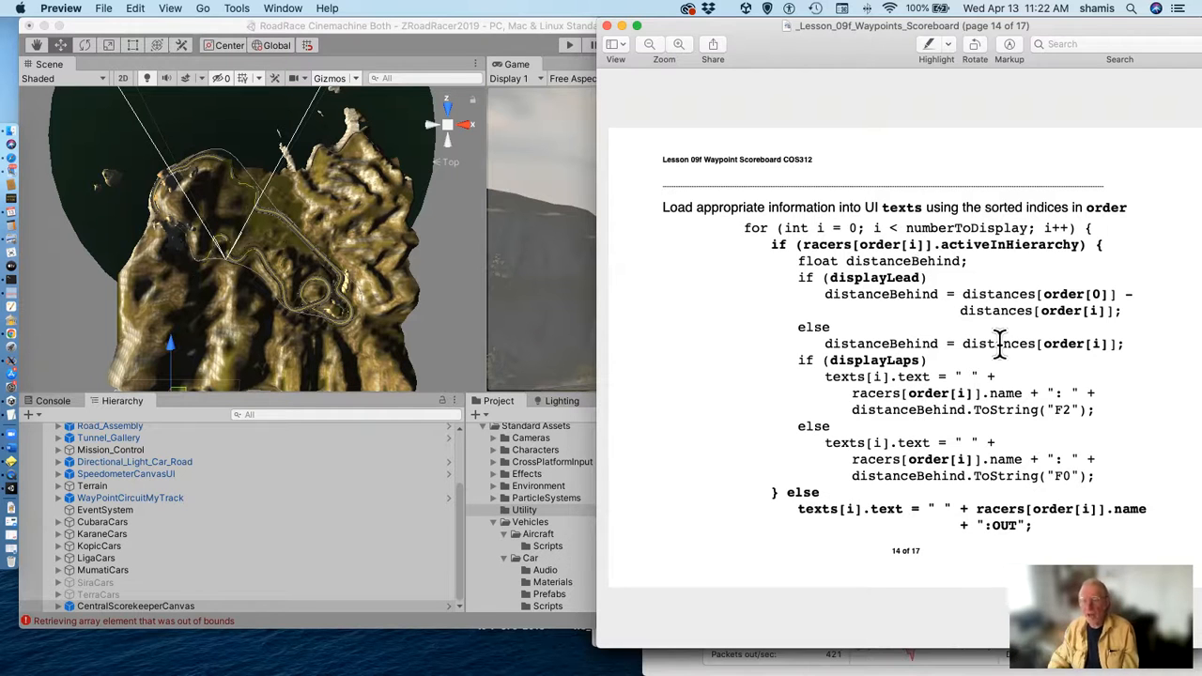
mouse_move(995, 367)
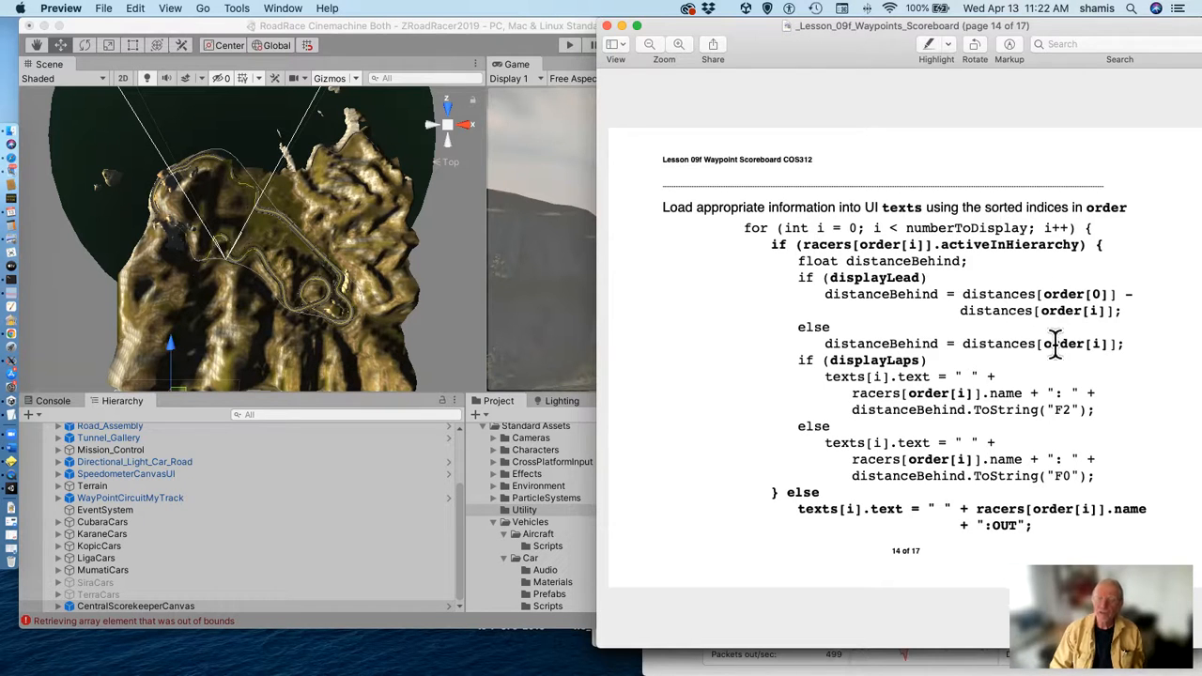
mouse_move(1013, 294)
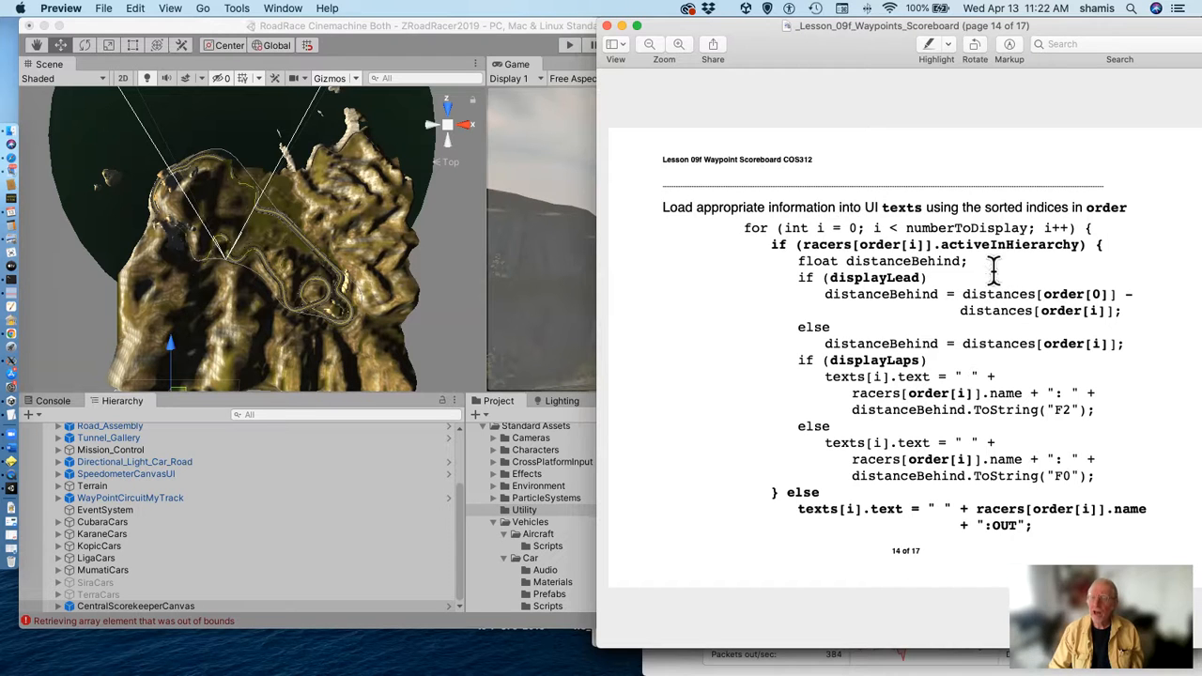
mouse_move(1071, 305)
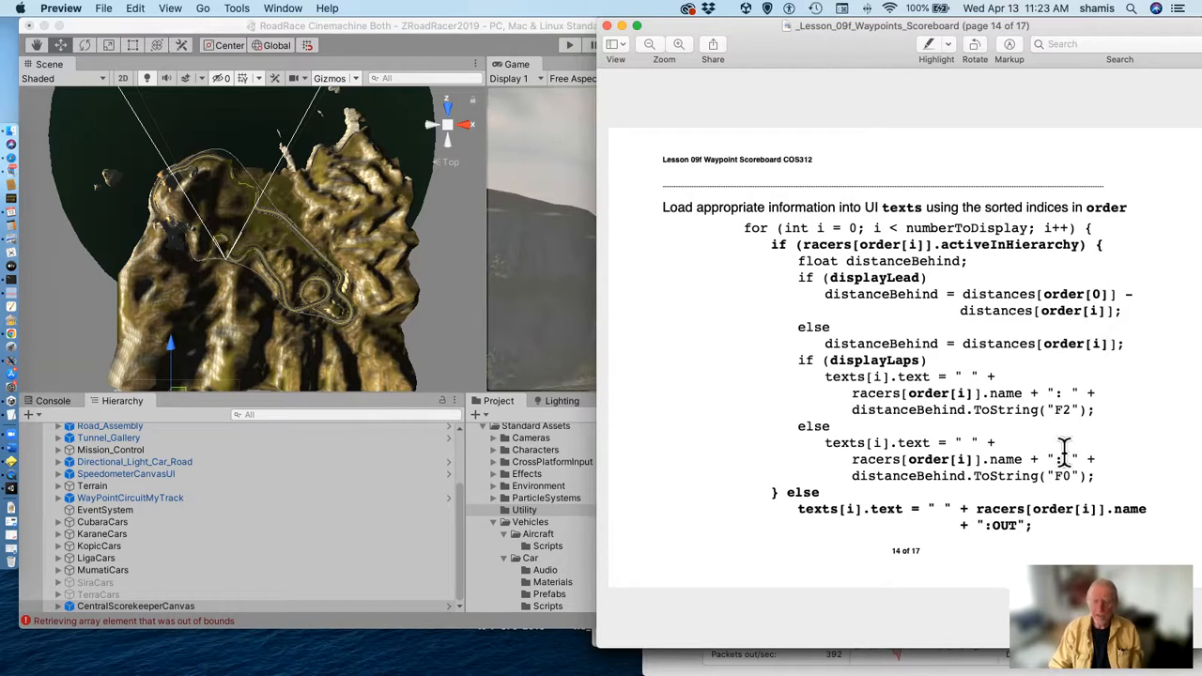
mouse_move(946, 249)
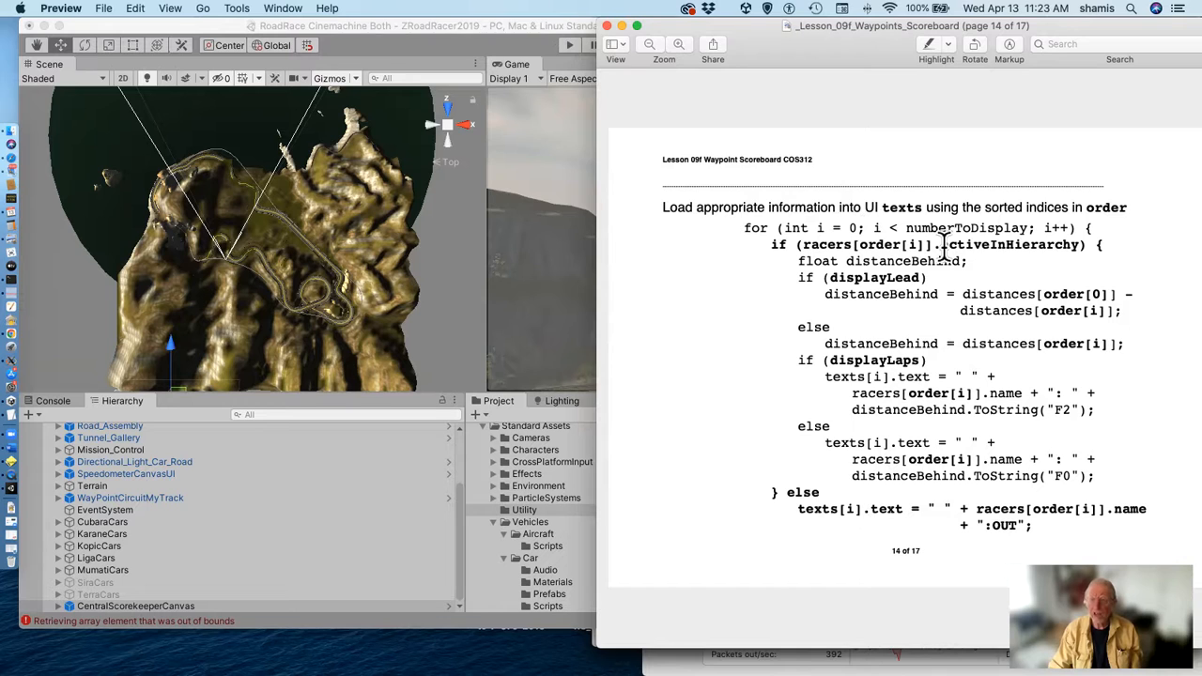
mouse_move(1019, 524)
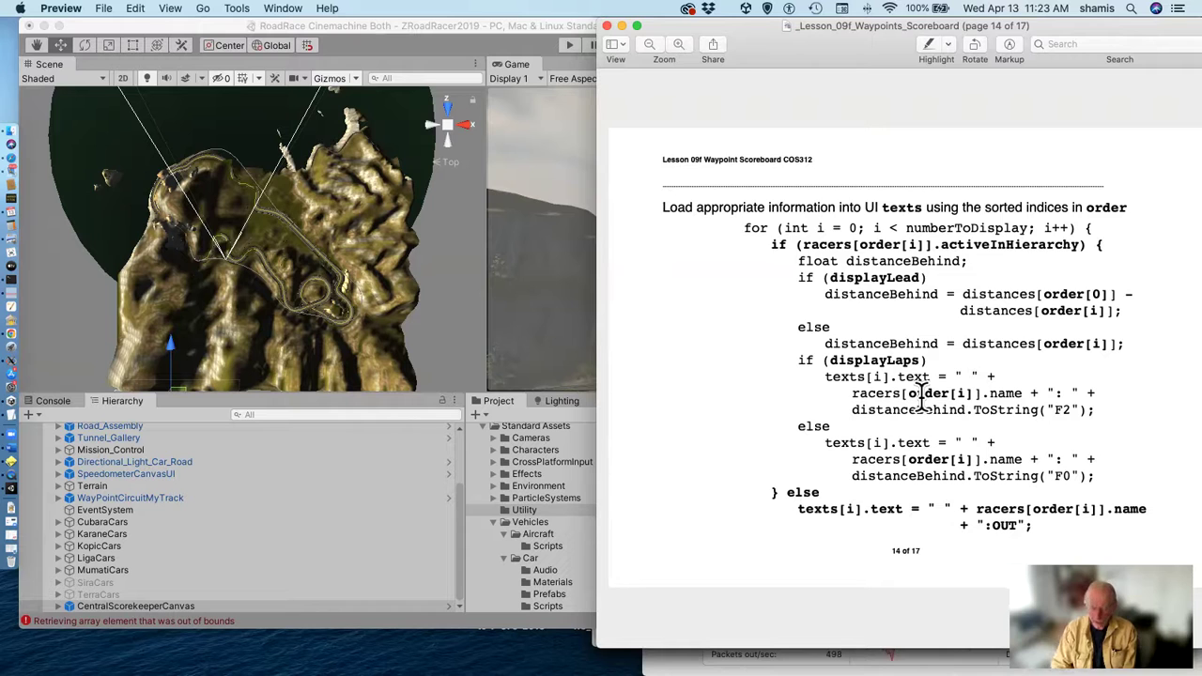
Scroll to the last page, 17, showing BubbleSorter's do-while swap loop.
scroll("down", 3)
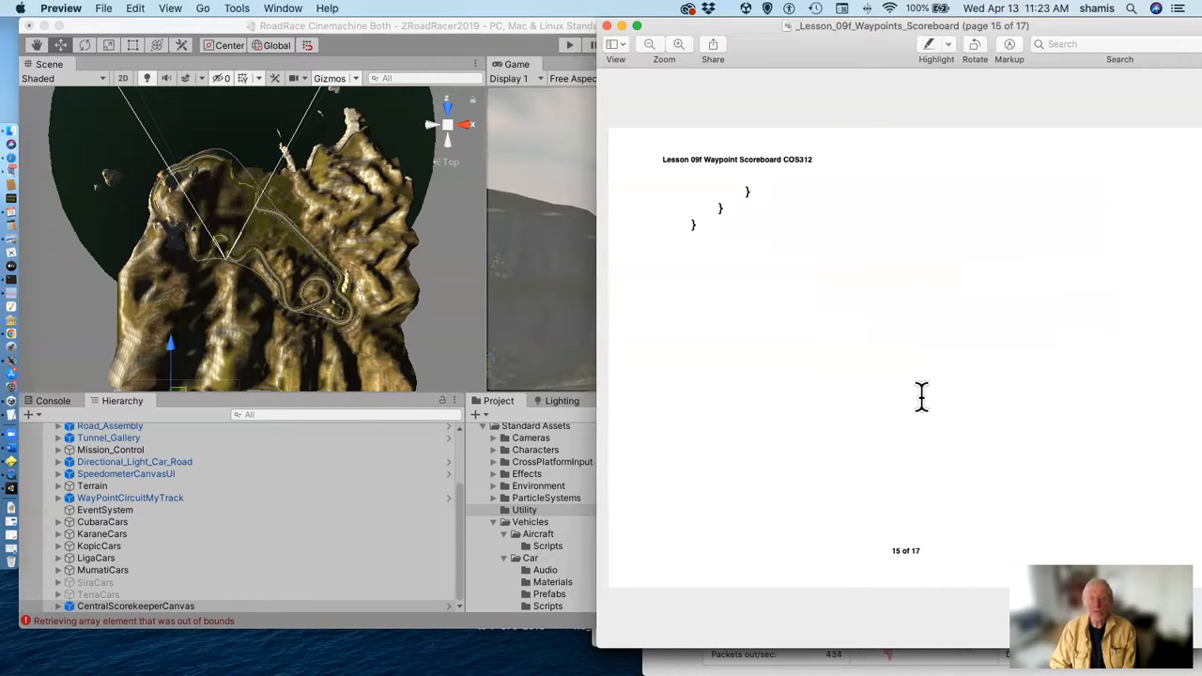
scroll("down", 3)
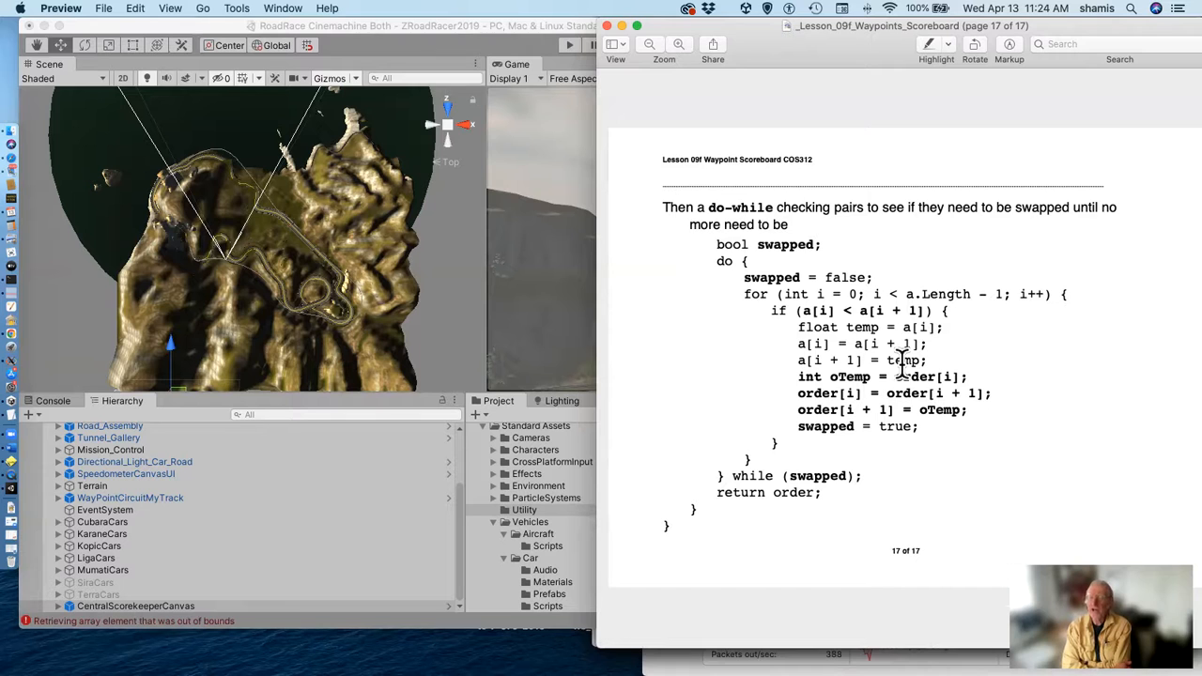
mouse_move(827, 311)
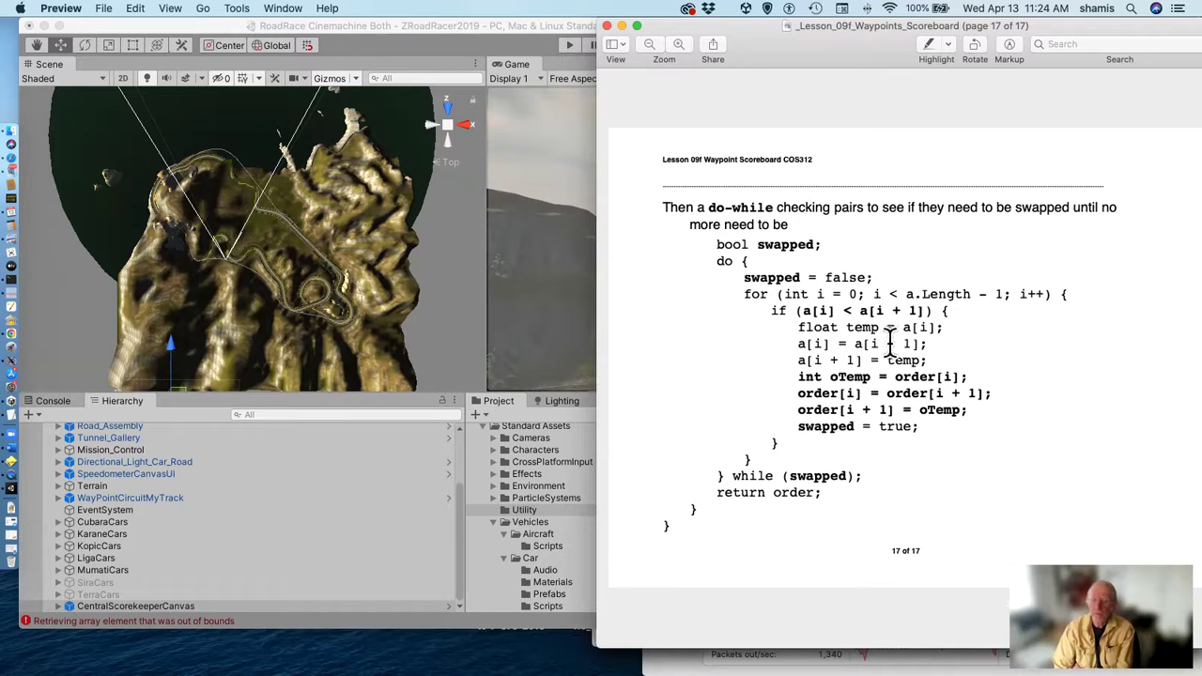
mouse_move(954, 347)
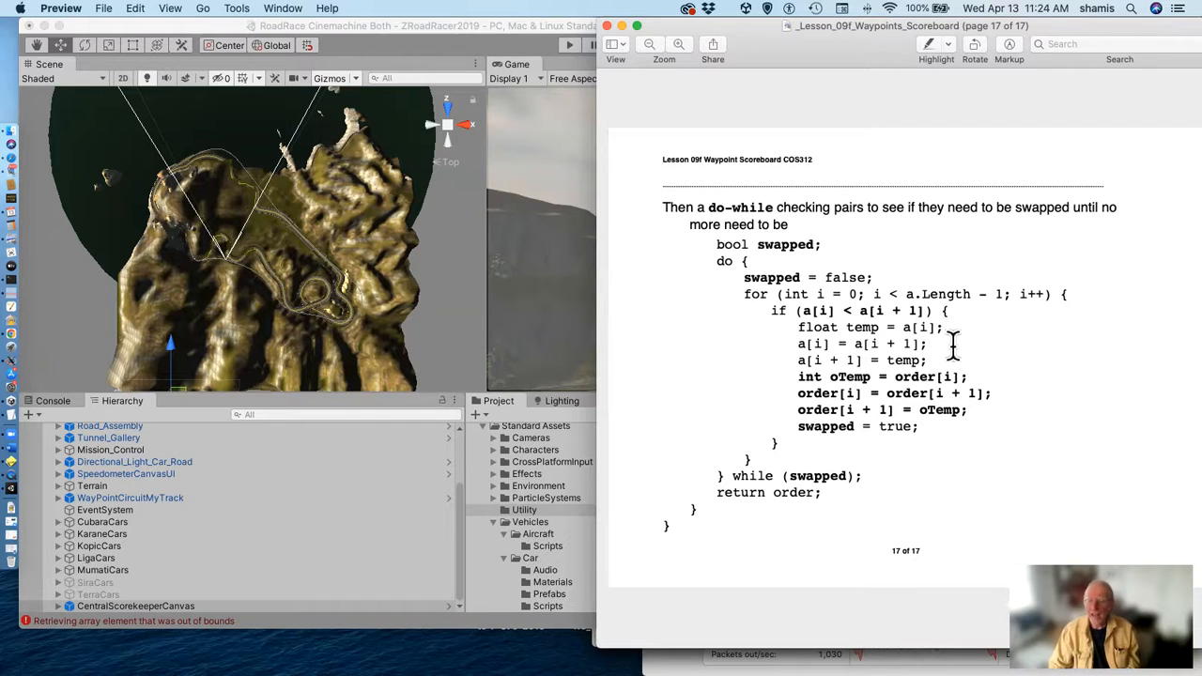
mouse_move(883, 385)
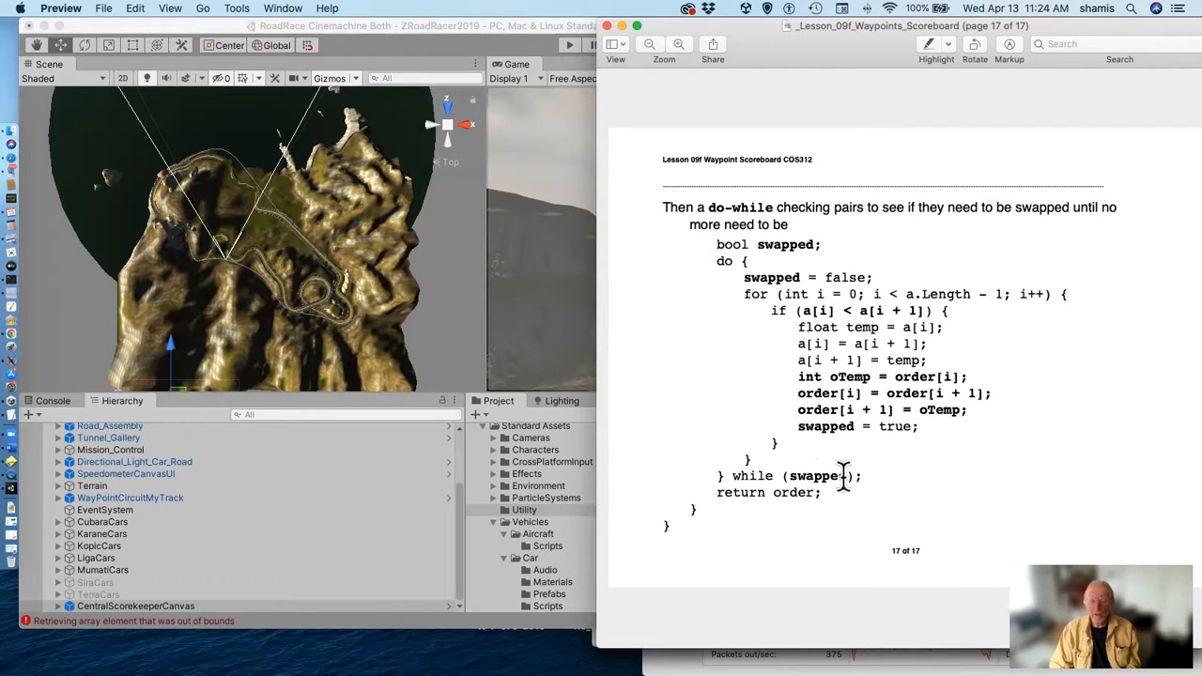
mouse_move(752, 457)
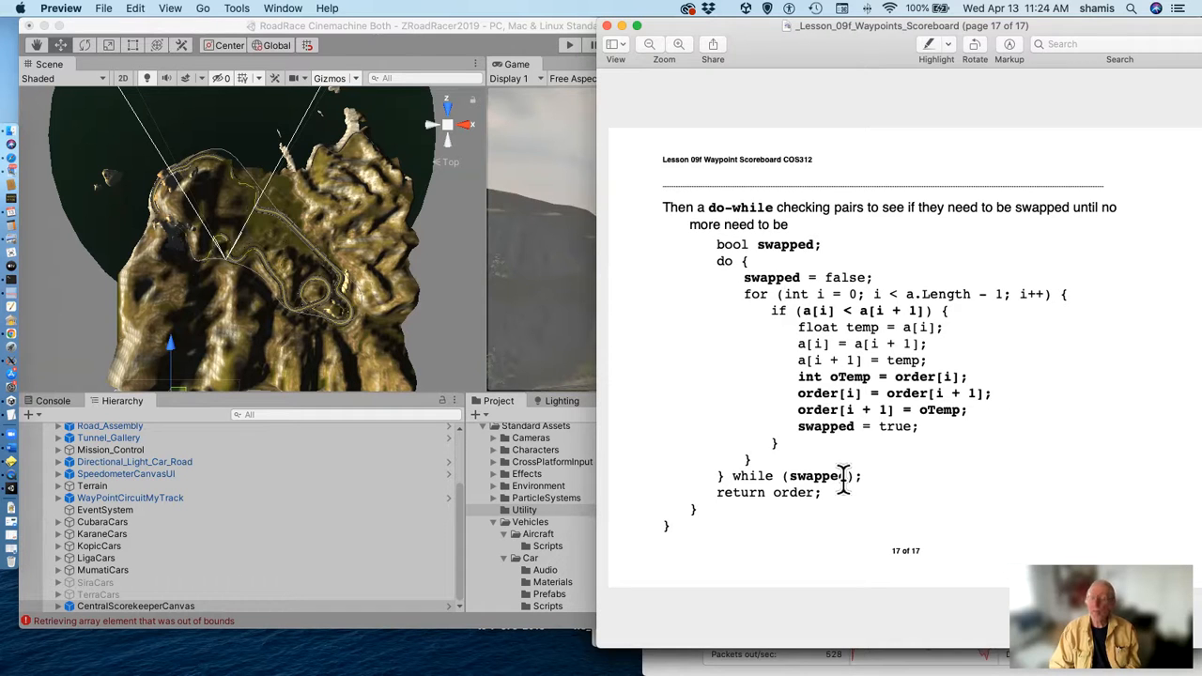
mouse_move(861, 432)
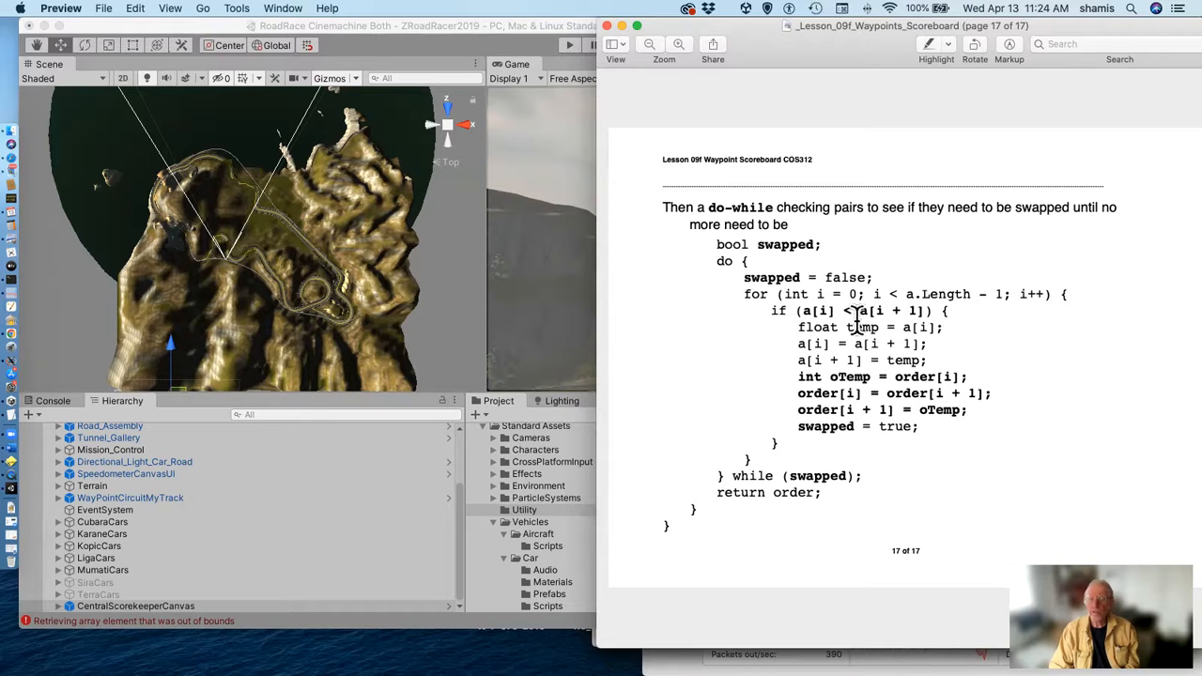
mouse_move(889, 426)
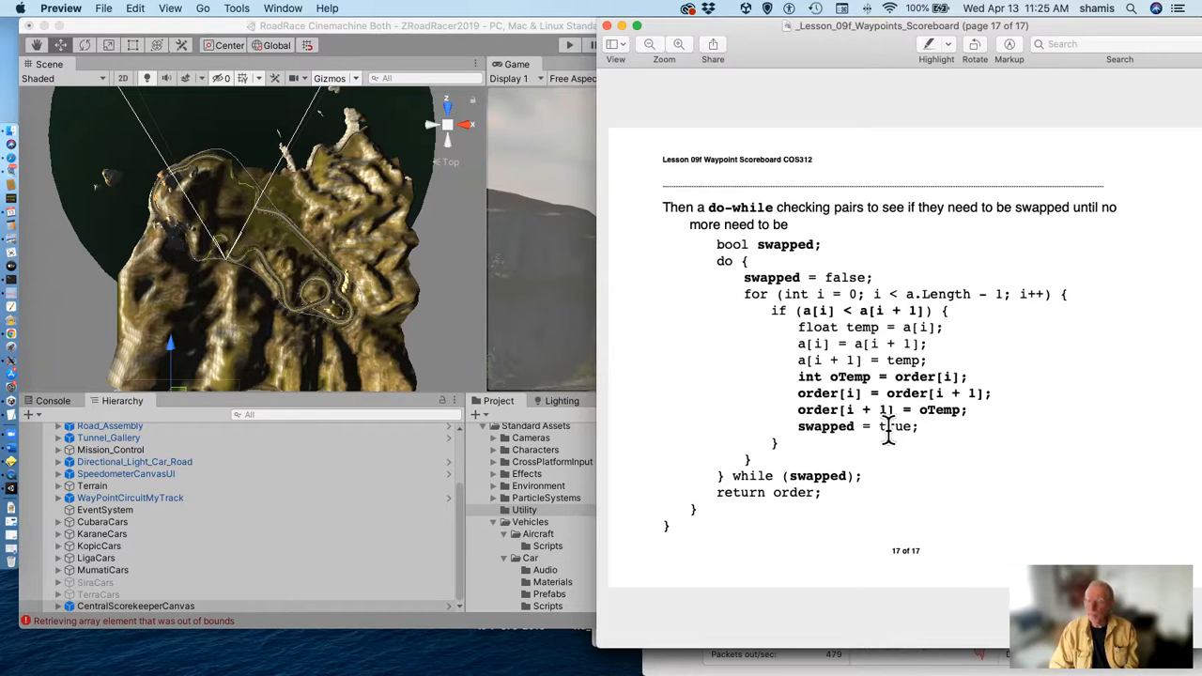
mouse_move(825, 476)
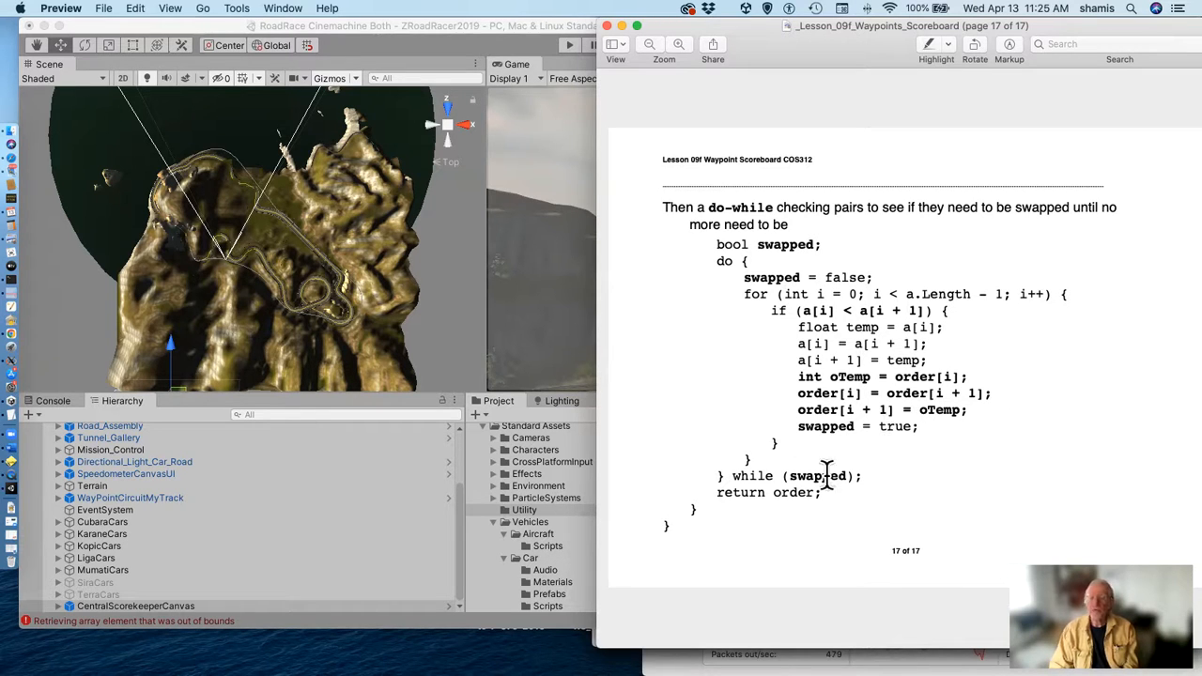
mouse_move(677, 355)
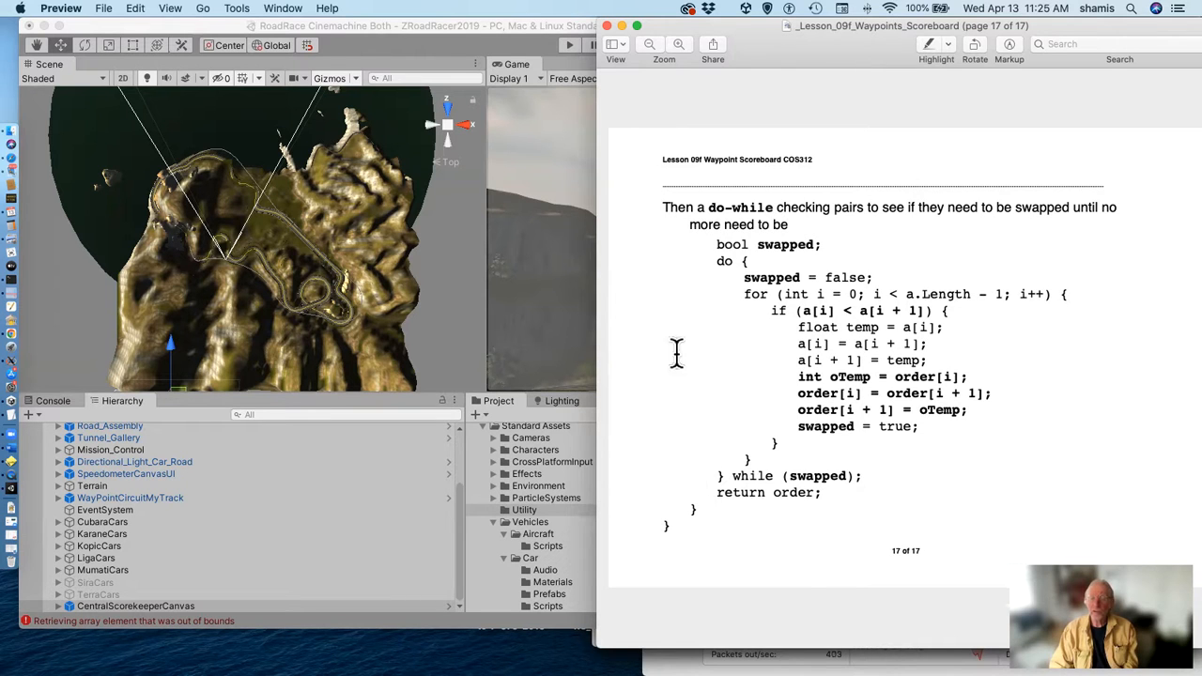
mouse_move(850, 287)
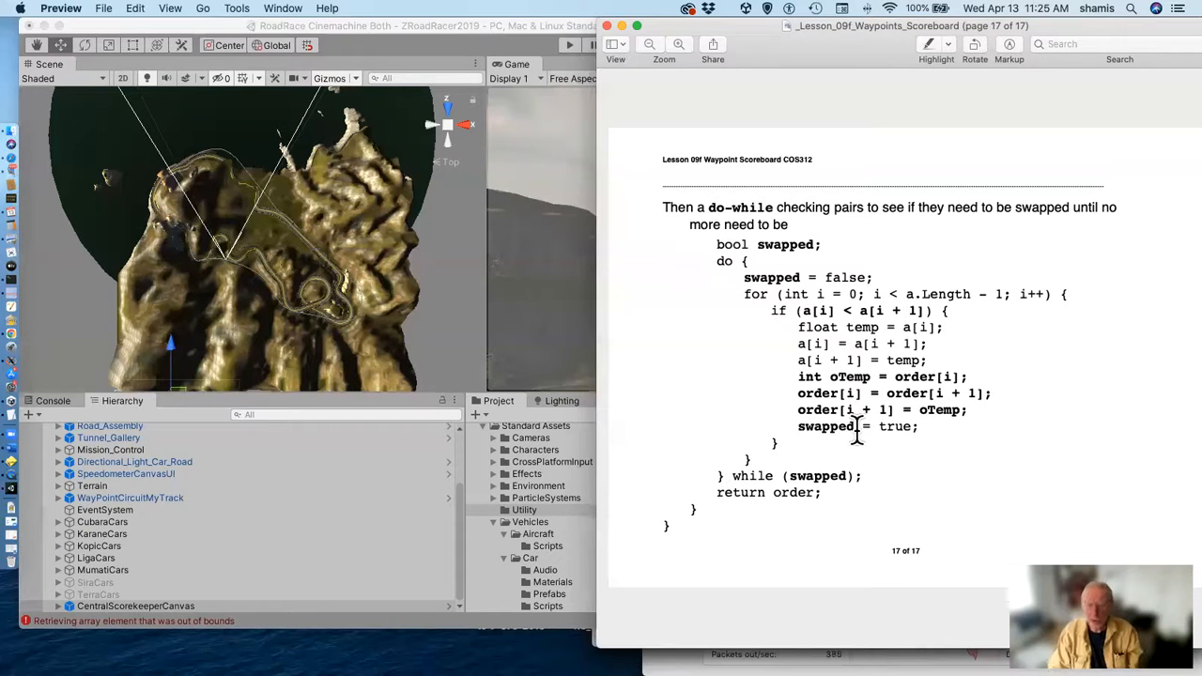
mouse_move(554, 235)
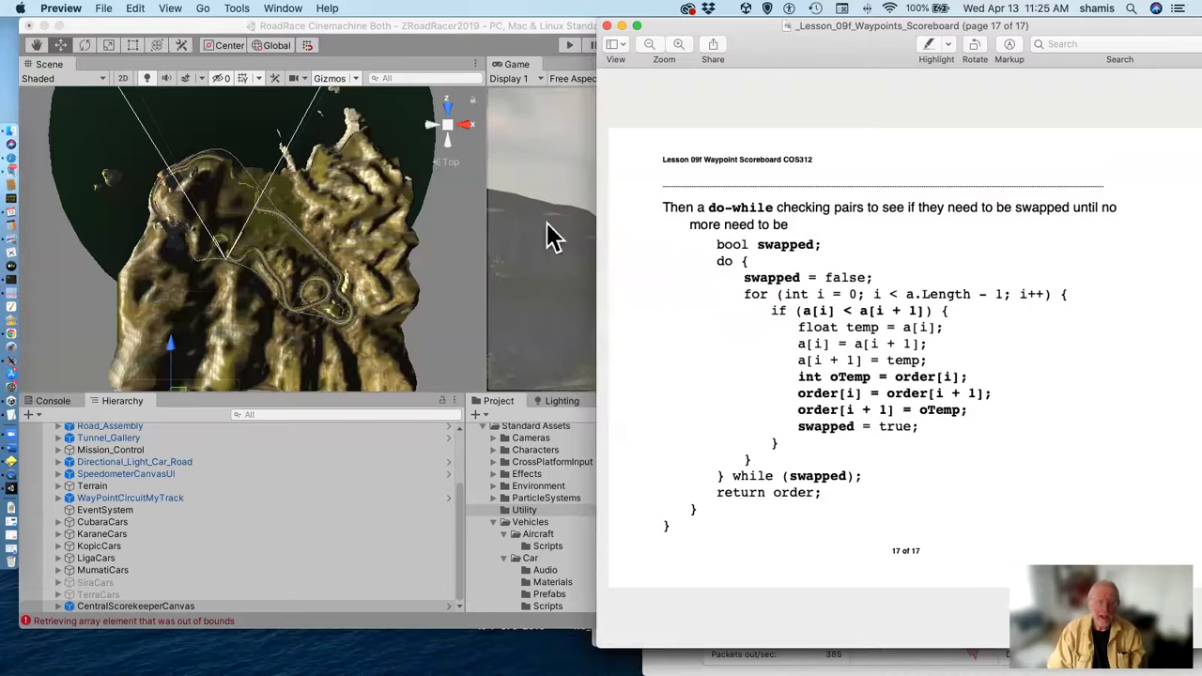
Bring Unity forward and play the RoadRace scene with its racer leaderboard.
left_click(573, 51)
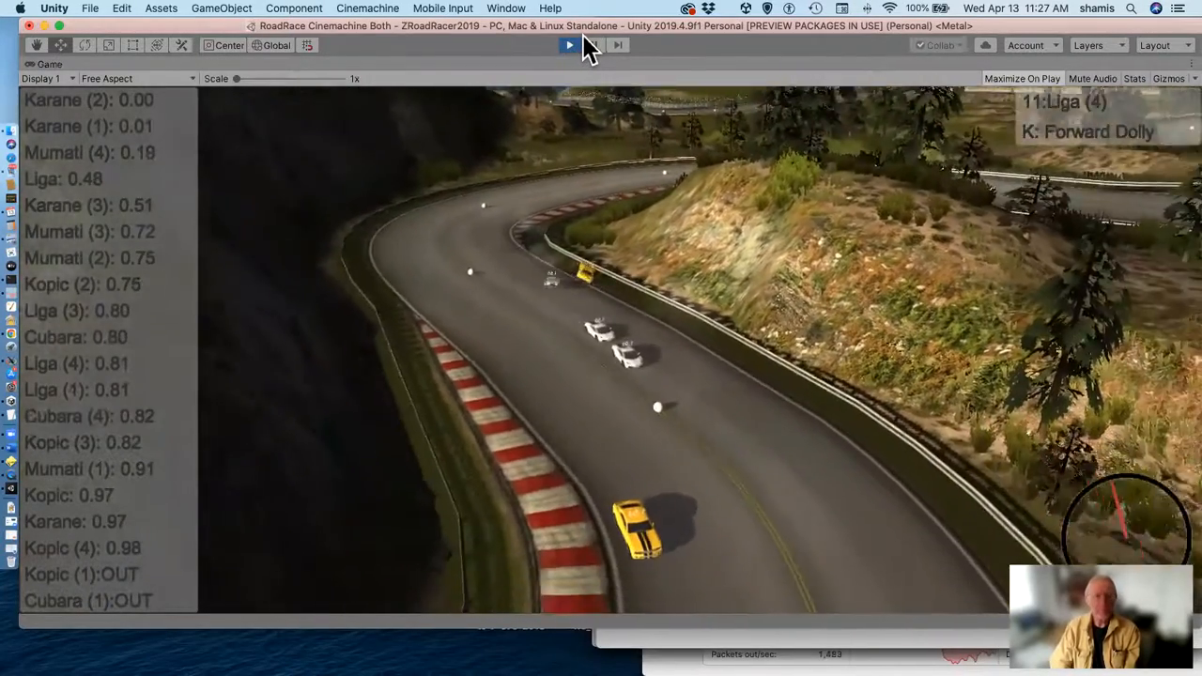
left_click(568, 45)
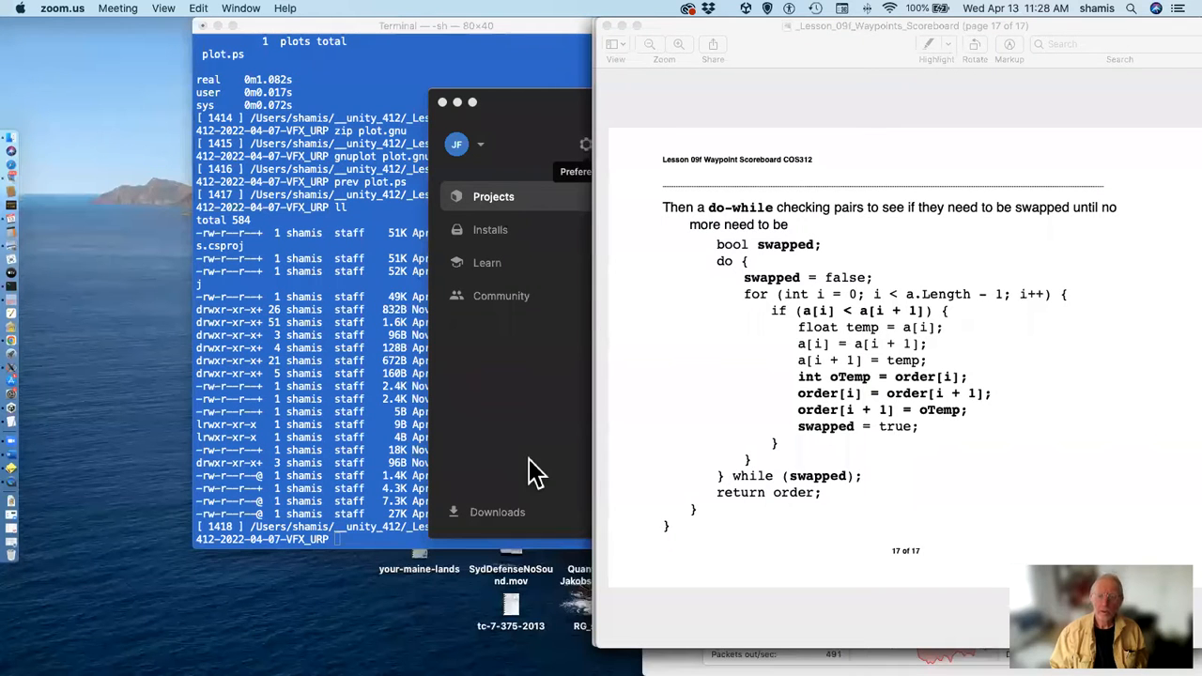
mouse_move(704, 408)
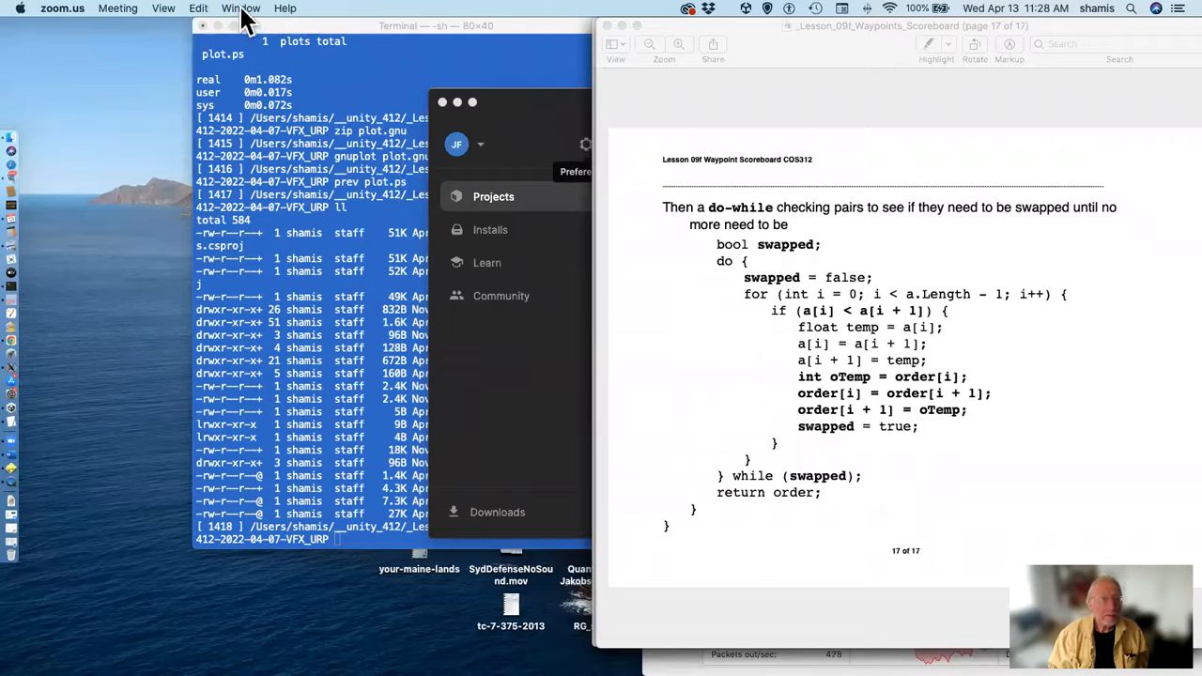
Bring the Preview window with the Scoreboard lesson PDF to the front.
left_click(240, 7)
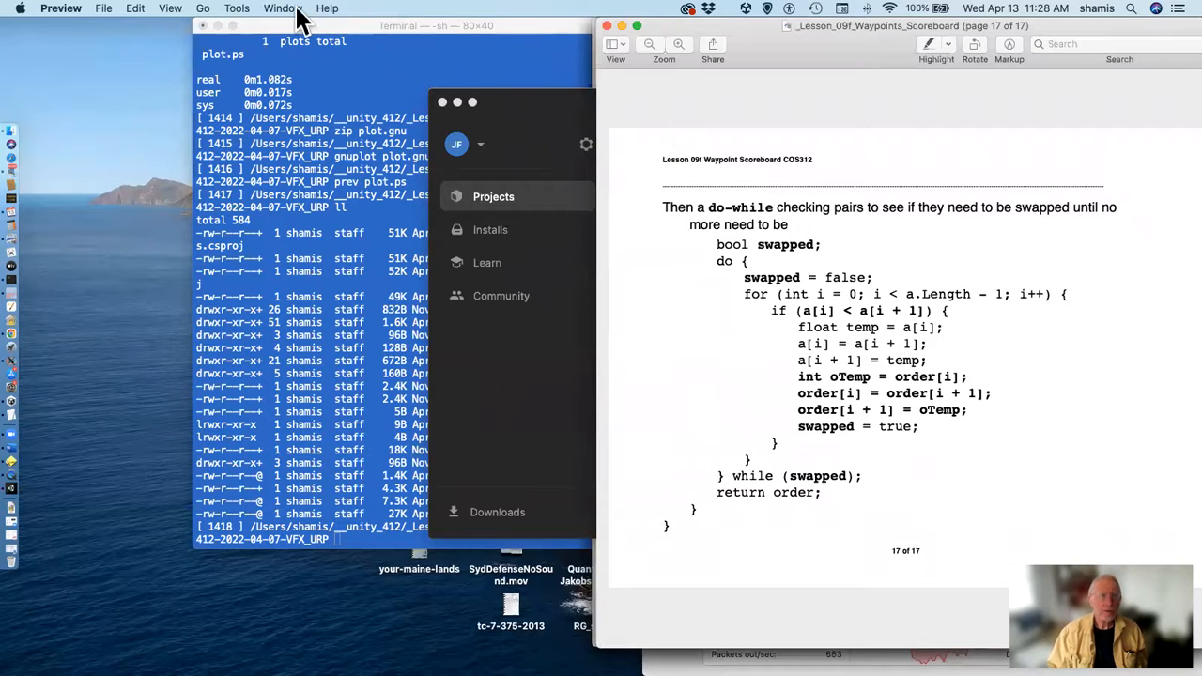
Choose _Lesson_09h_NavMesh from Preview's Window menu, opening it at page 1.
left_click(283, 8)
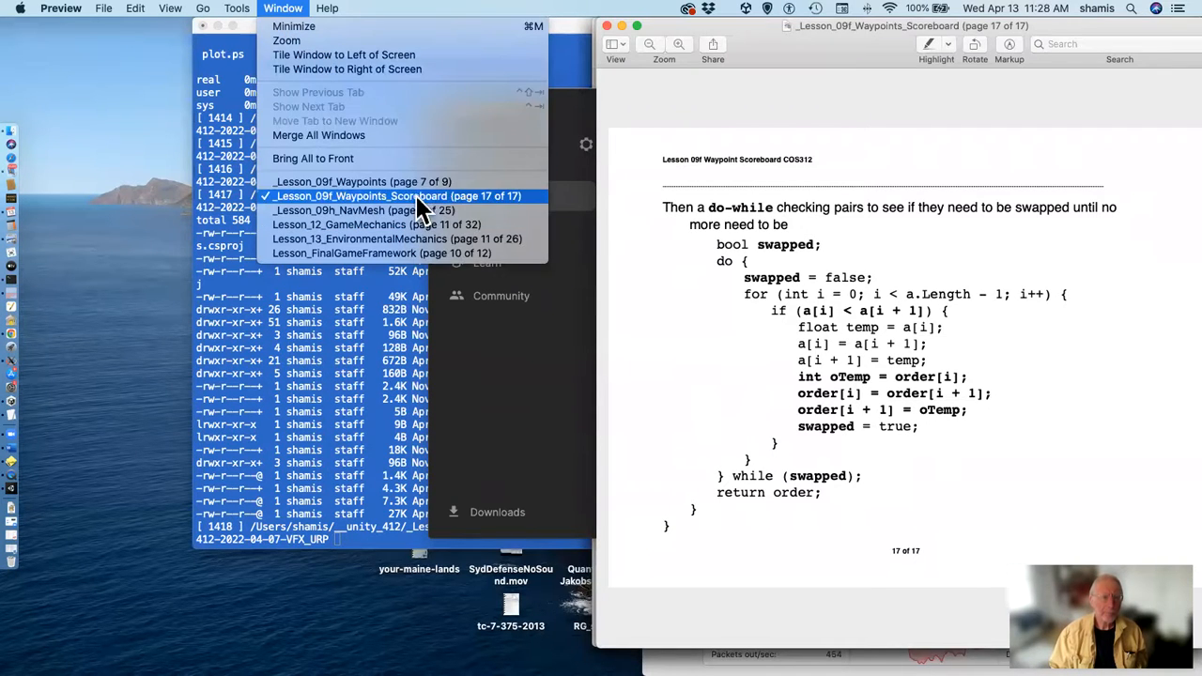
left_click(330, 210)
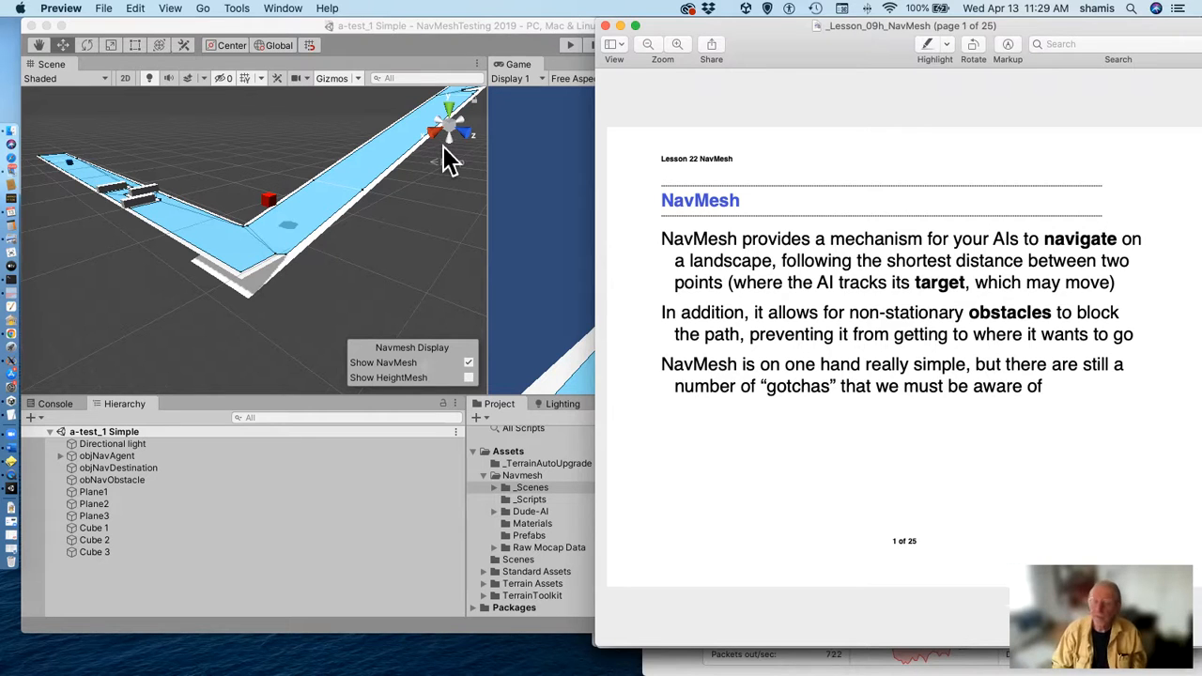
mouse_move(653, 244)
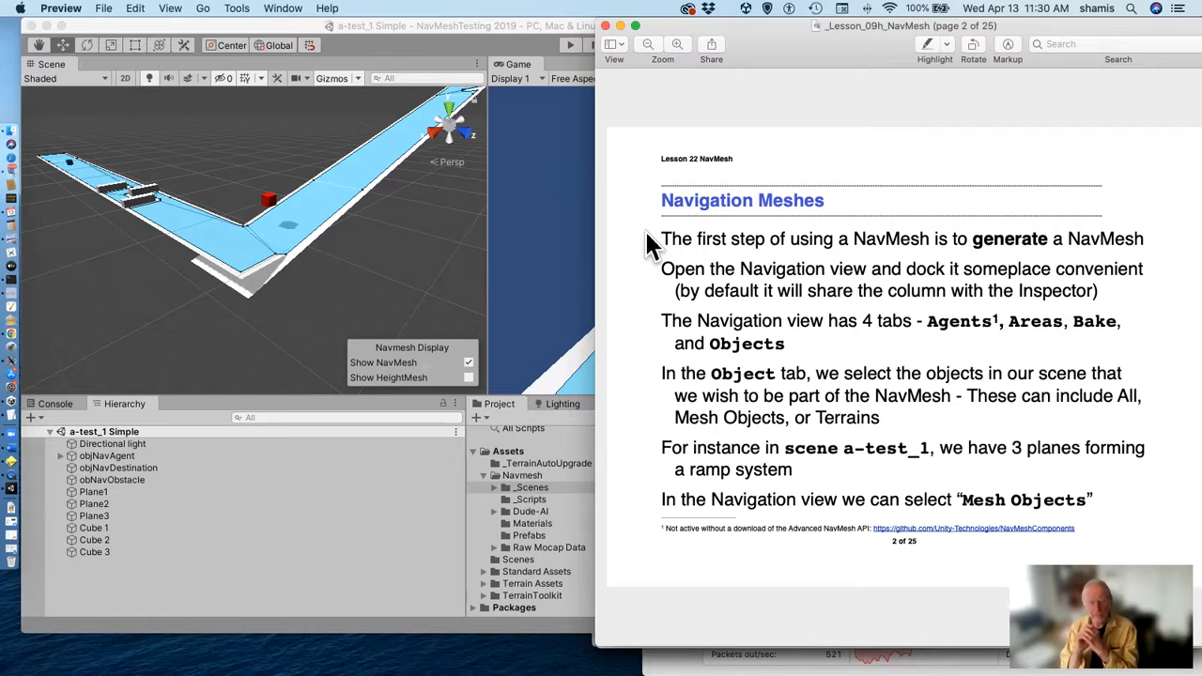
mouse_move(352, 314)
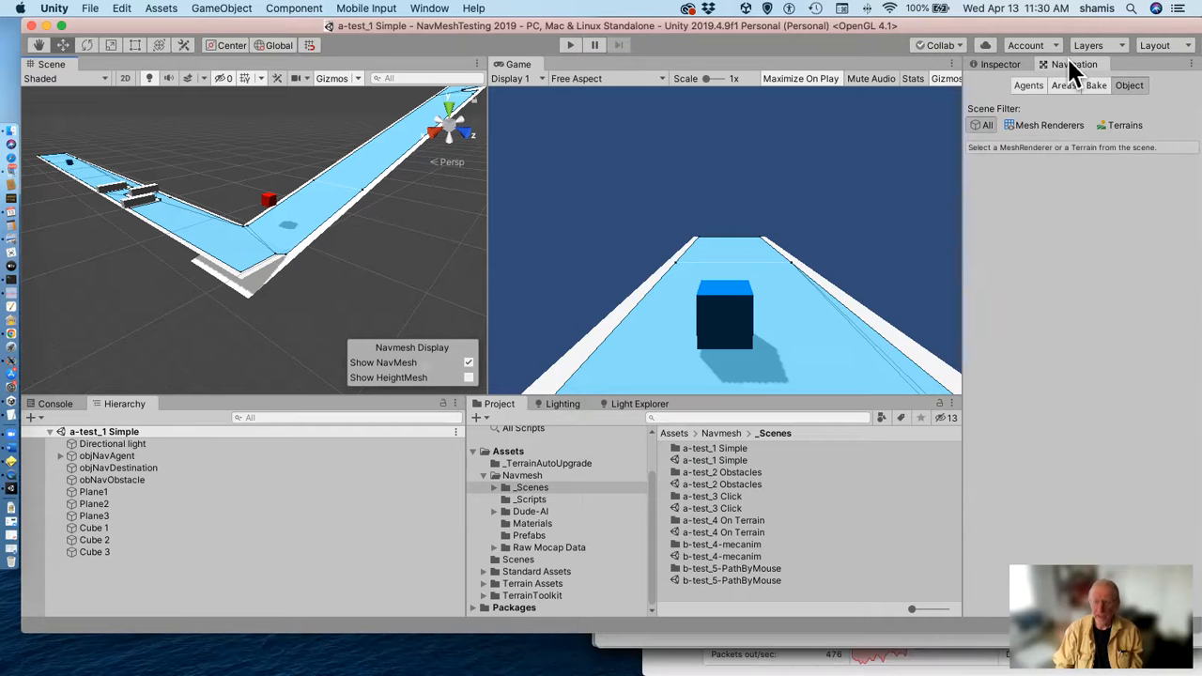
mouse_move(1071, 75)
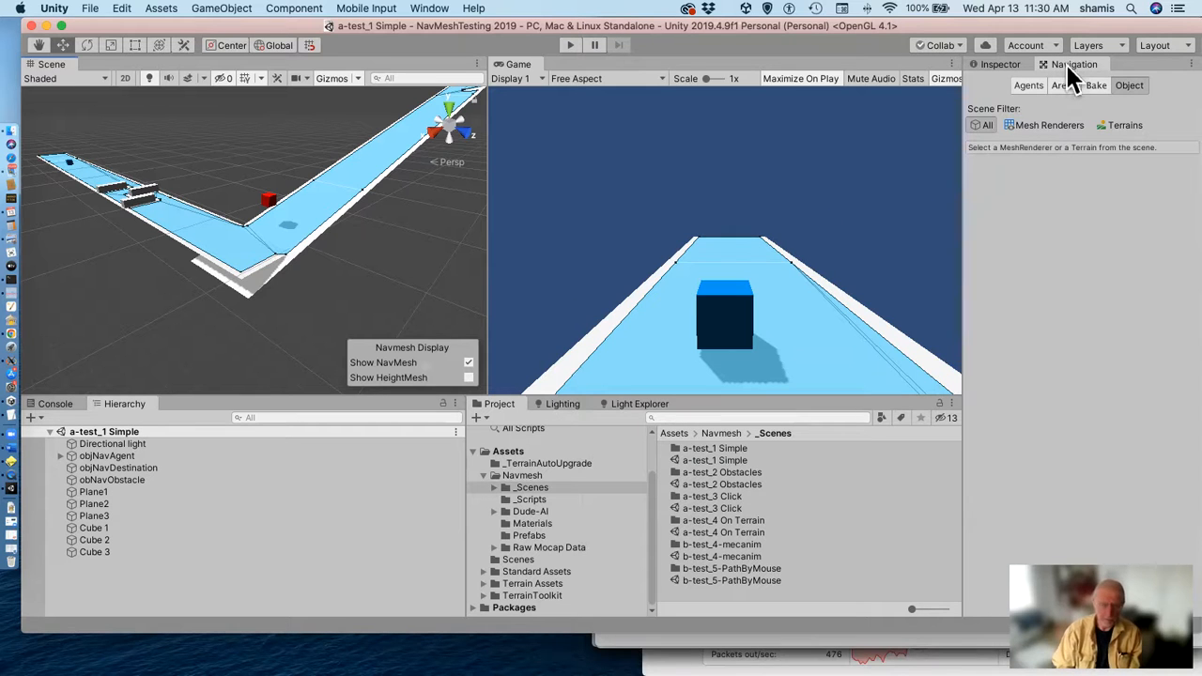
mouse_move(429, 8)
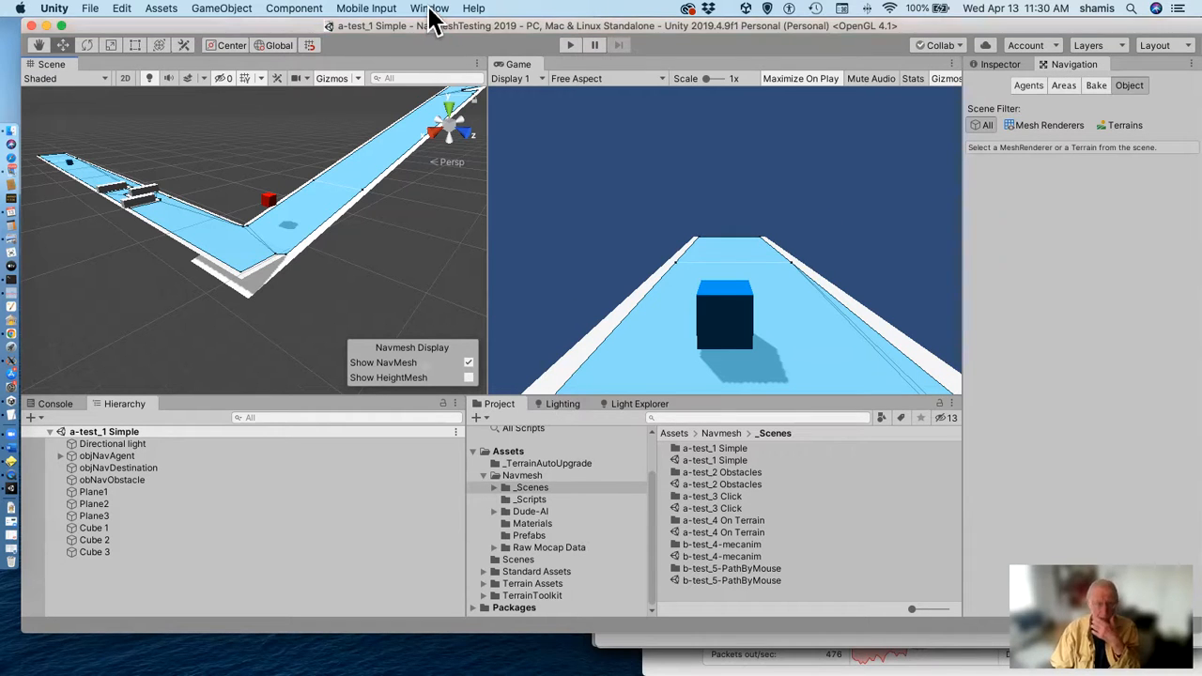
Show the Window menu's AI > Navigation path, keeping the Navigation Object tab visible.
left_click(430, 8)
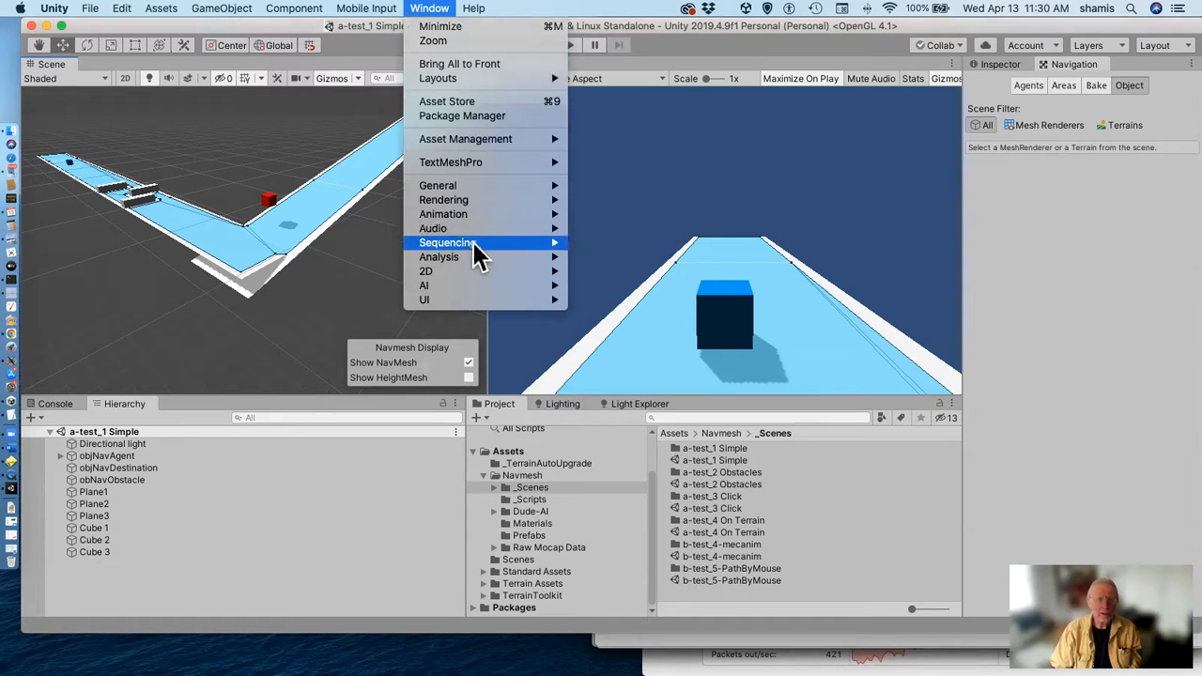
mouse_move(451, 285)
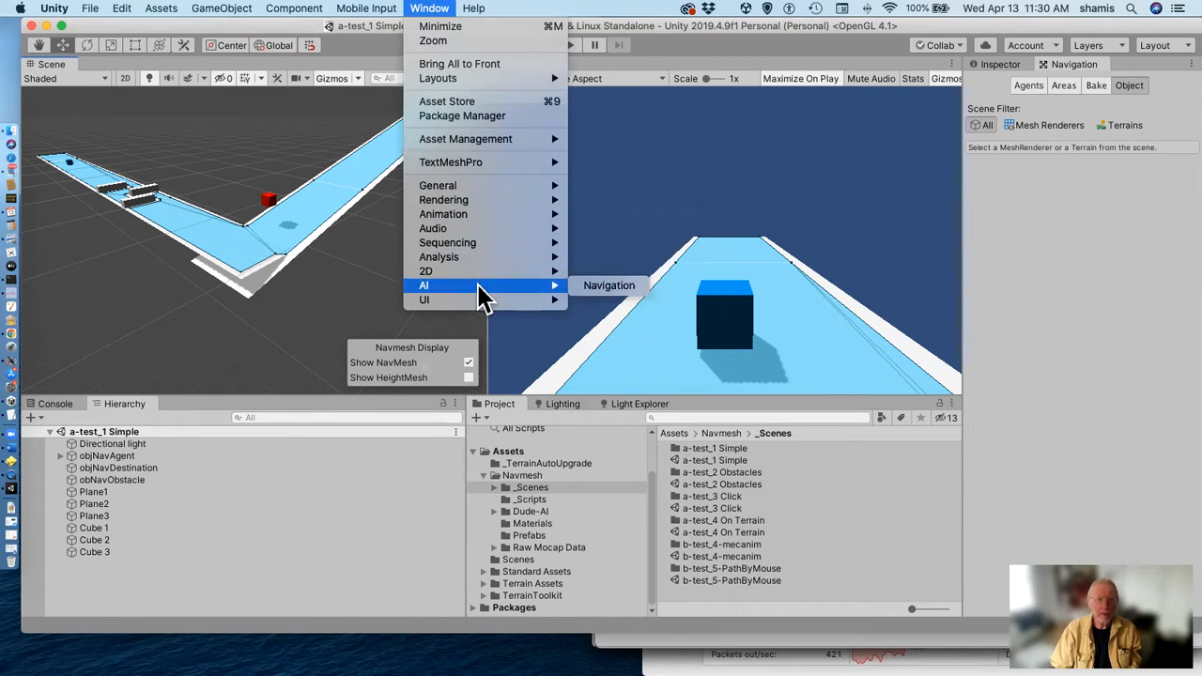
mouse_move(672, 169)
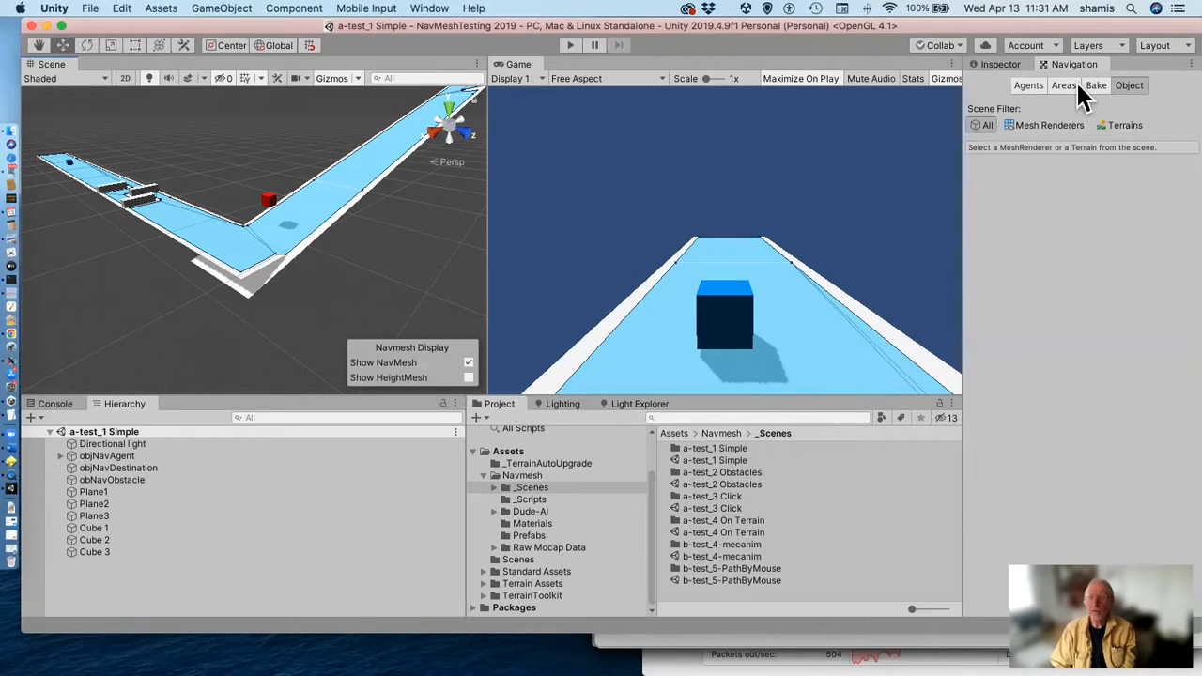
mouse_move(1005, 104)
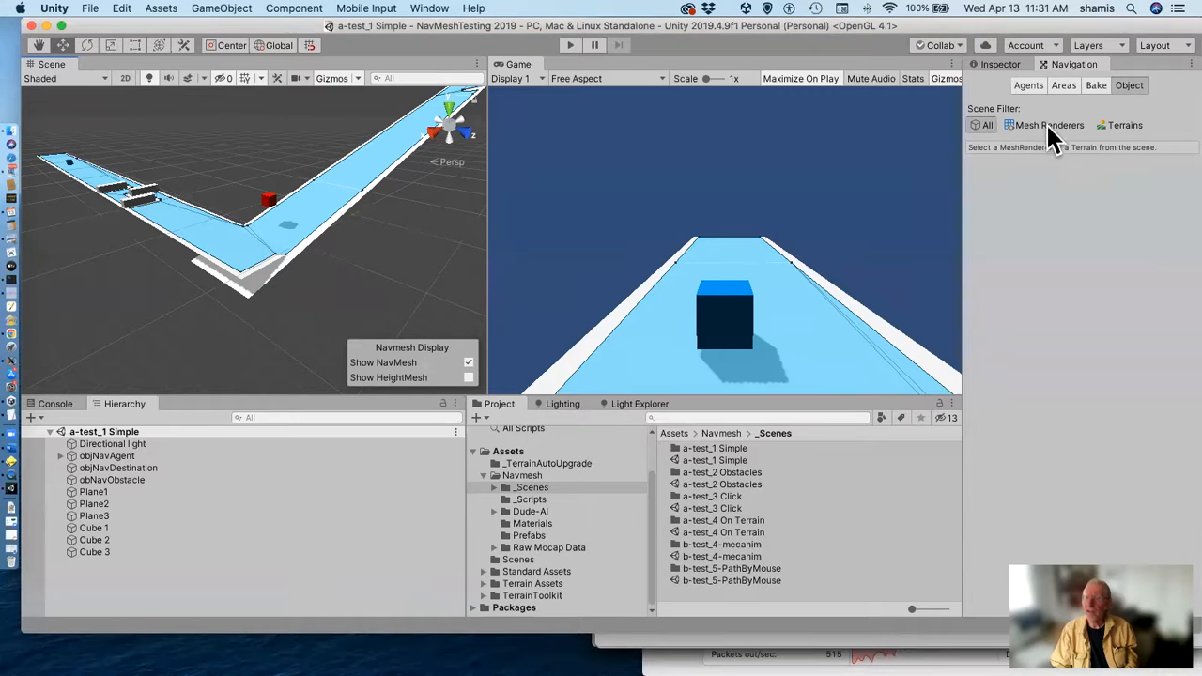
Filter the Hierarchy by Mesh Renderers, briefly try Terrains, then return to Mesh Renderers.
left_click(1046, 125)
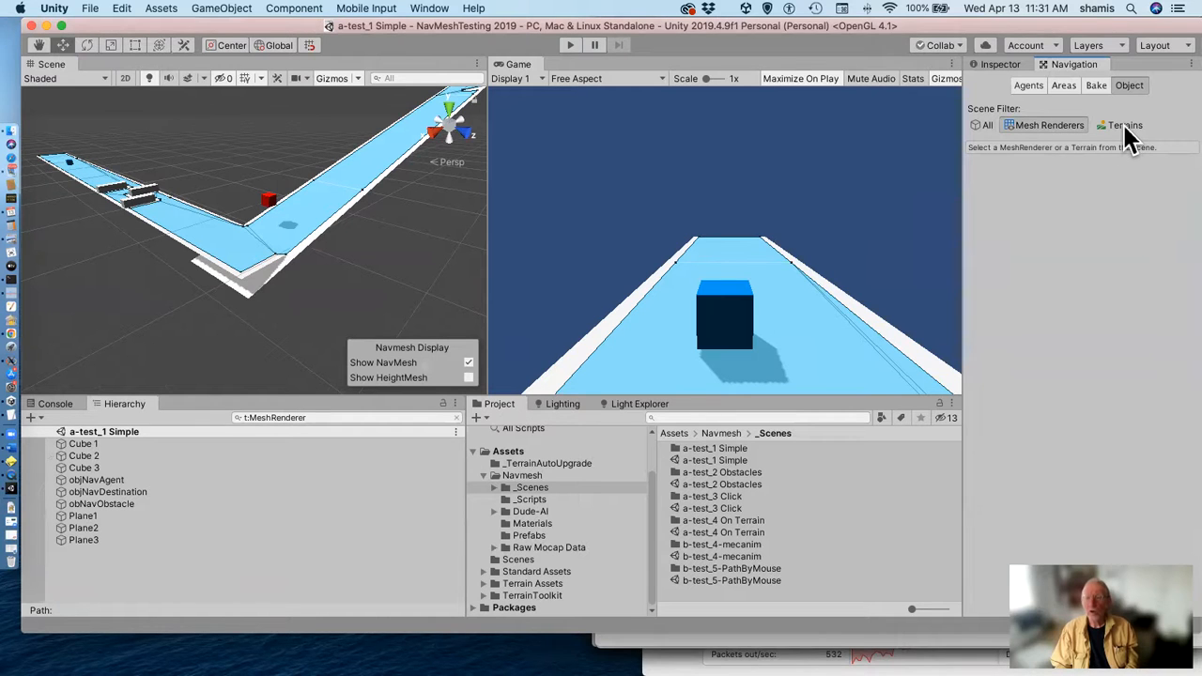
left_click(1125, 125)
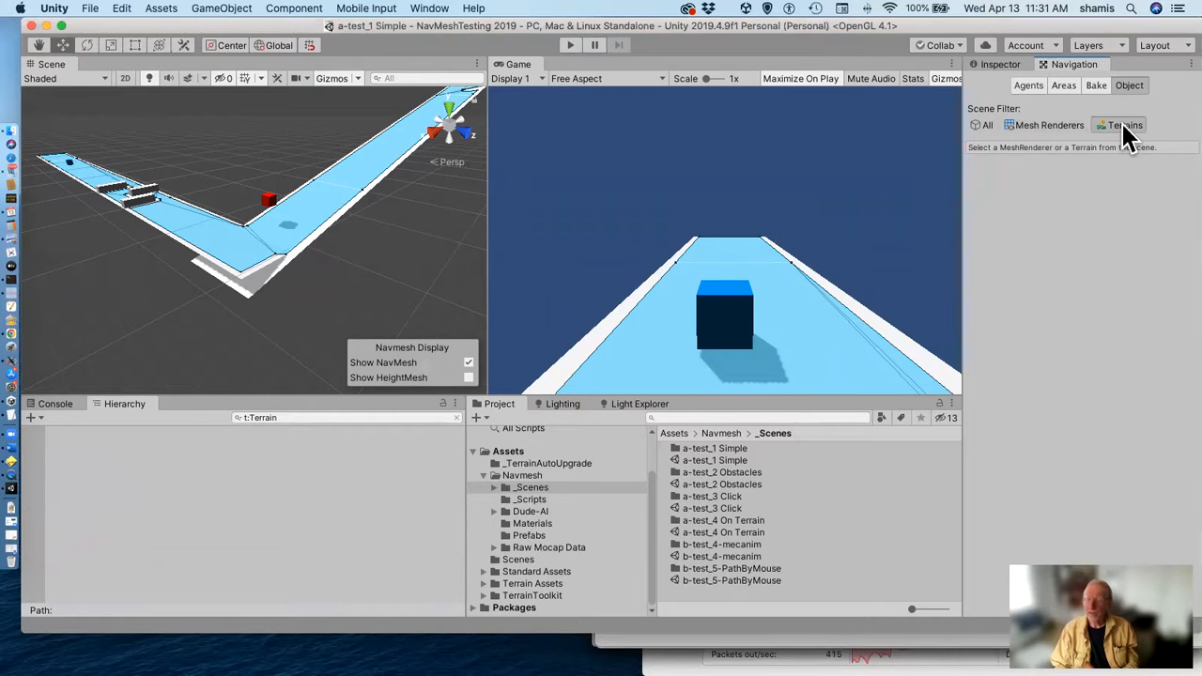
mouse_move(1122, 133)
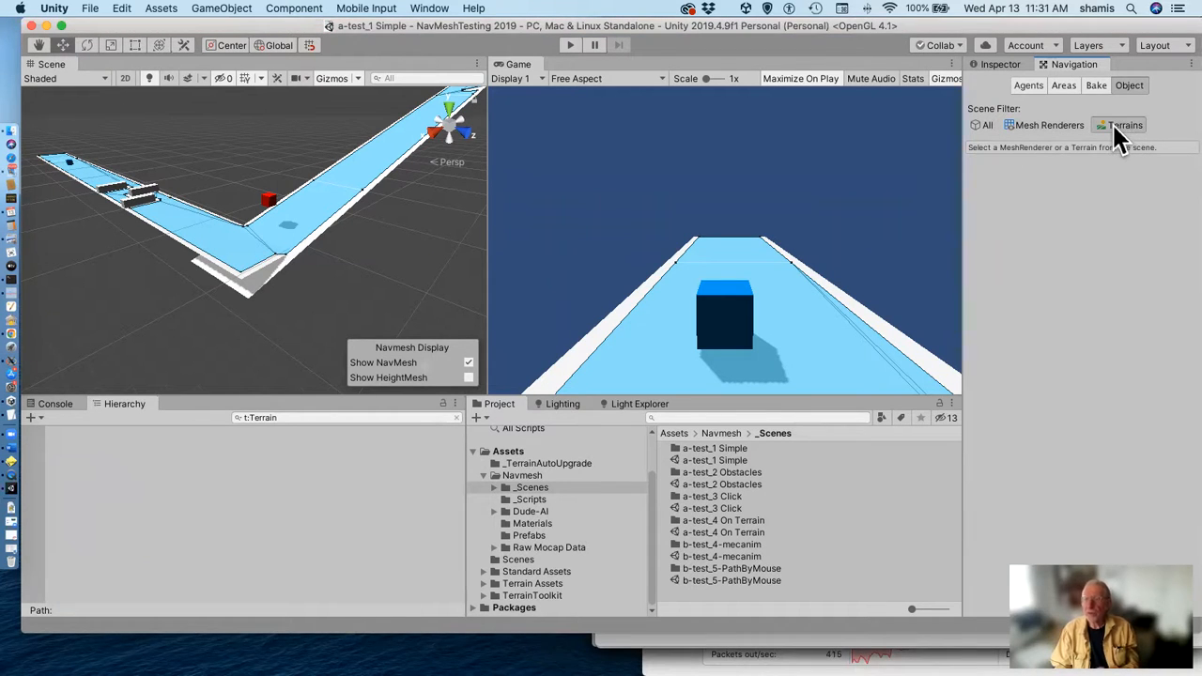
mouse_move(1049, 132)
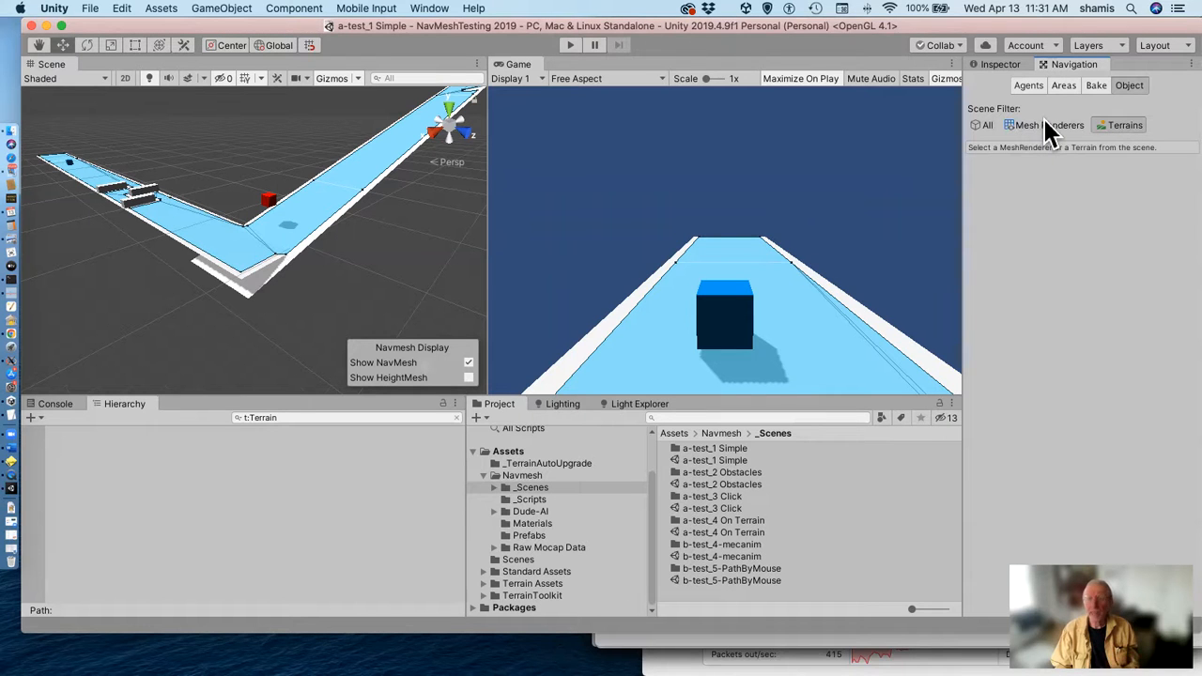
left_click(1048, 125)
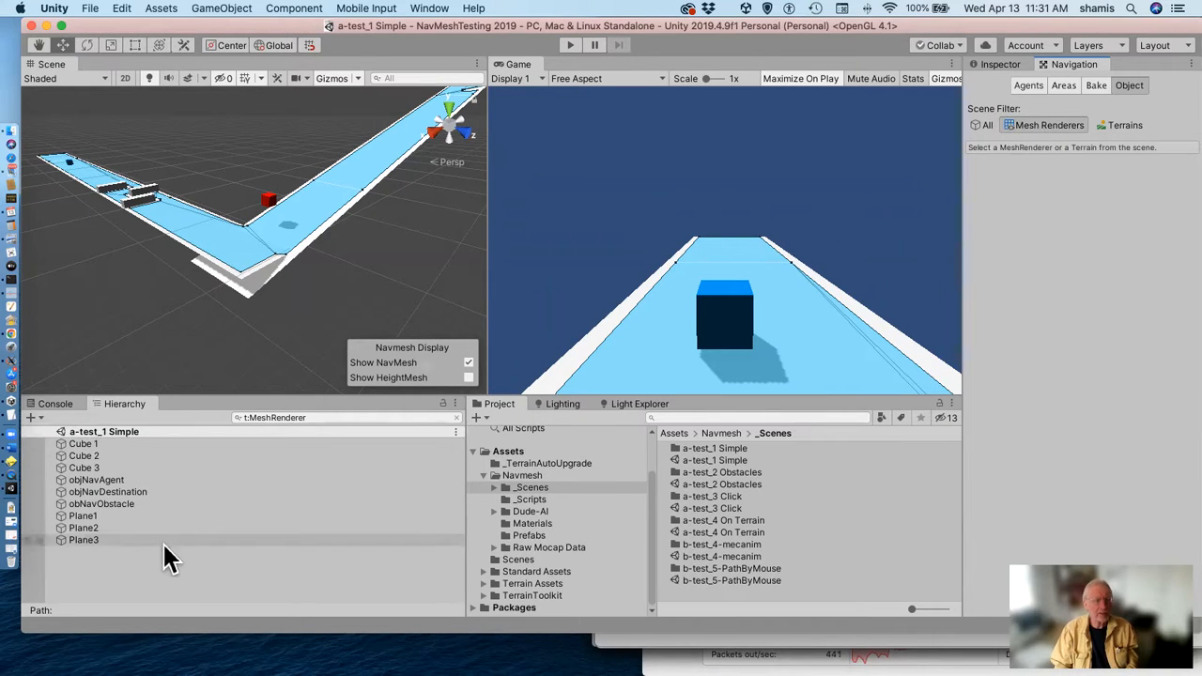
mouse_move(185, 519)
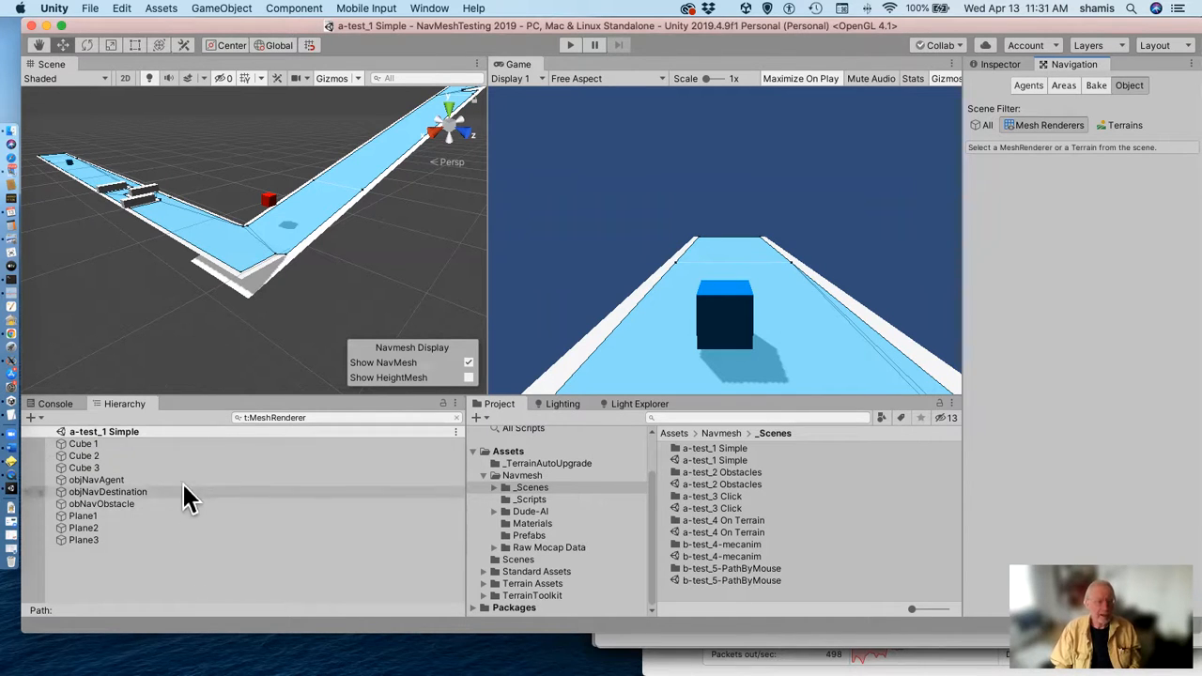
mouse_move(892, 192)
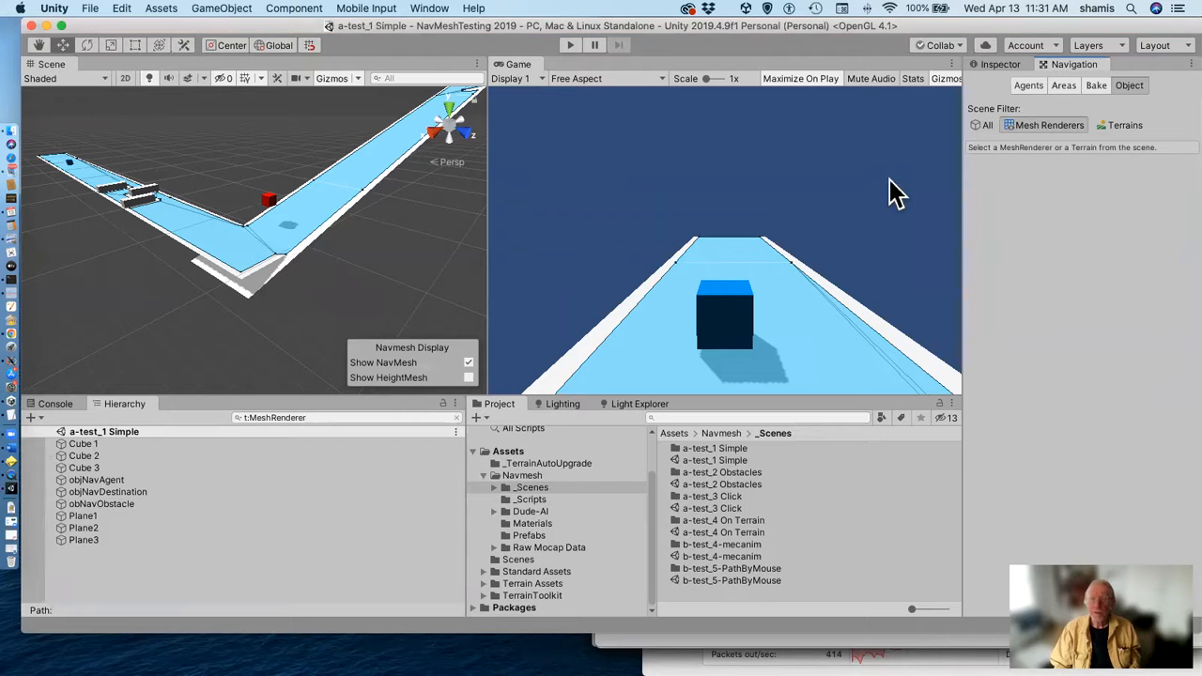
mouse_move(336, 242)
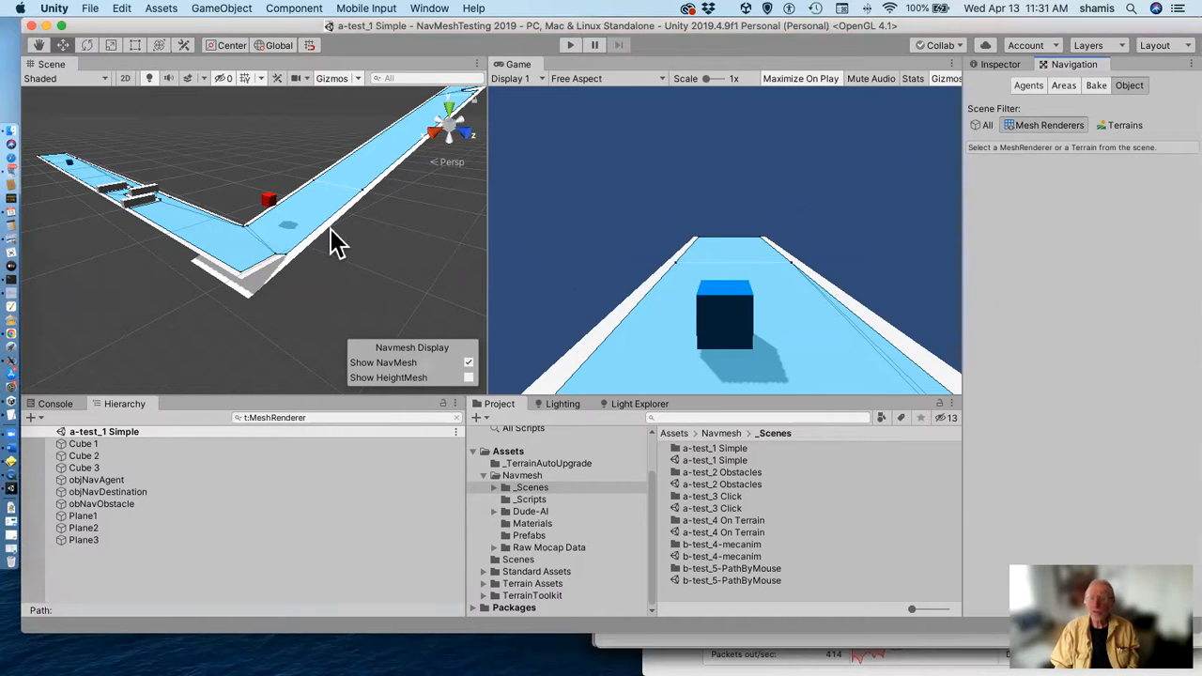
mouse_move(192, 437)
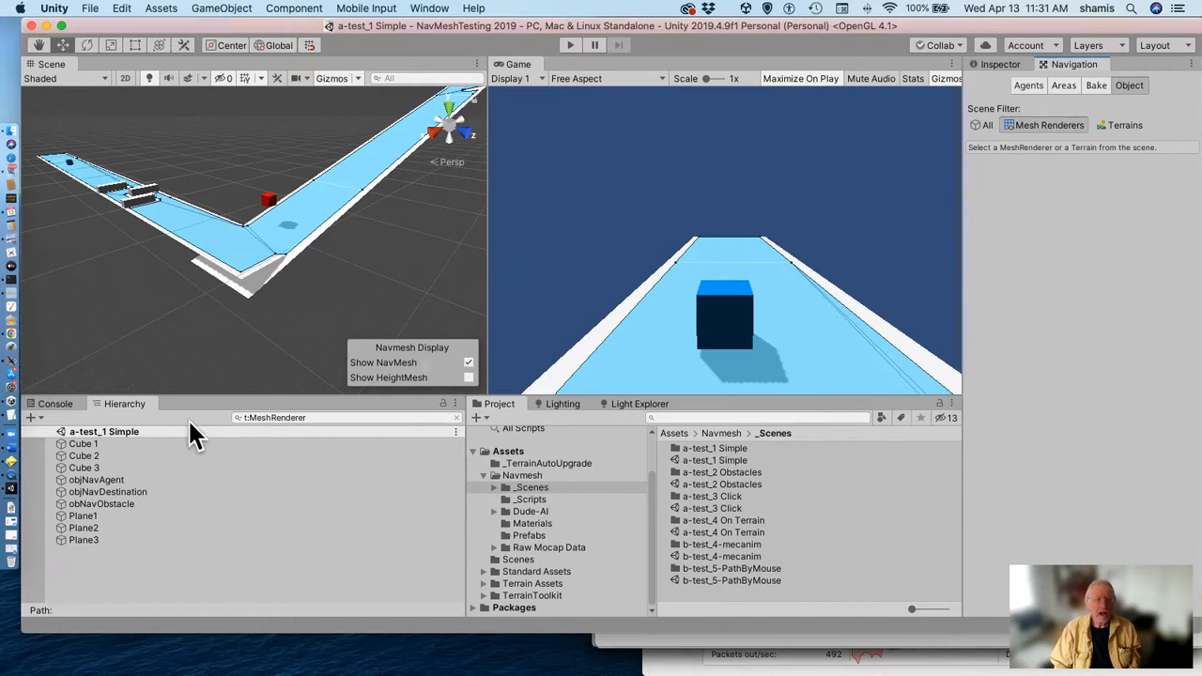
mouse_move(173, 441)
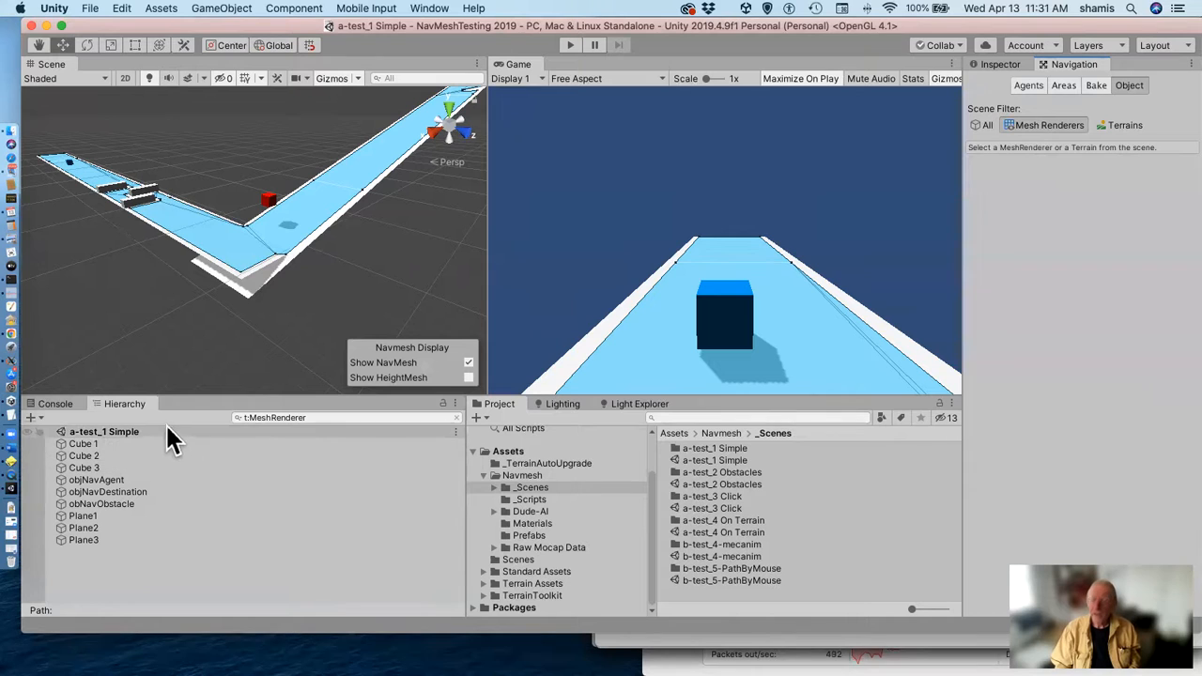
mouse_move(192, 443)
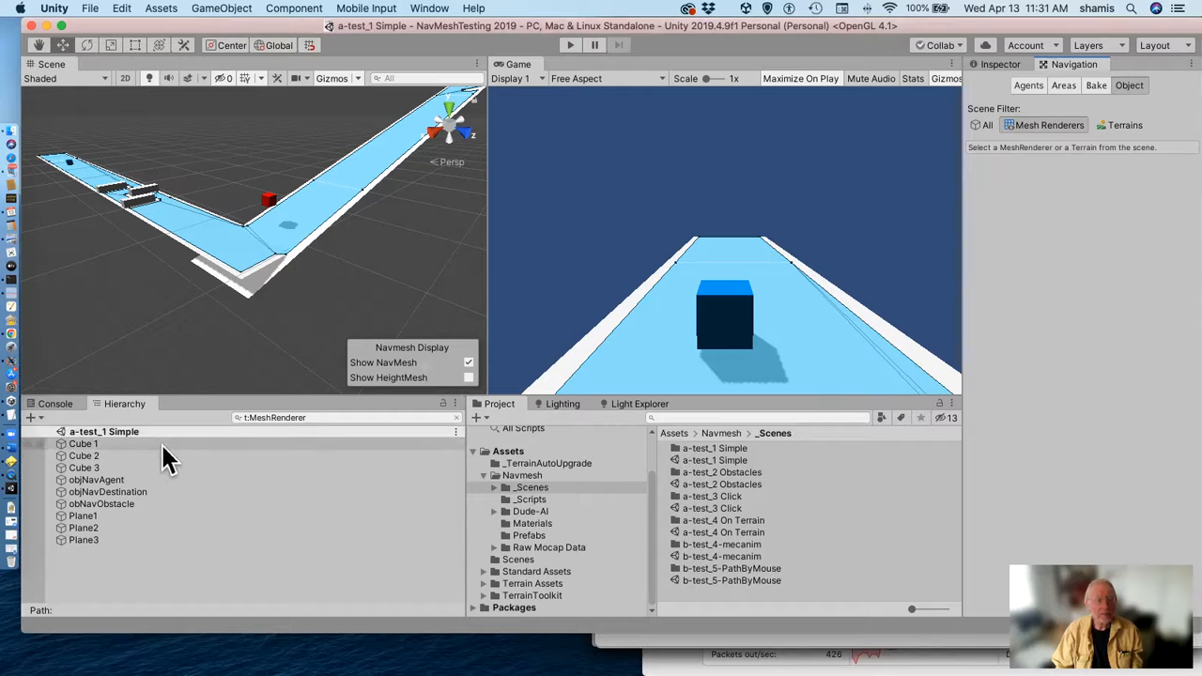
Uncheck Navigation Static in Cube 1's Inspector Static flags.
left_click(82, 443)
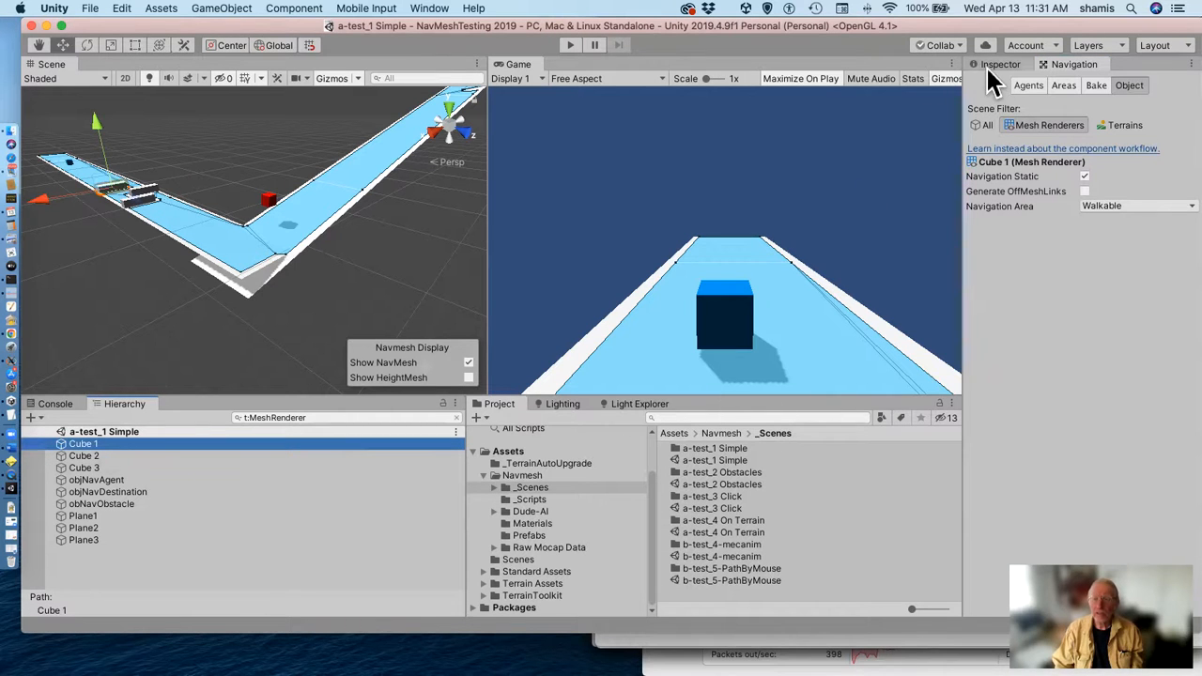
left_click(1000, 64)
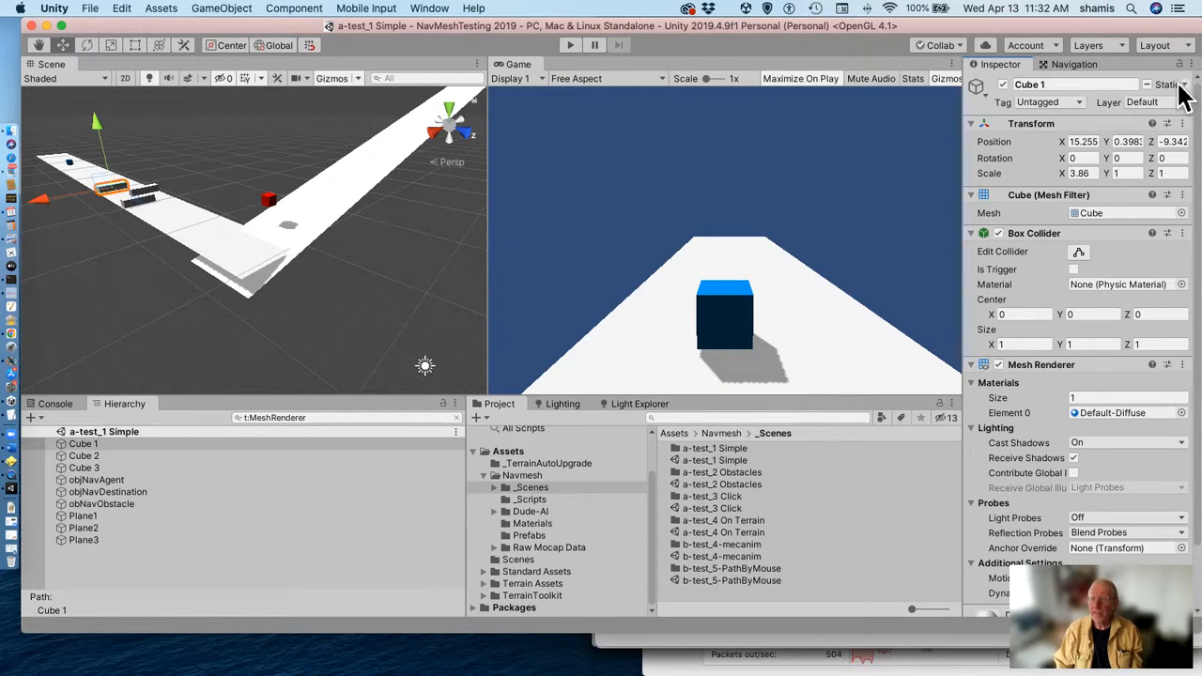
left_click(1182, 85)
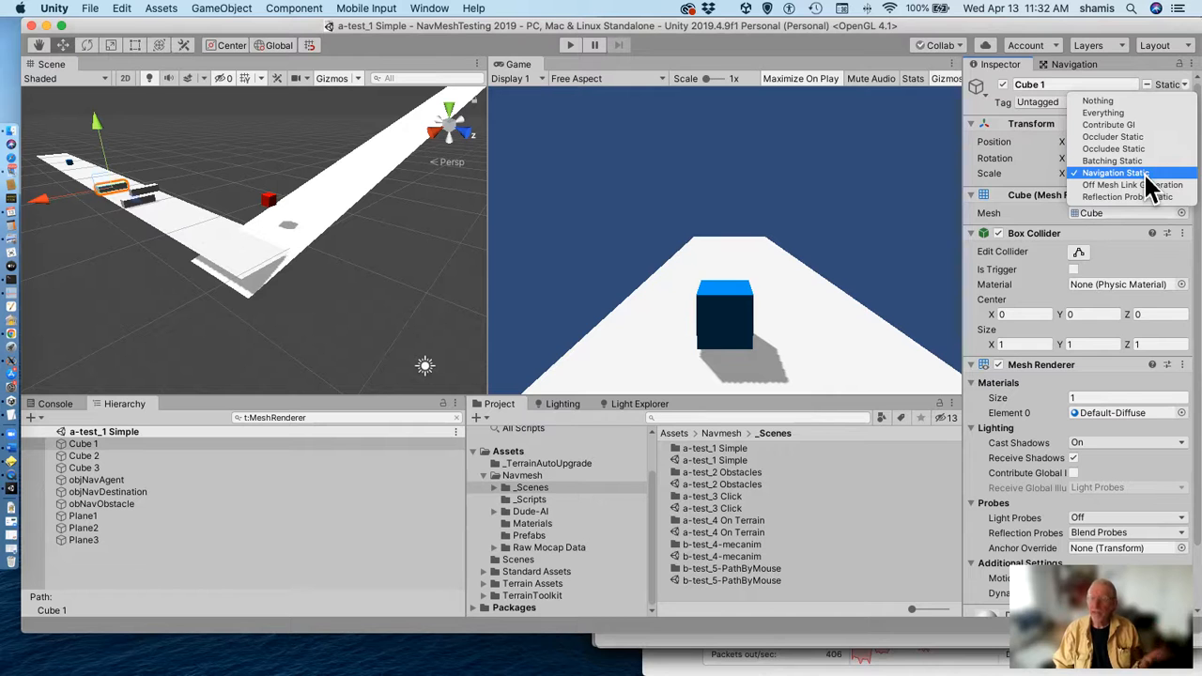
left_click(1115, 172)
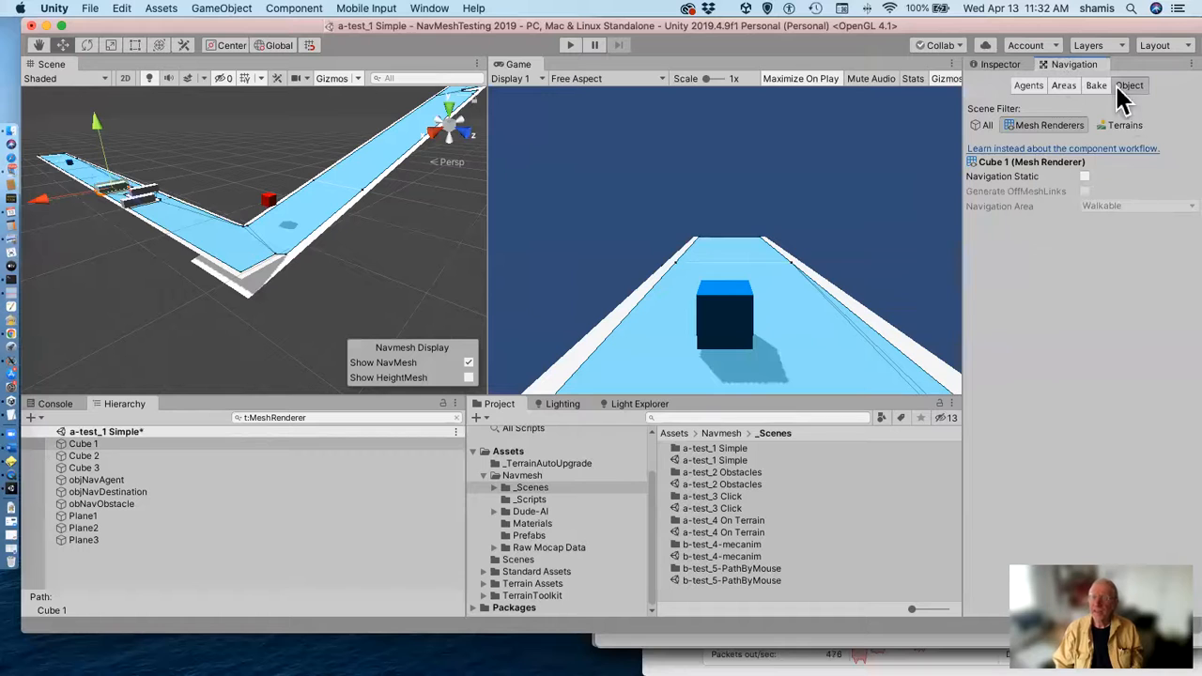
left_click(1096, 85)
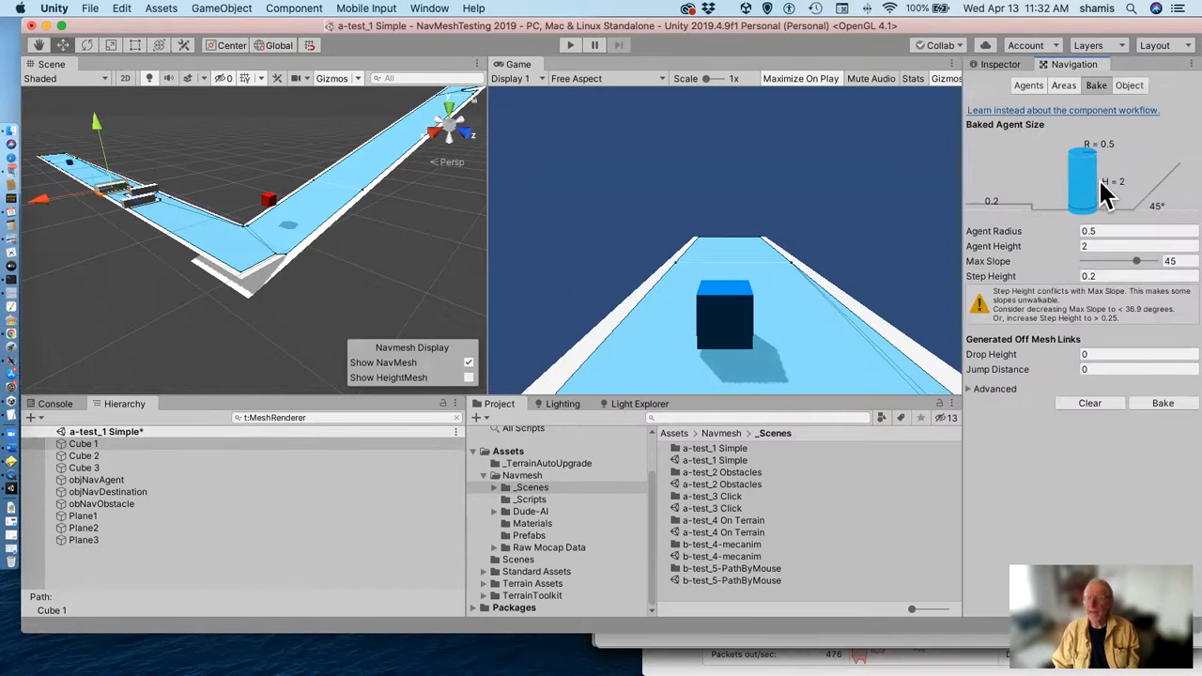
mouse_move(1141, 404)
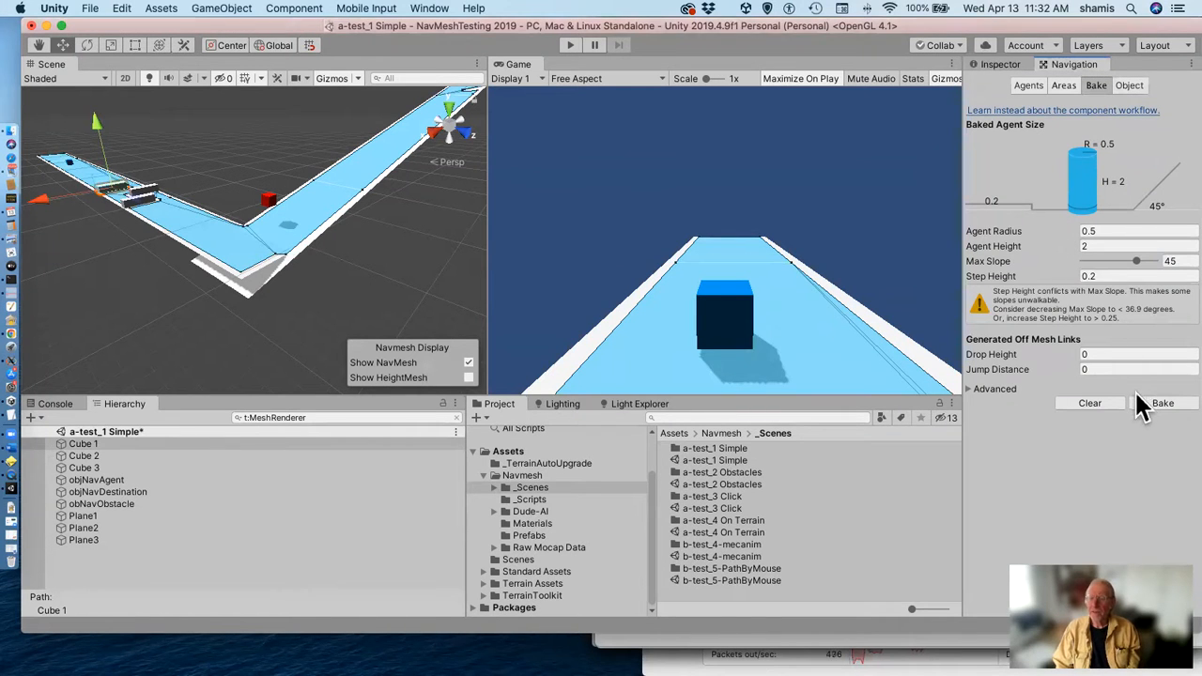
mouse_move(826, 352)
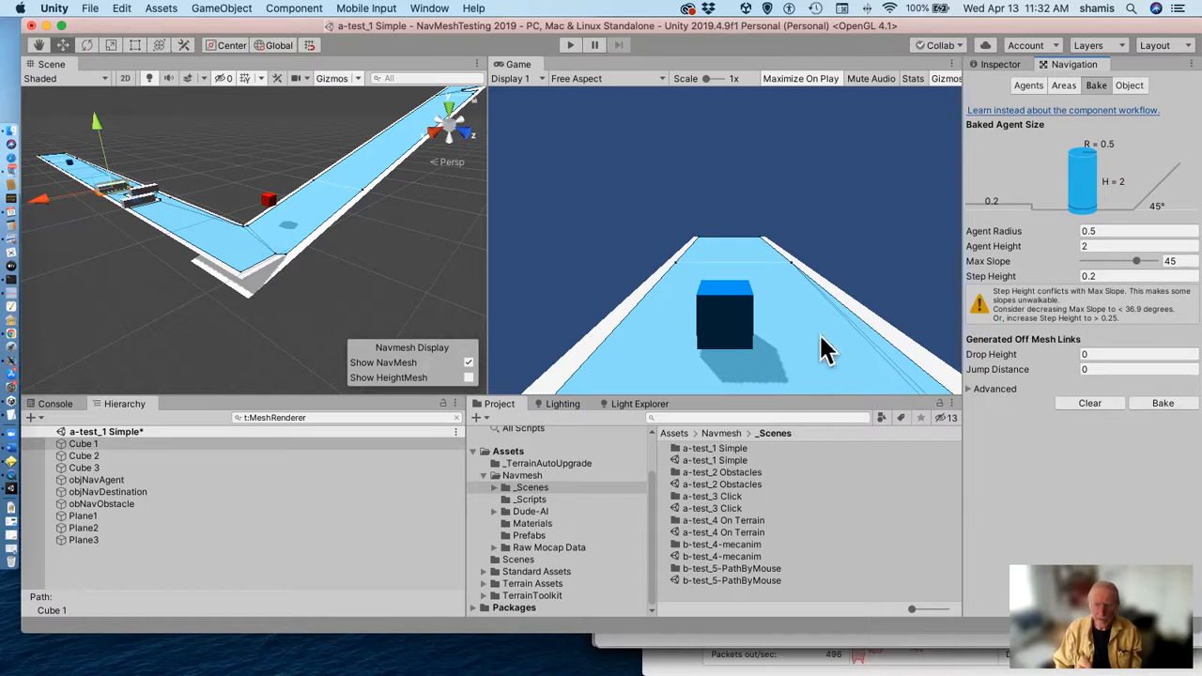
mouse_move(335, 338)
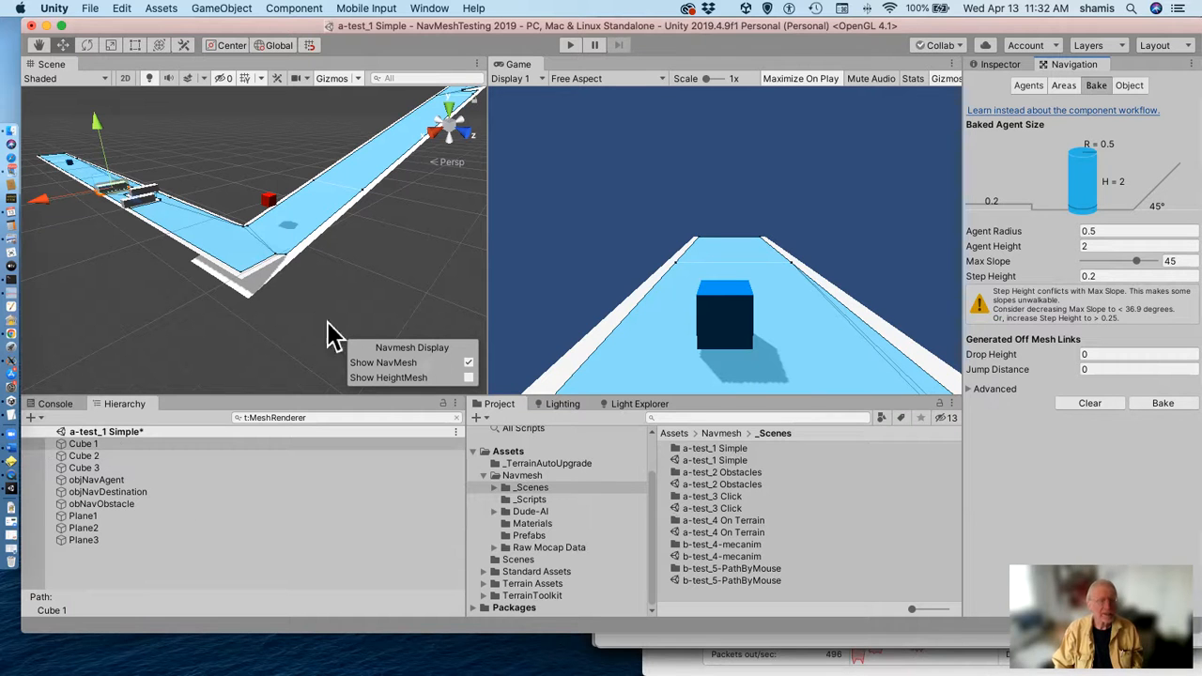
mouse_move(1178, 449)
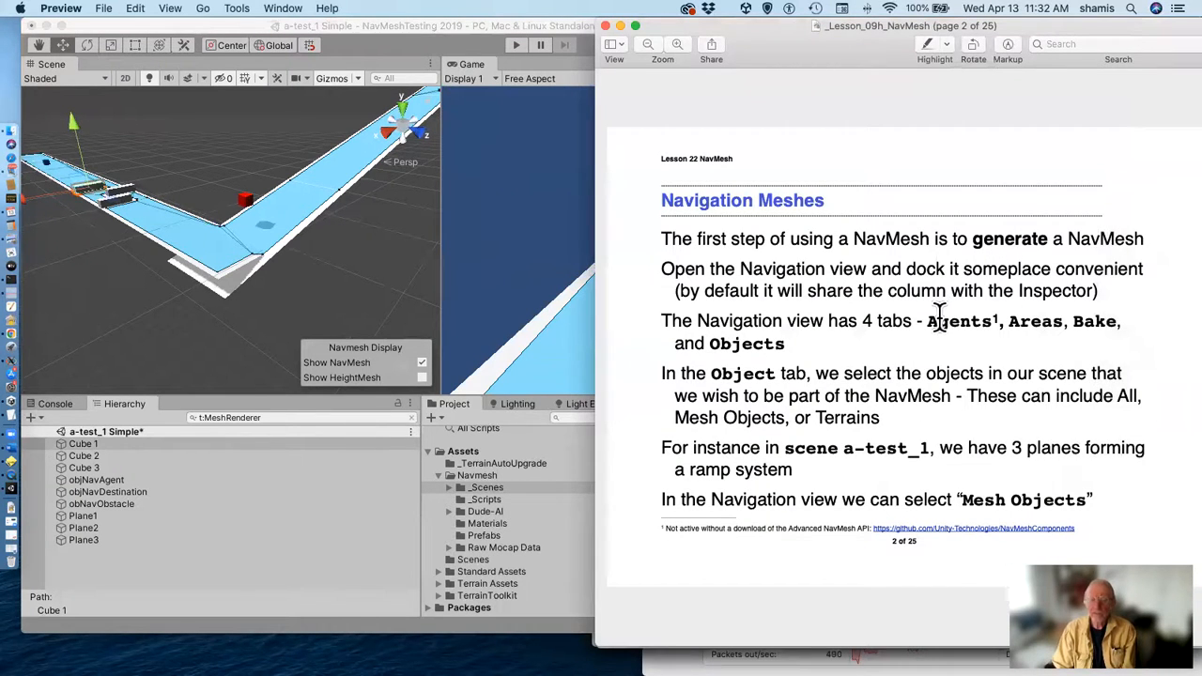
mouse_move(996, 330)
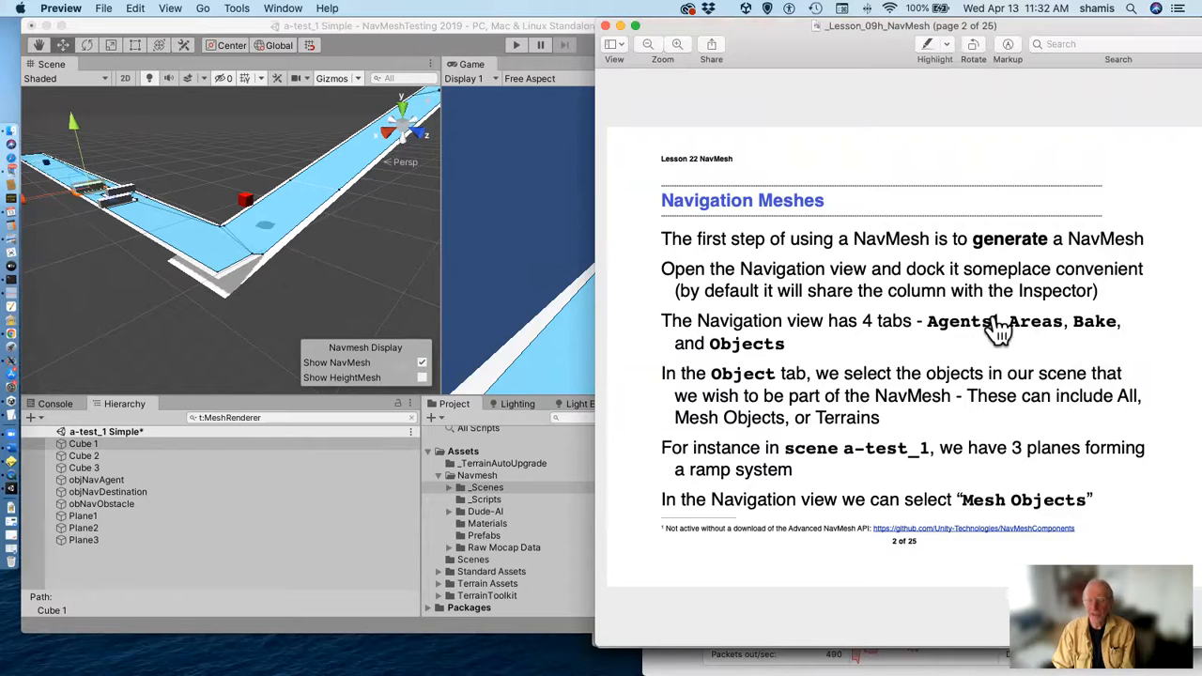
mouse_move(1089, 327)
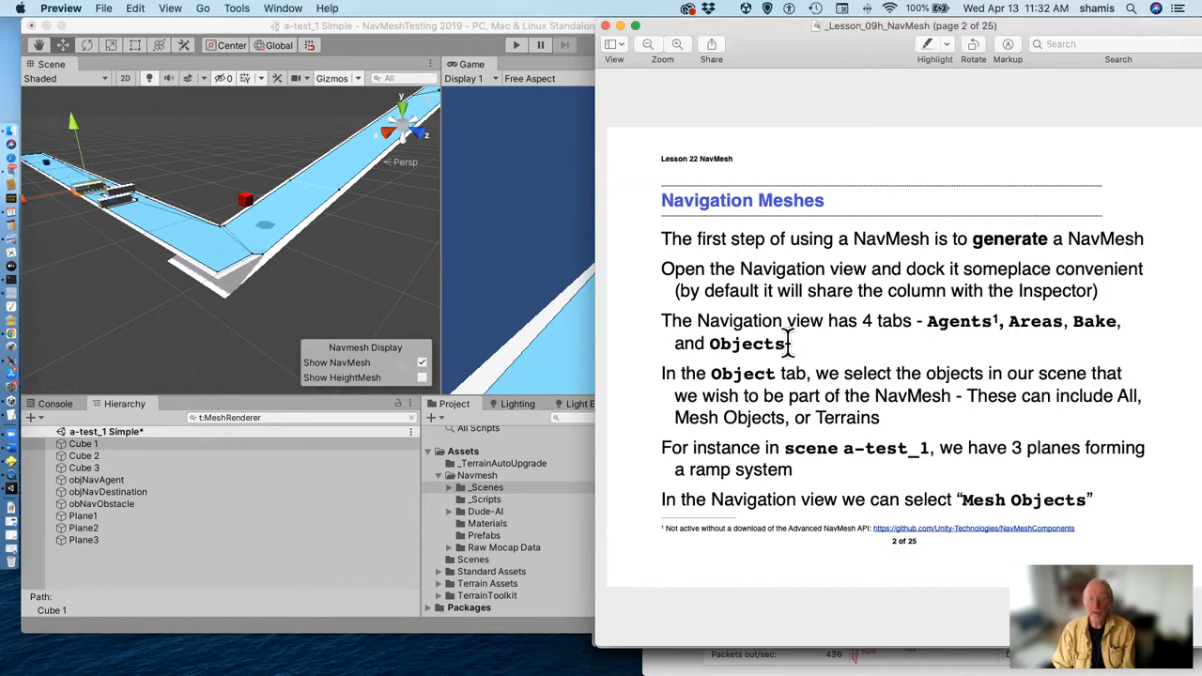
mouse_move(769, 373)
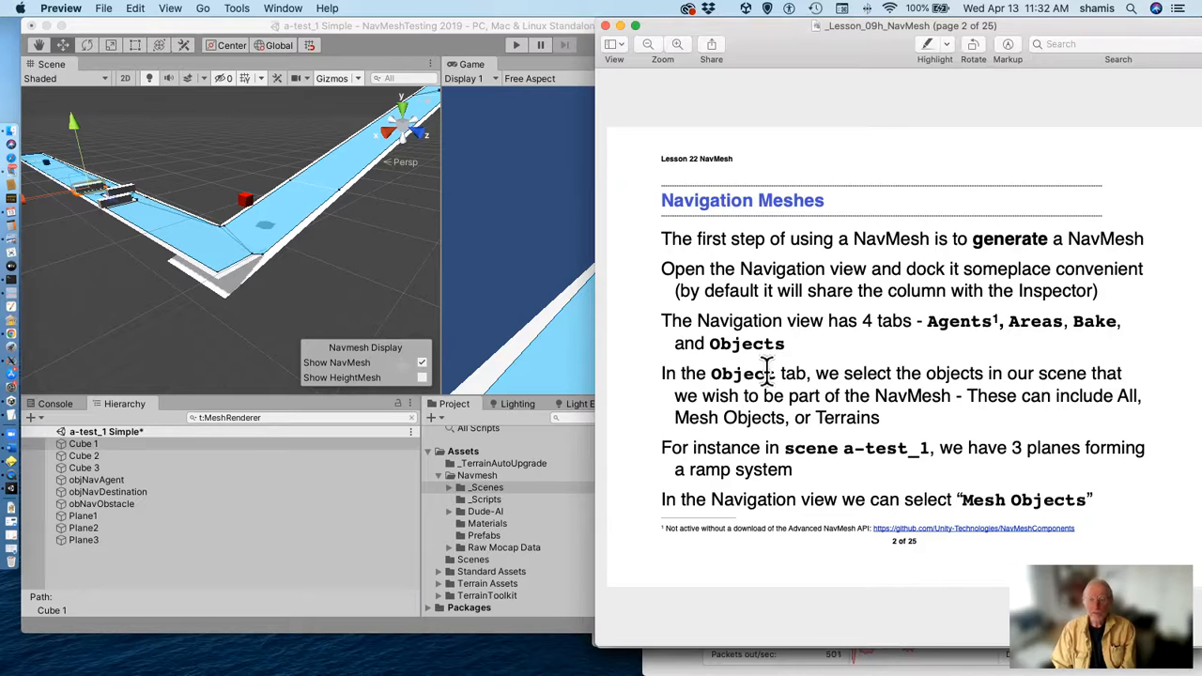
mouse_move(947, 410)
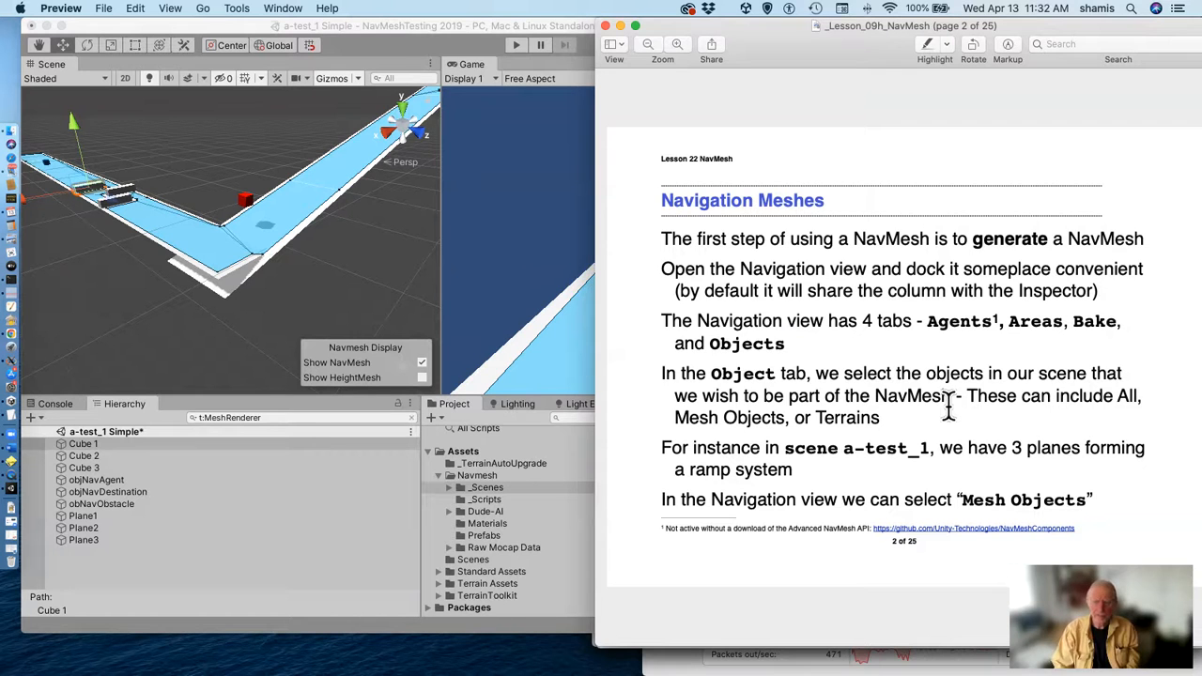
mouse_move(601, 395)
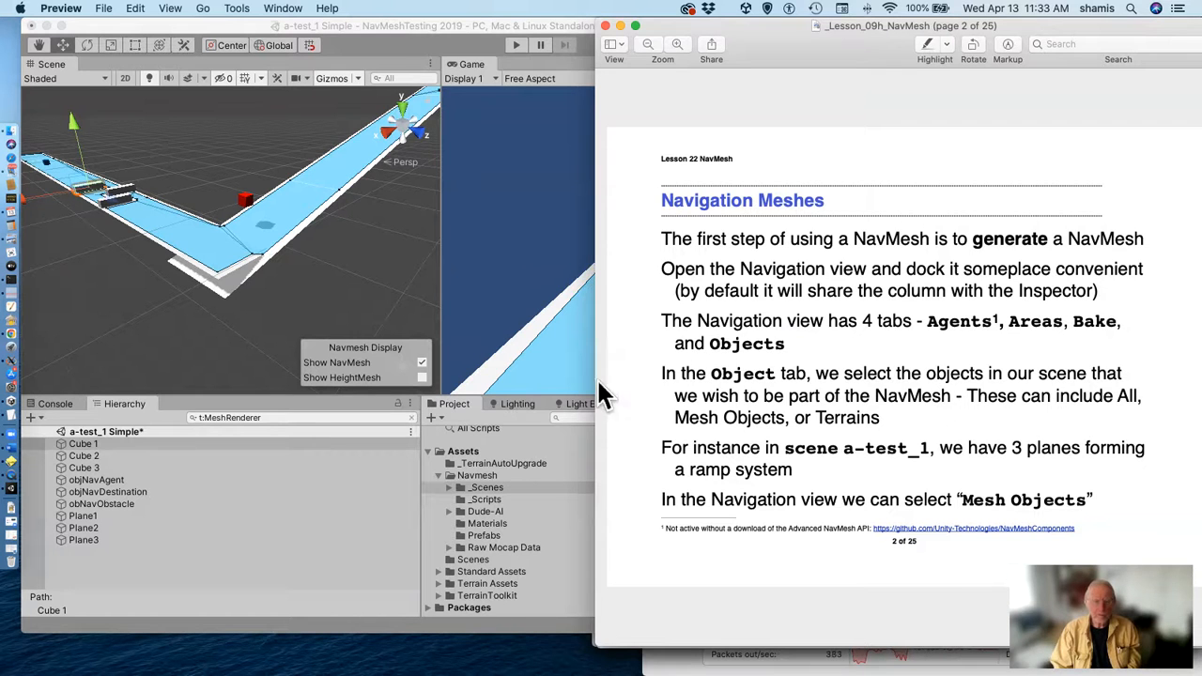
mouse_move(587, 338)
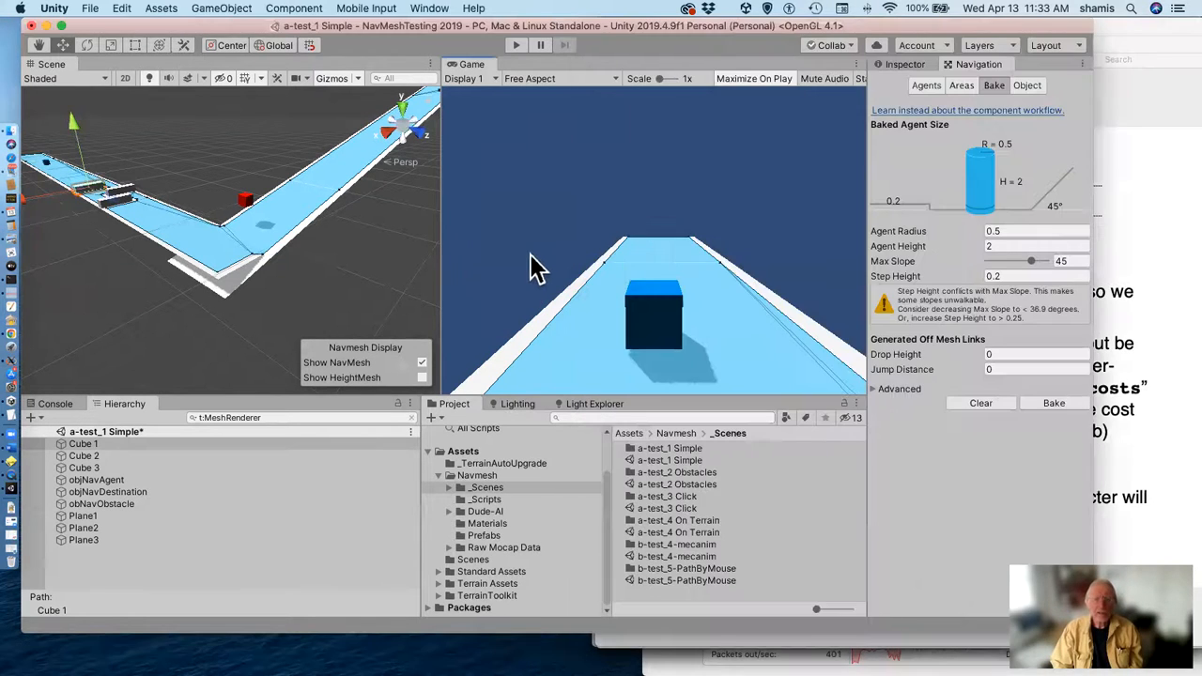
Show the Navigation Areas tab with Walkable, Not Walkable and Jump costs.
left_click(961, 85)
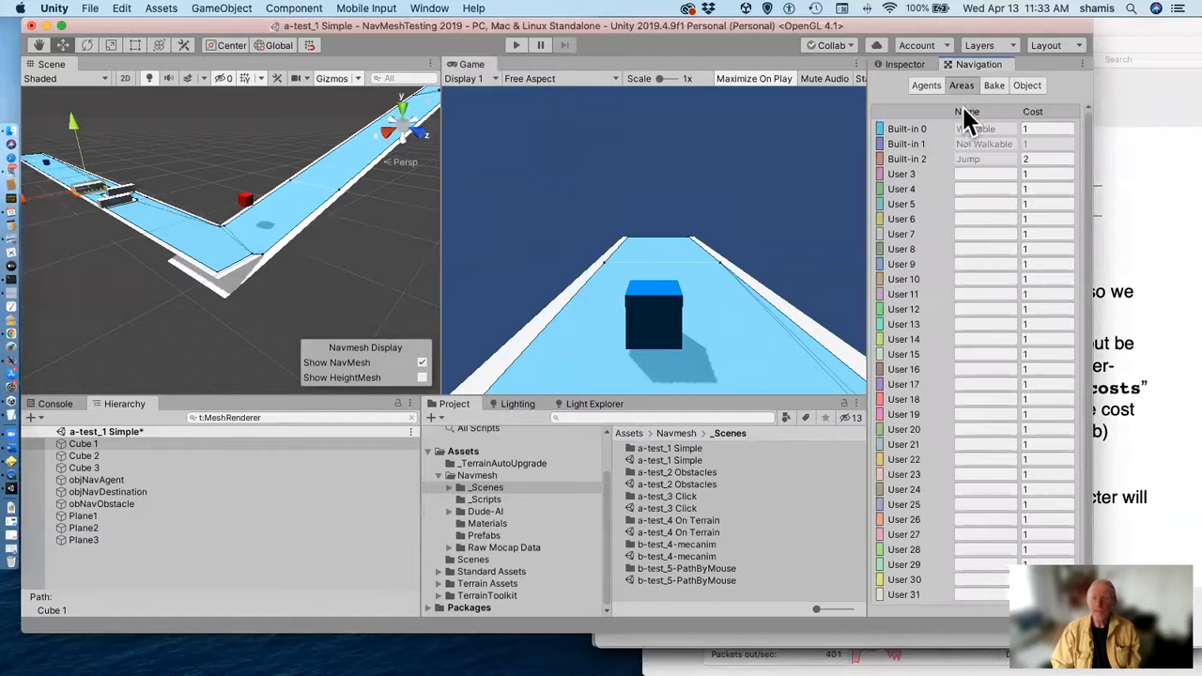
mouse_move(995, 174)
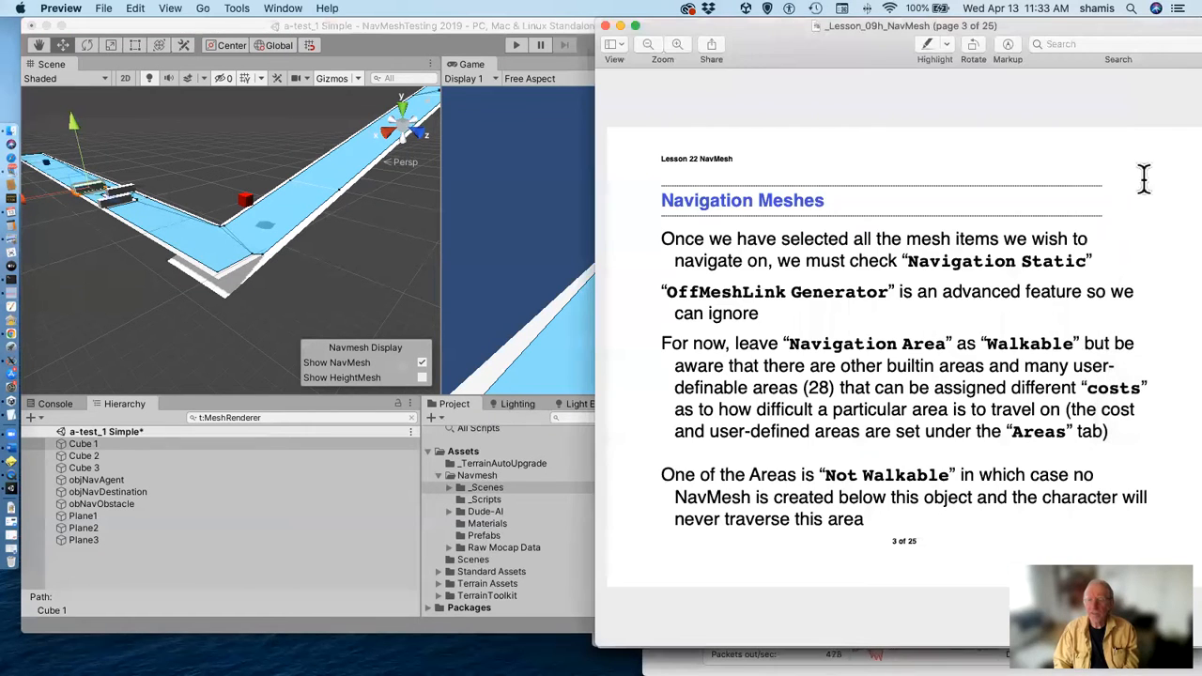
mouse_move(1151, 179)
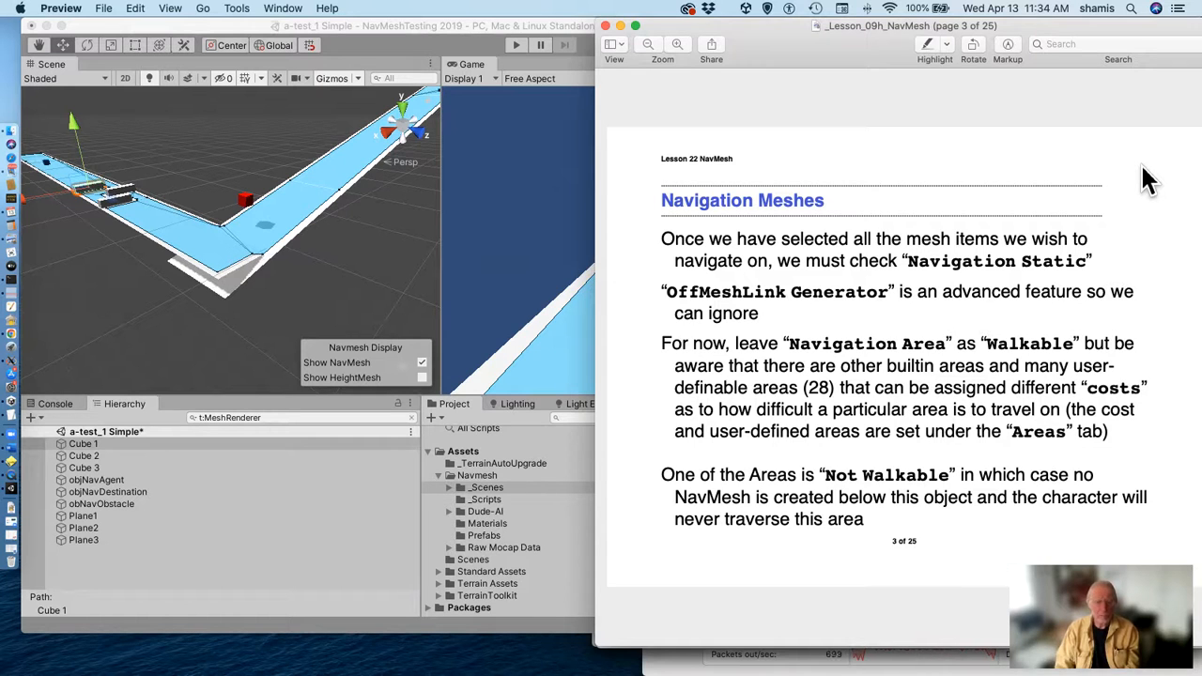
mouse_move(740, 301)
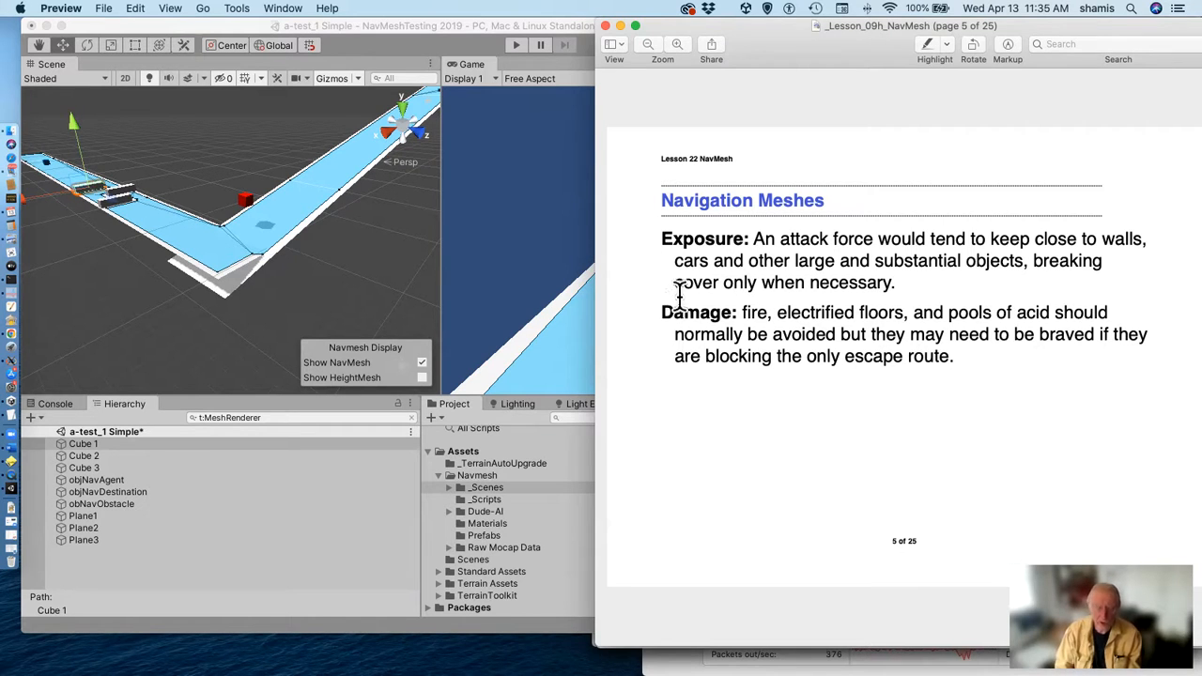
mouse_move(575, 228)
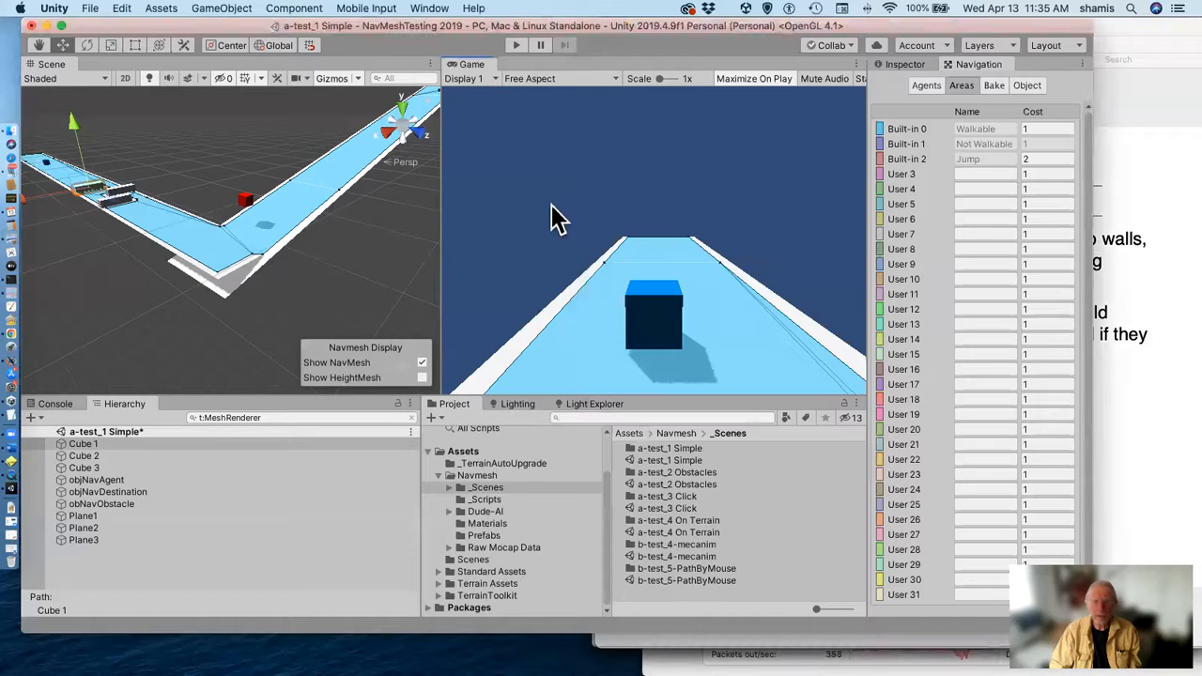
mouse_move(573, 324)
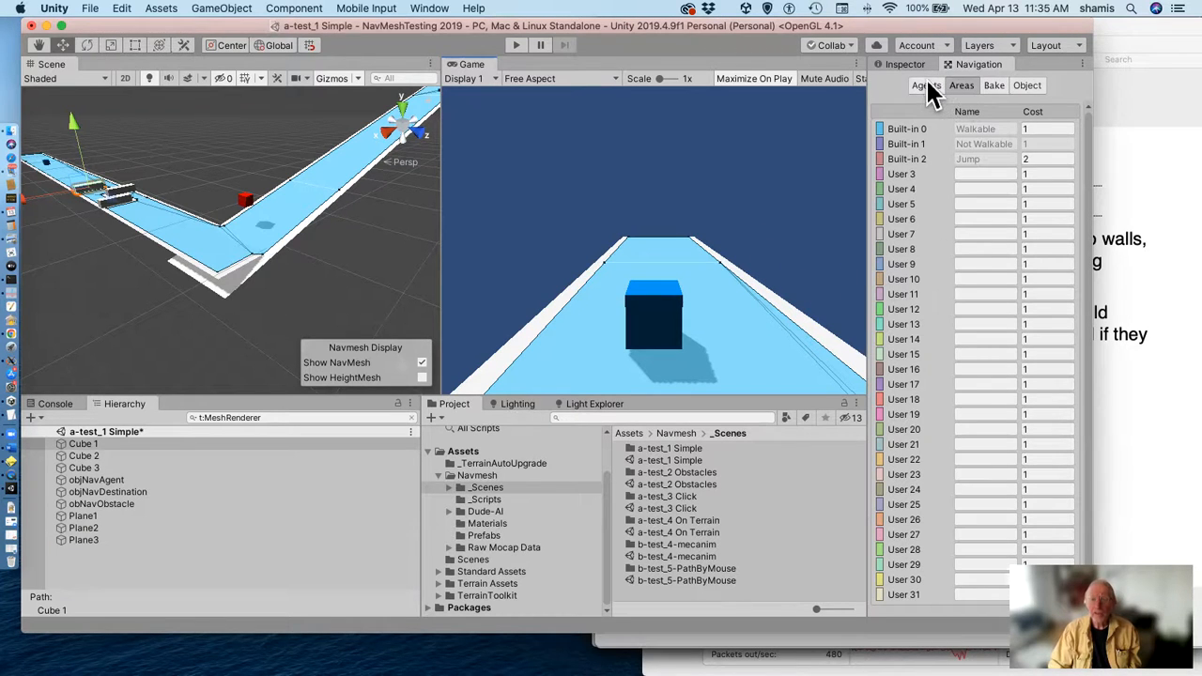
Show the Humanoid agent type on the Agents tab (radius 0.5, height 2).
left_click(926, 84)
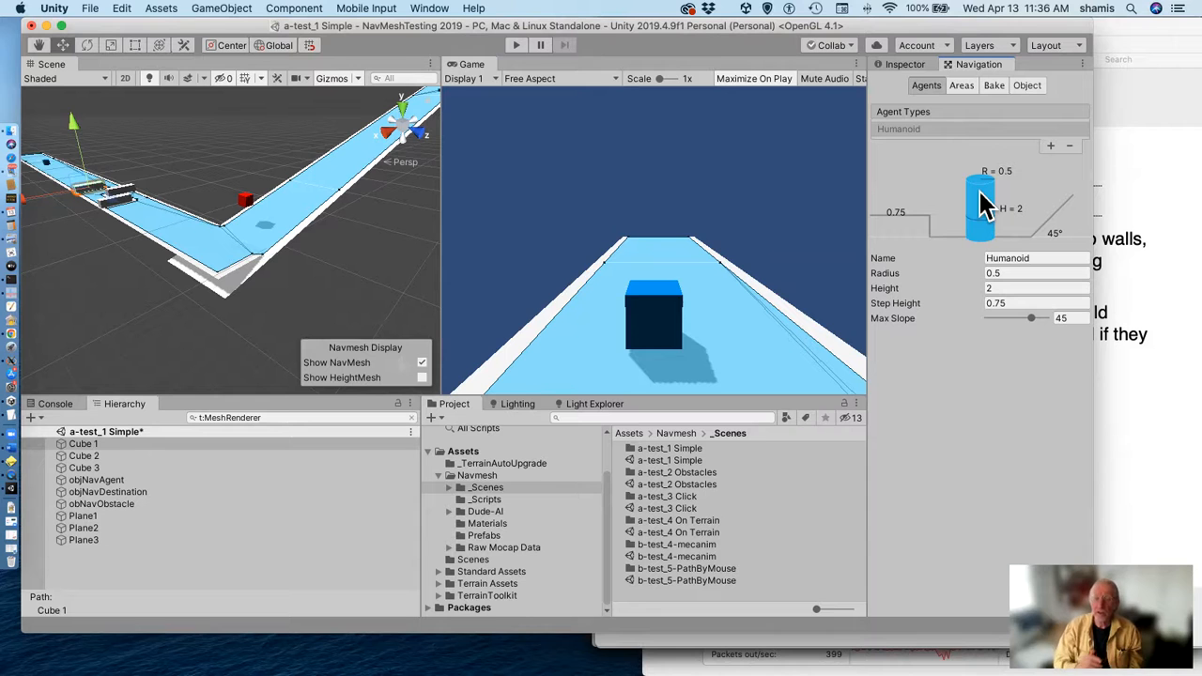
mouse_move(984, 205)
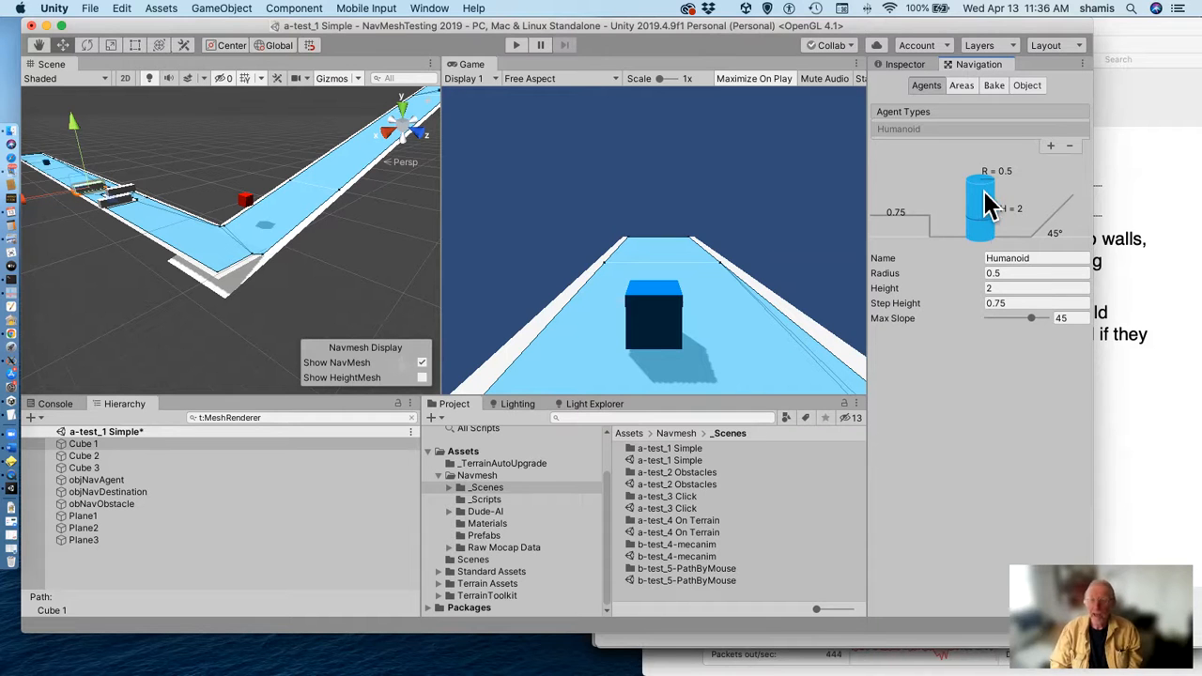
Show the Bake tab: agent radius 0.5, height 2, max slope 45, step height 0.2.
left_click(994, 85)
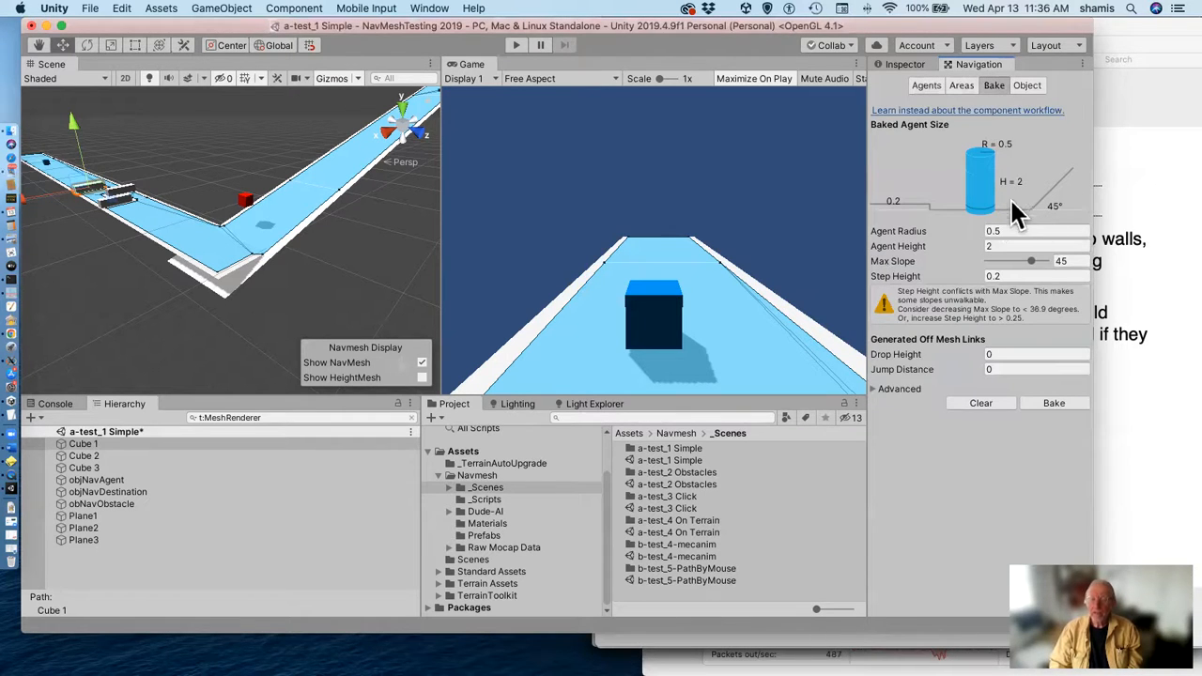
mouse_move(1019, 333)
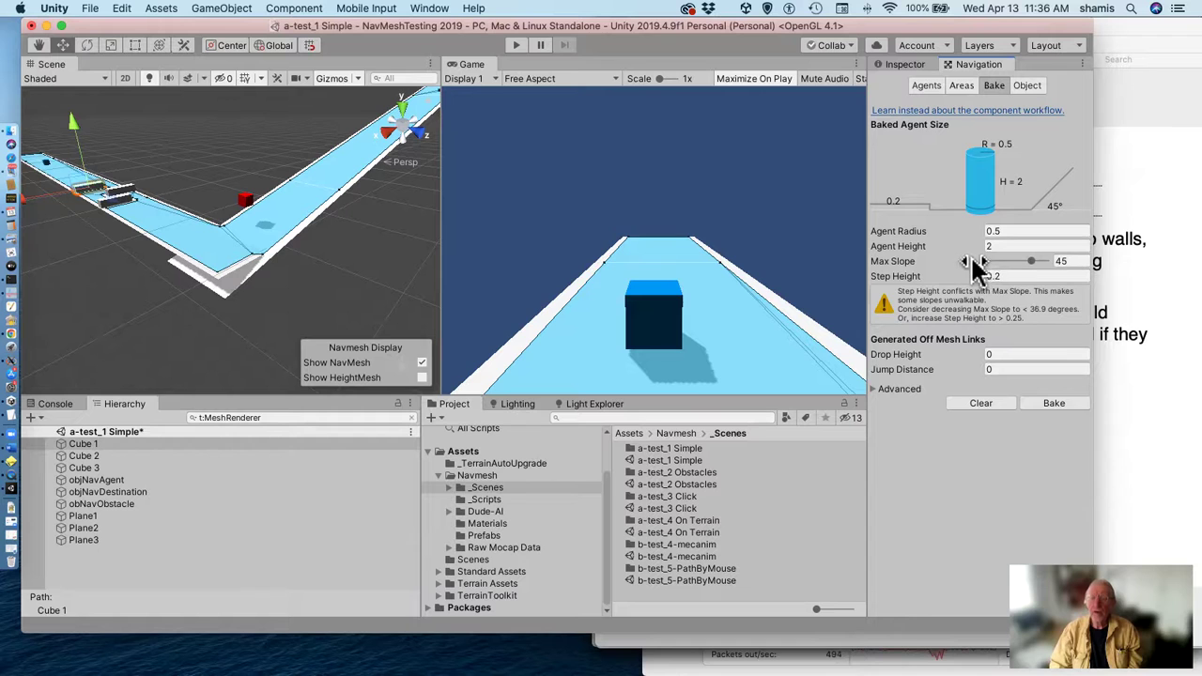
mouse_move(940, 235)
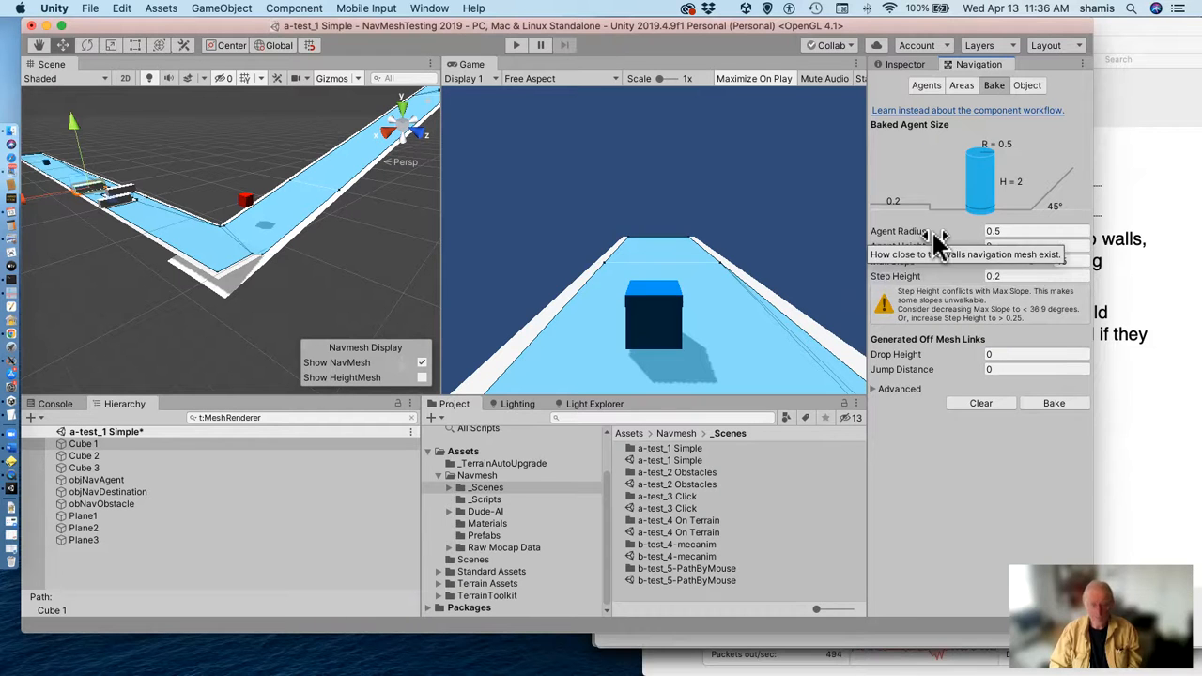
mouse_move(667, 216)
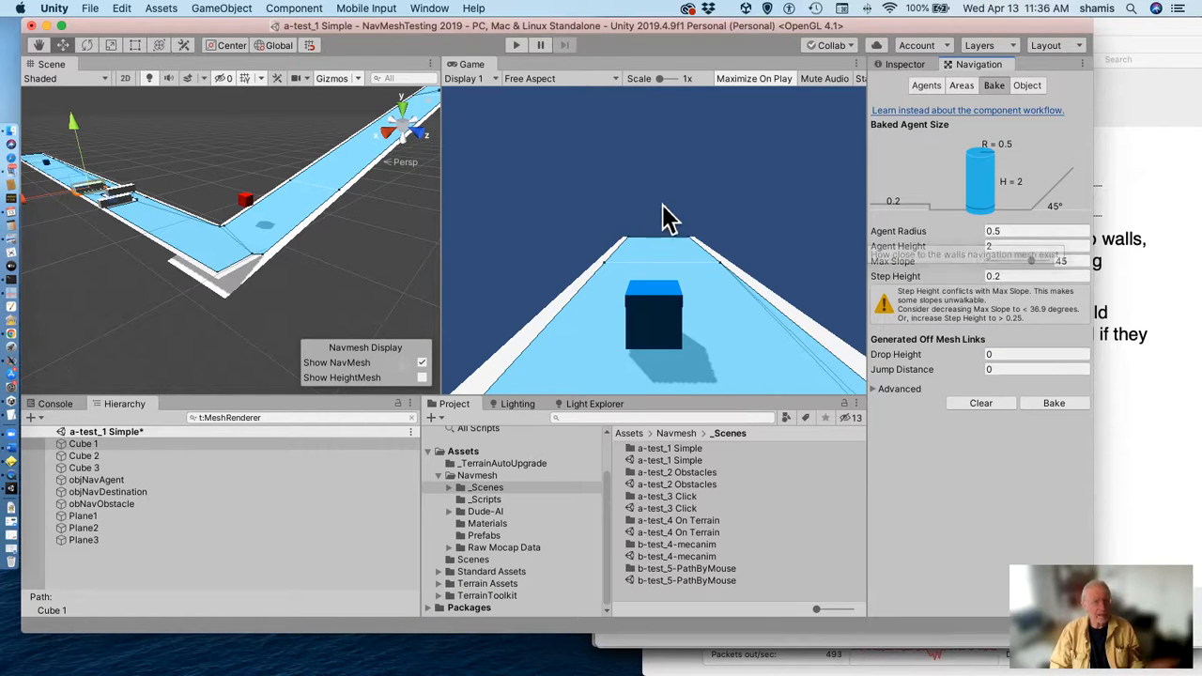
mouse_move(1043, 272)
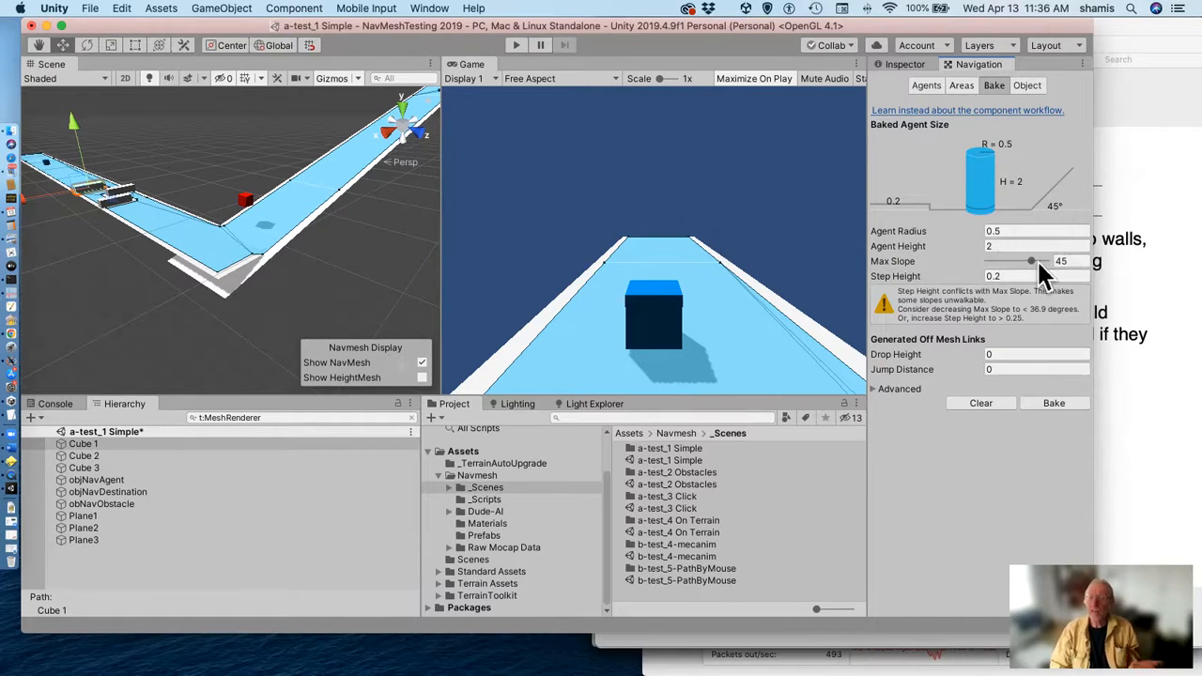
mouse_move(995, 300)
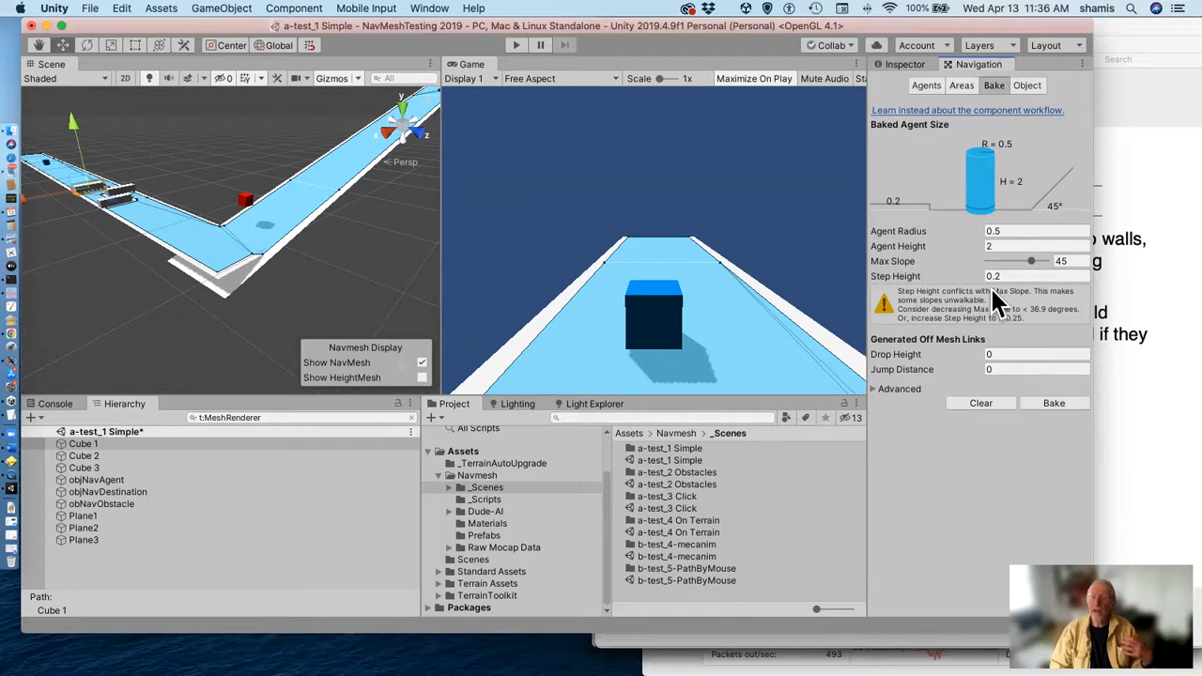
mouse_move(860, 216)
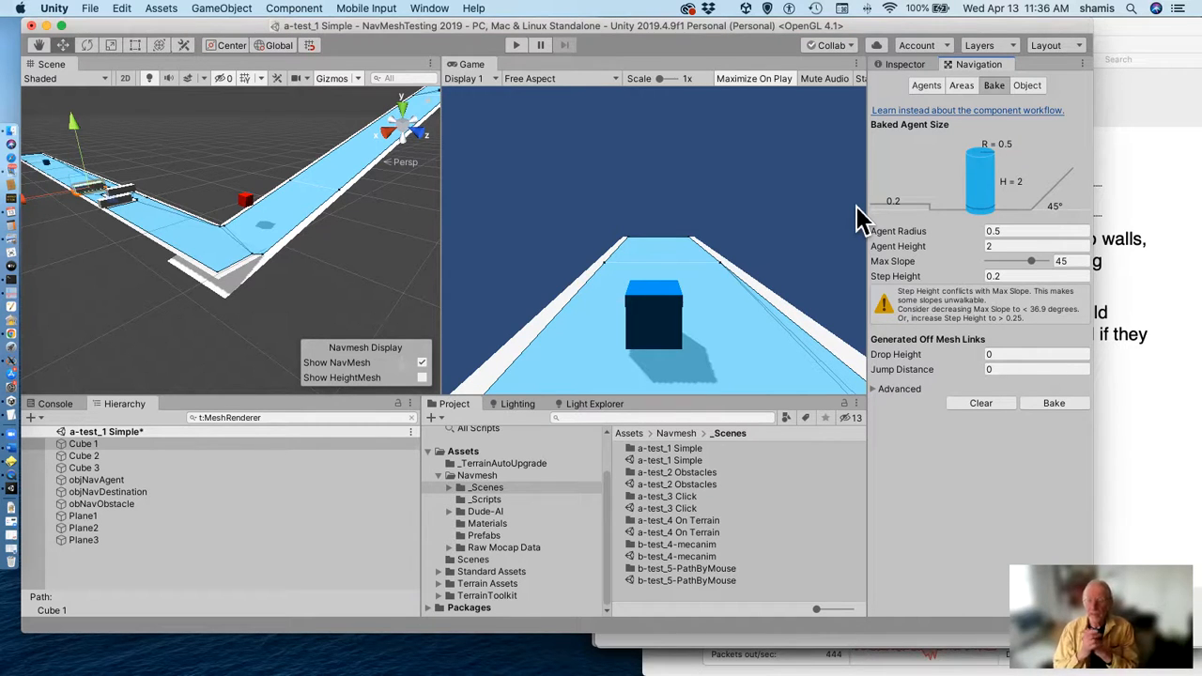
mouse_move(944, 141)
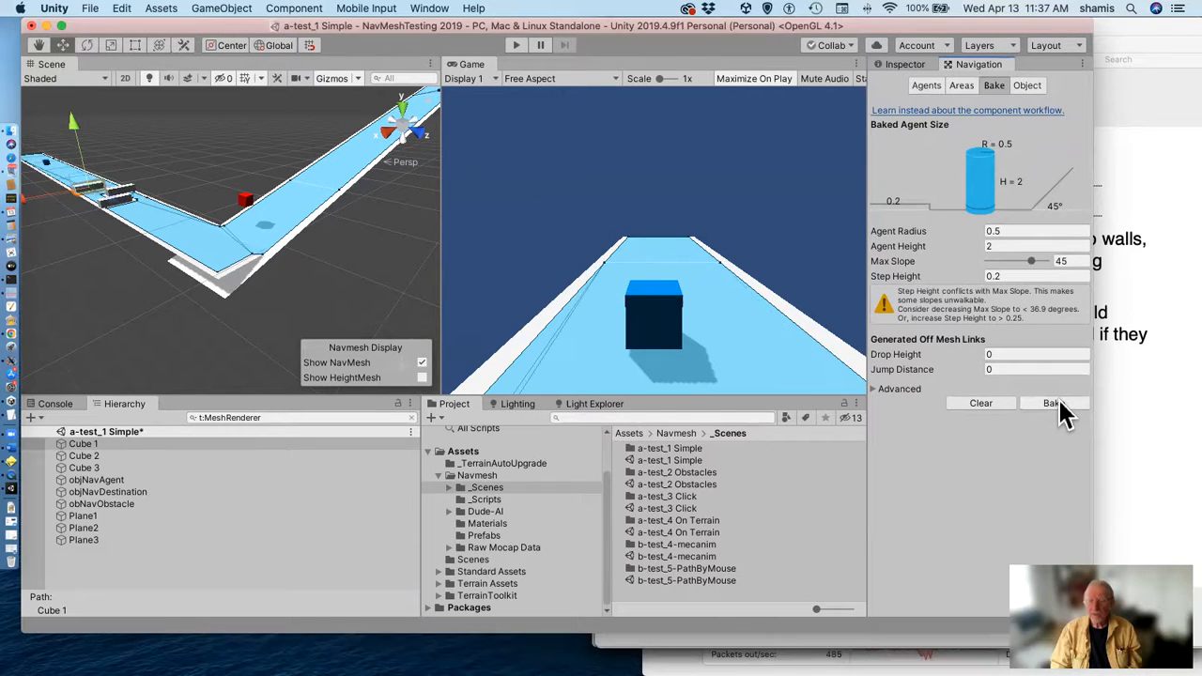
mouse_move(244, 273)
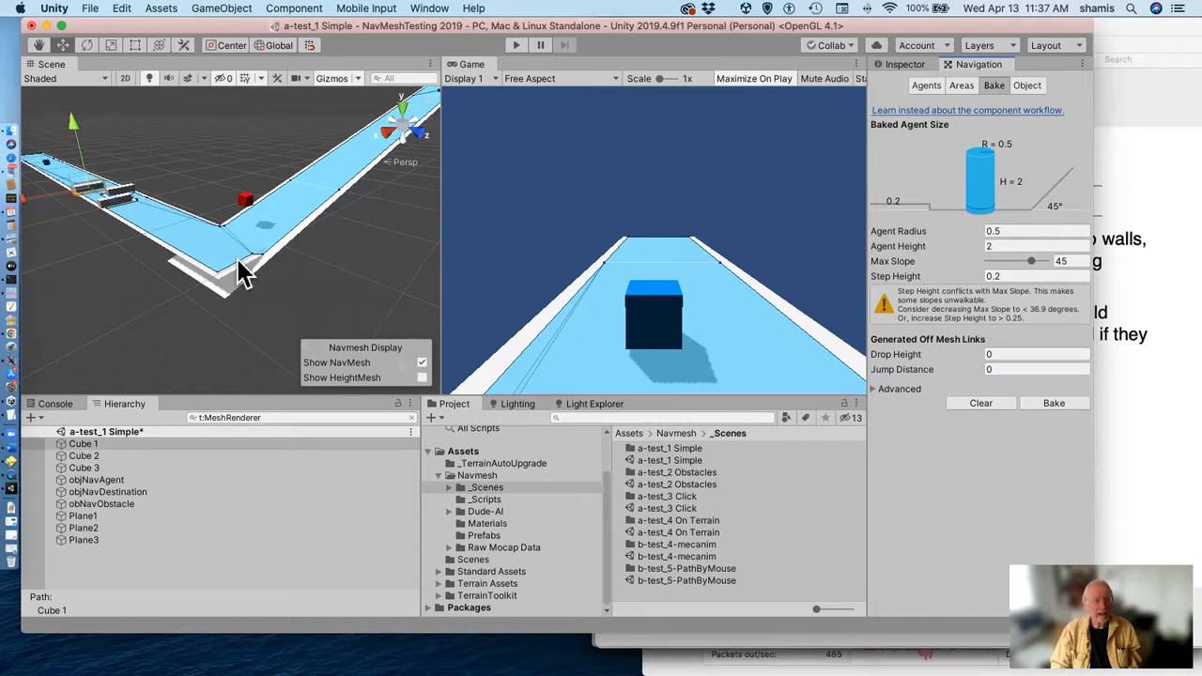
mouse_move(233, 252)
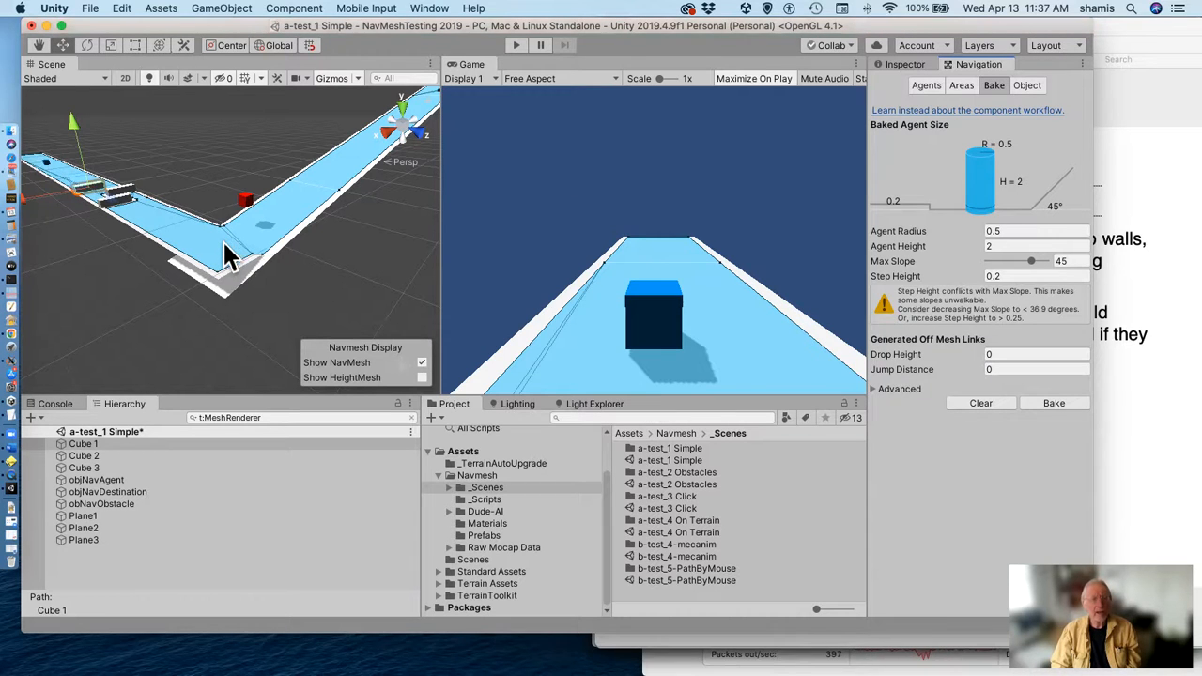
mouse_move(864, 193)
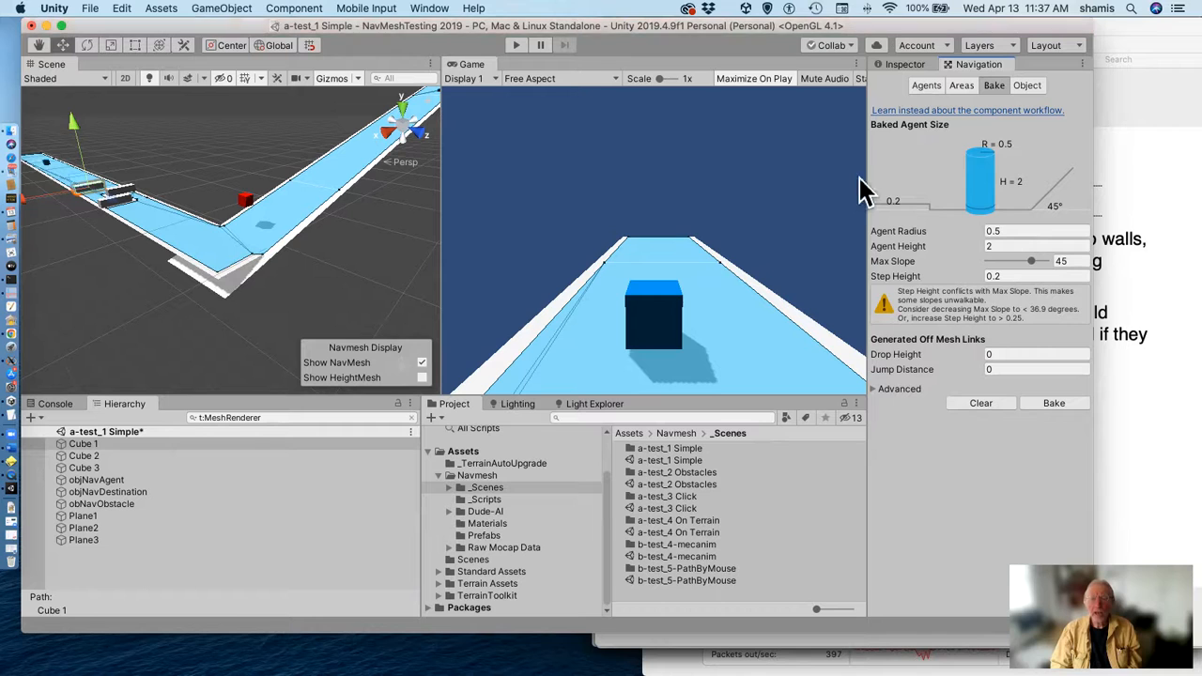
mouse_move(728, 141)
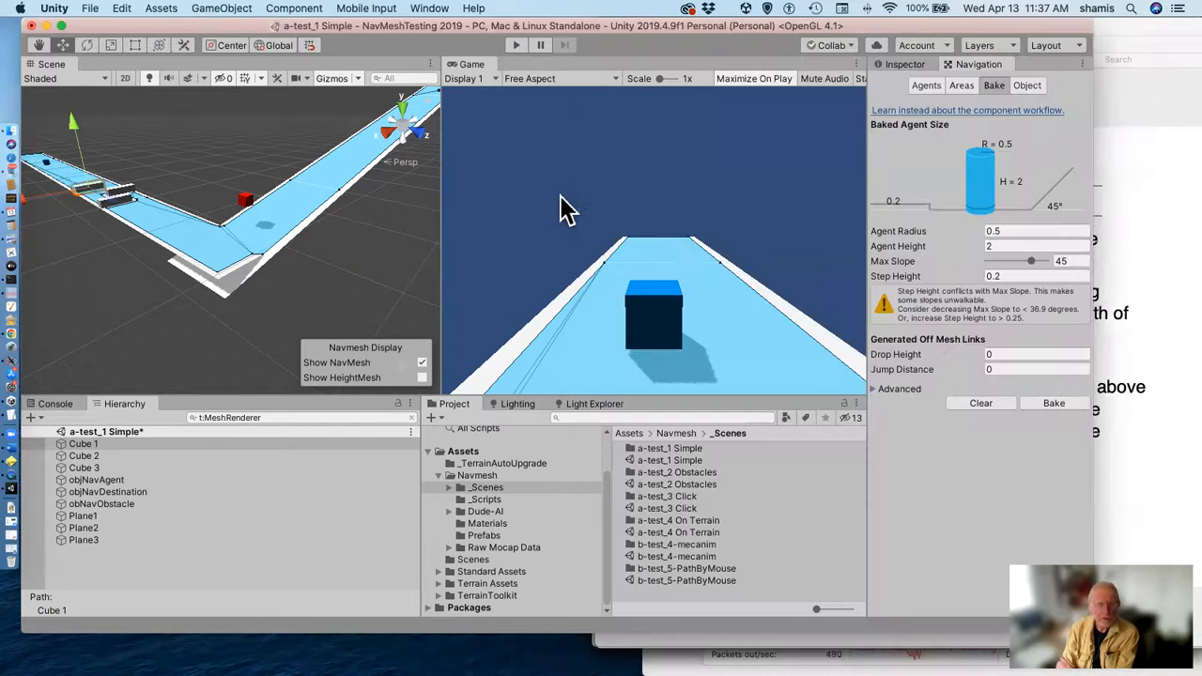
mouse_move(1052, 273)
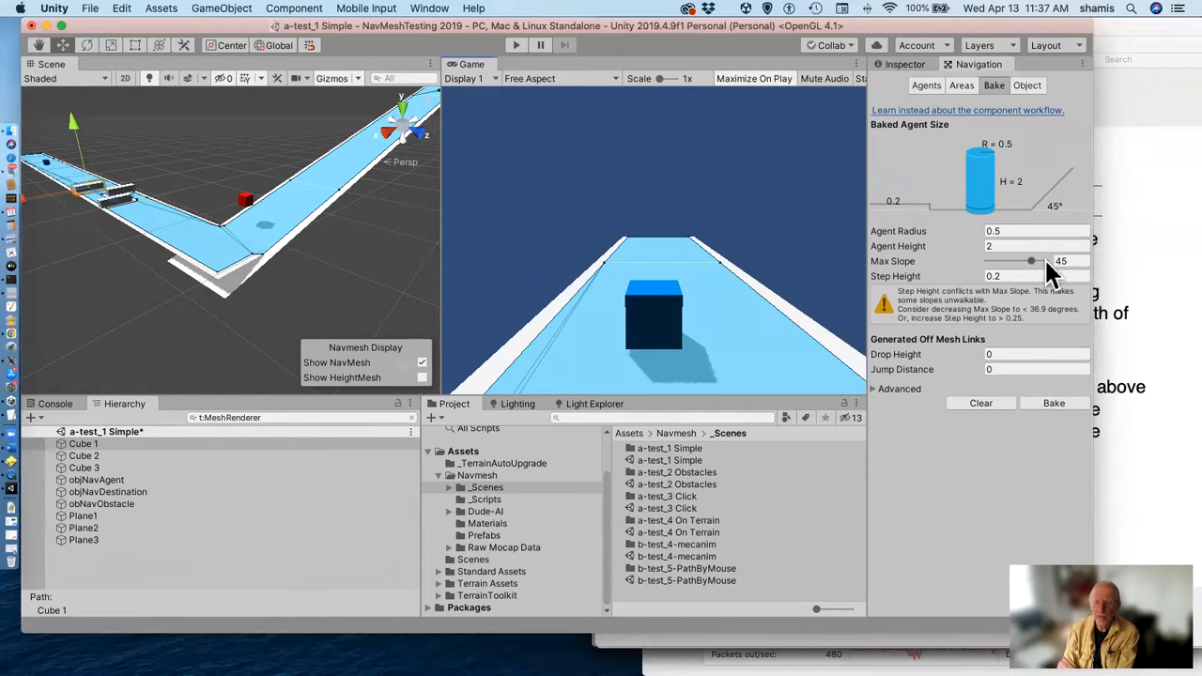
Lower Max Slope to about 10.7 so the ramp drops out, restore 45, and select objNavAgent.
left_click_drag(1038, 262, 998, 261)
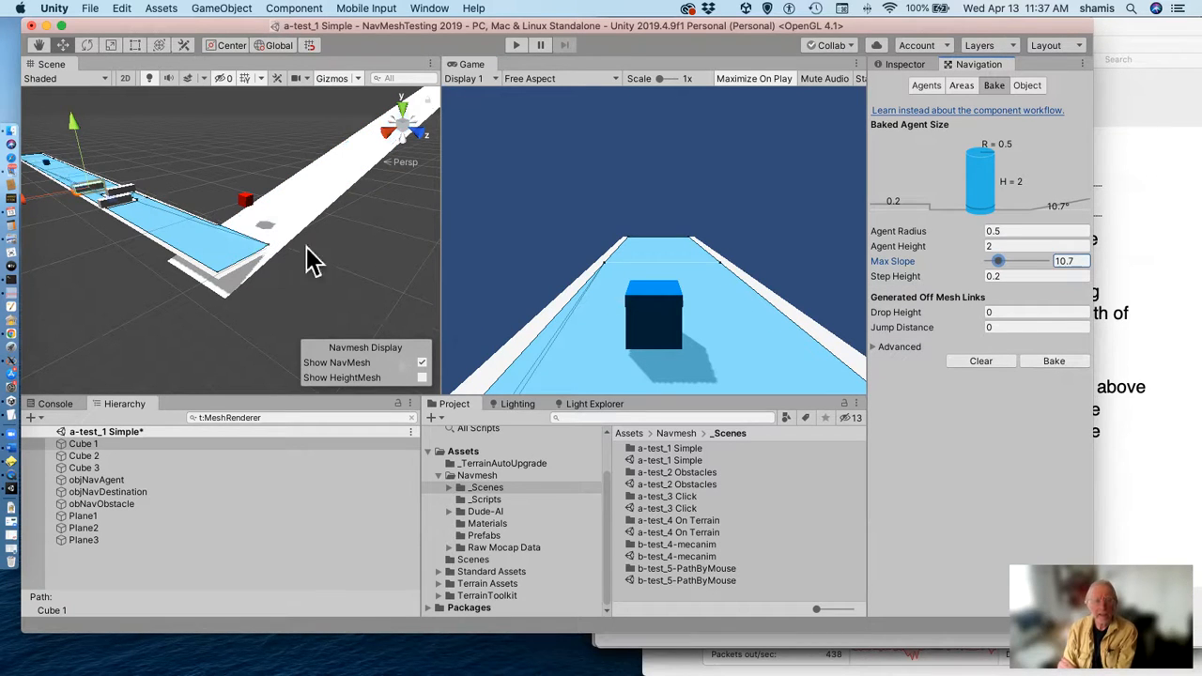
mouse_move(423, 193)
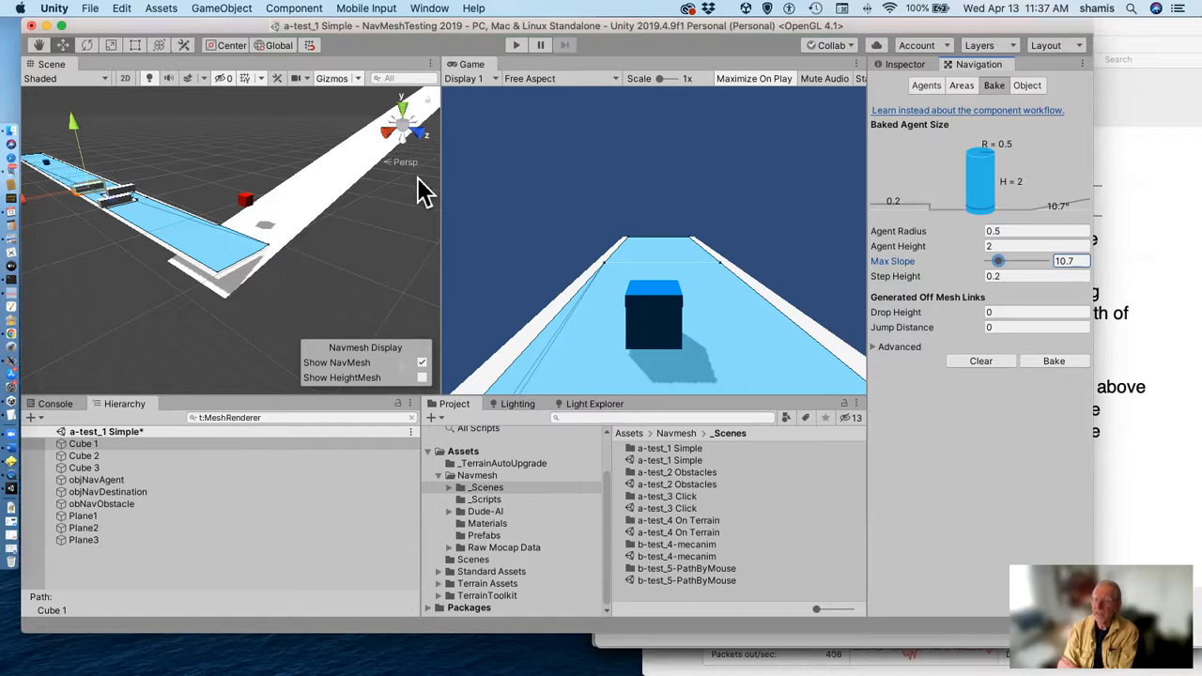
mouse_move(1010, 305)
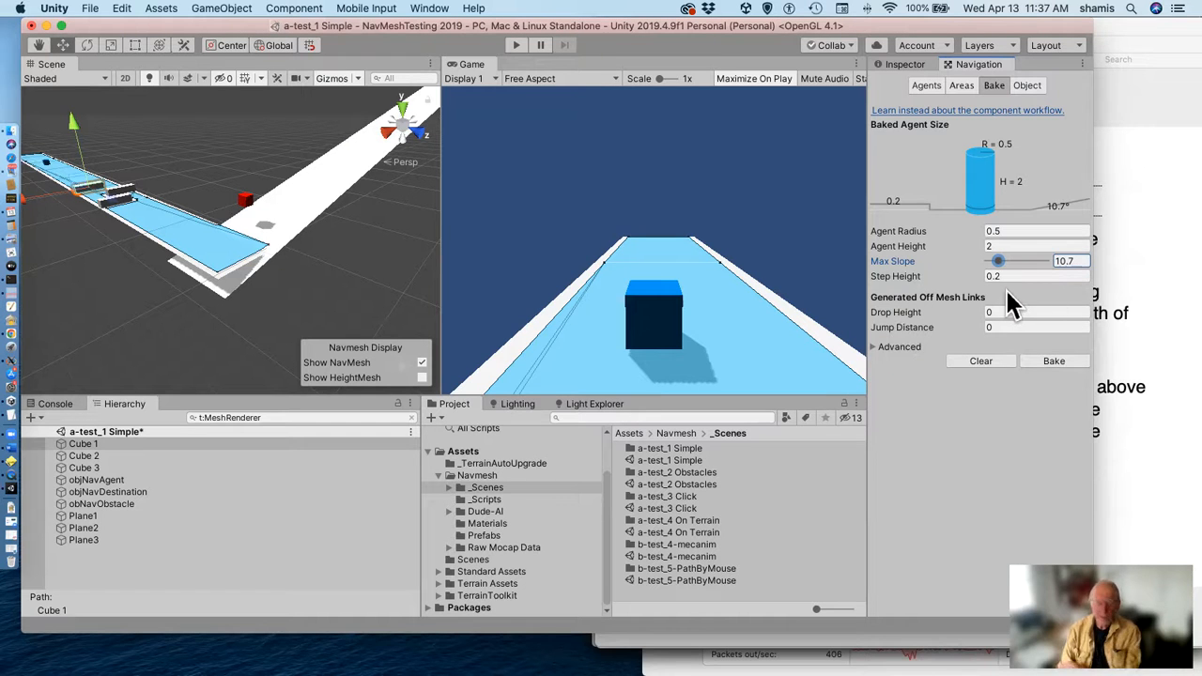
left_click_drag(999, 261, 1031, 261)
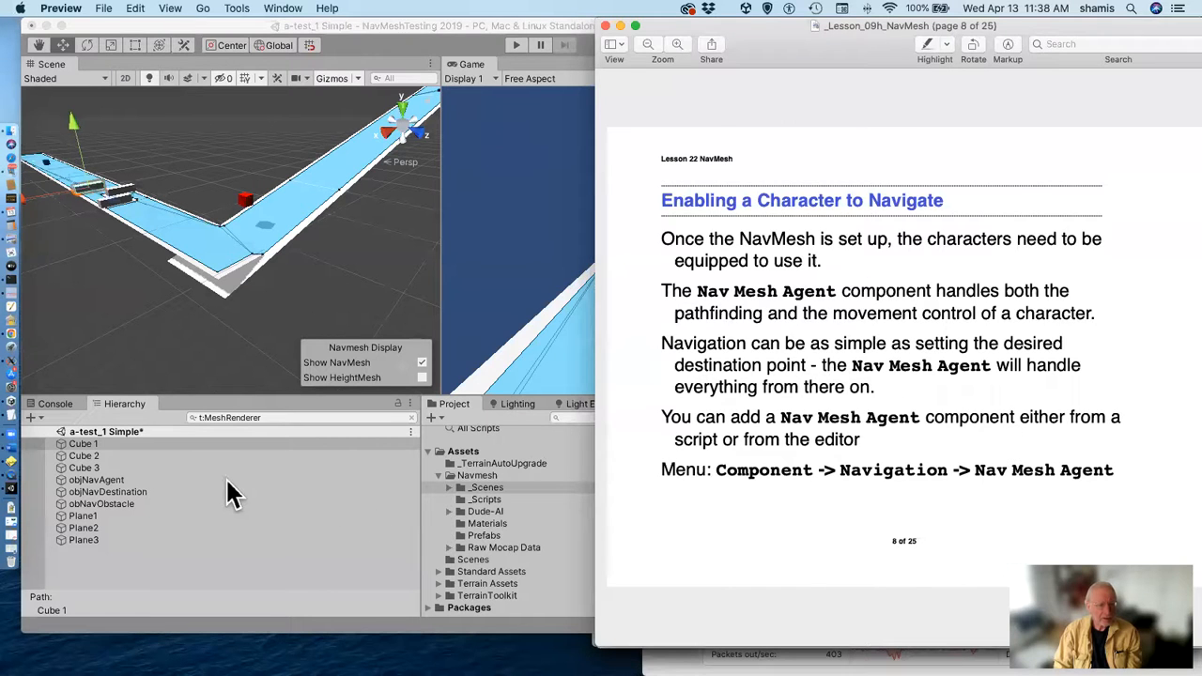
left_click(96, 479)
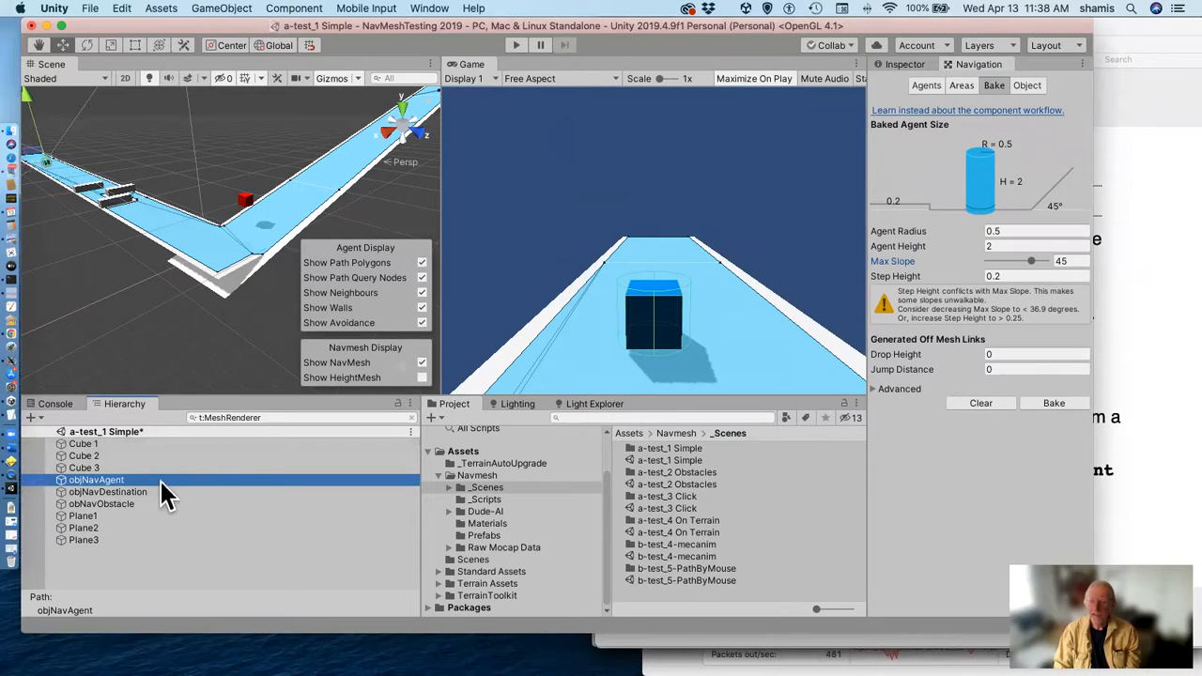
mouse_move(514, 310)
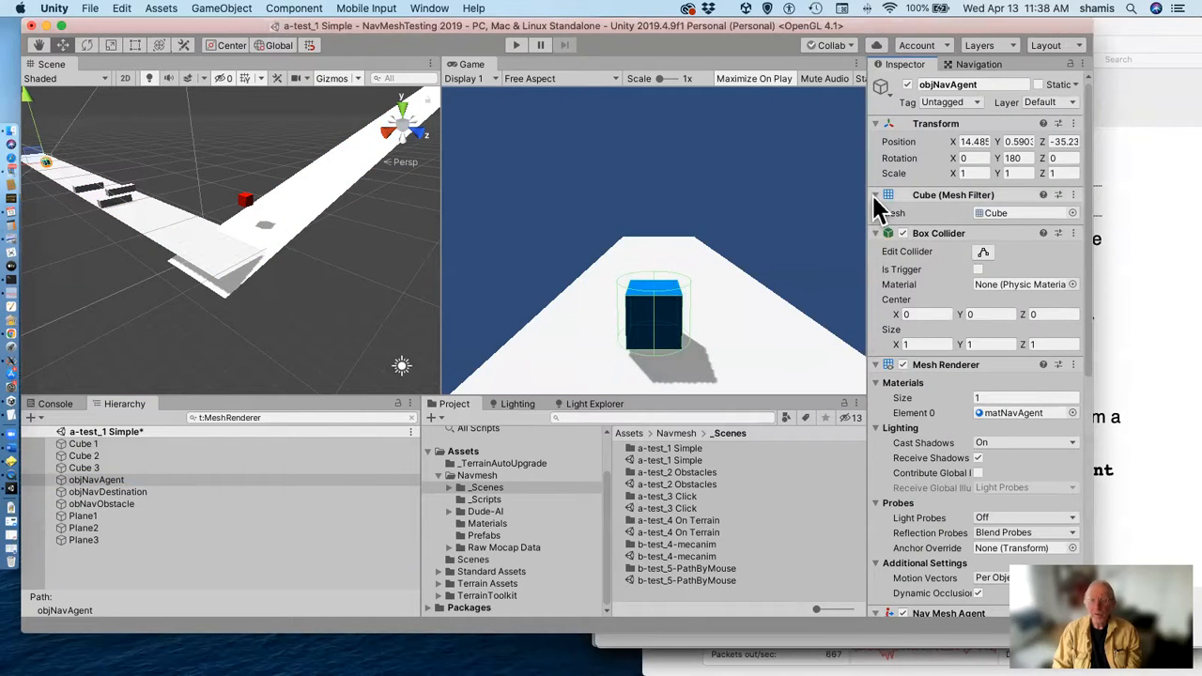
Collapse objNavAgent's other components to show its Nav Mesh Agent settings.
left_click(876, 233)
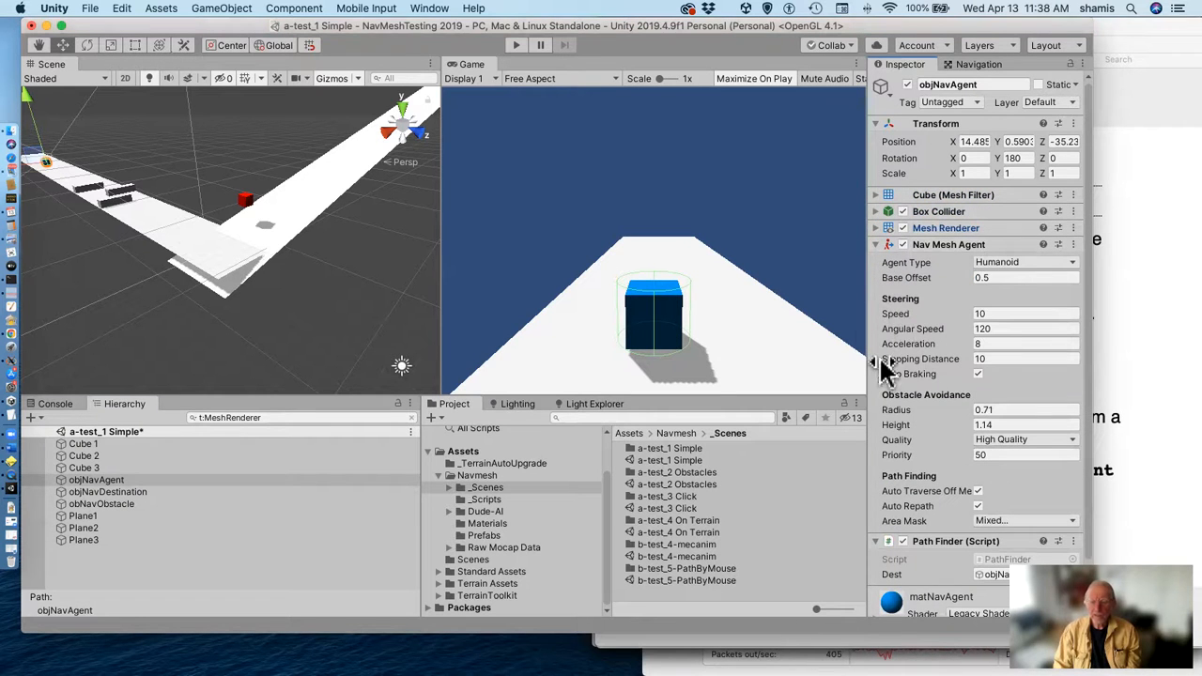
mouse_move(958, 366)
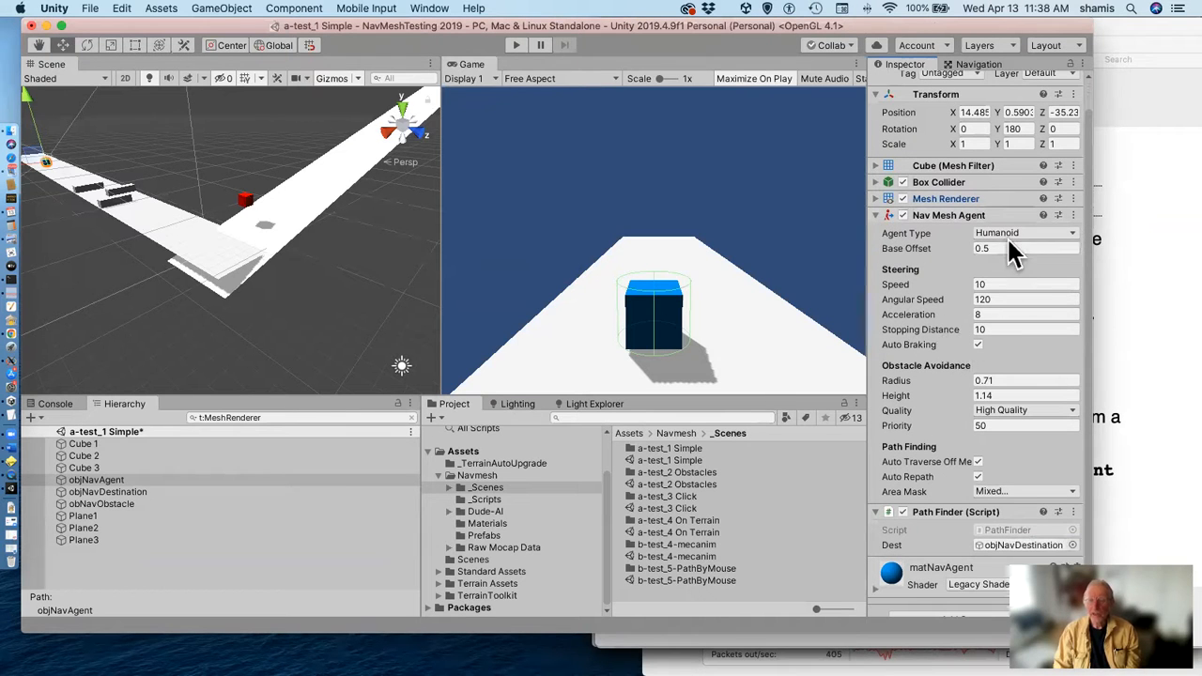
mouse_move(798, 221)
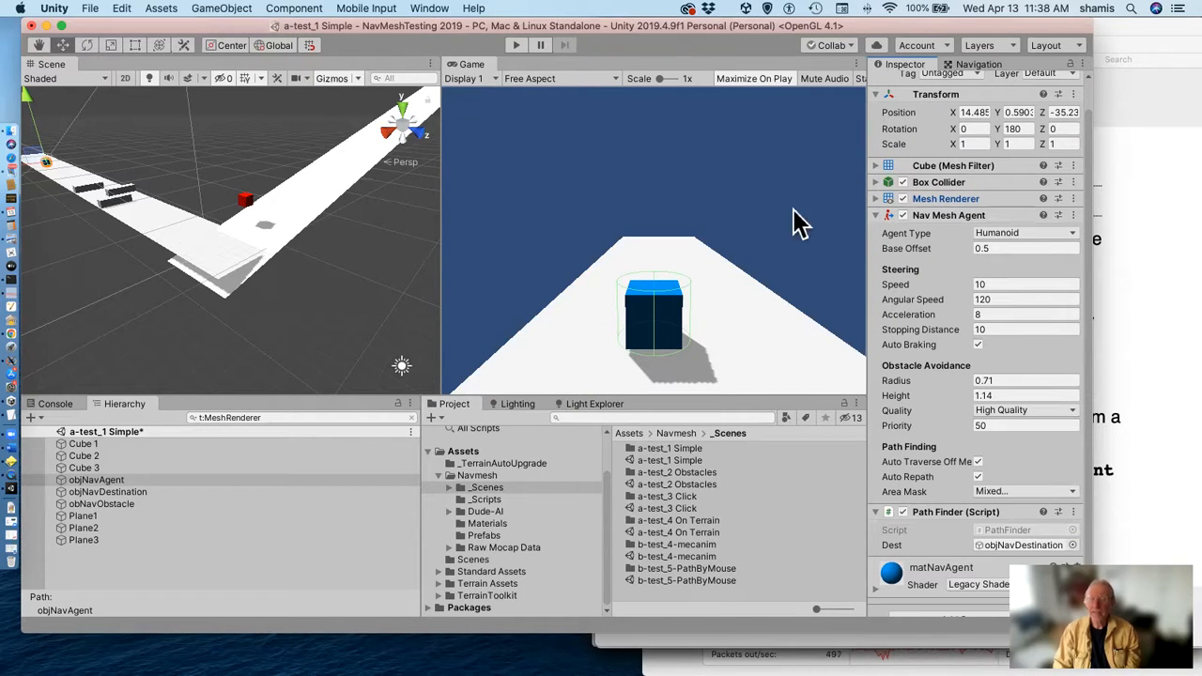
mouse_move(1029, 249)
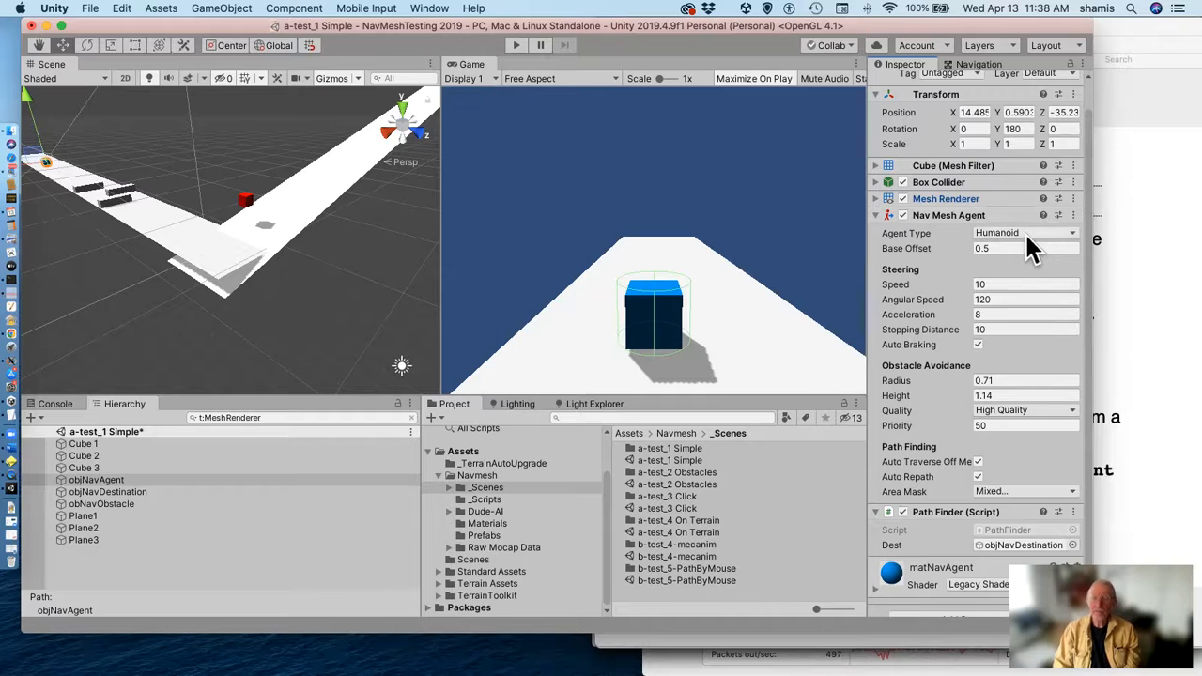
left_click(1024, 298)
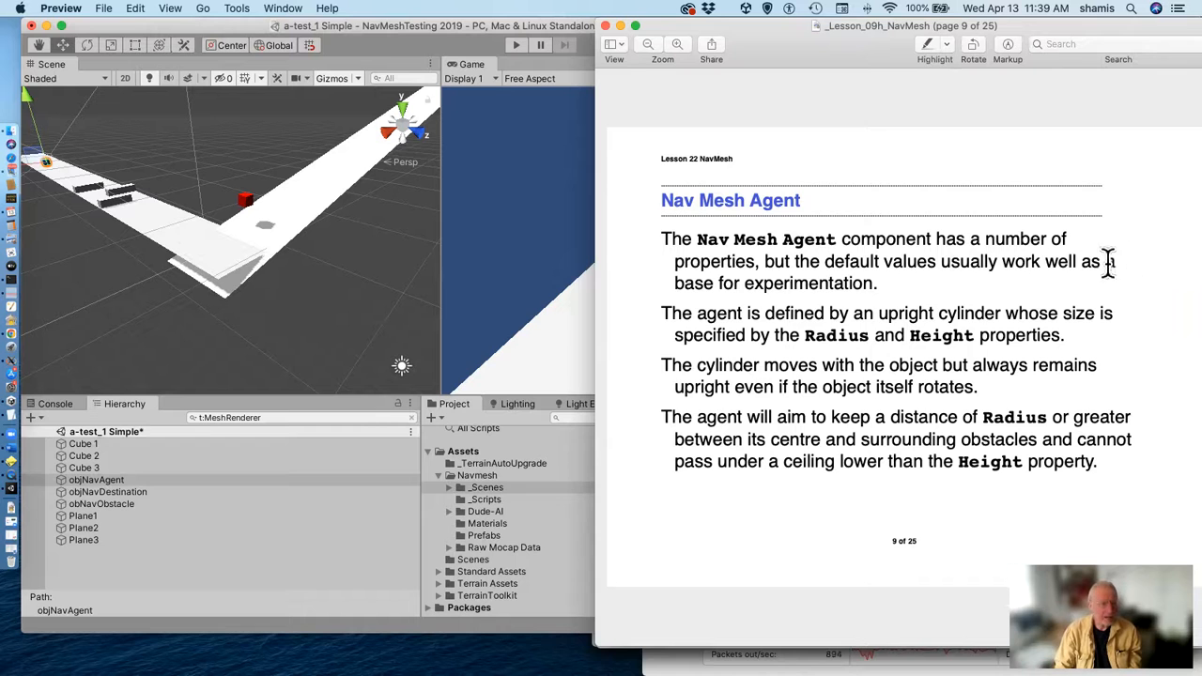
mouse_move(263, 493)
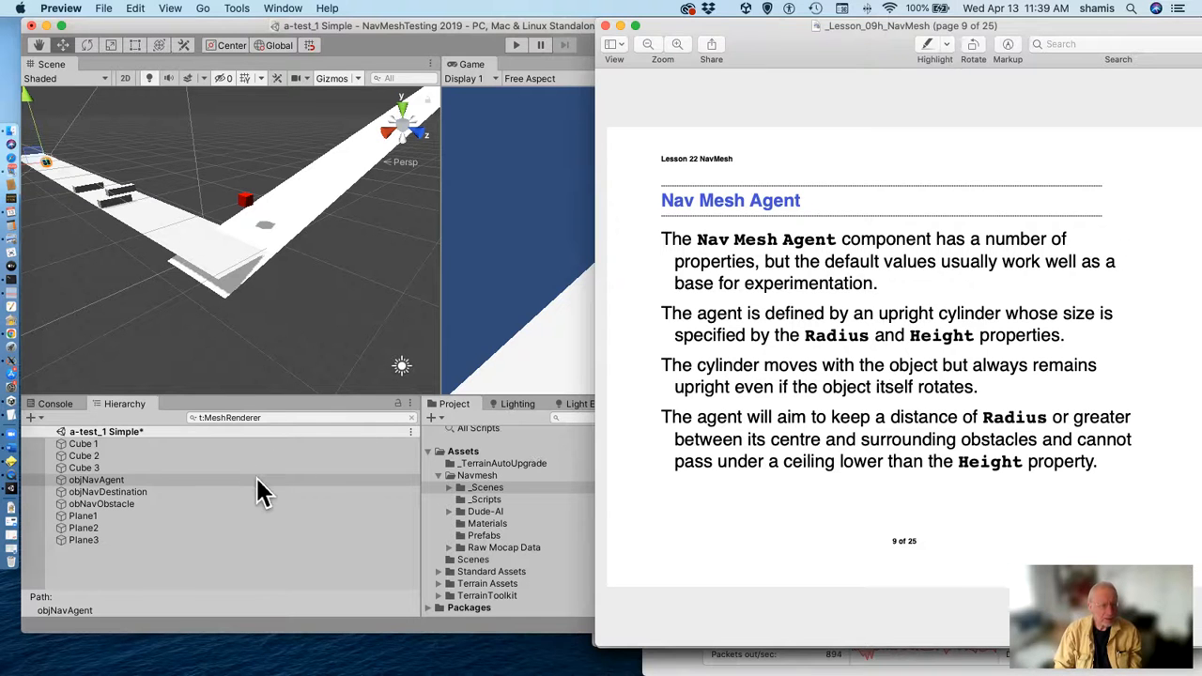
Focus objNavAgent and switch to a front orthographic view showing its agent cylinder.
left_click(95, 479)
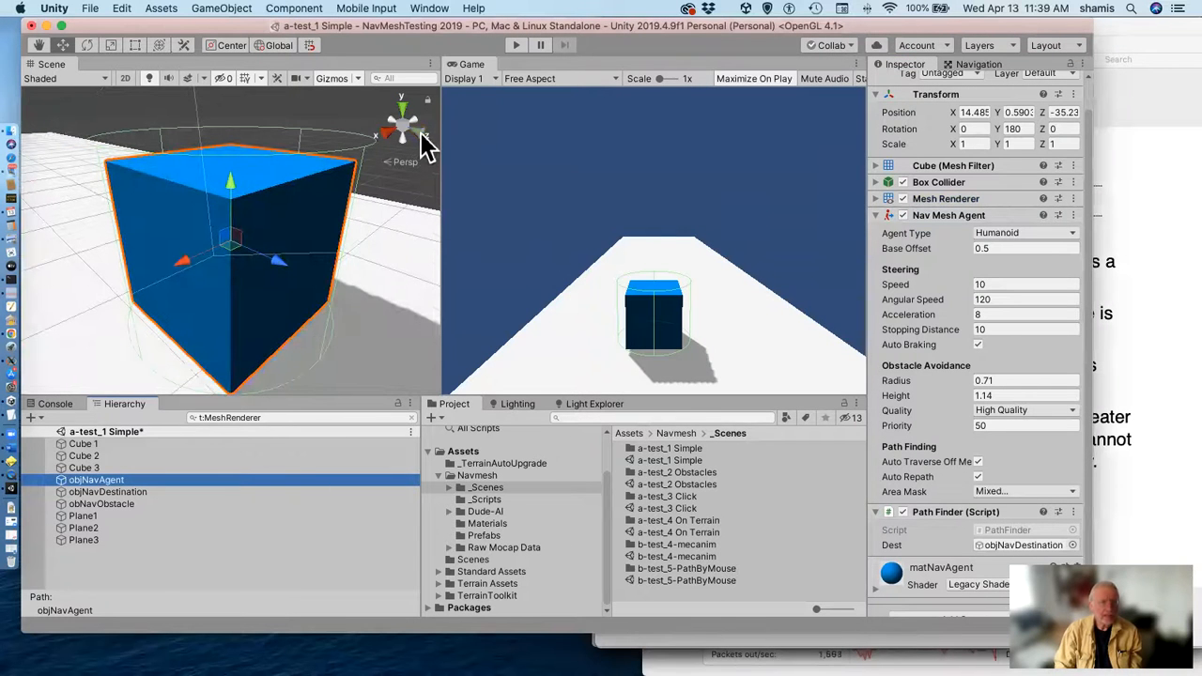
left_click(402, 123)
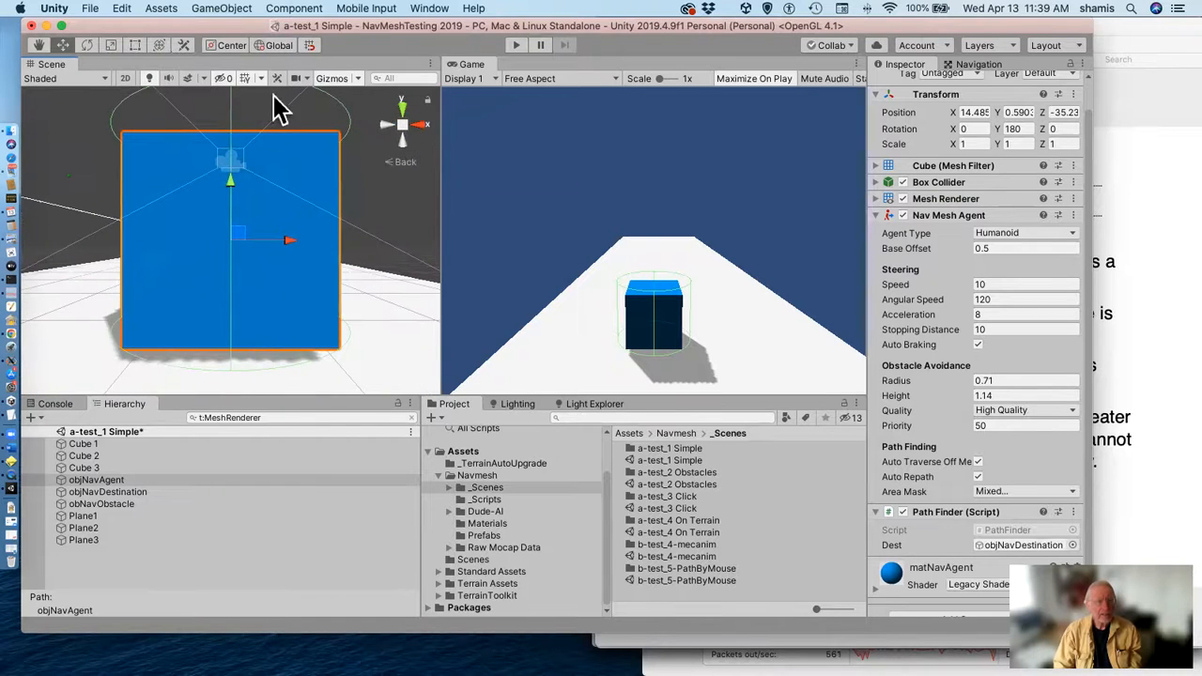
mouse_move(367, 357)
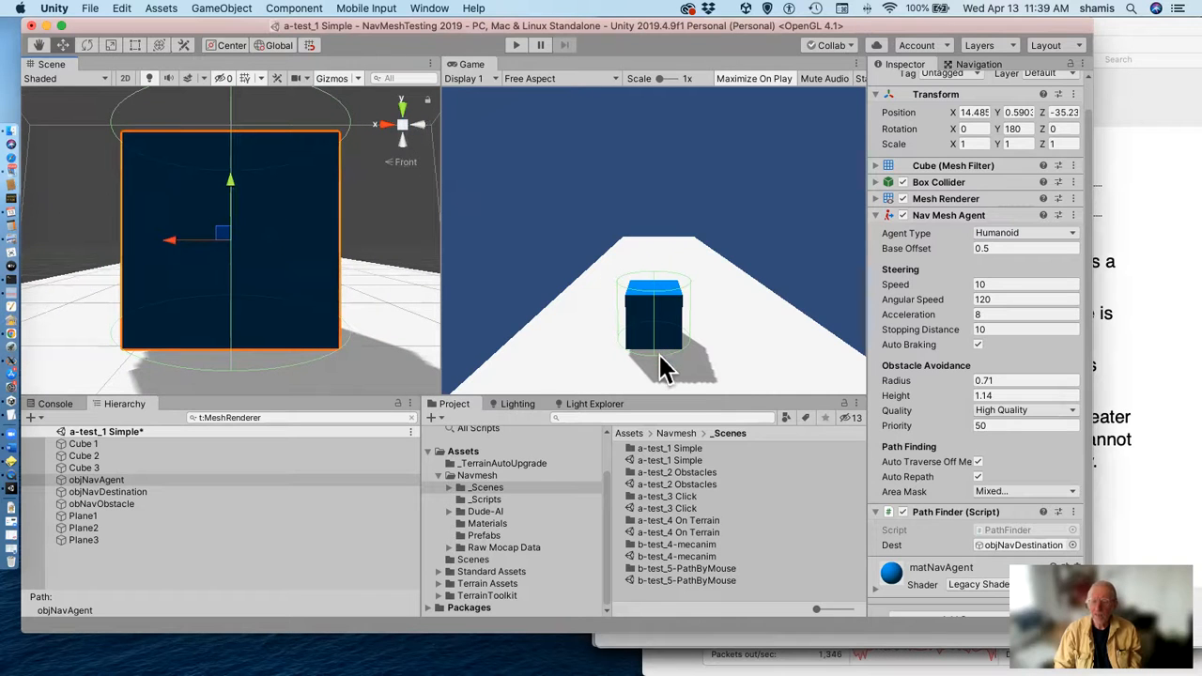
mouse_move(1024, 460)
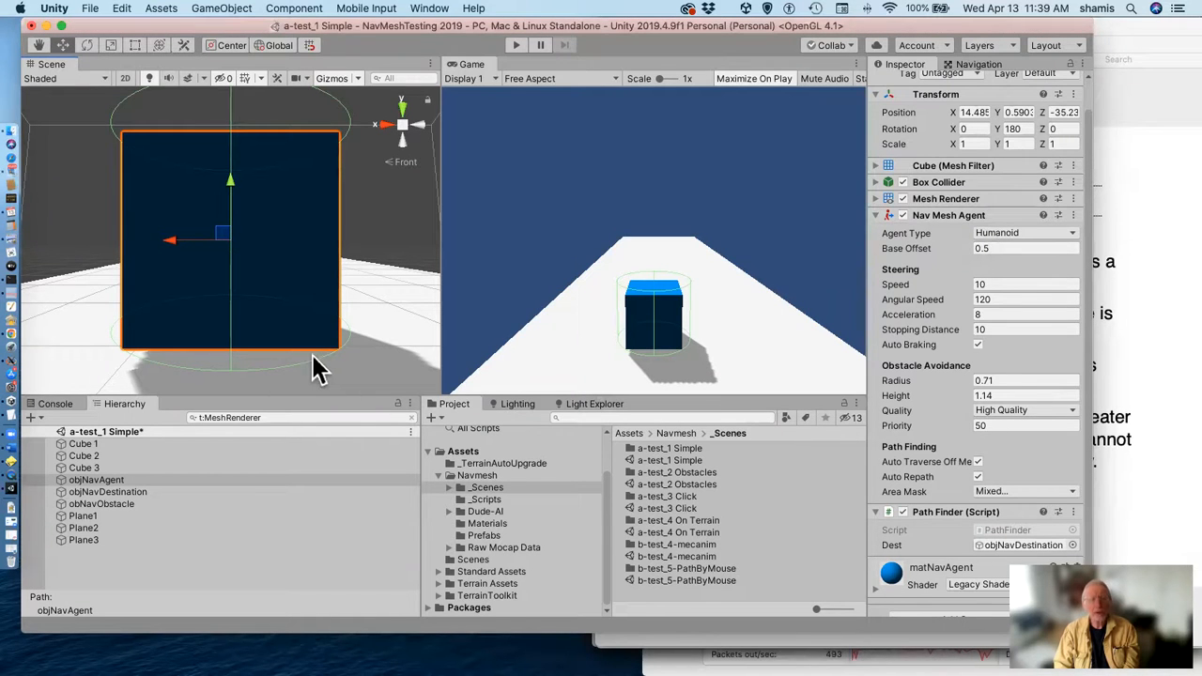
mouse_move(258, 385)
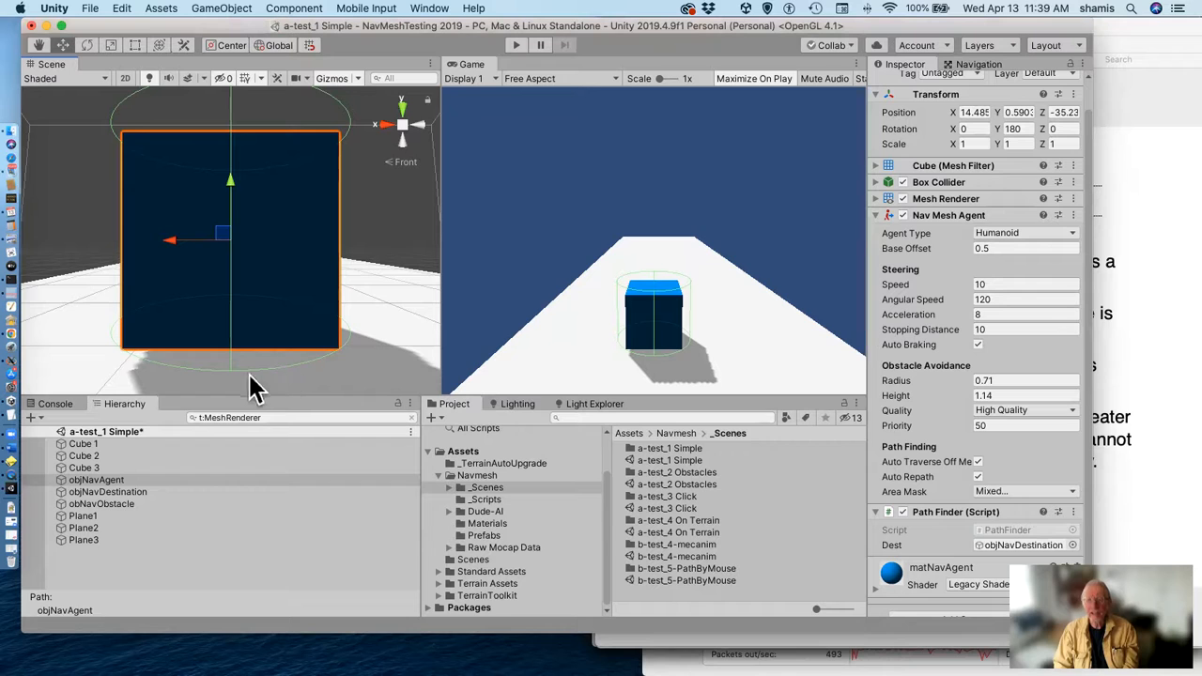
mouse_move(314, 329)
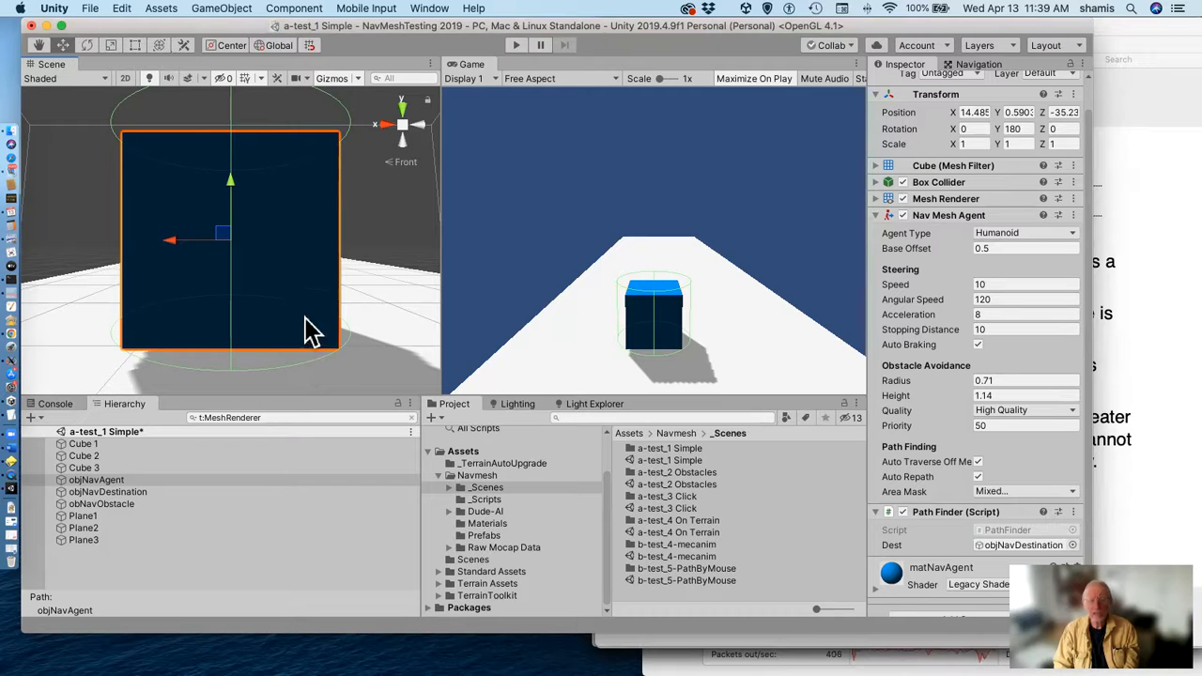
mouse_move(286, 320)
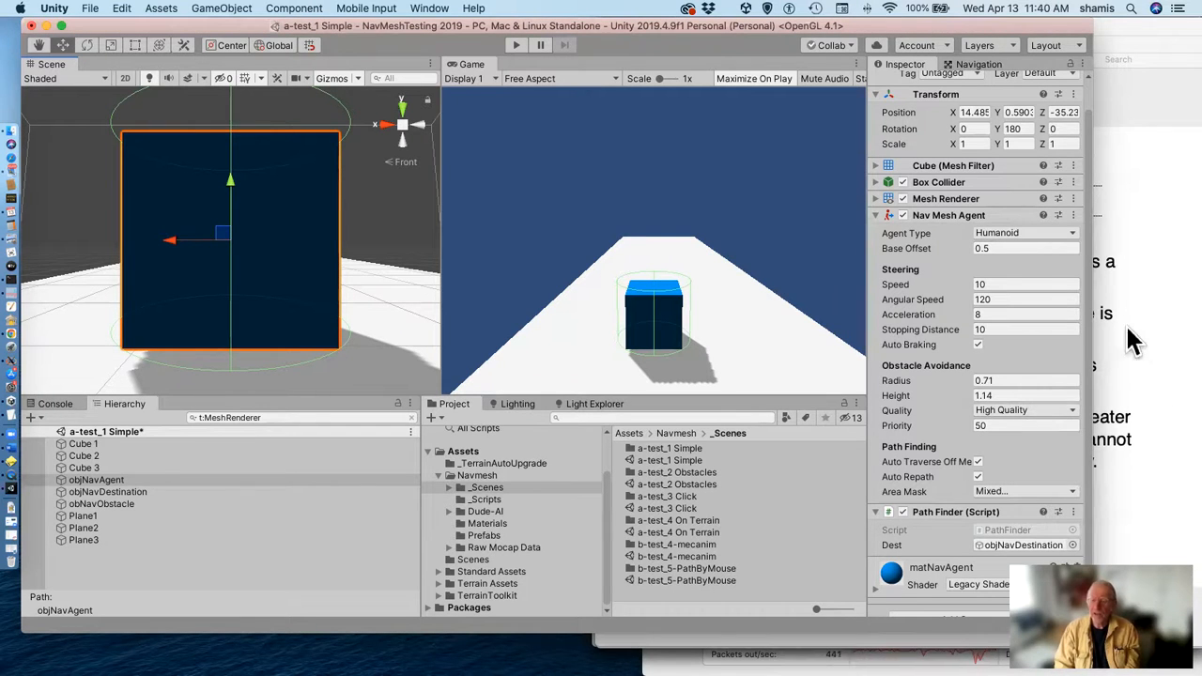
mouse_move(1170, 338)
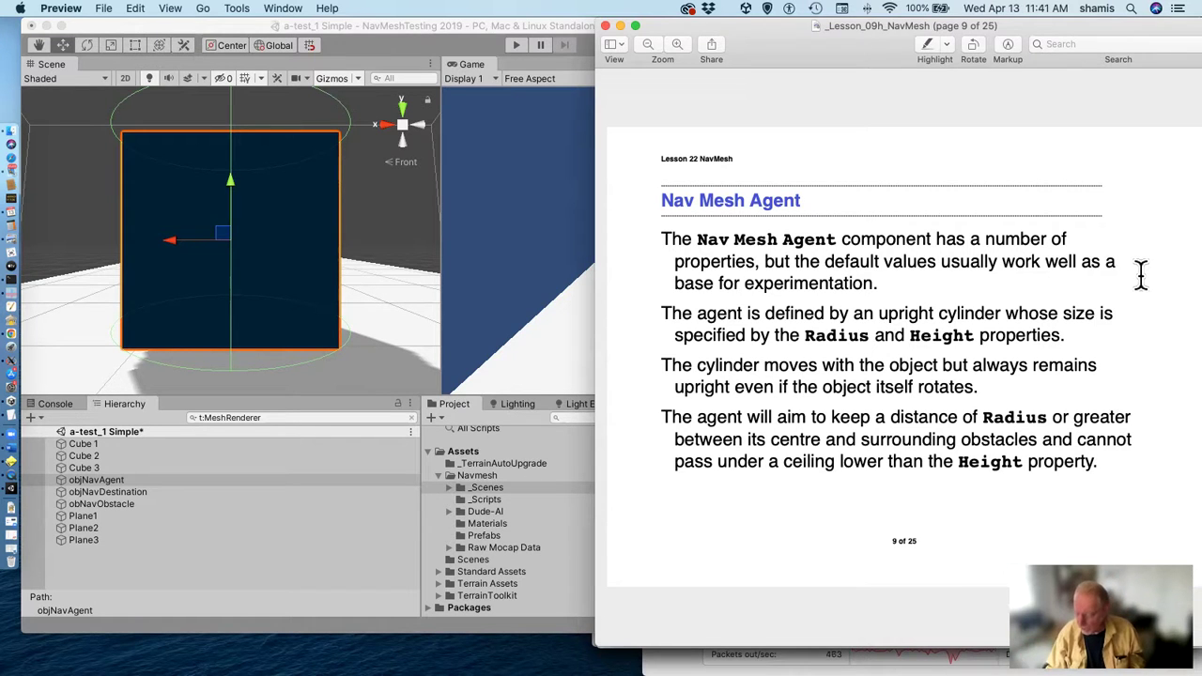
mouse_move(1113, 221)
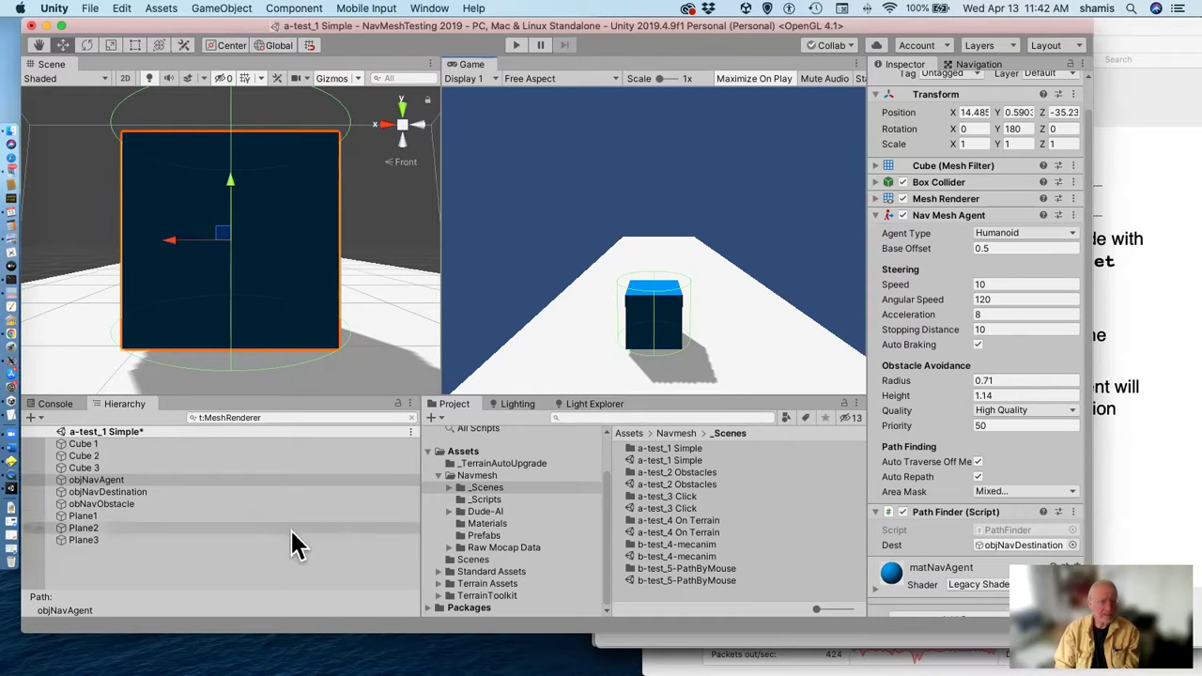
mouse_move(188, 516)
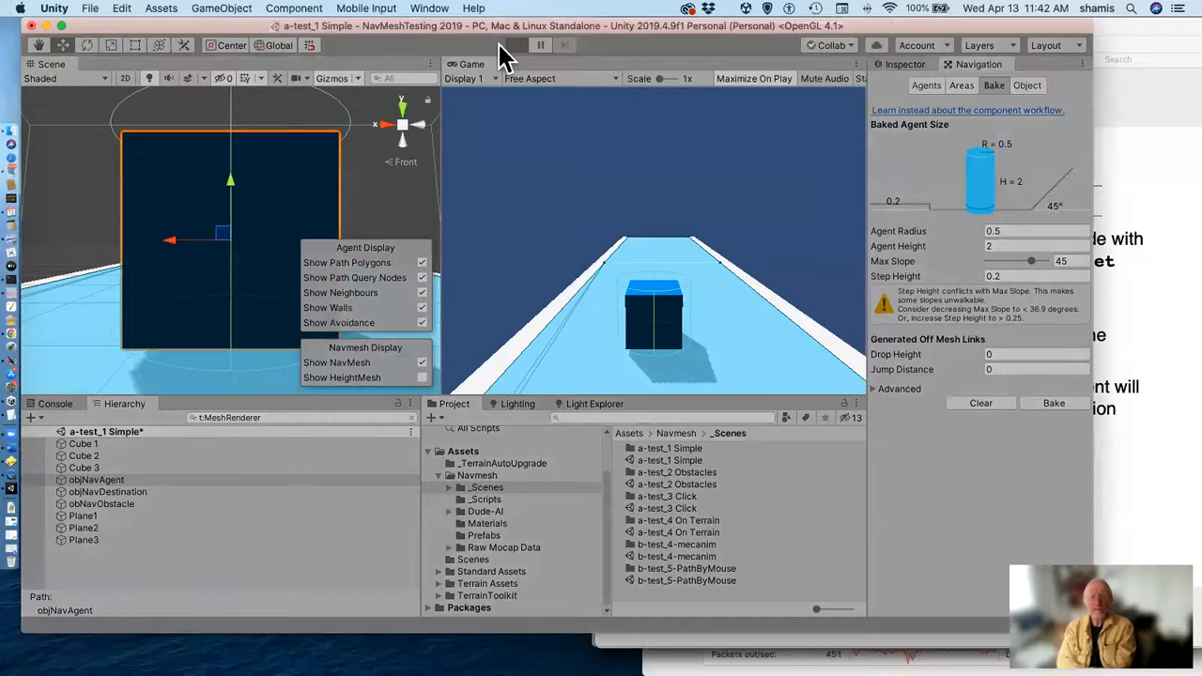
Run the a-test_1 Simple scene with the agent cube moving, then exit Play mode.
left_click(515, 45)
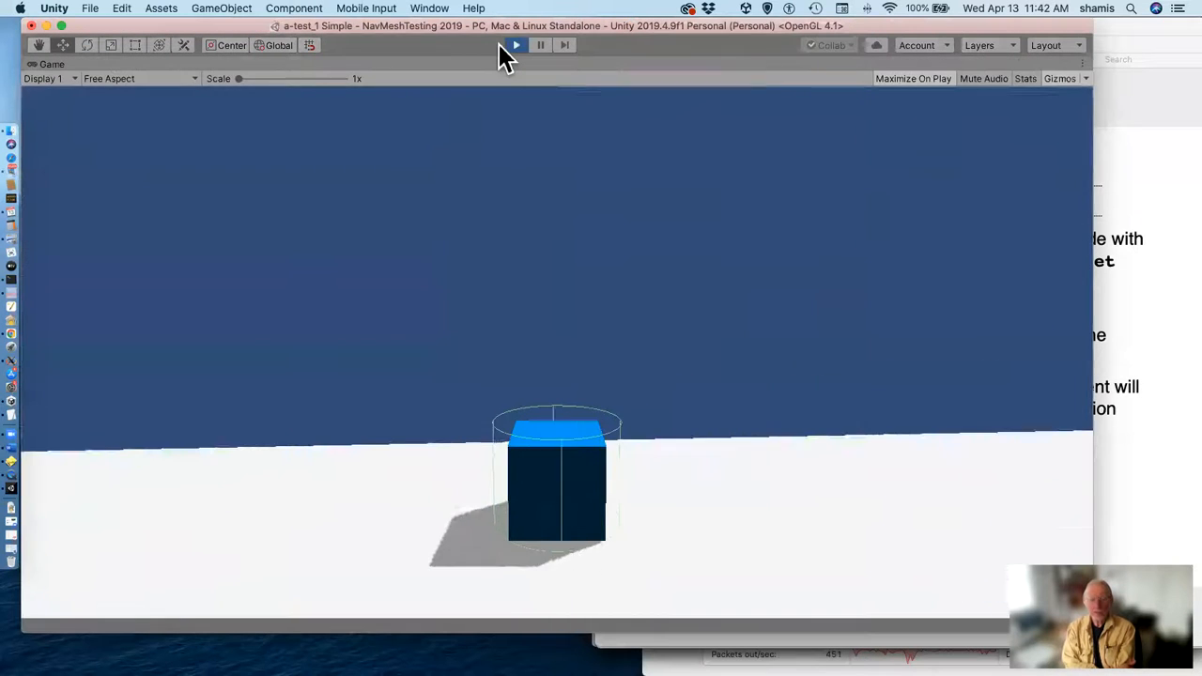
left_click(515, 45)
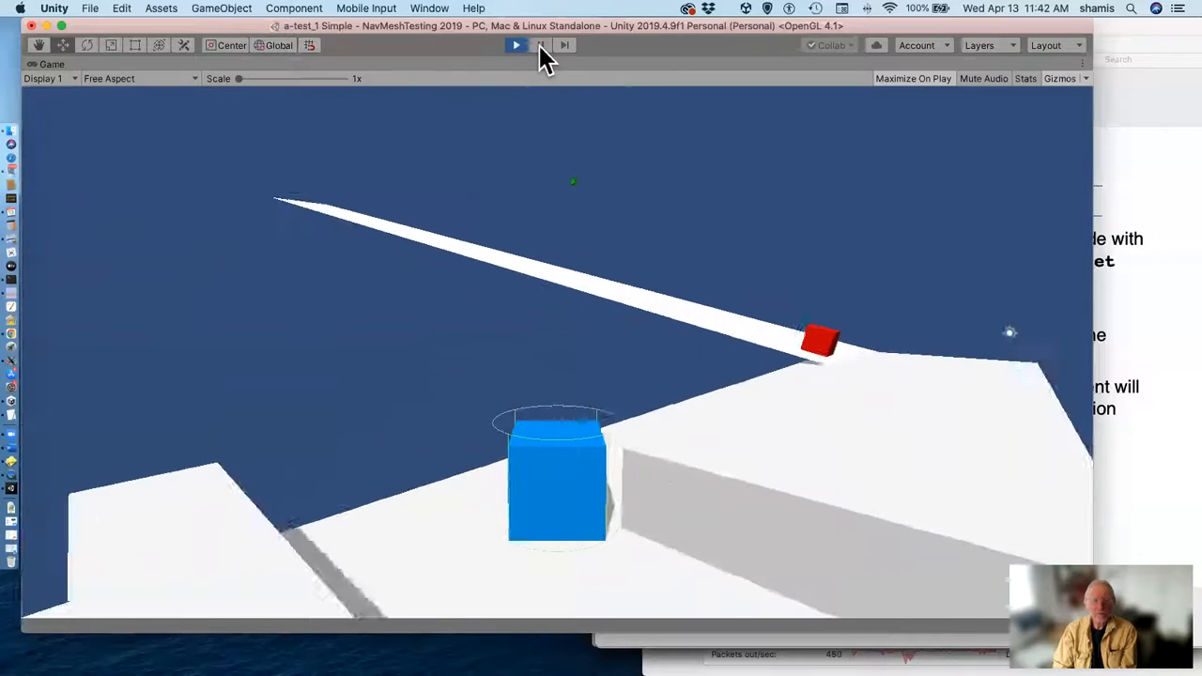
left_click(515, 45)
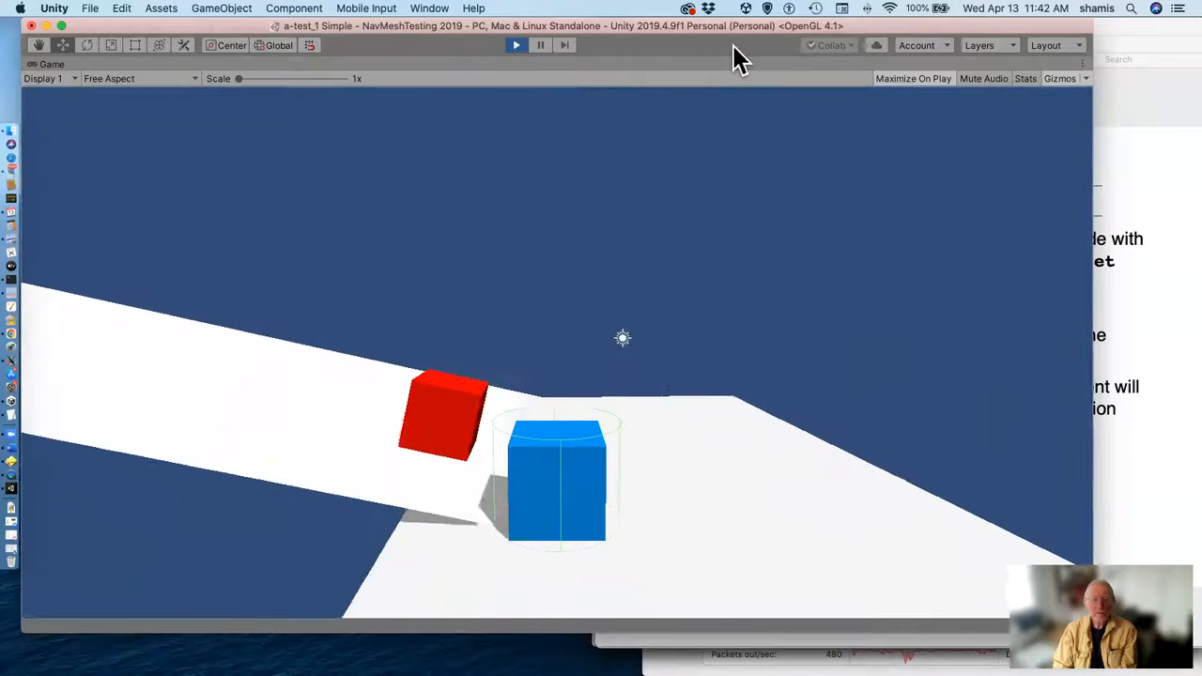
left_click(515, 45)
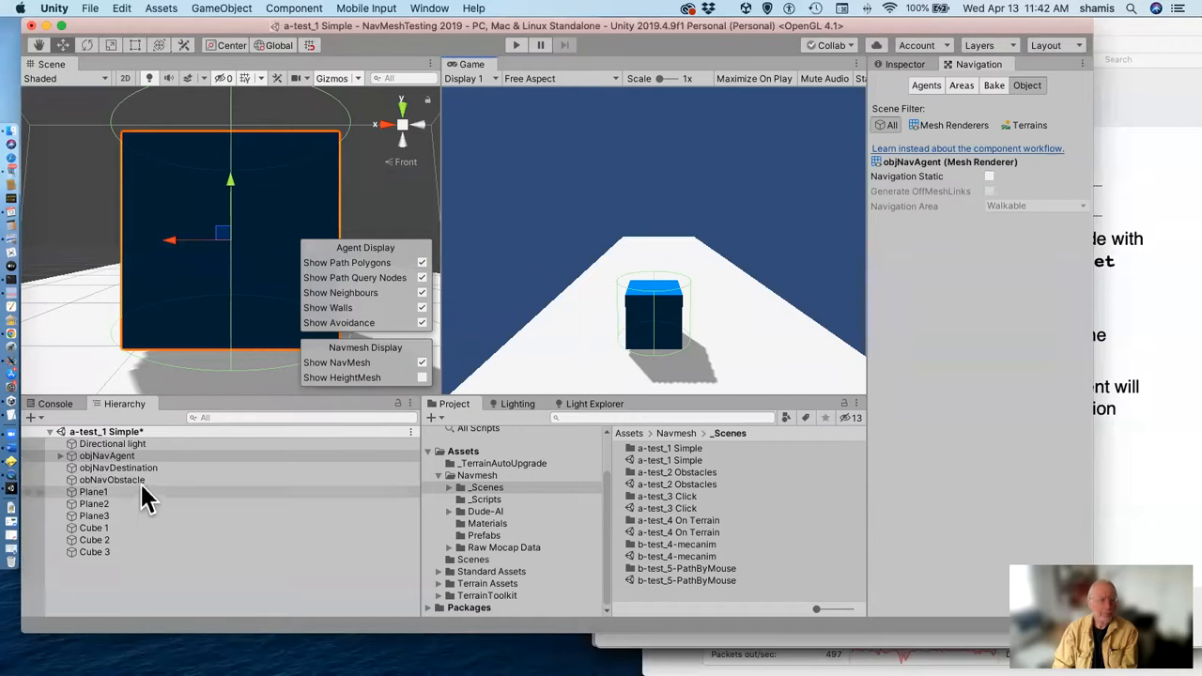
Rebake the NavMesh with objNavAgent selected, then play and stop the scene to test it.
left_click(113, 480)
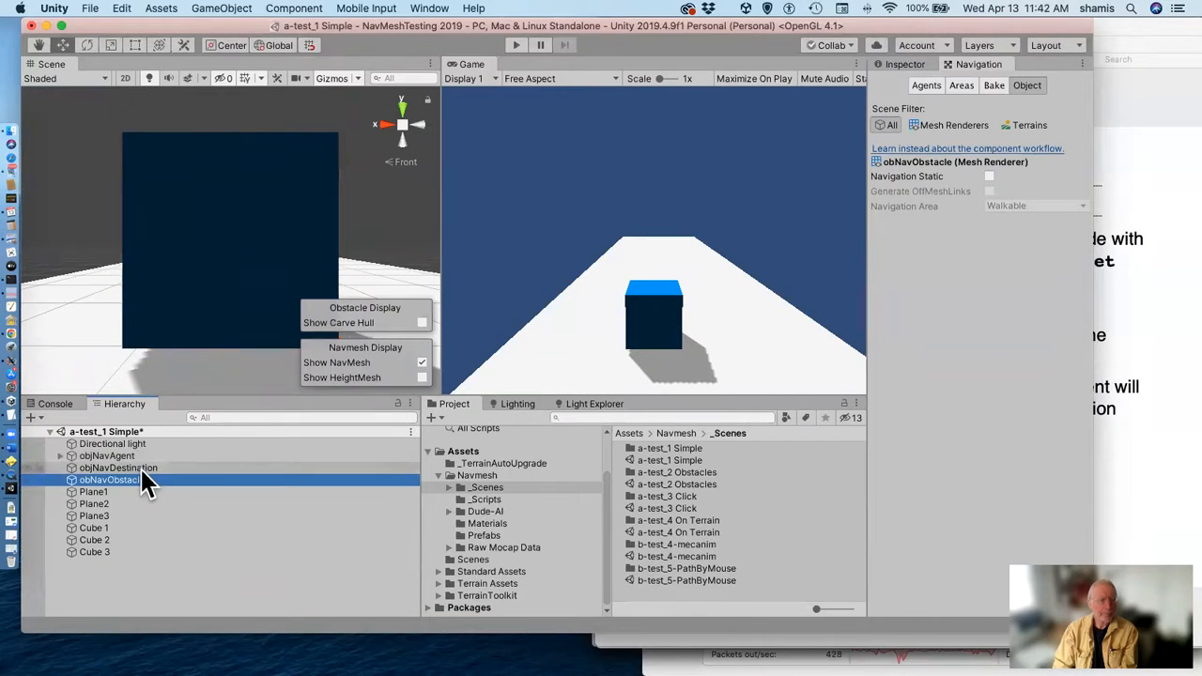
left_click(106, 455)
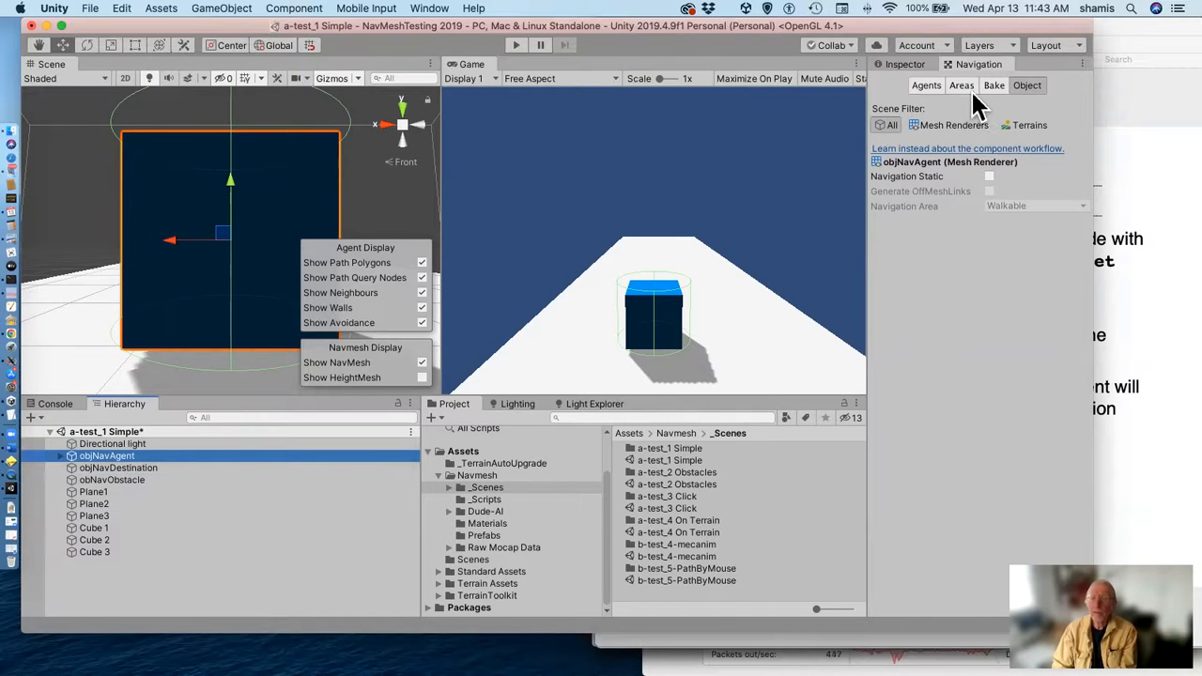
left_click(994, 85)
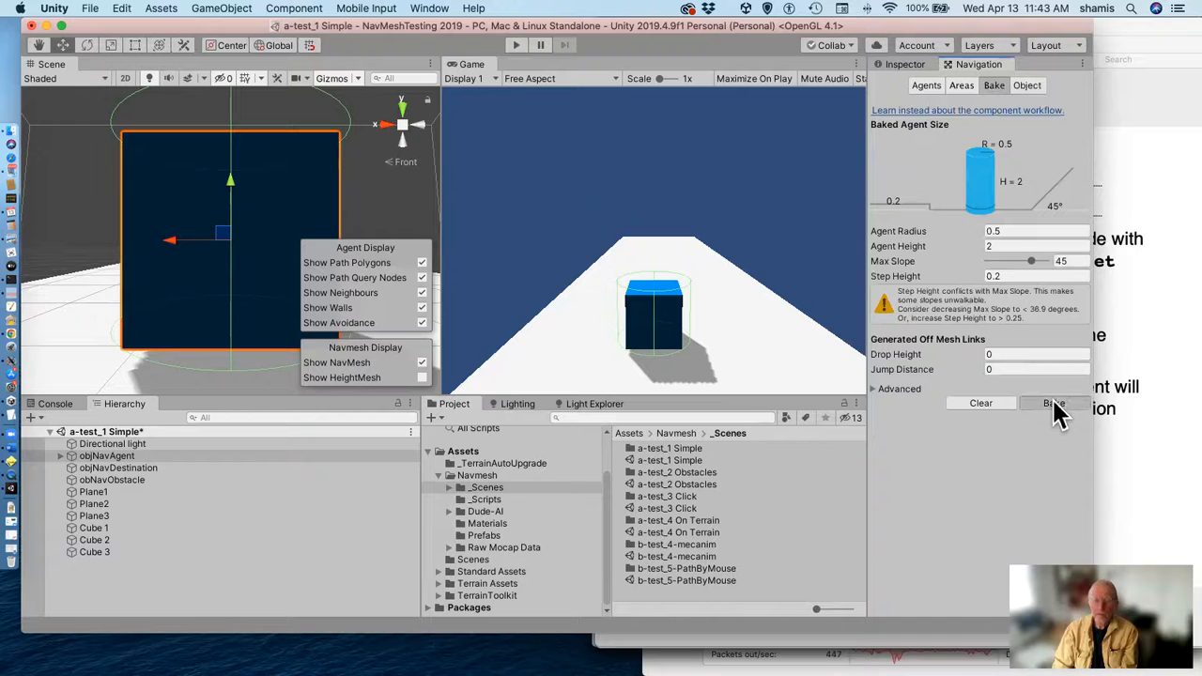
left_click(1054, 403)
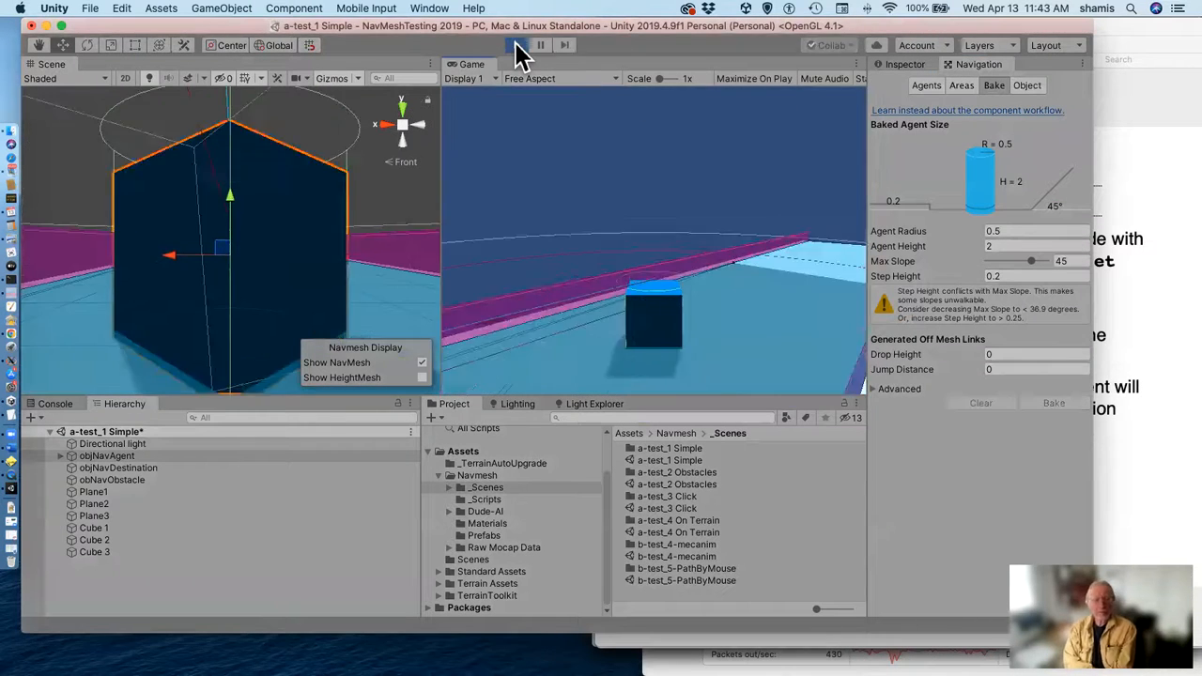
left_click(515, 45)
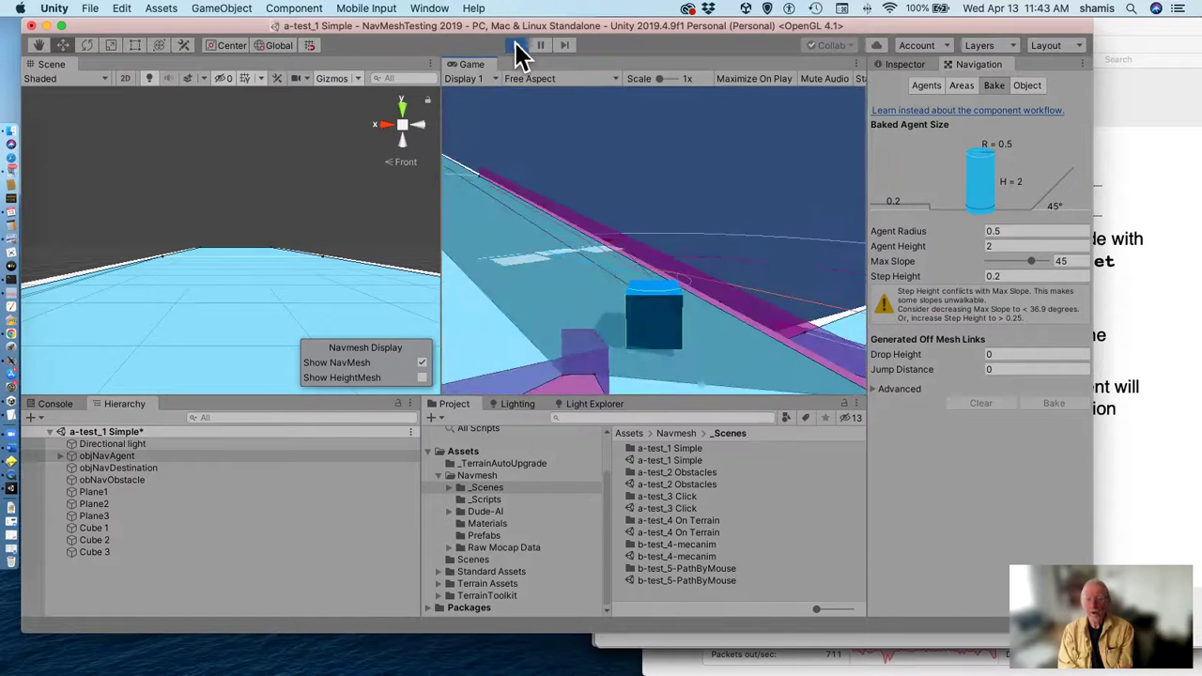
left_click(512, 45)
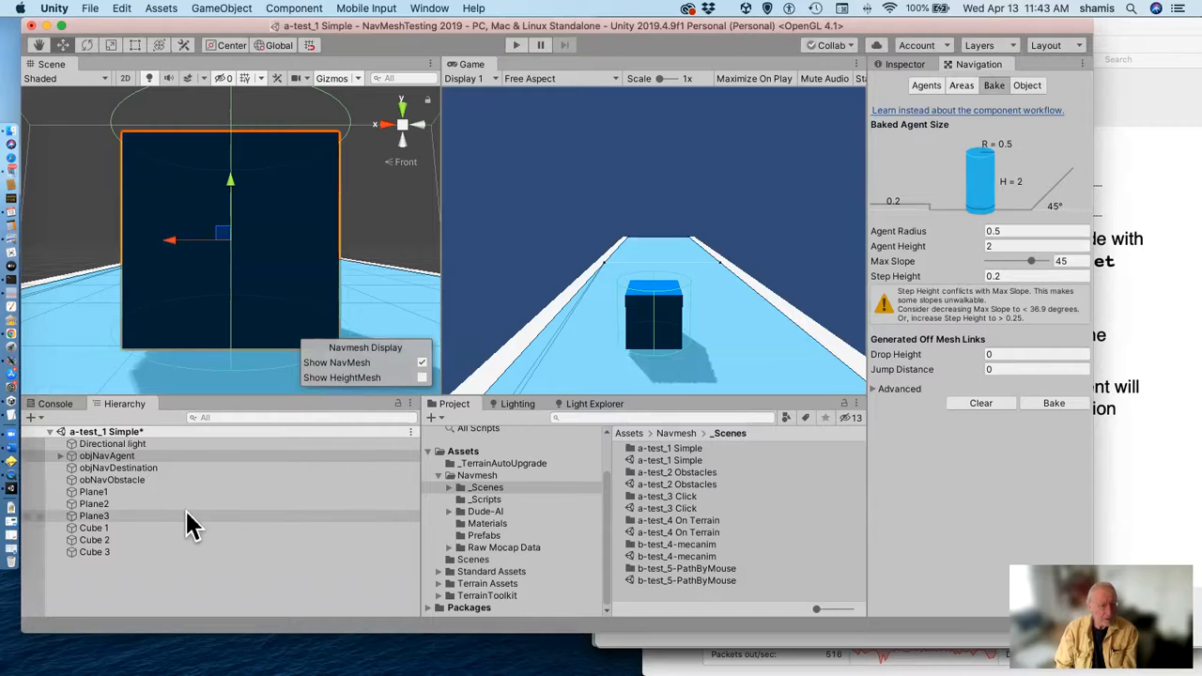
Mark Cube 1 as Navigation Static in the top view and display the rebaked NavMesh.
left_click(94, 526)
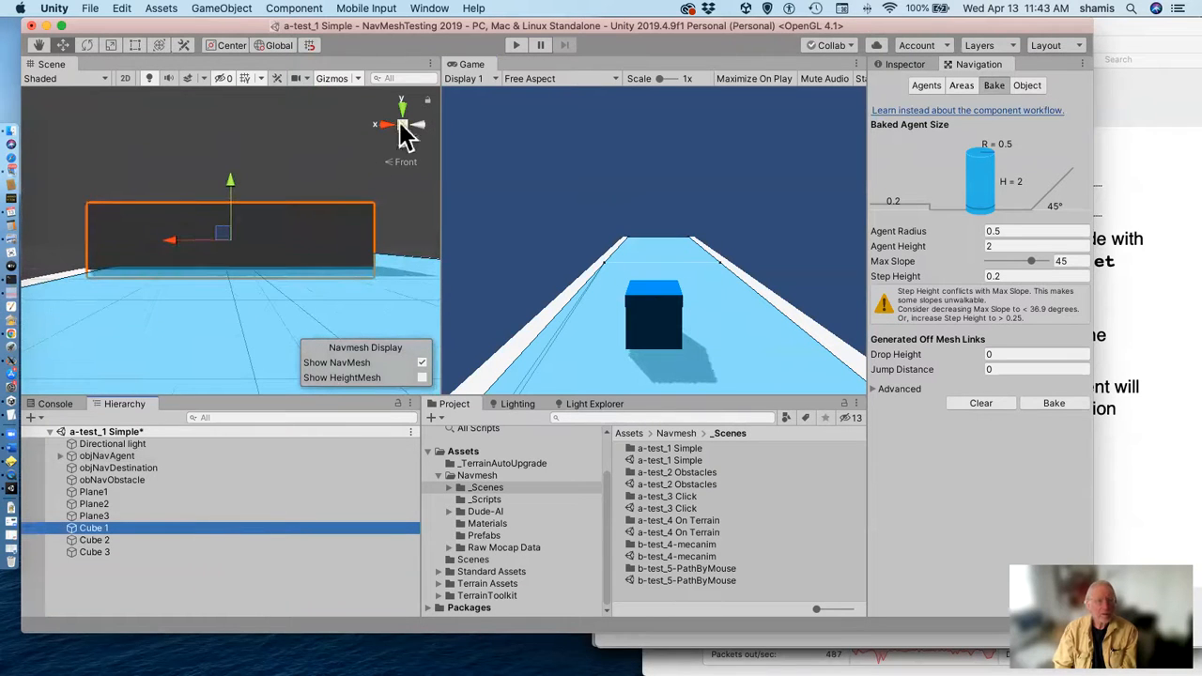
left_click(402, 108)
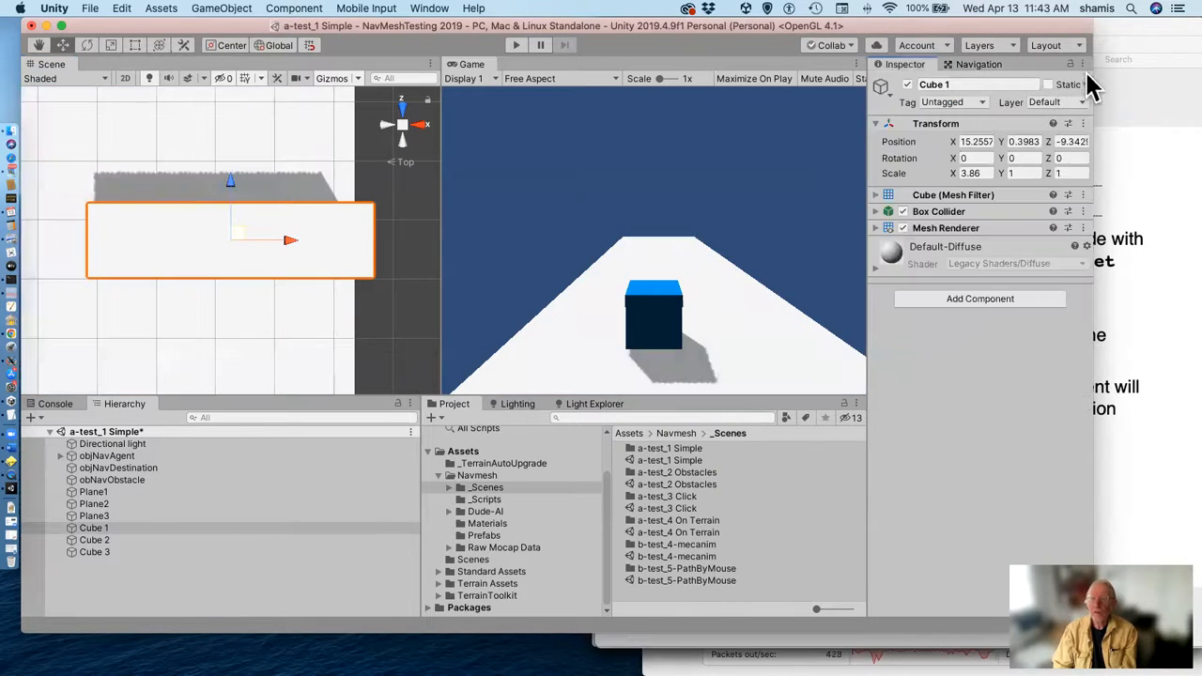
left_click(1085, 85)
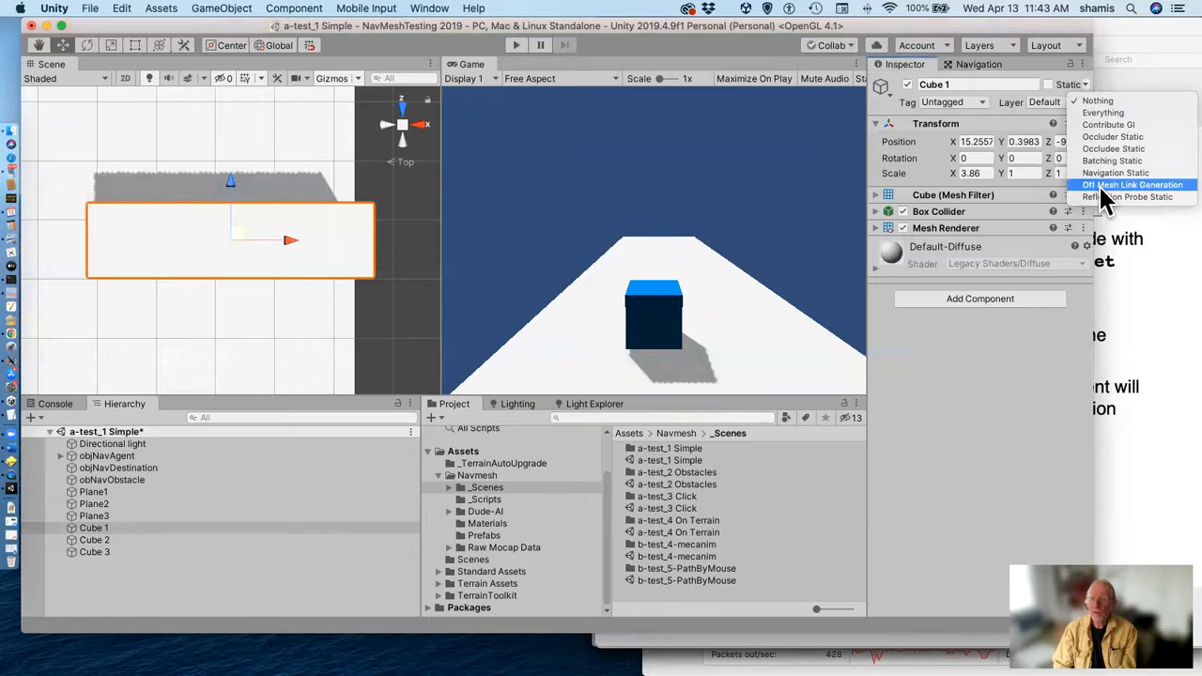
mouse_move(1116, 173)
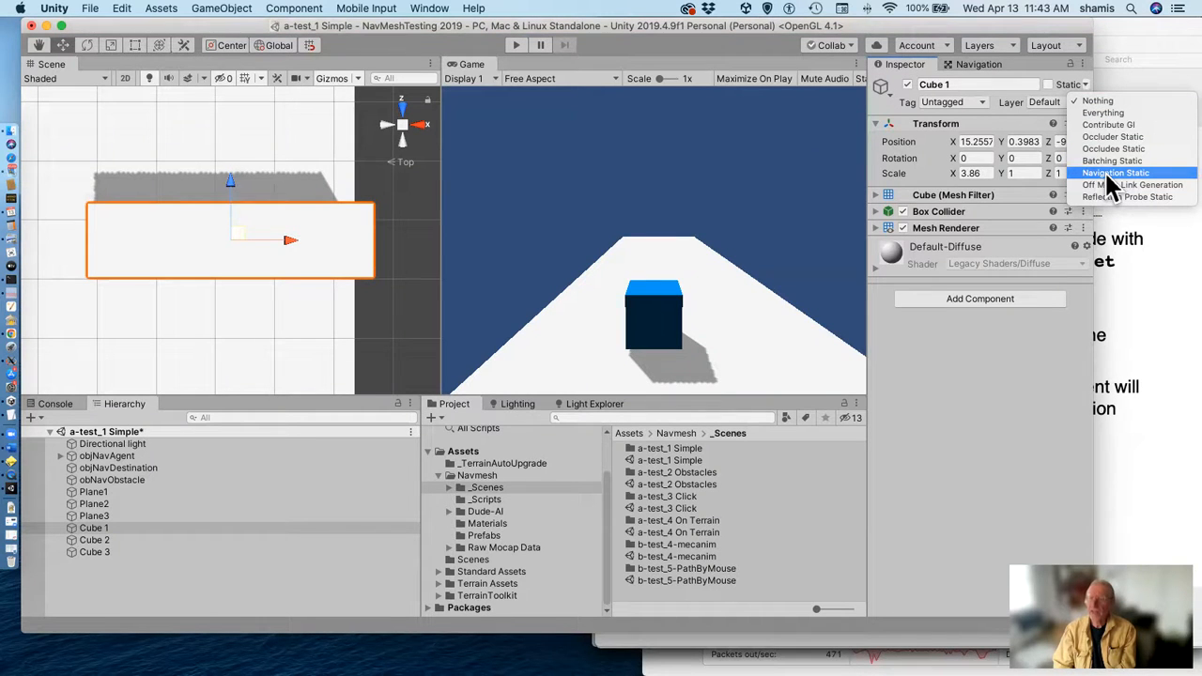
left_click(1115, 172)
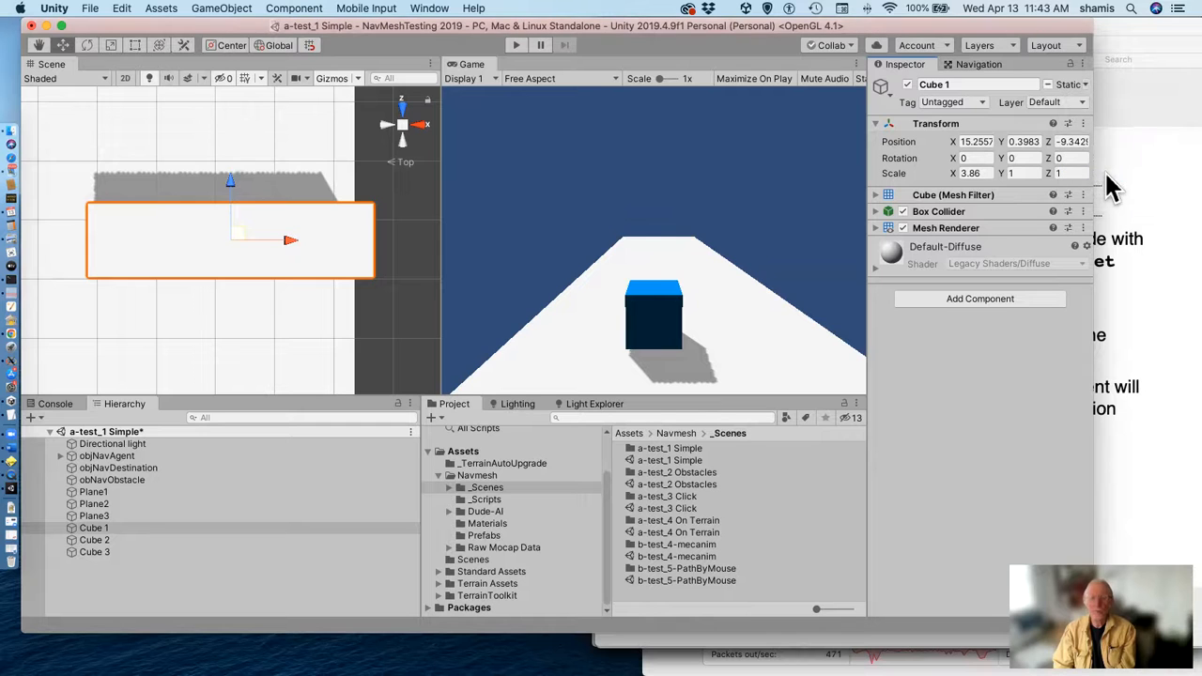
mouse_move(897, 136)
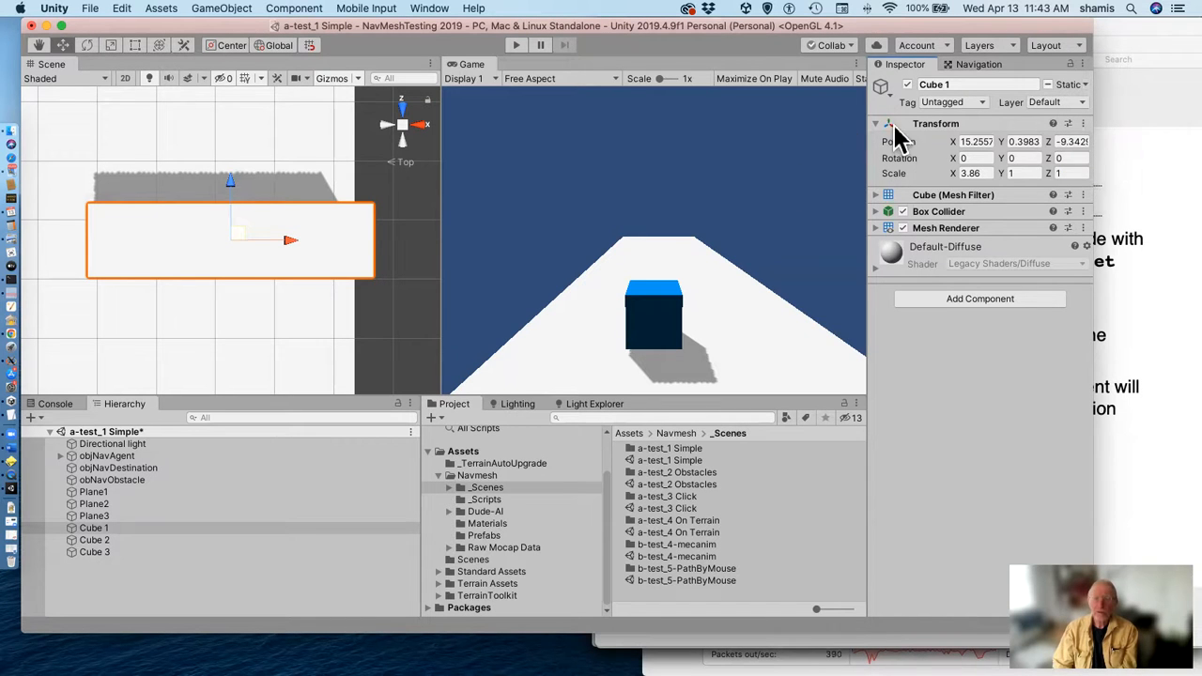
left_click(978, 64)
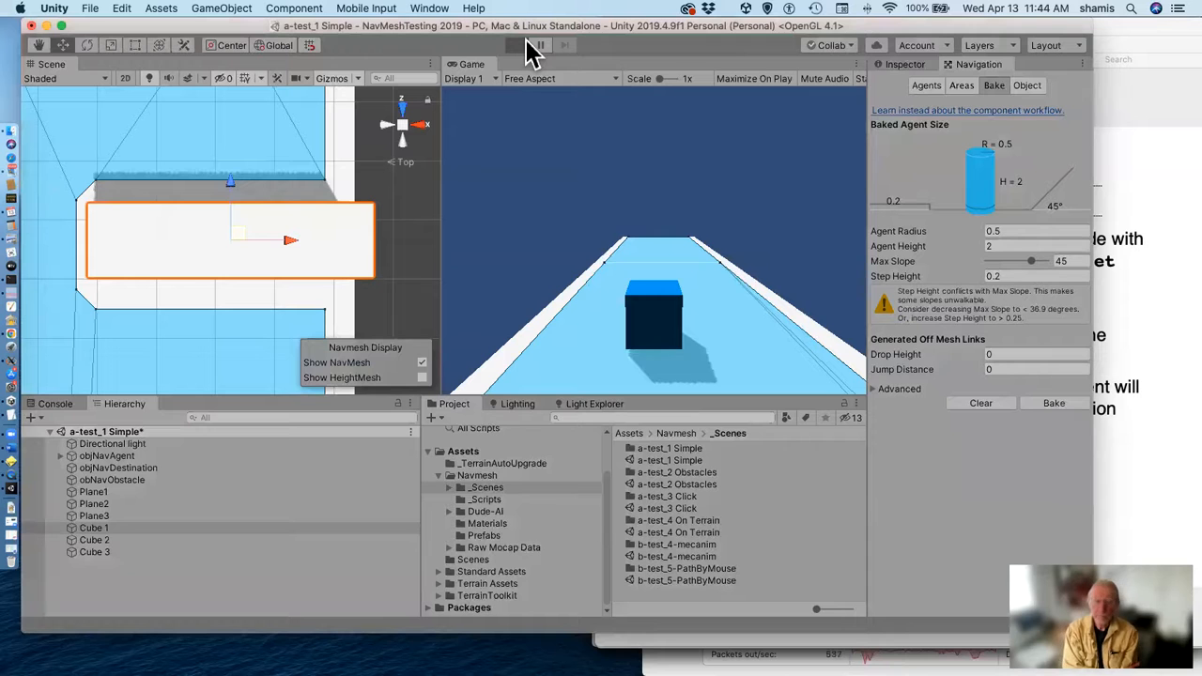
Play the a-test_1 Simple scene to watch the agent route around Cube 1 toward the green target.
left_click(515, 45)
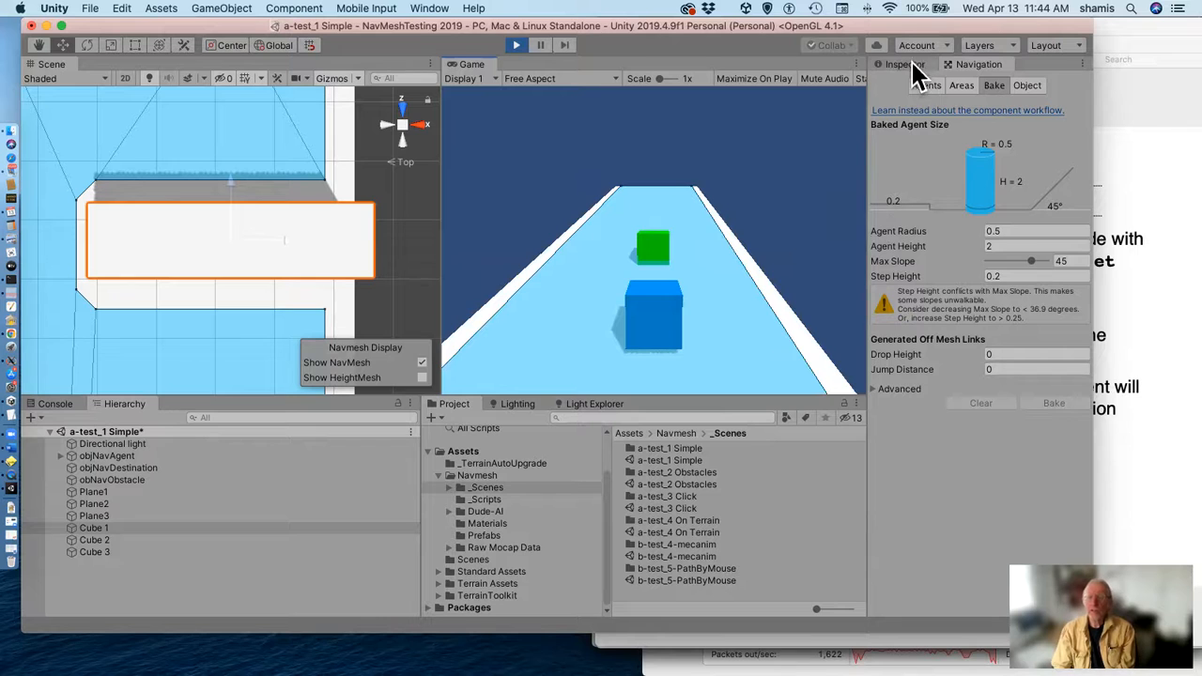
Inspect objNavAgent's Nav Mesh Agent settings, showing speed 10 and stopping distance 10.
left_click(94, 528)
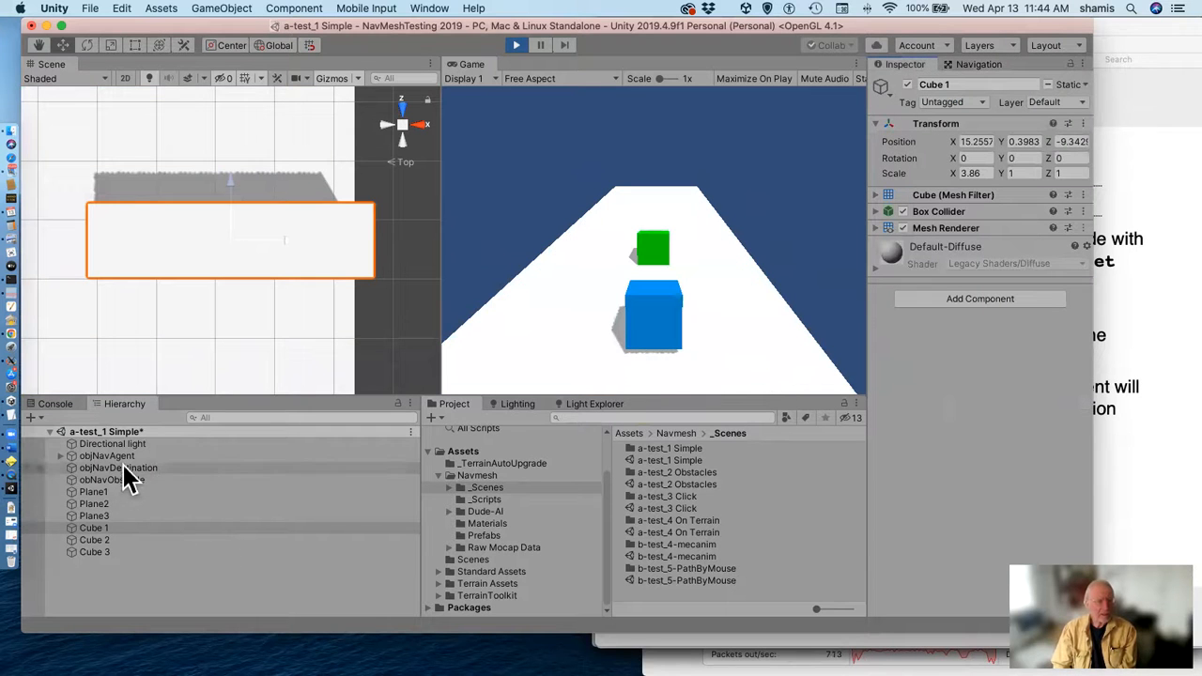
left_click(107, 456)
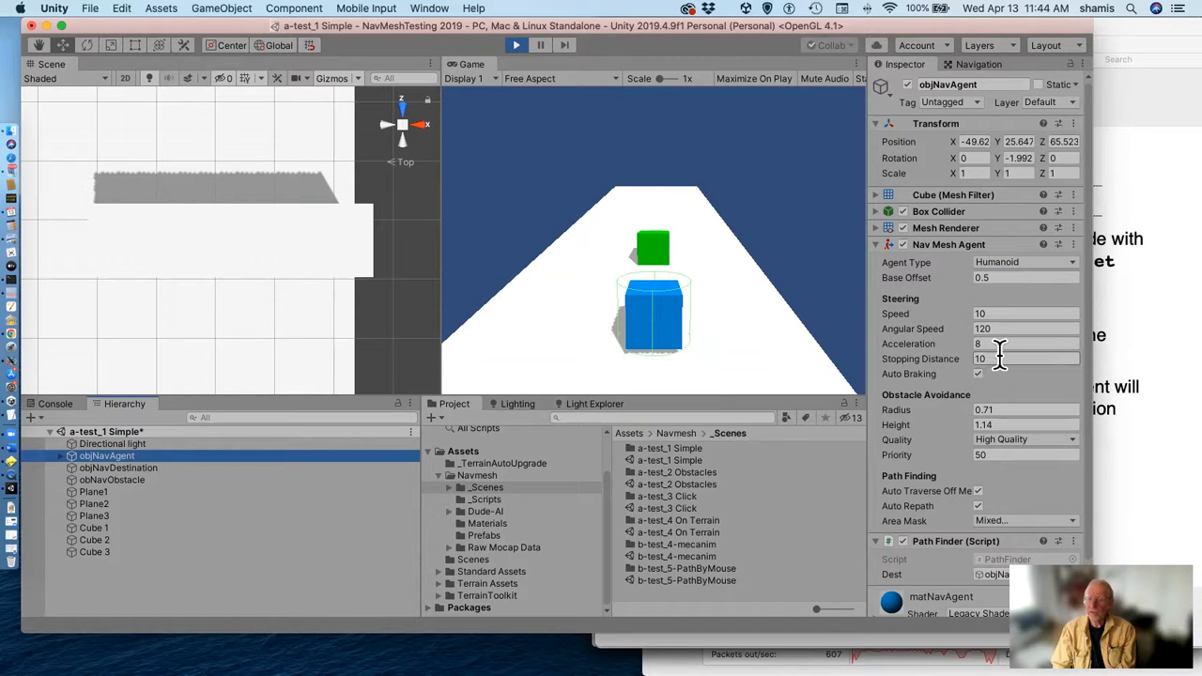
mouse_move(652, 271)
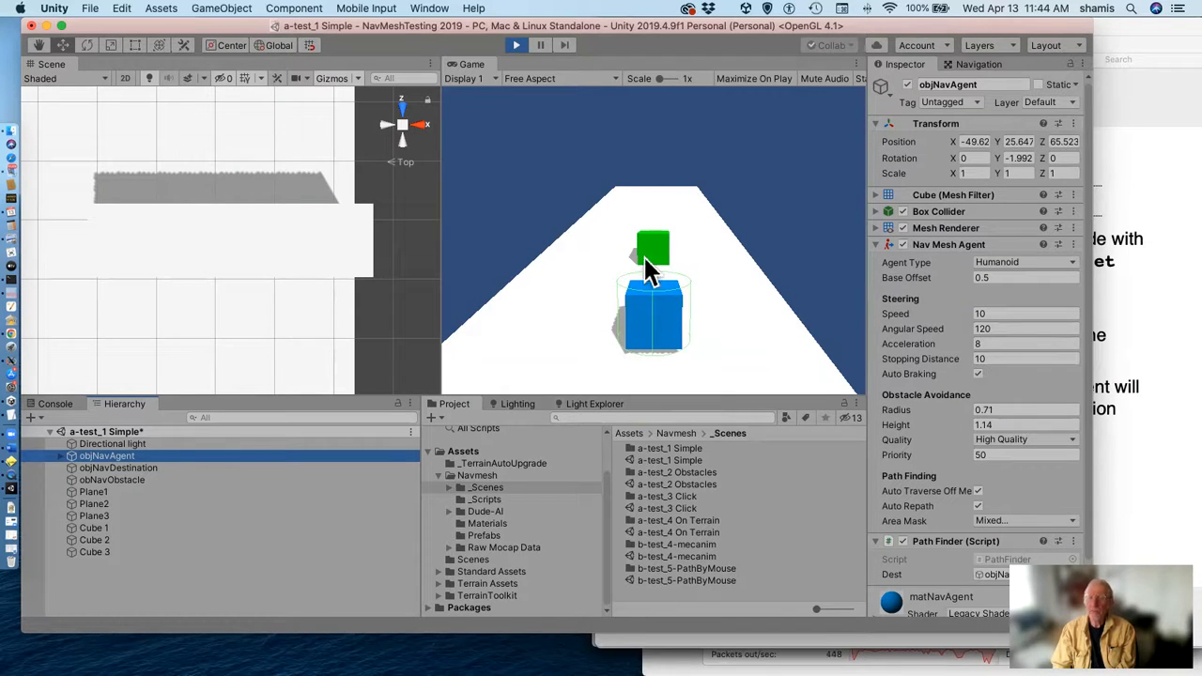
mouse_move(677, 272)
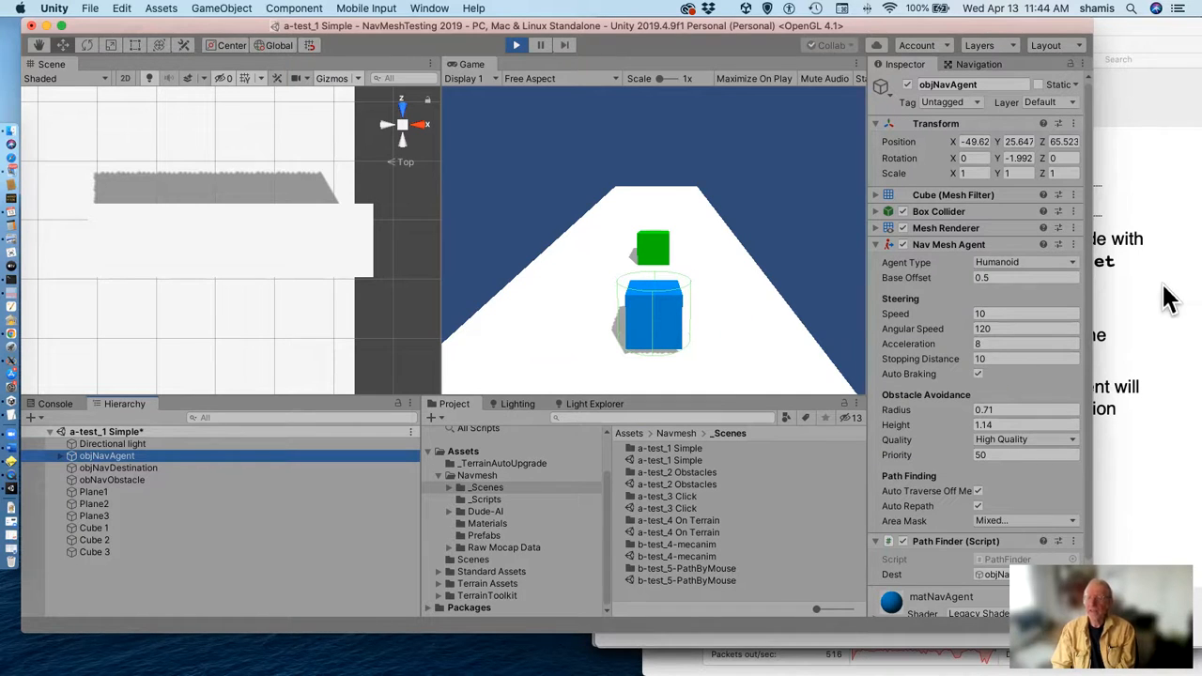
mouse_move(1142, 267)
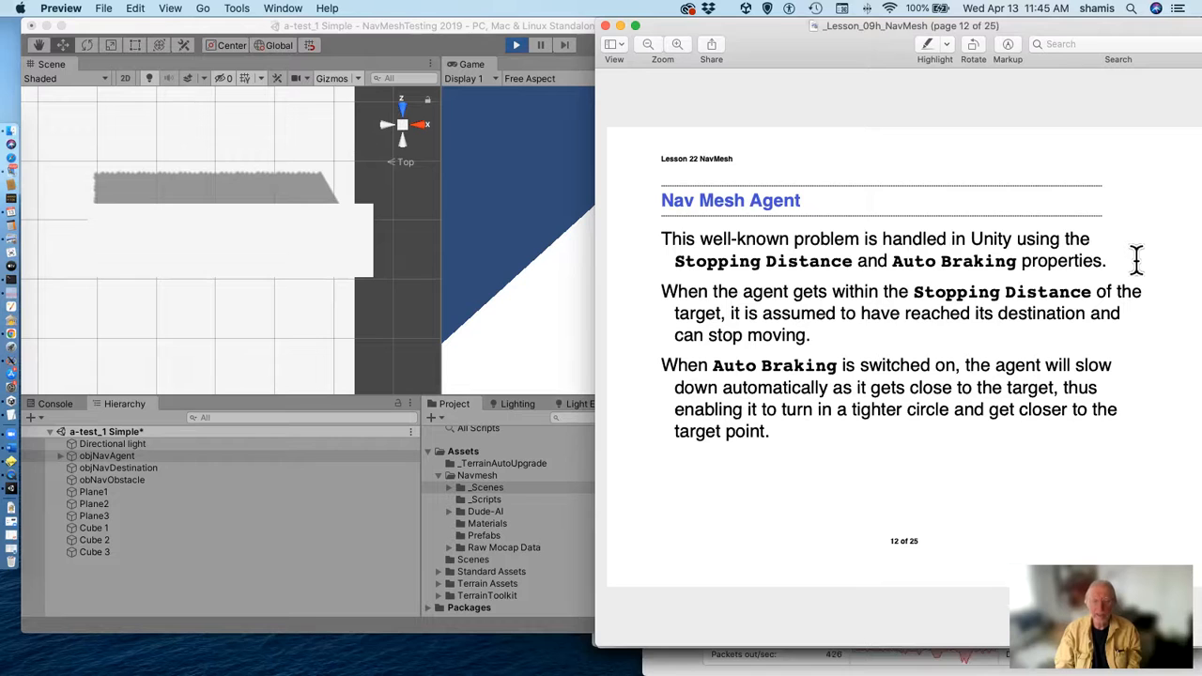
mouse_move(1049, 183)
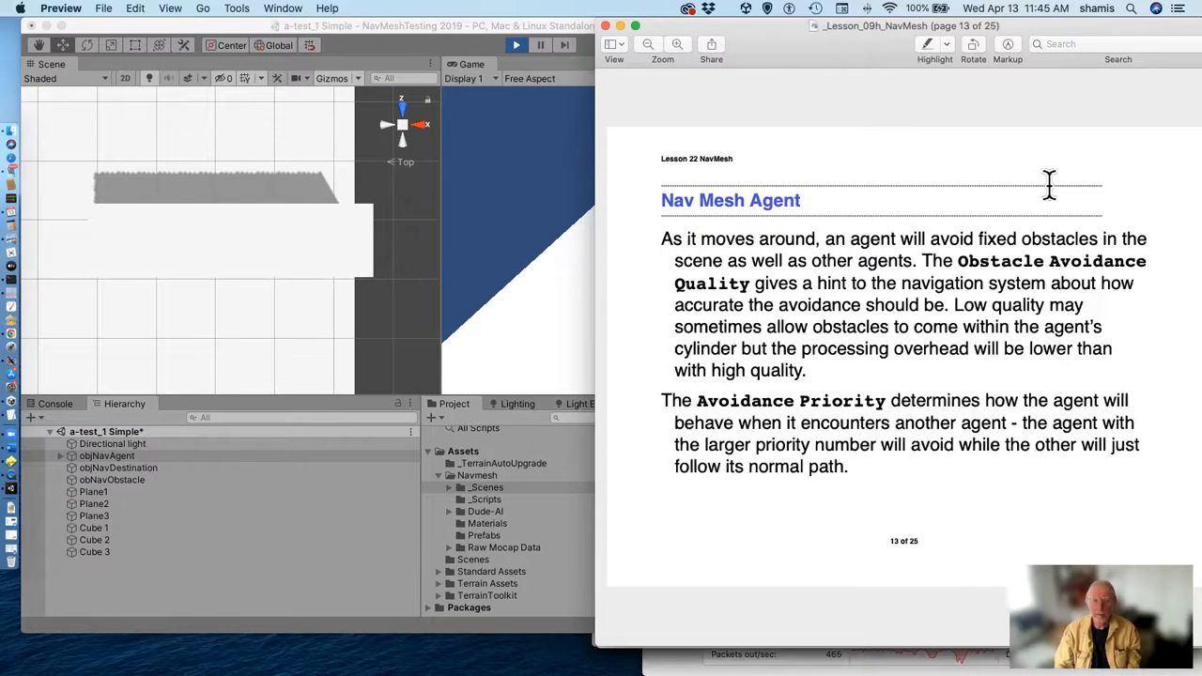
mouse_move(637, 100)
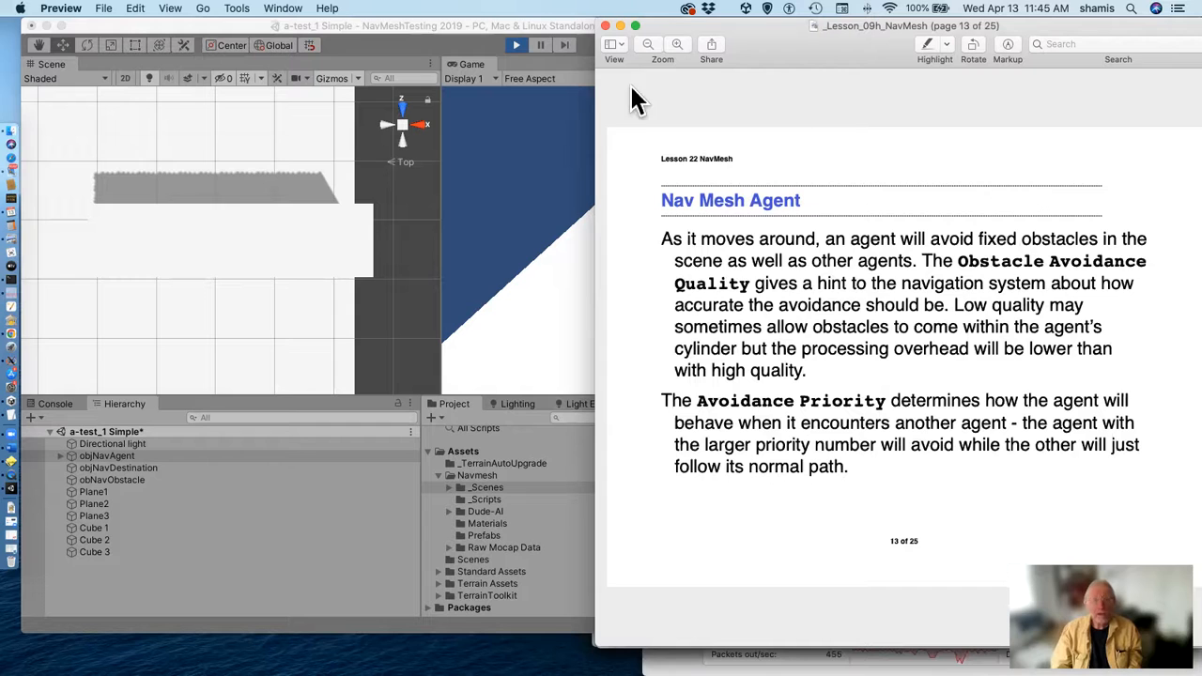
mouse_move(622, 397)
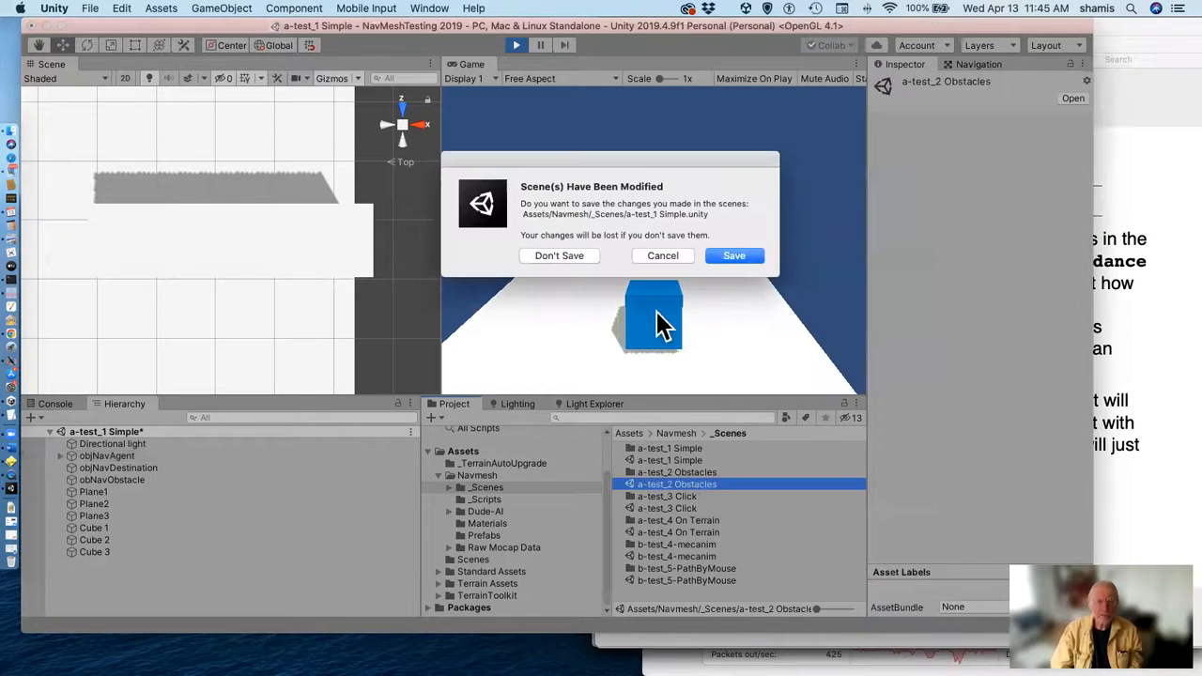
Open a-test_2 Obstacles without saving, check the obstacle's carving settings, and show its carved NavMesh.
left_click(559, 256)
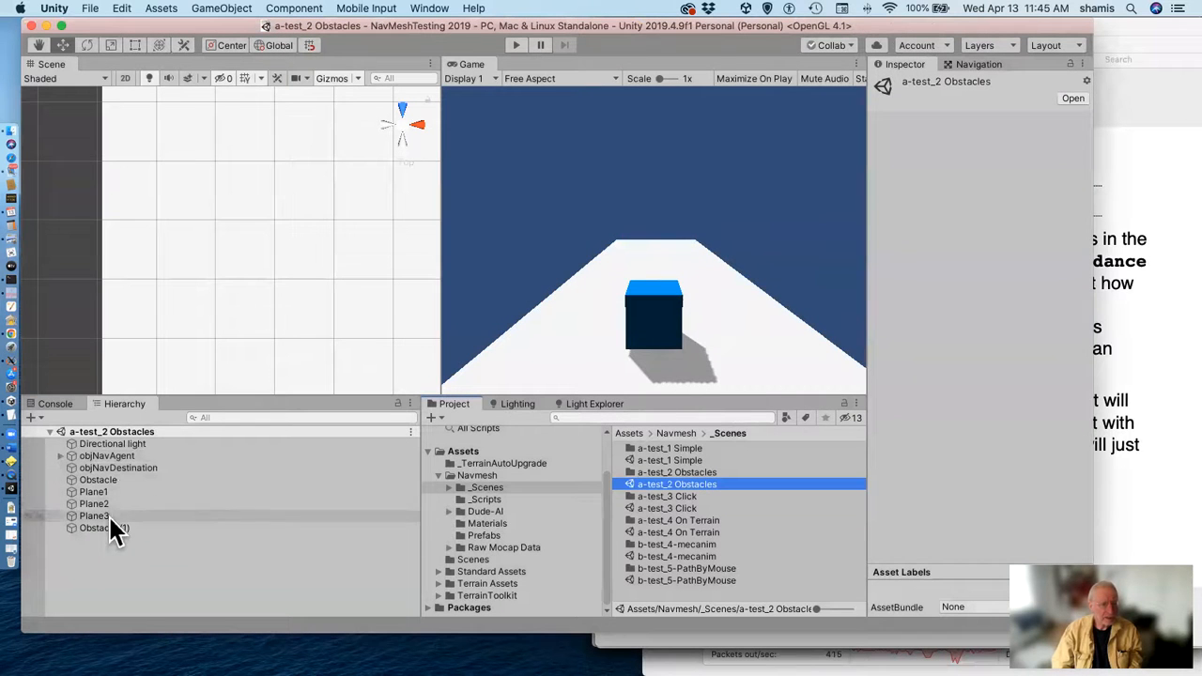
left_click(98, 479)
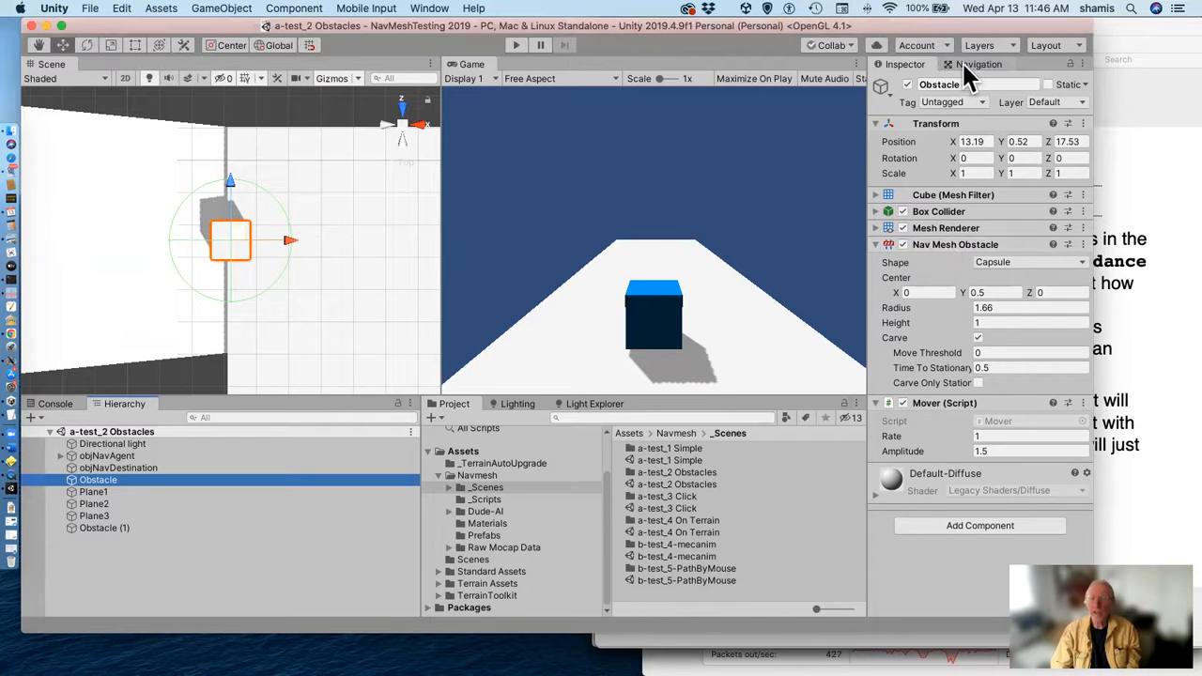
left_click(983, 64)
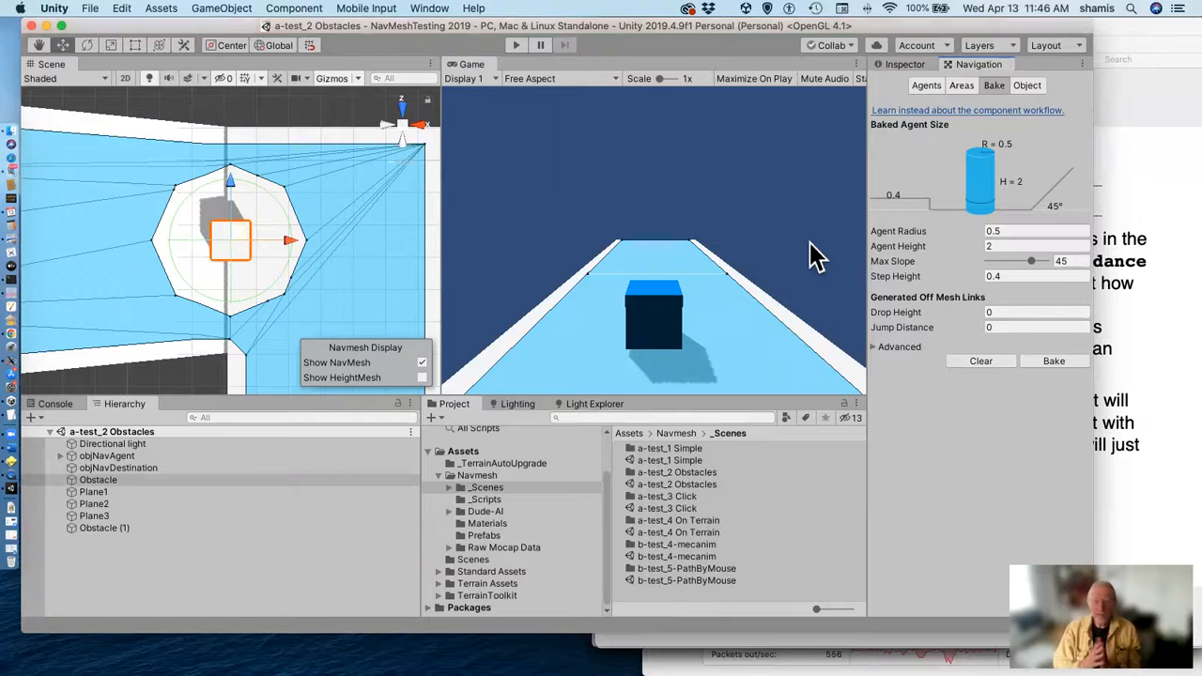
mouse_move(714, 226)
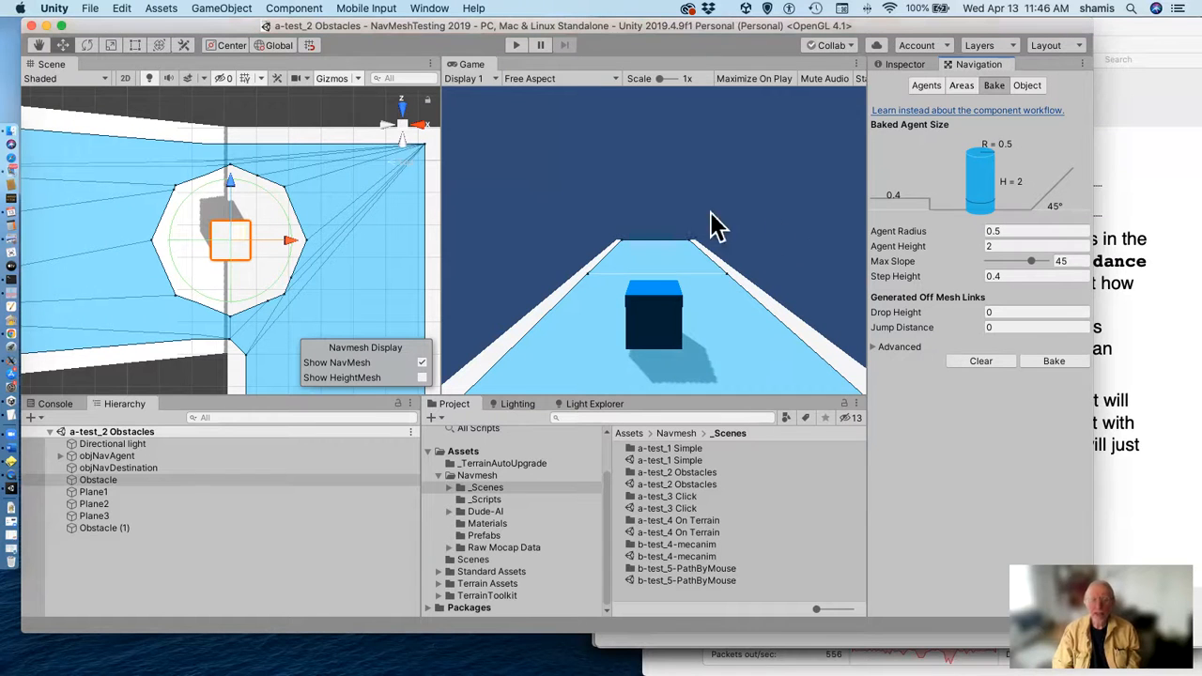
mouse_move(183, 306)
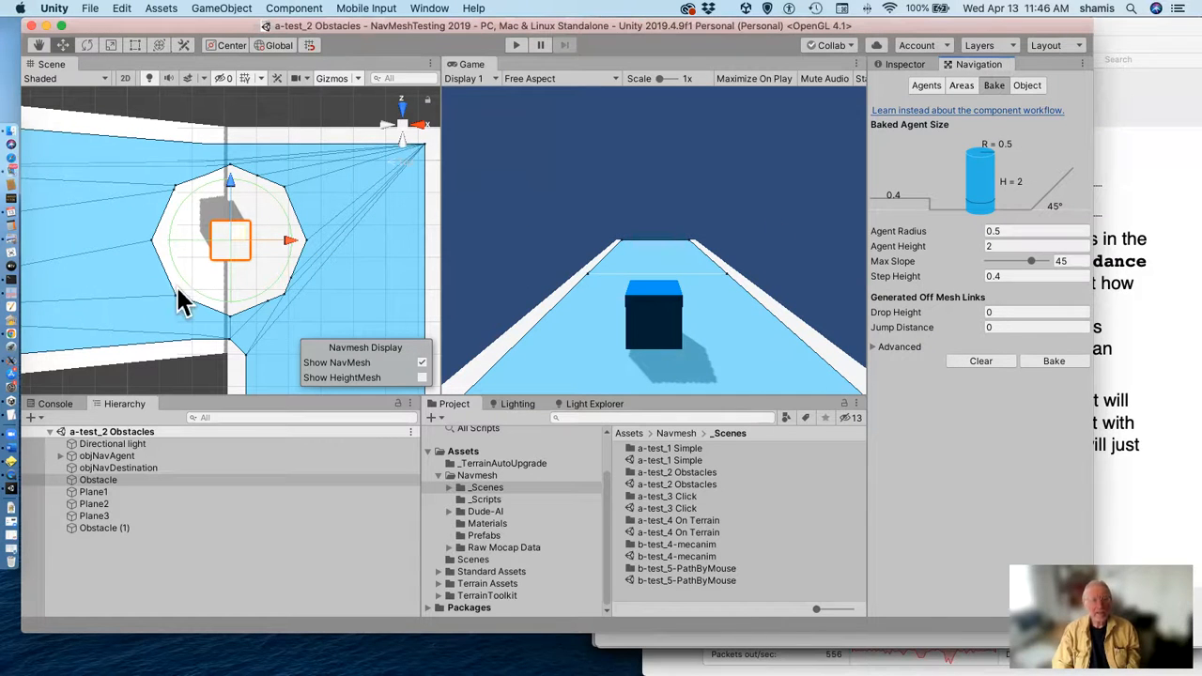
mouse_move(226, 315)
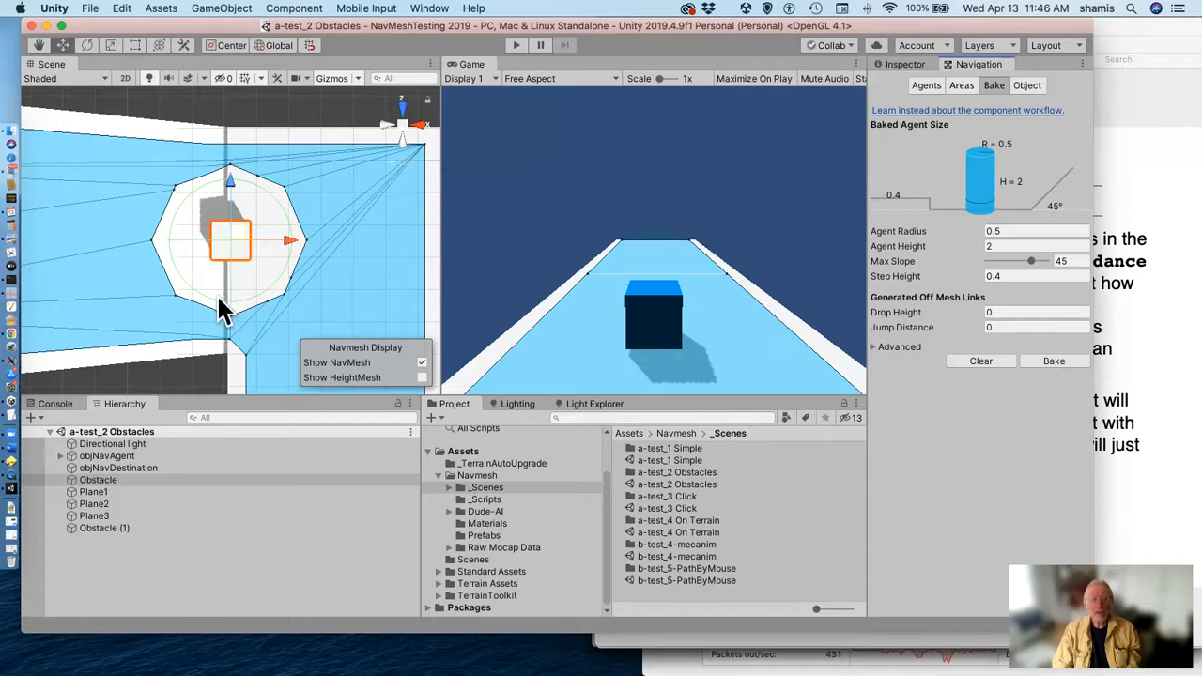
mouse_move(233, 192)
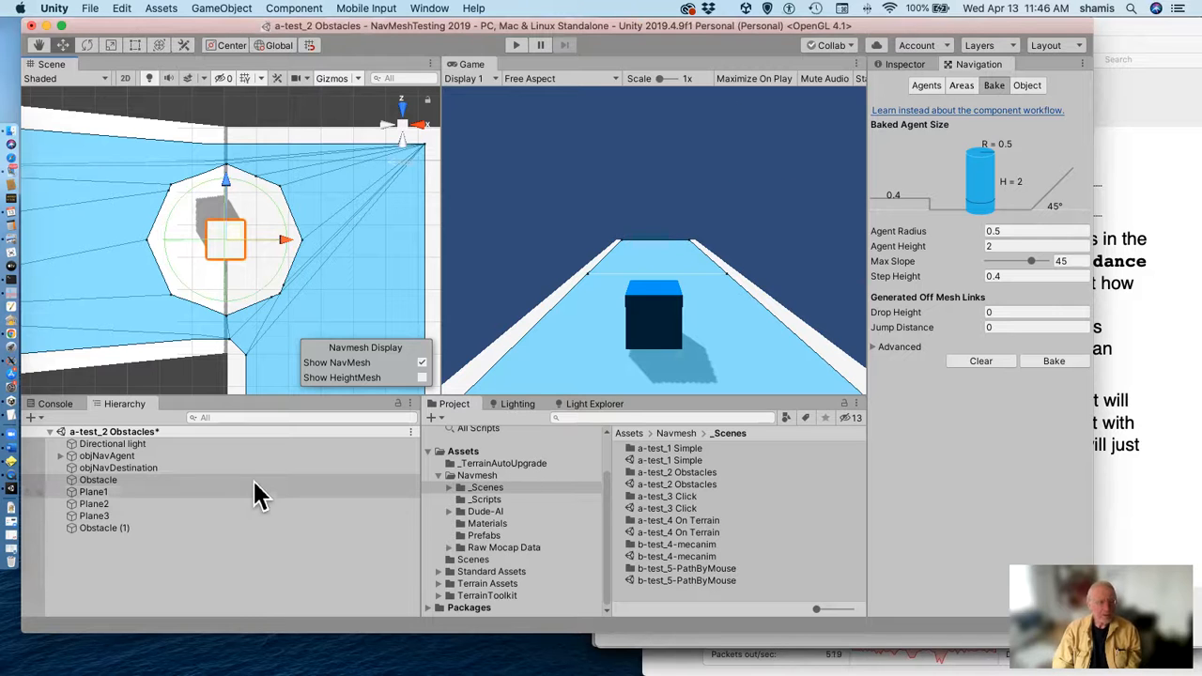
mouse_move(892, 85)
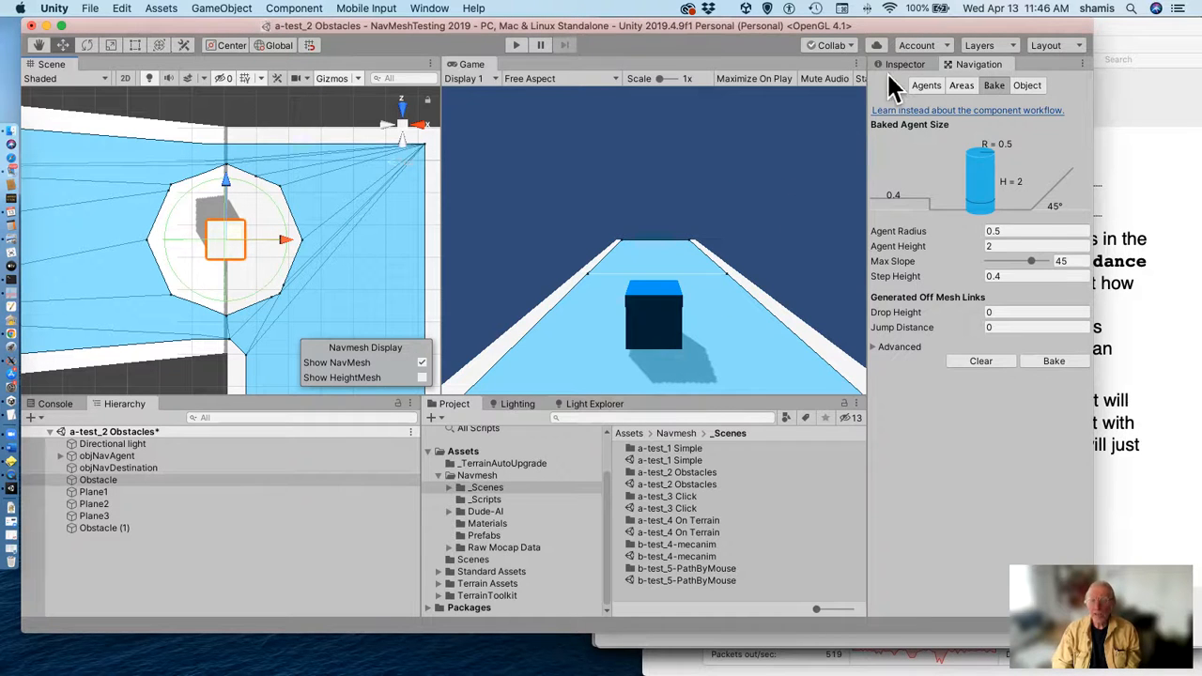
left_click(97, 479)
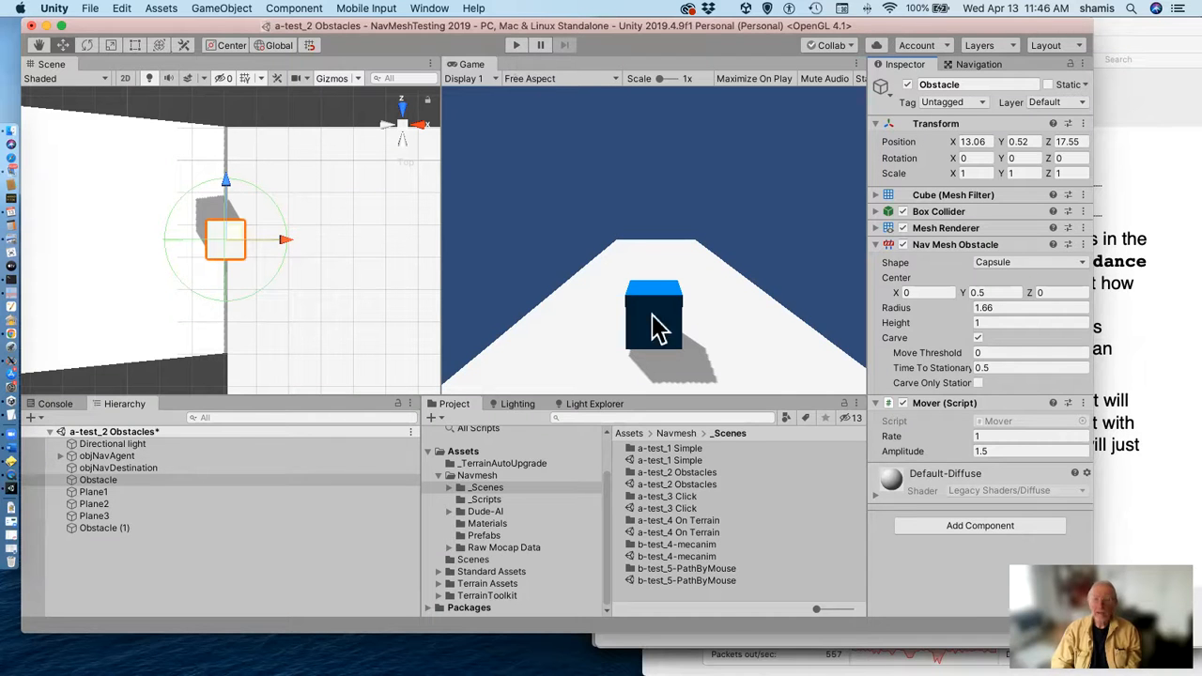
left_click(979, 64)
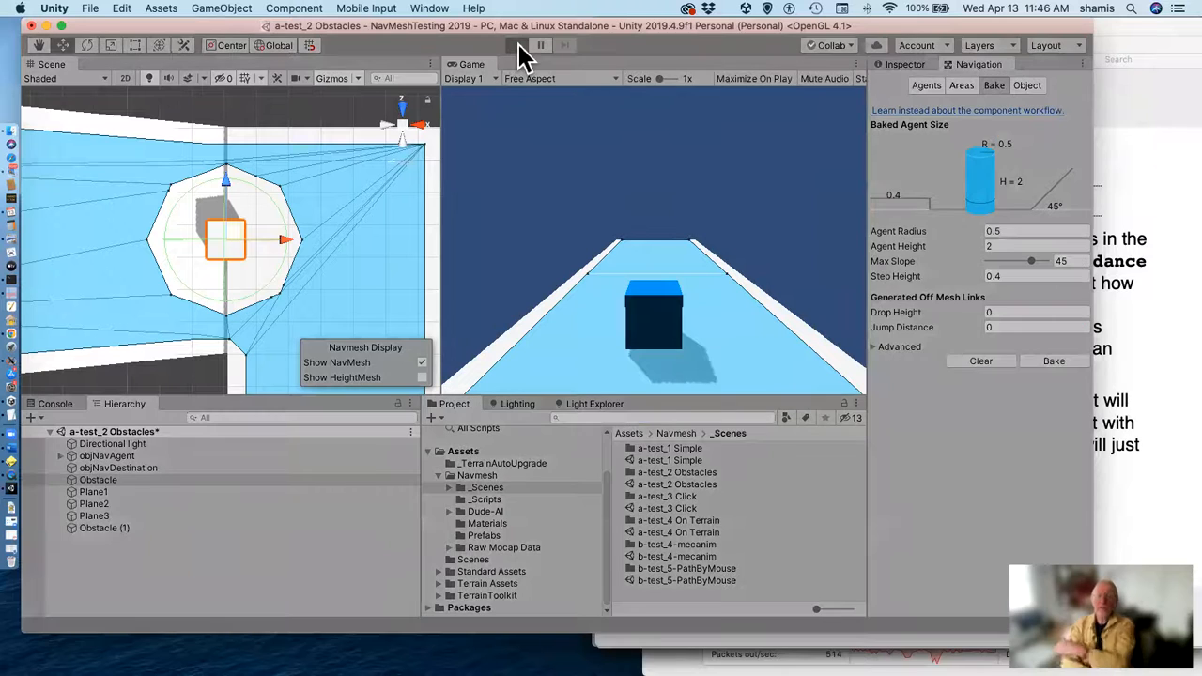
Play the a-test_2 Obstacles scene, watch the moving obstacle carve the NavMesh, then stop.
left_click(516, 45)
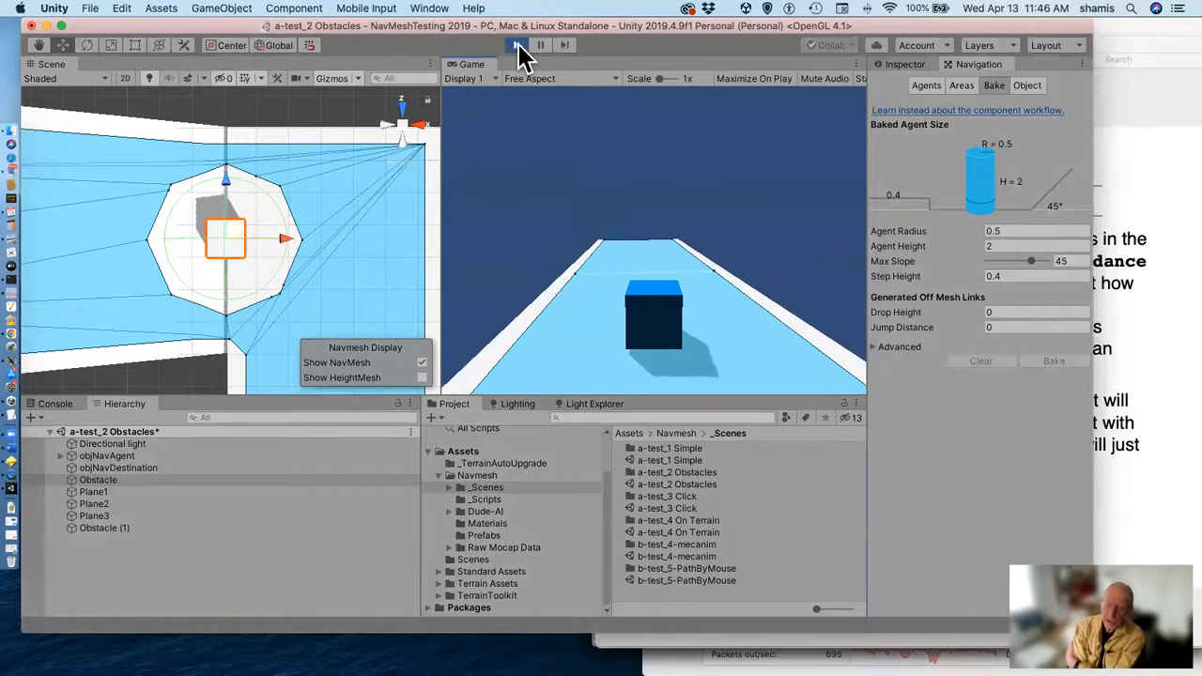
left_click(514, 45)
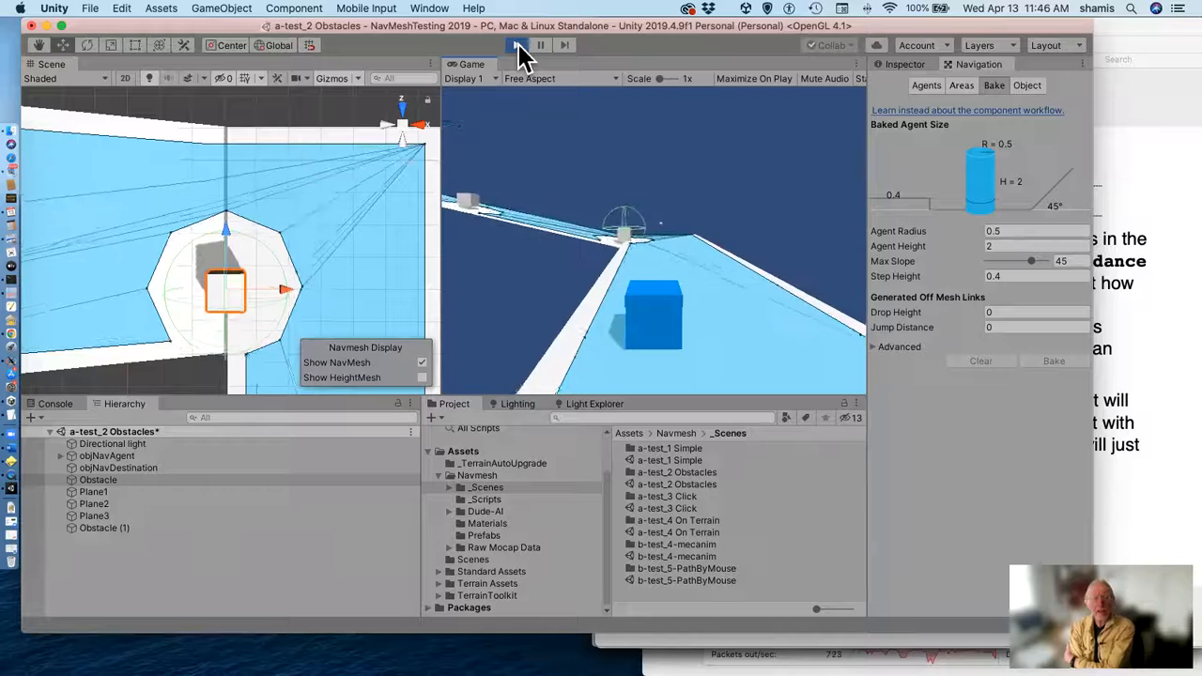
left_click(515, 45)
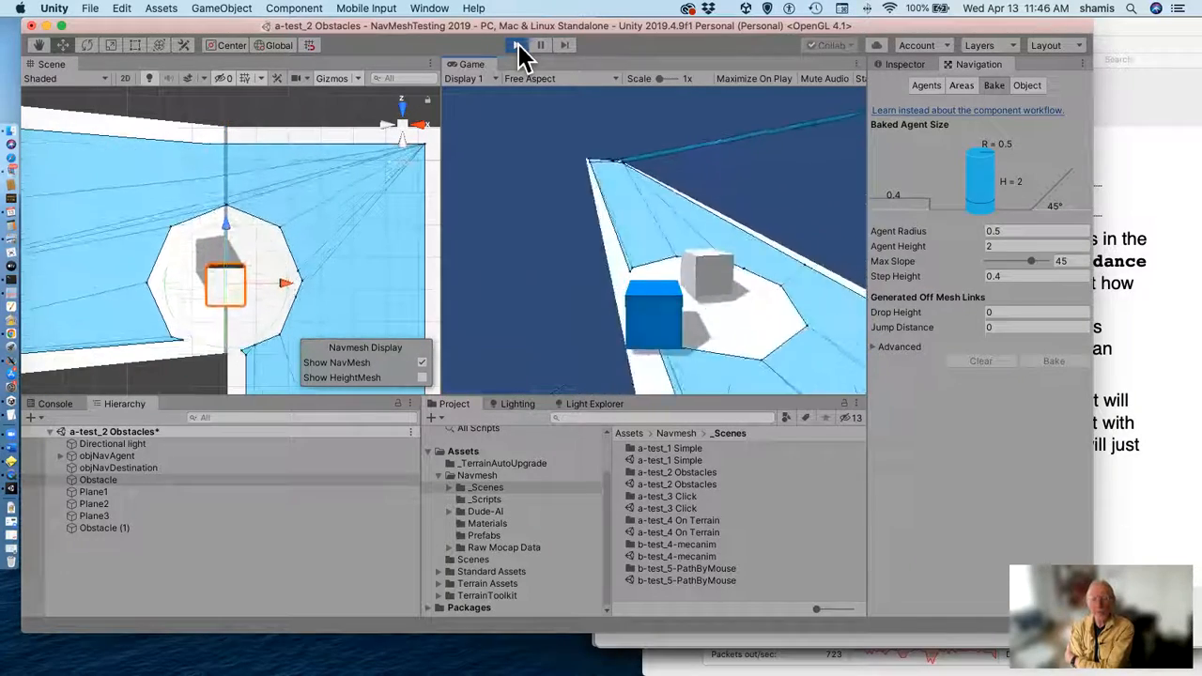
left_click(515, 45)
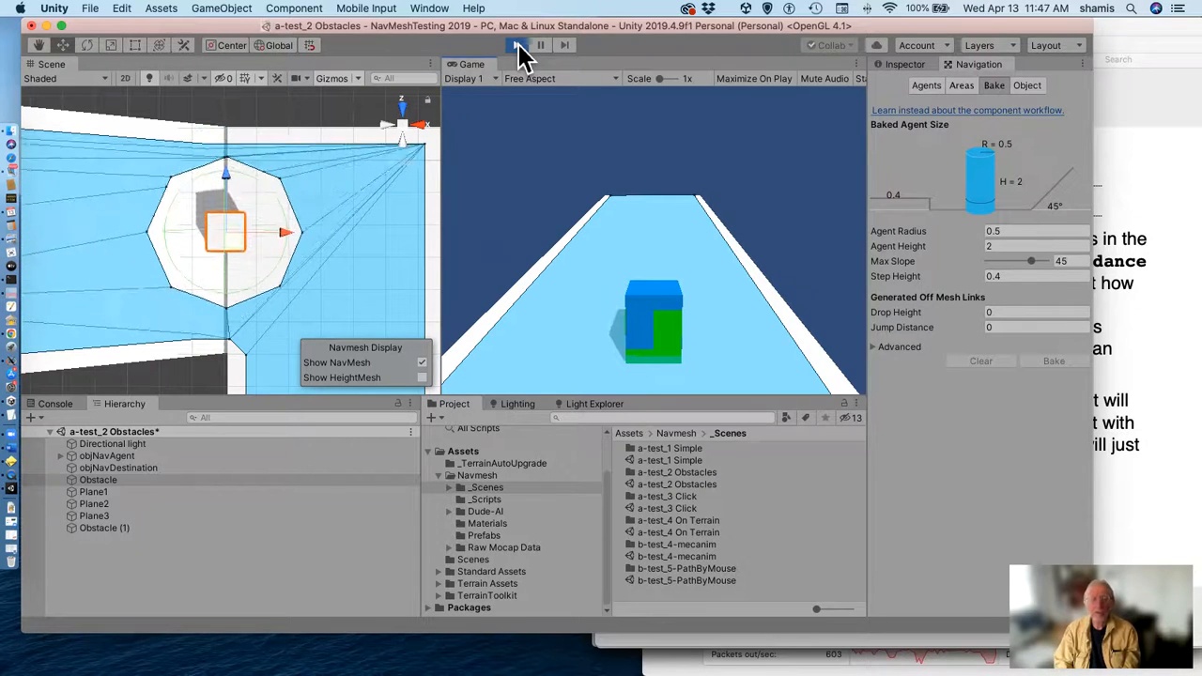
left_click(517, 45)
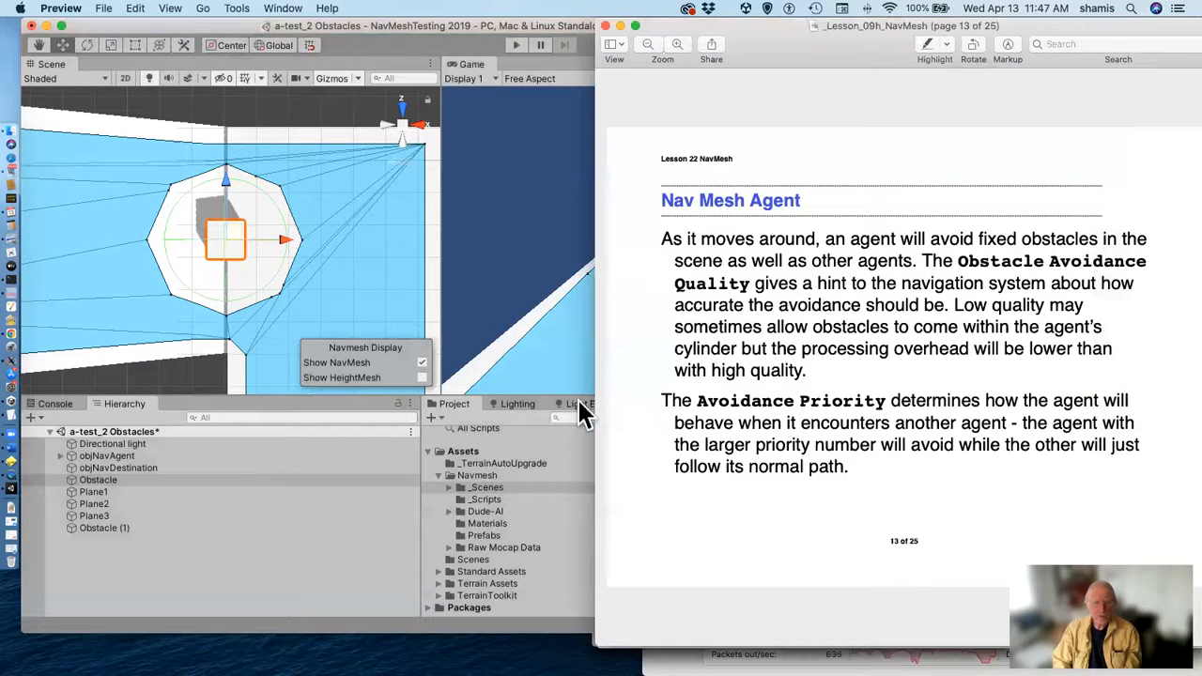
Load the a-test_3 Click scene from _Scenes, discarding the Obstacles scene changes.
left_click(486, 511)
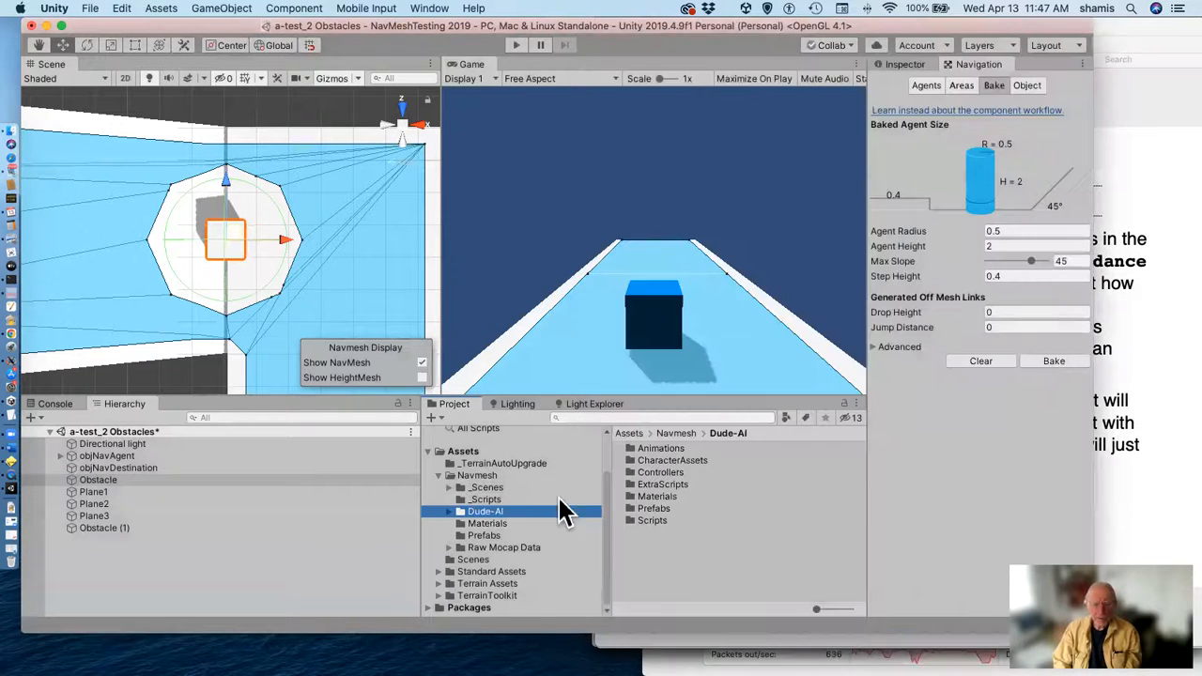
left_click(486, 499)
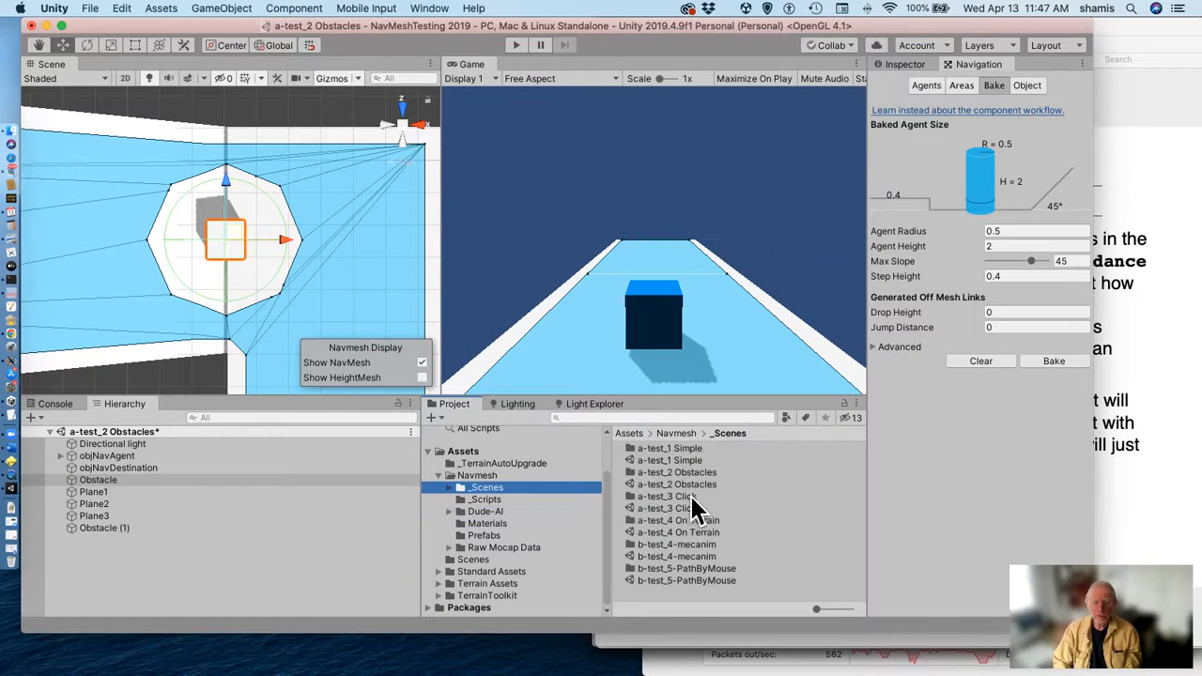
double_click(667, 508)
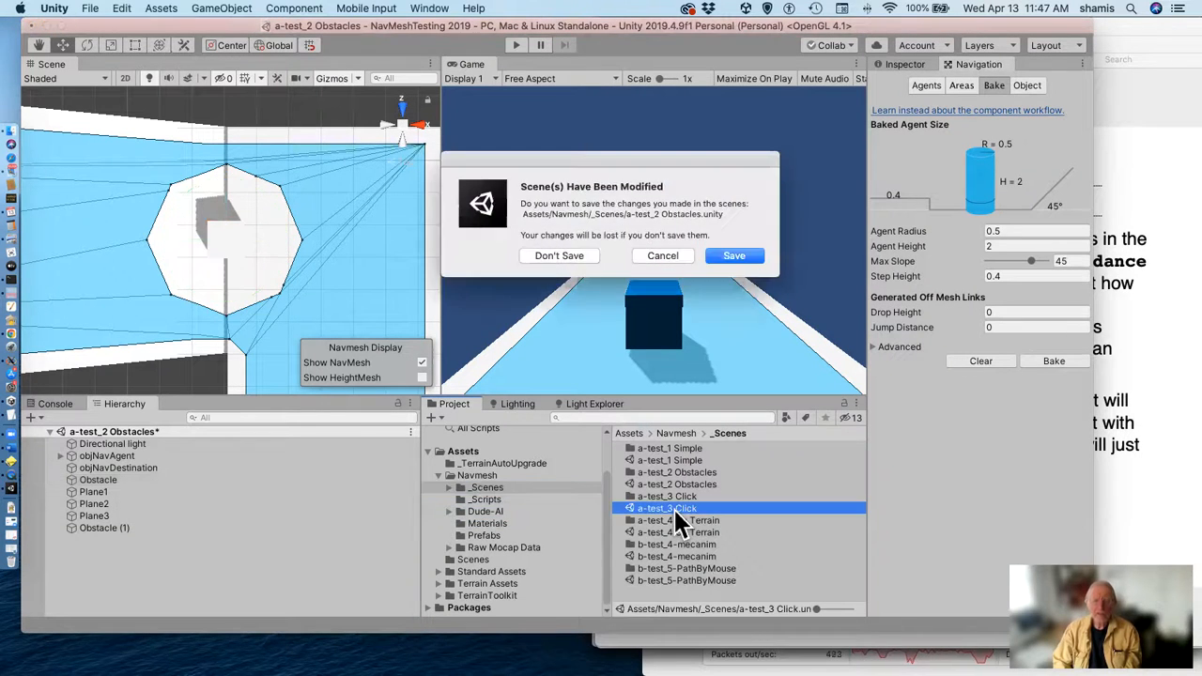
left_click(559, 256)
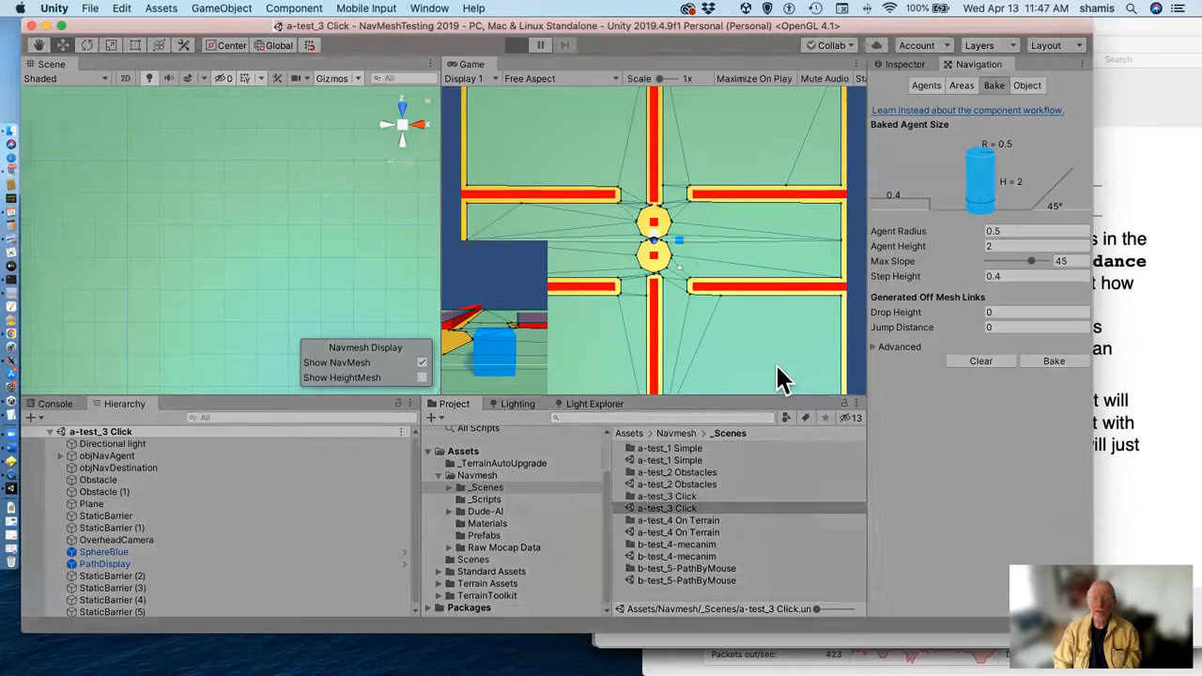
mouse_move(752, 193)
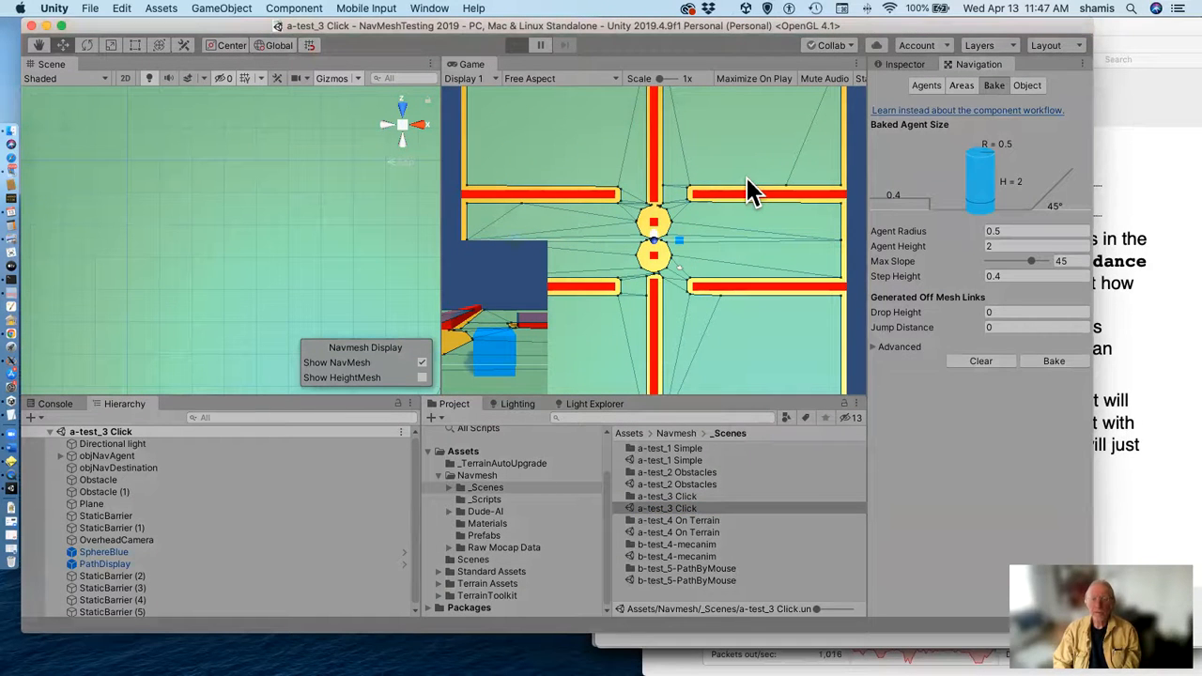
Play the a-test_3 Click scene and send the agent to clicked map spots, including the top-left.
left_click(516, 44)
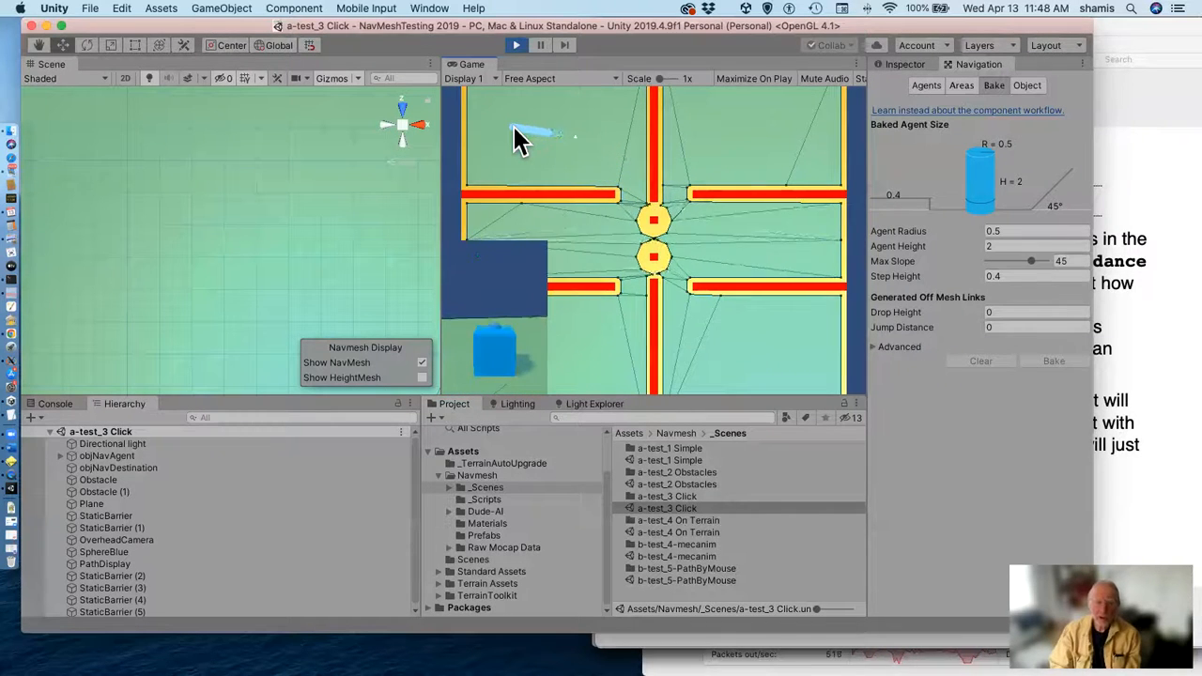
left_click(516, 46)
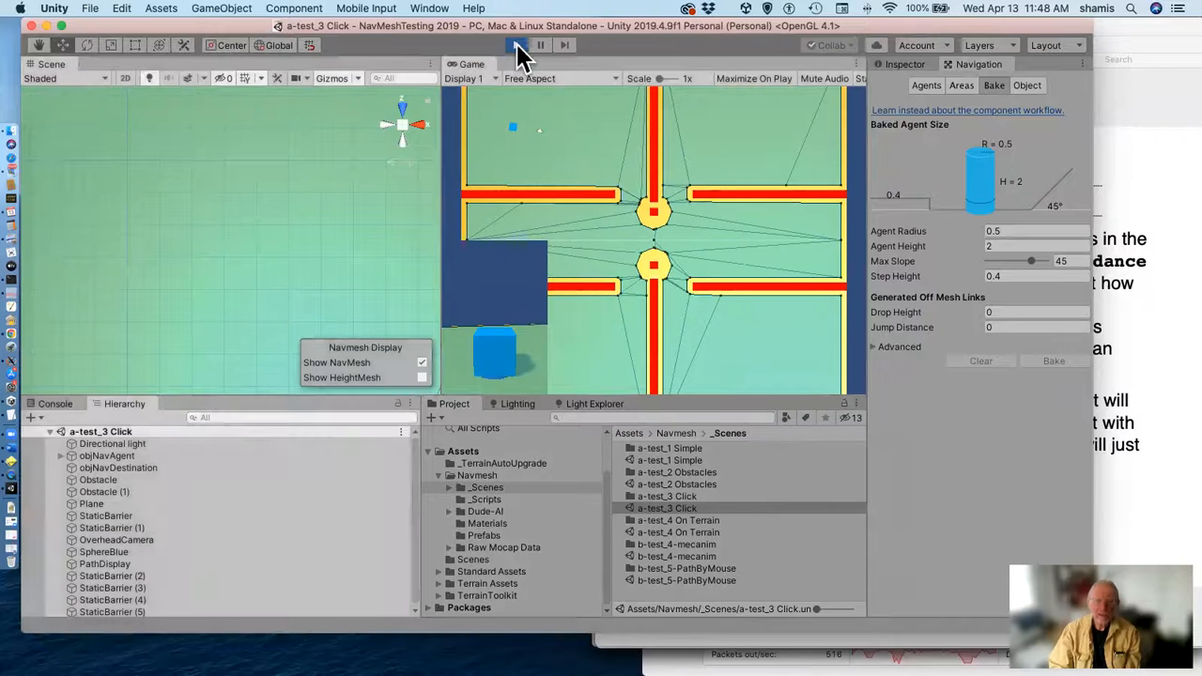